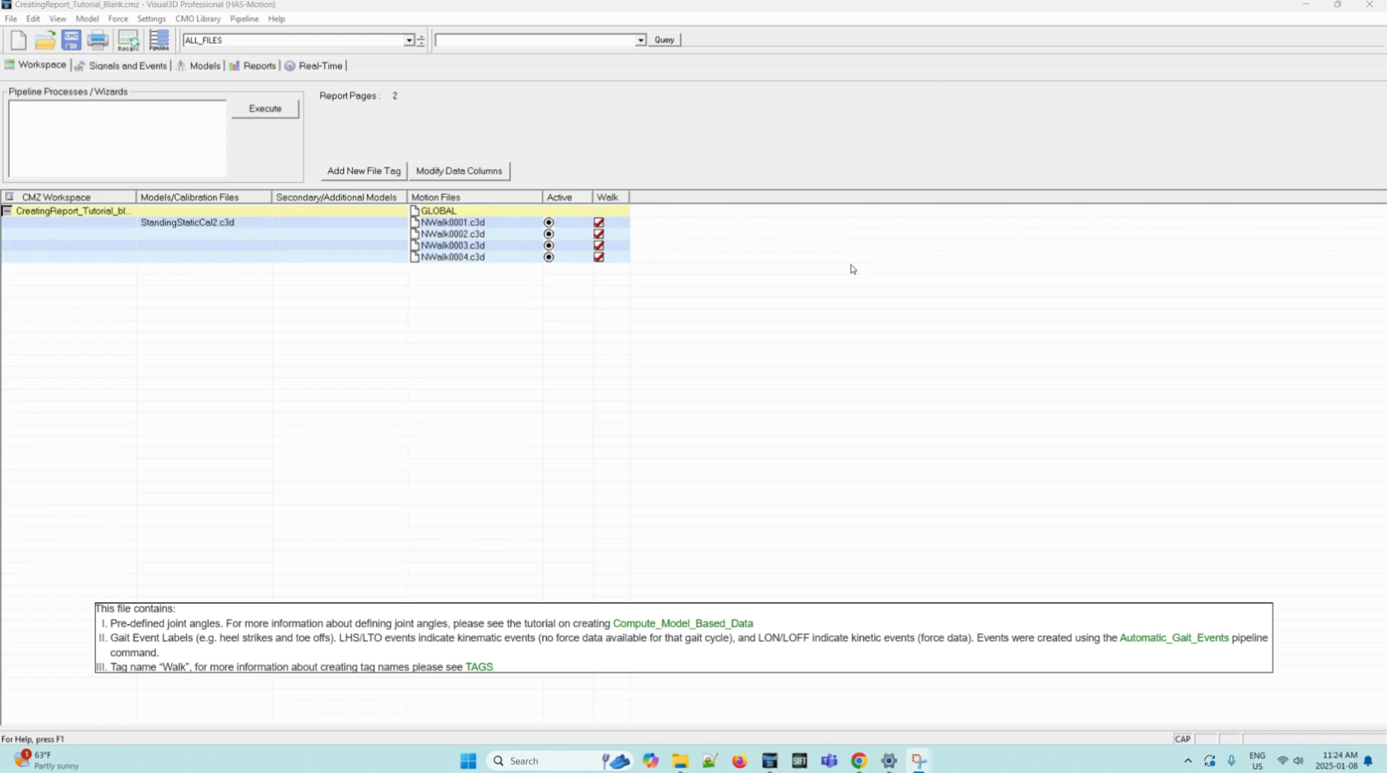
pyautogui.moveTo(815, 242)
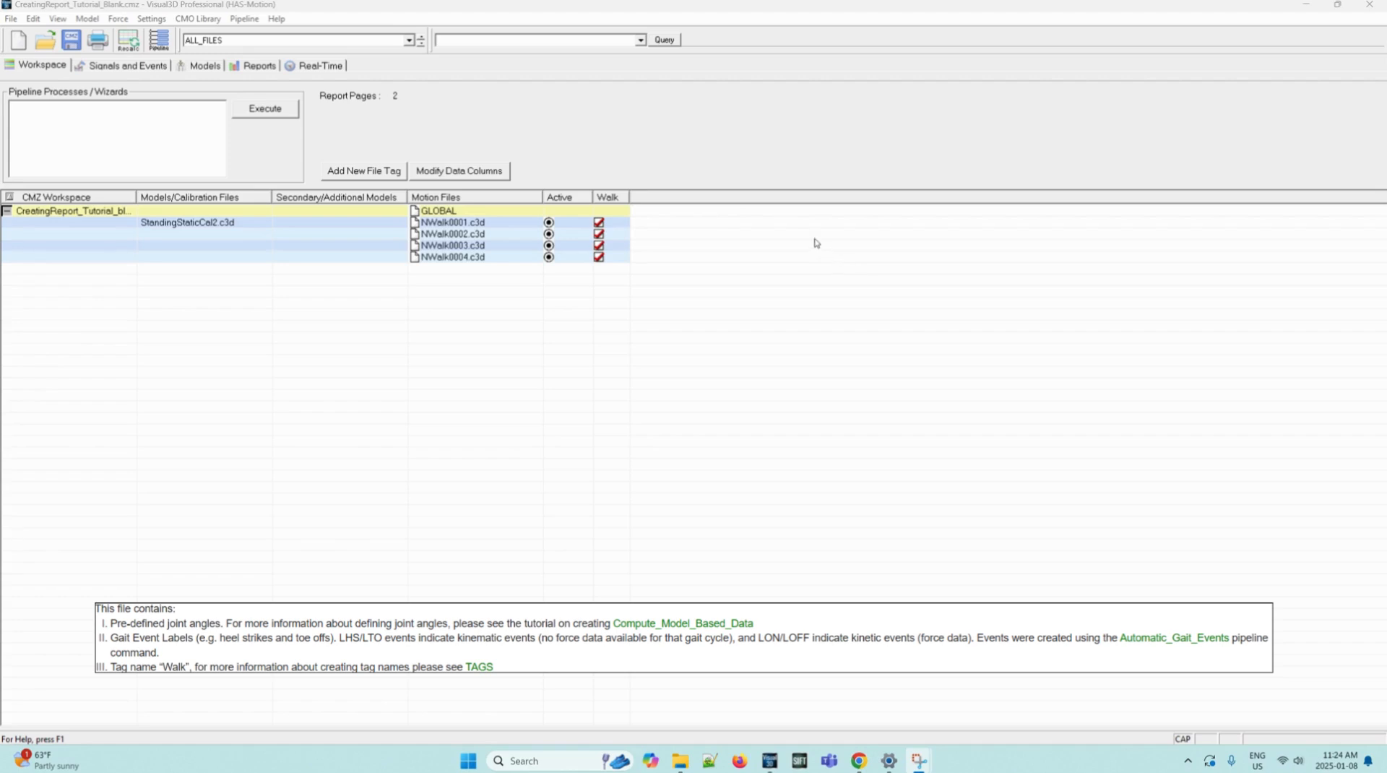
pyautogui.moveTo(396, 238)
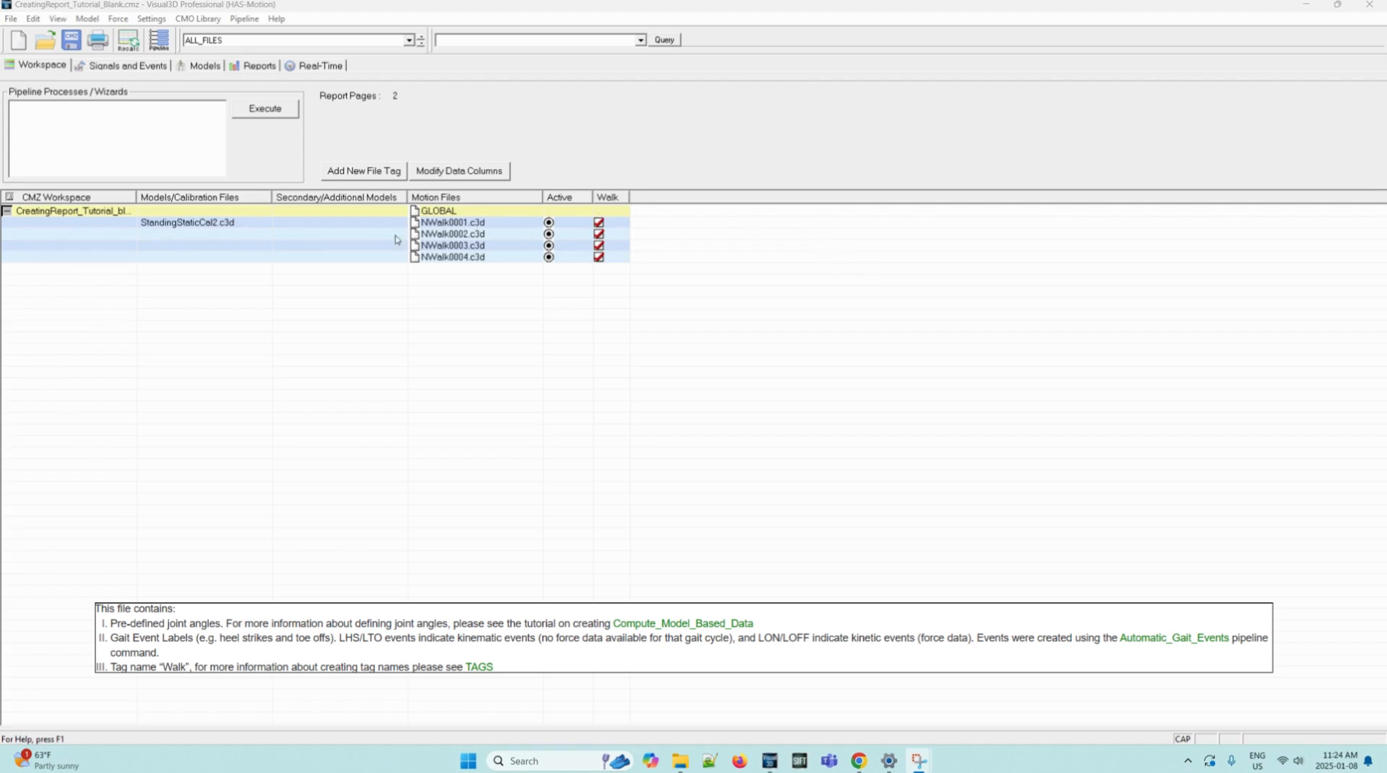
pyautogui.moveTo(278, 228)
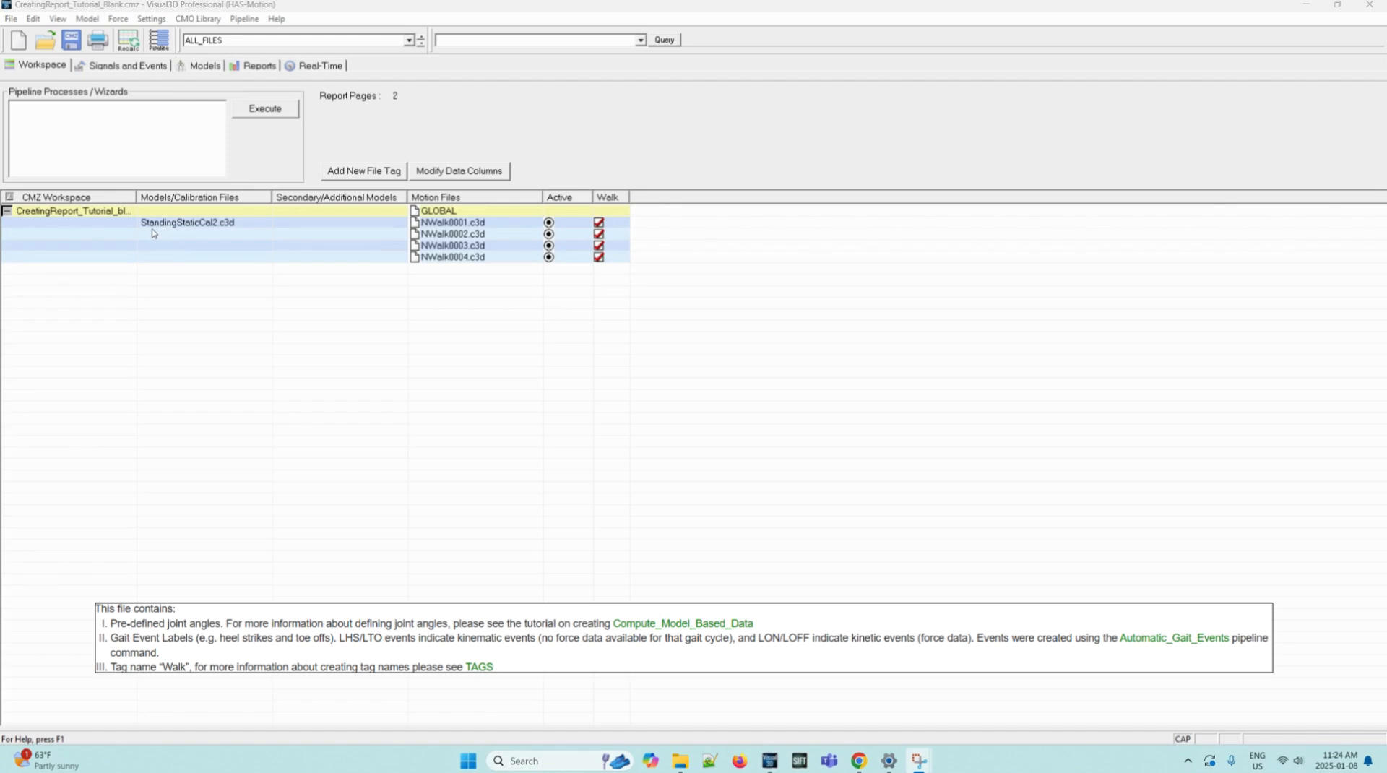
pyautogui.moveTo(205, 231)
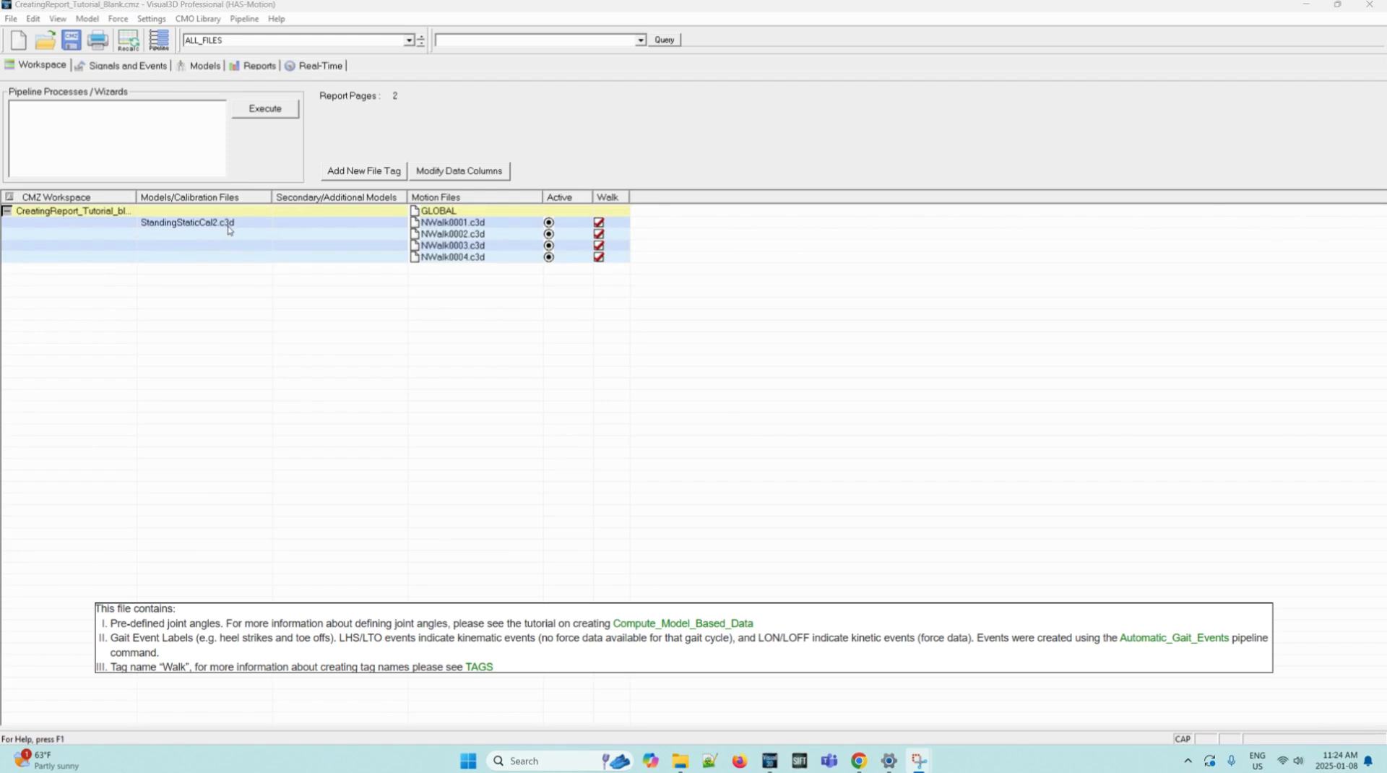
pyautogui.moveTo(235, 244)
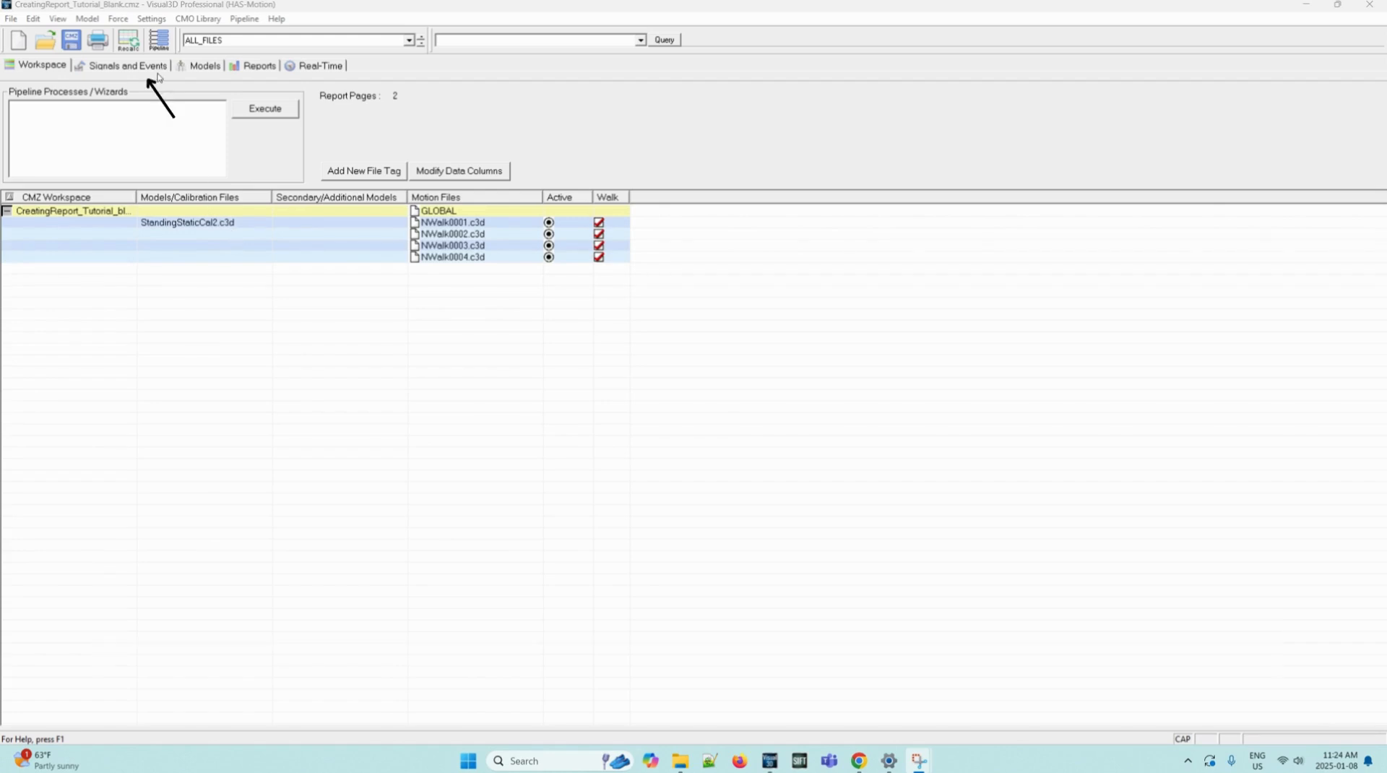
# Load NWalk0001.c3d from the Signals and Events file list and play its walking animation
pyautogui.click(127, 65)
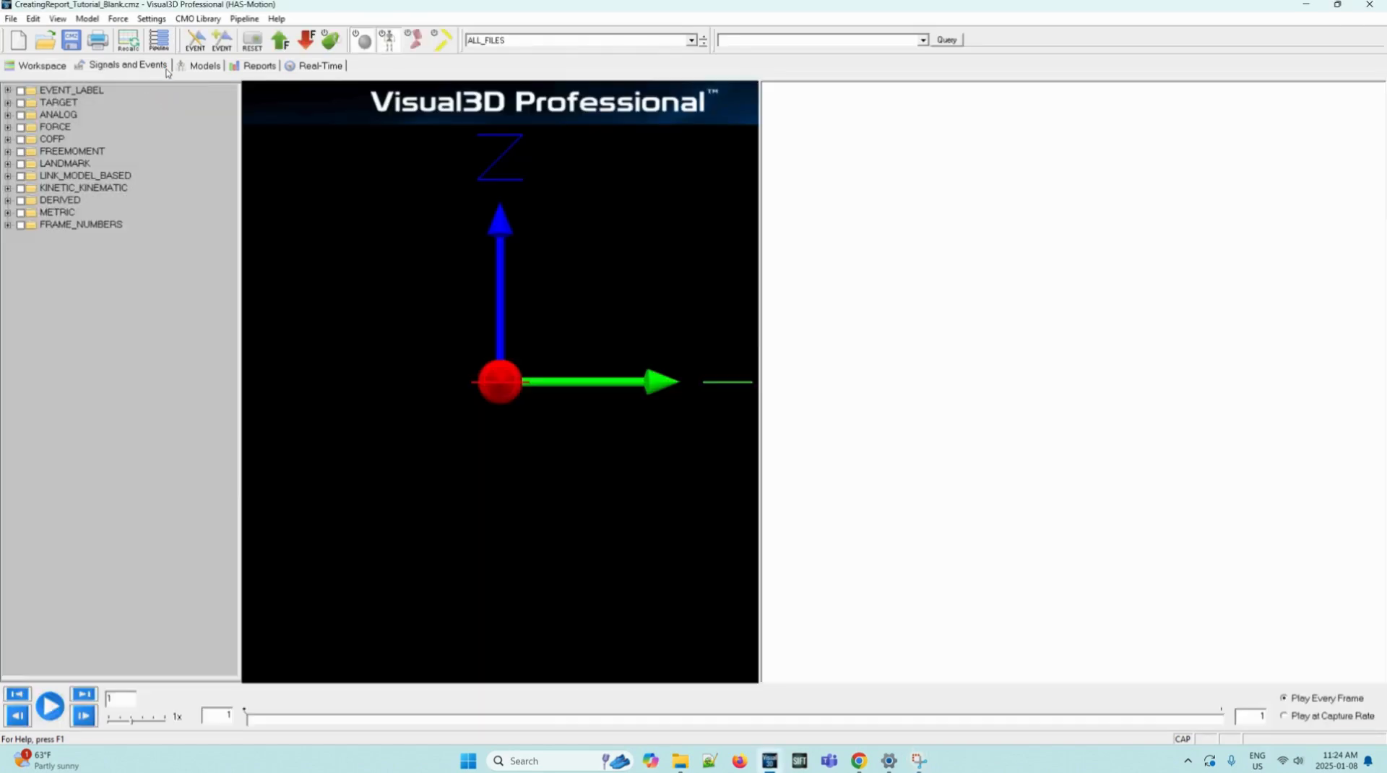
pyautogui.moveTo(332, 234)
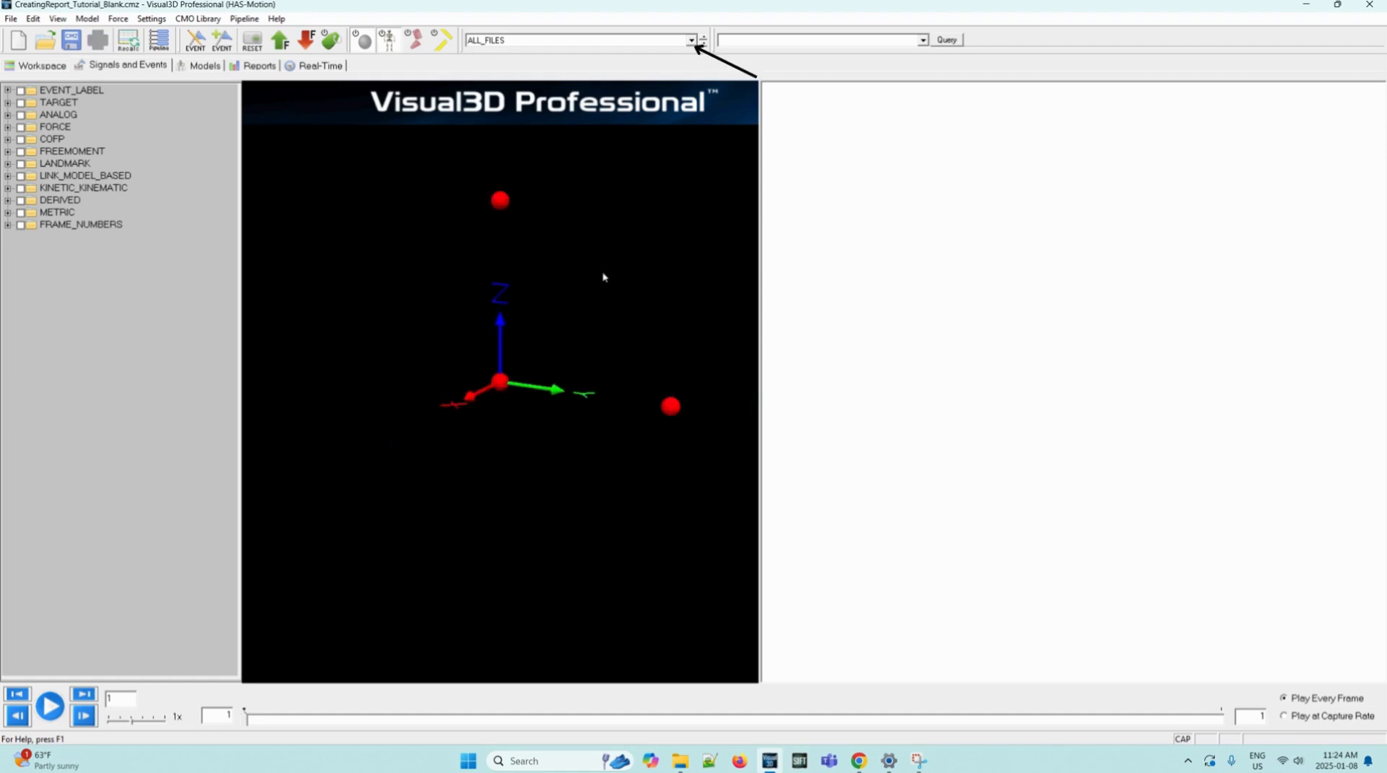
pyautogui.moveTo(633, 372)
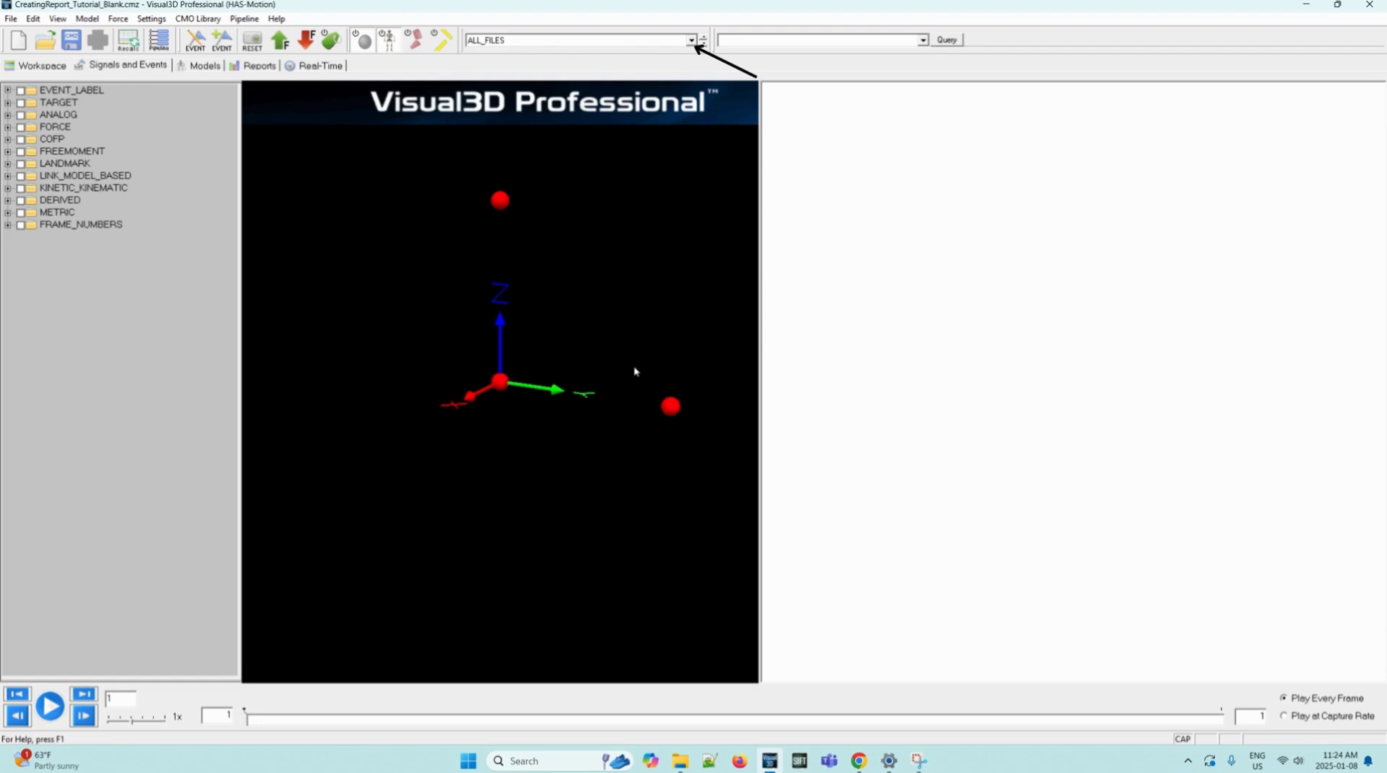
pyautogui.moveTo(604, 176)
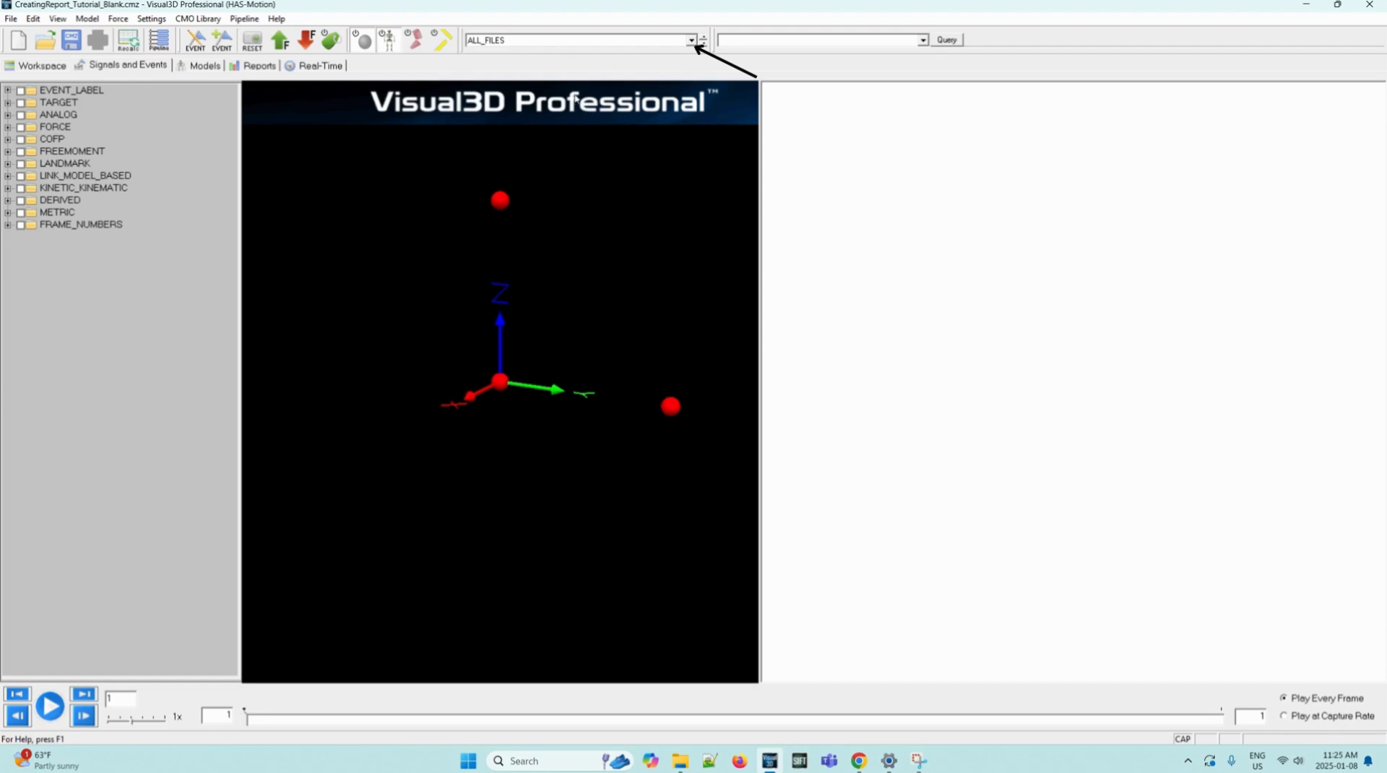
pyautogui.moveTo(577, 44)
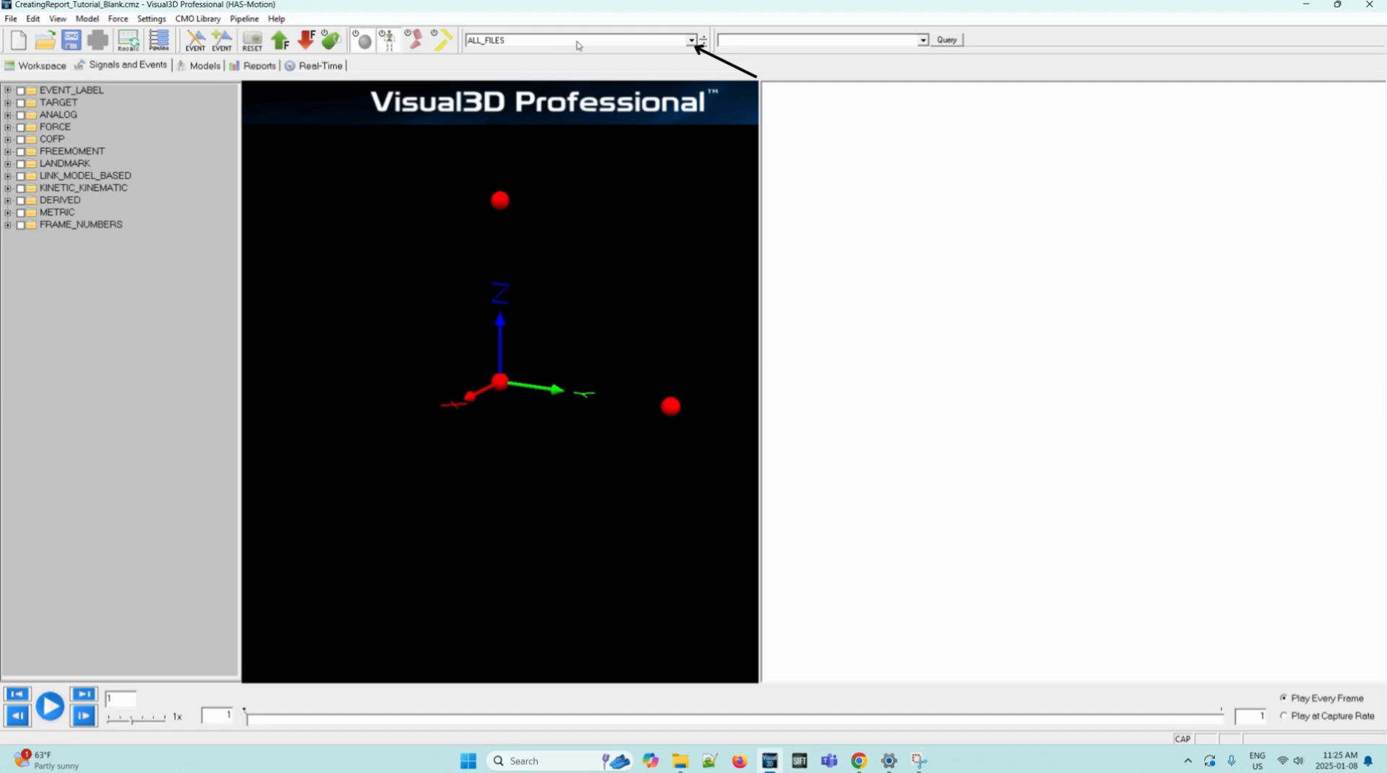
pyautogui.click(690, 40)
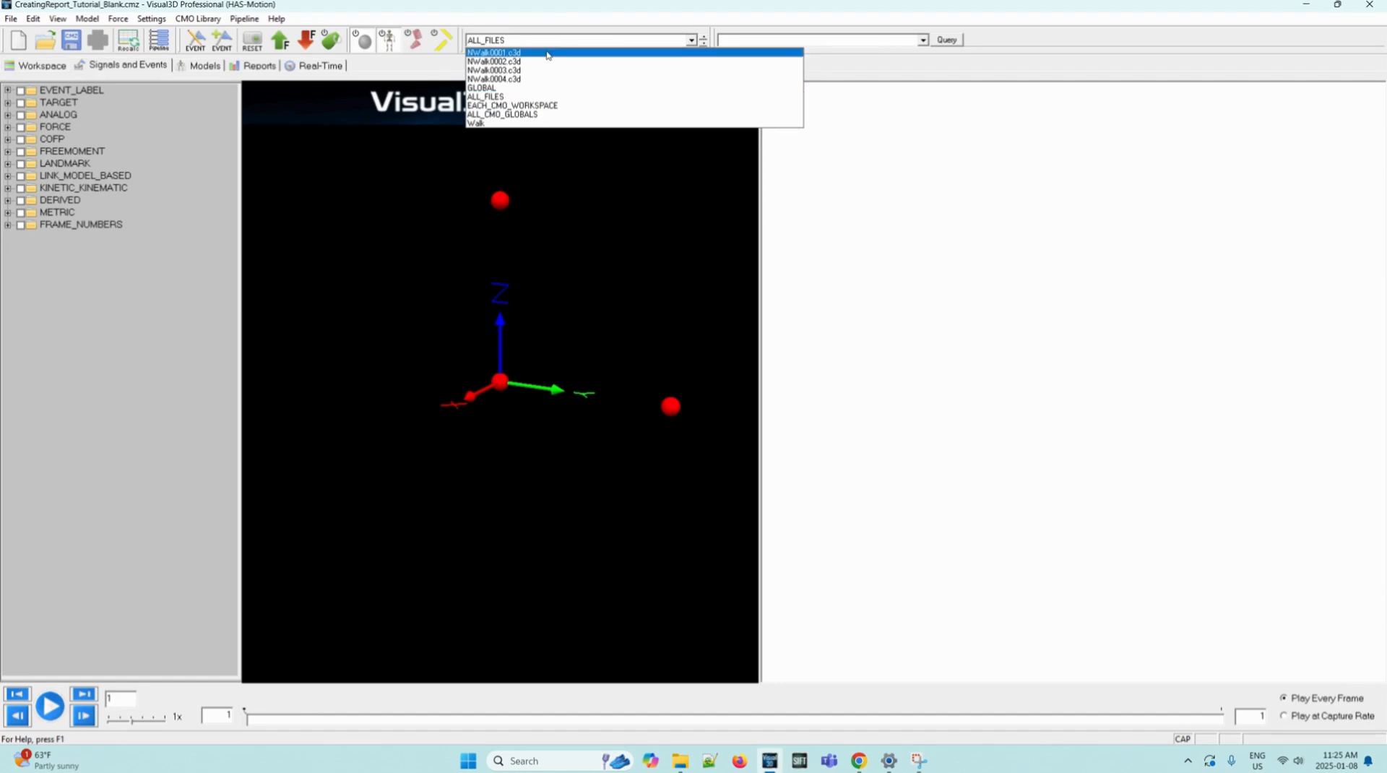
pyautogui.click(493, 52)
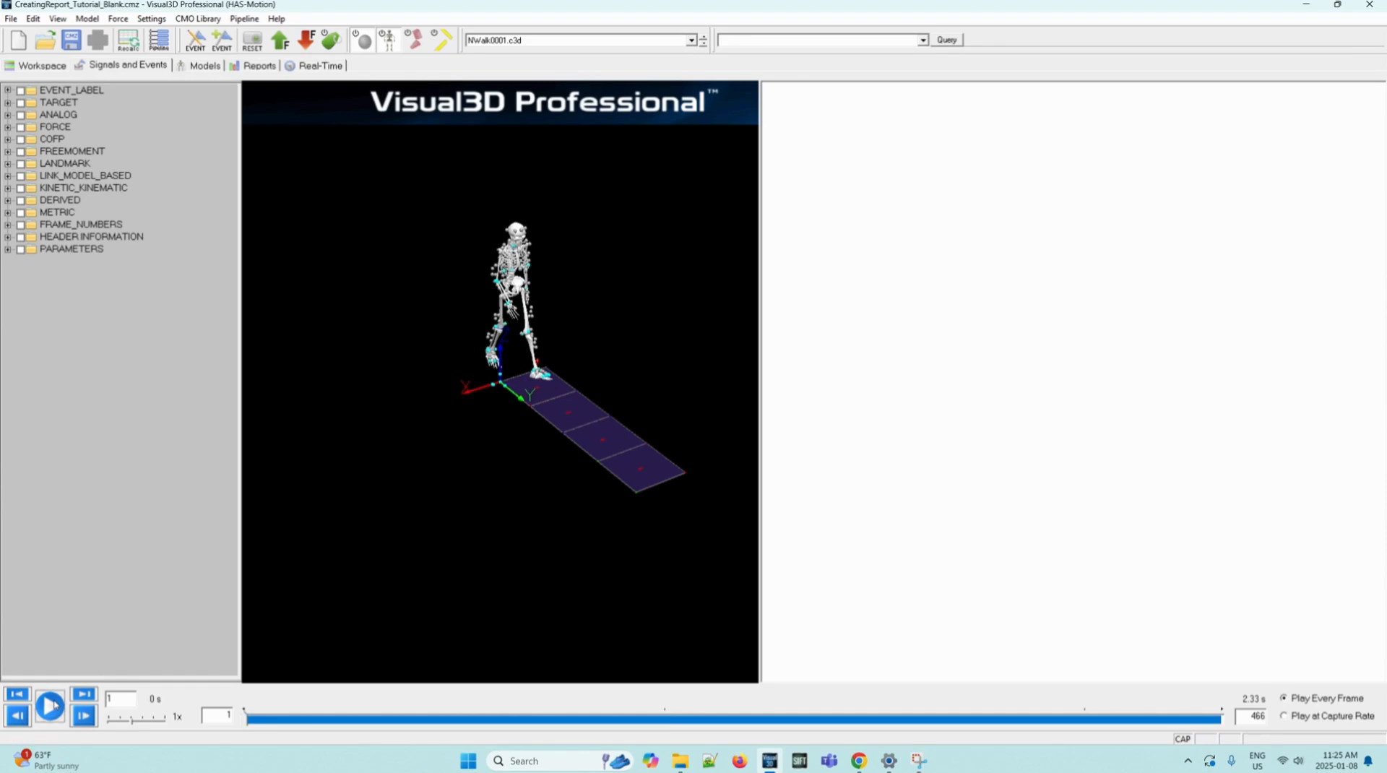
pyautogui.click(49, 705)
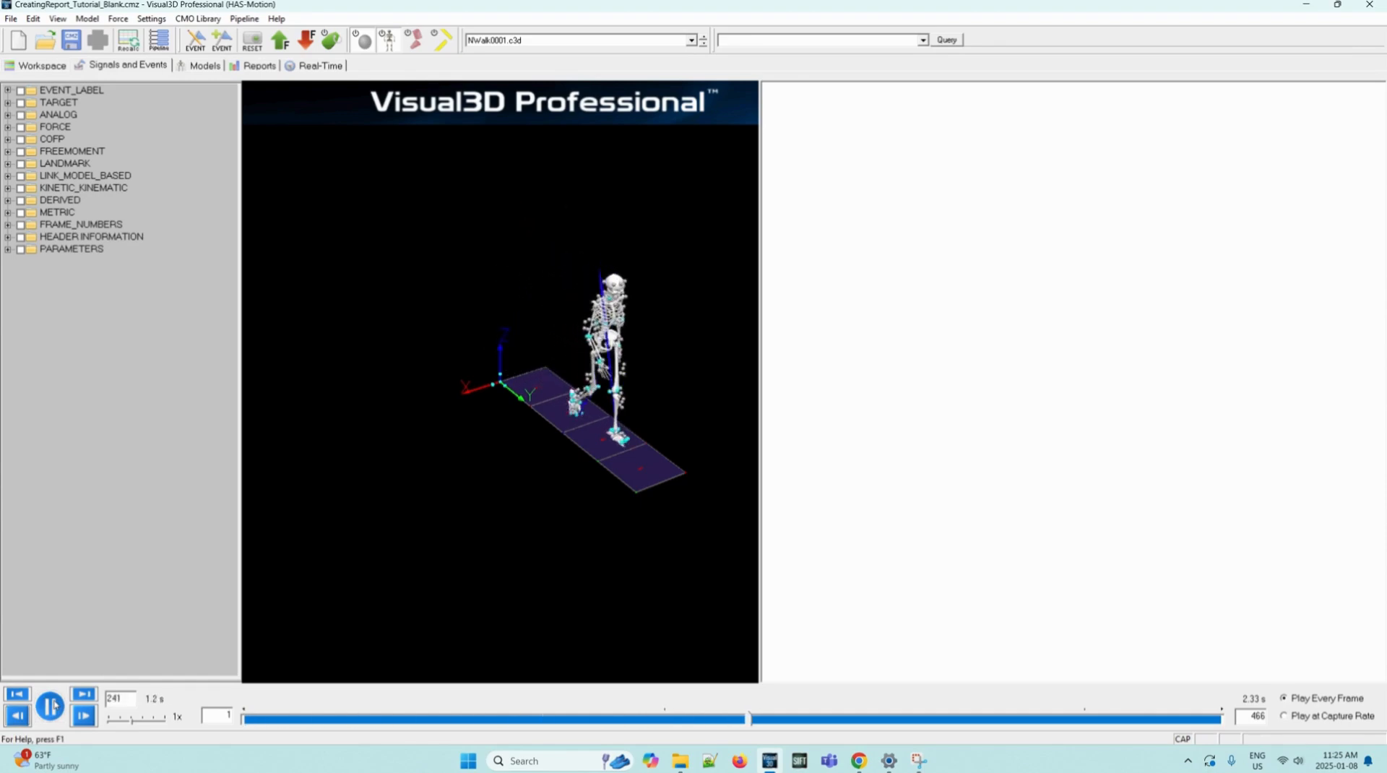
# On Reports page 1, choose Temporal and Distance Metrics as the item to add
pyautogui.click(257, 65)
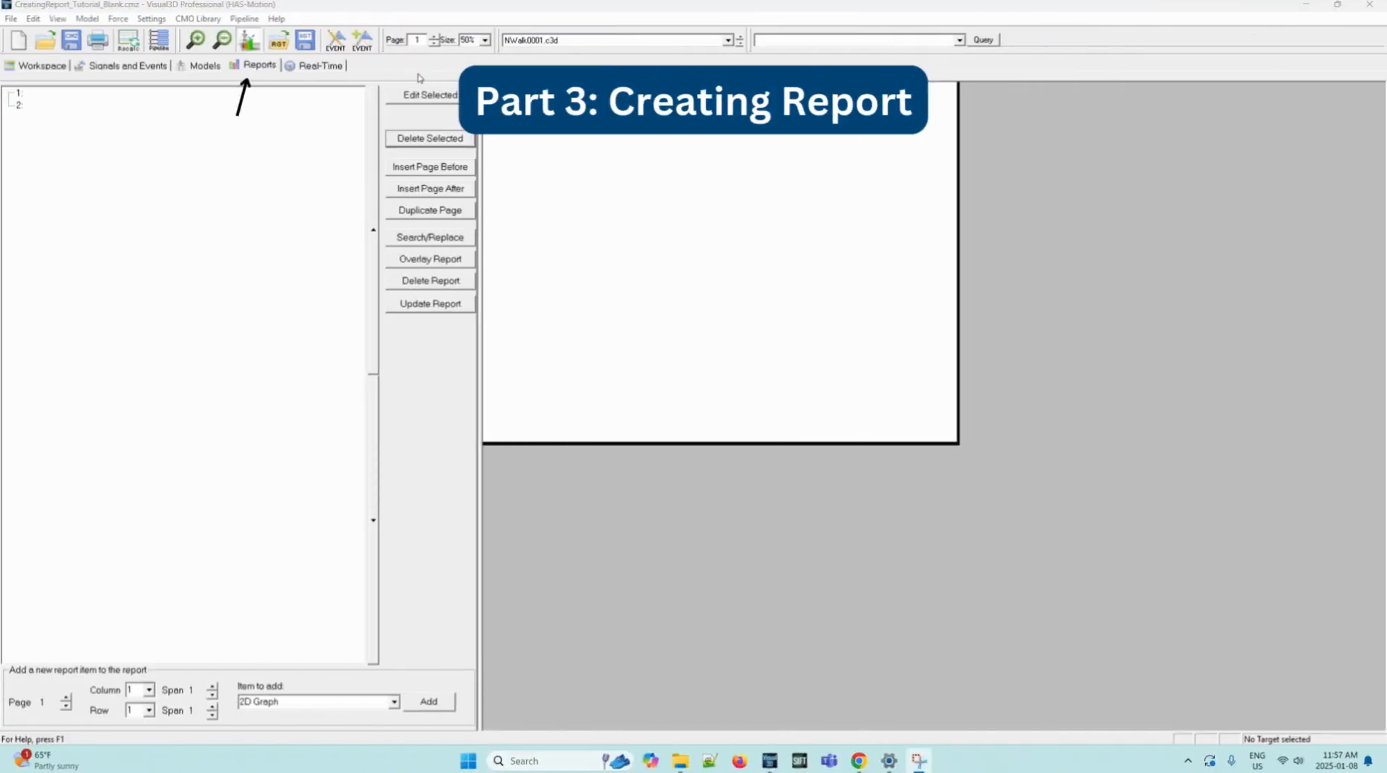
pyautogui.moveTo(263, 69)
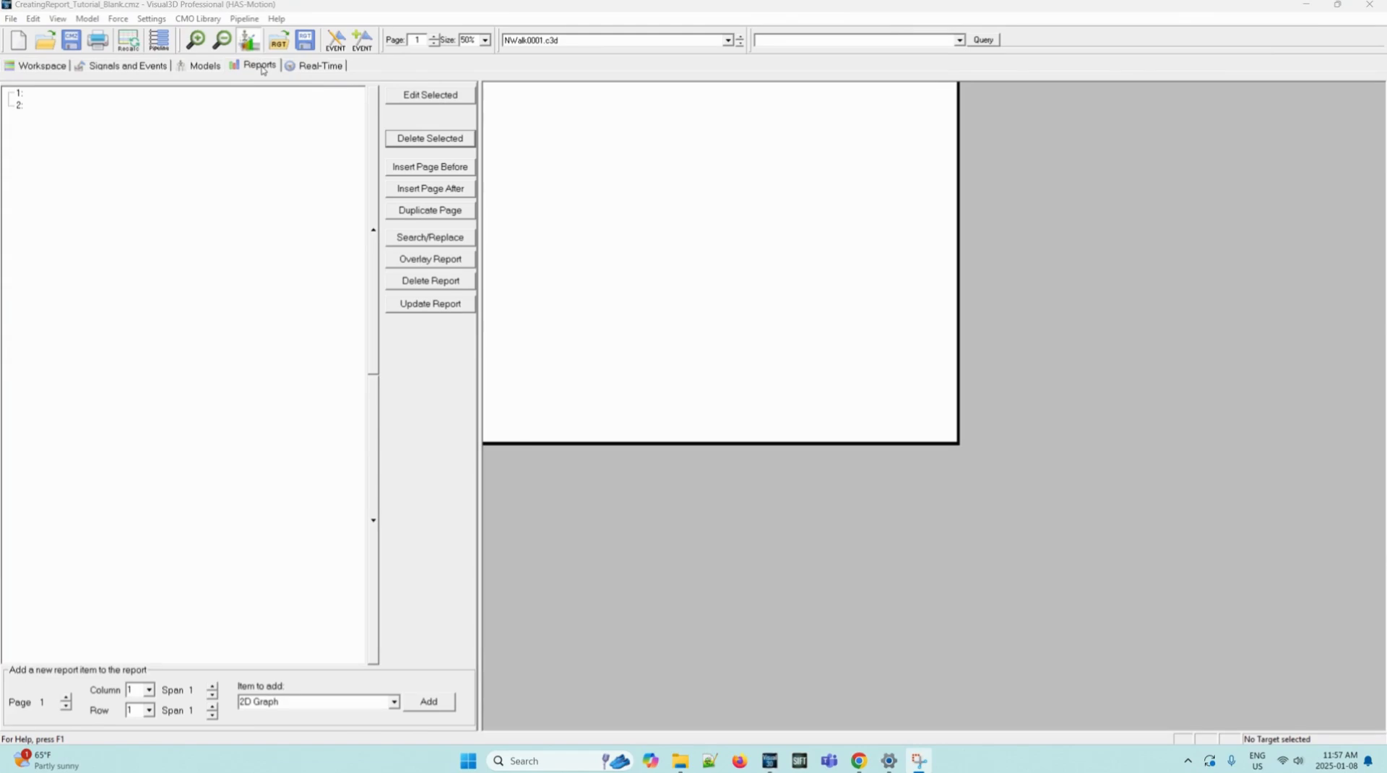
pyautogui.moveTo(300, 207)
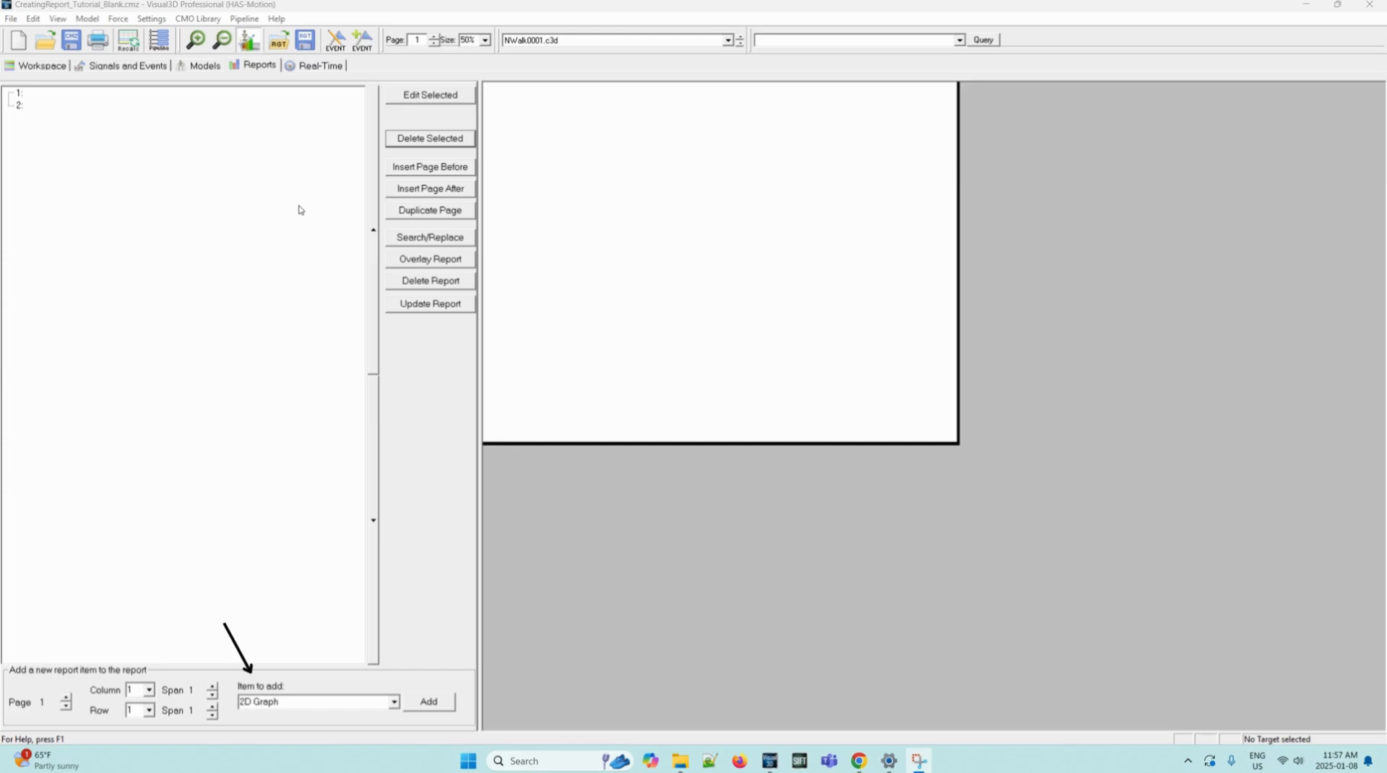
pyautogui.click(17, 93)
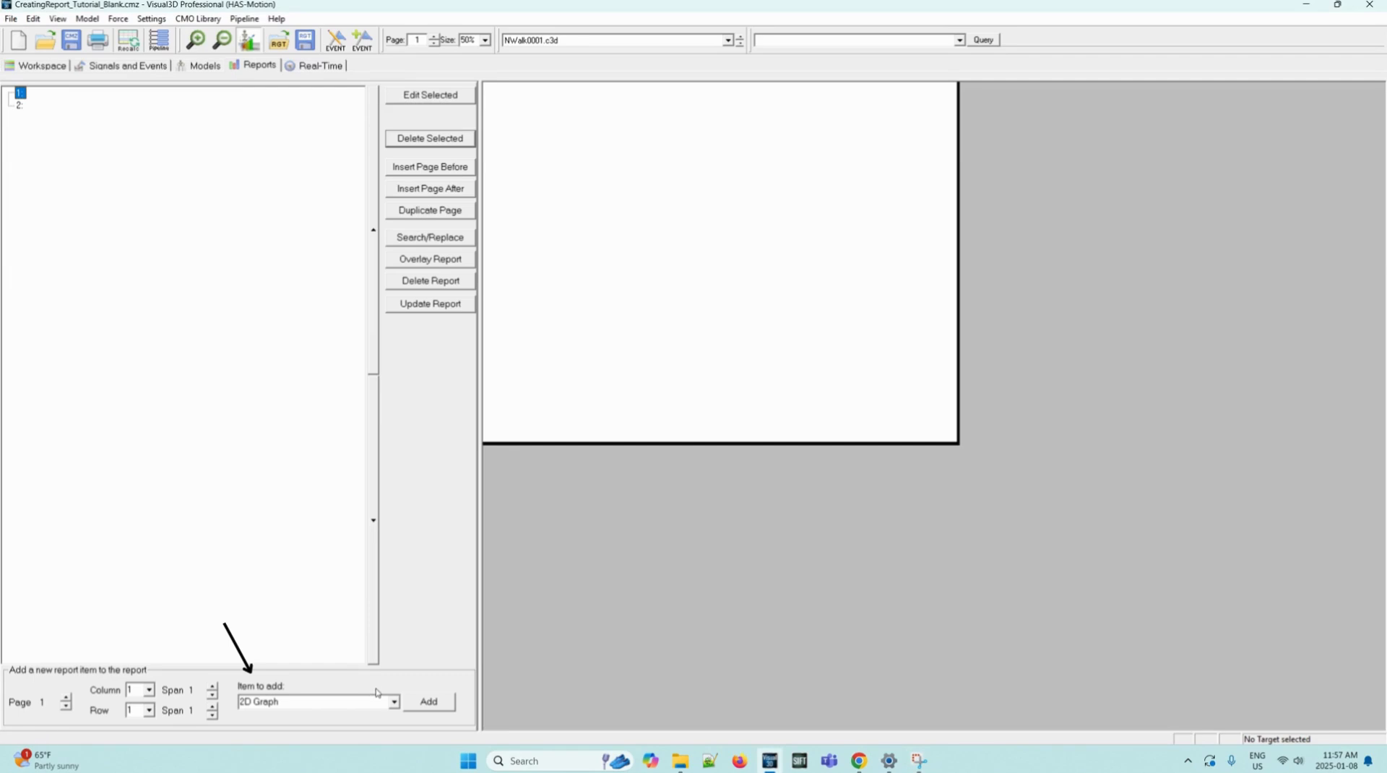
pyautogui.click(393, 701)
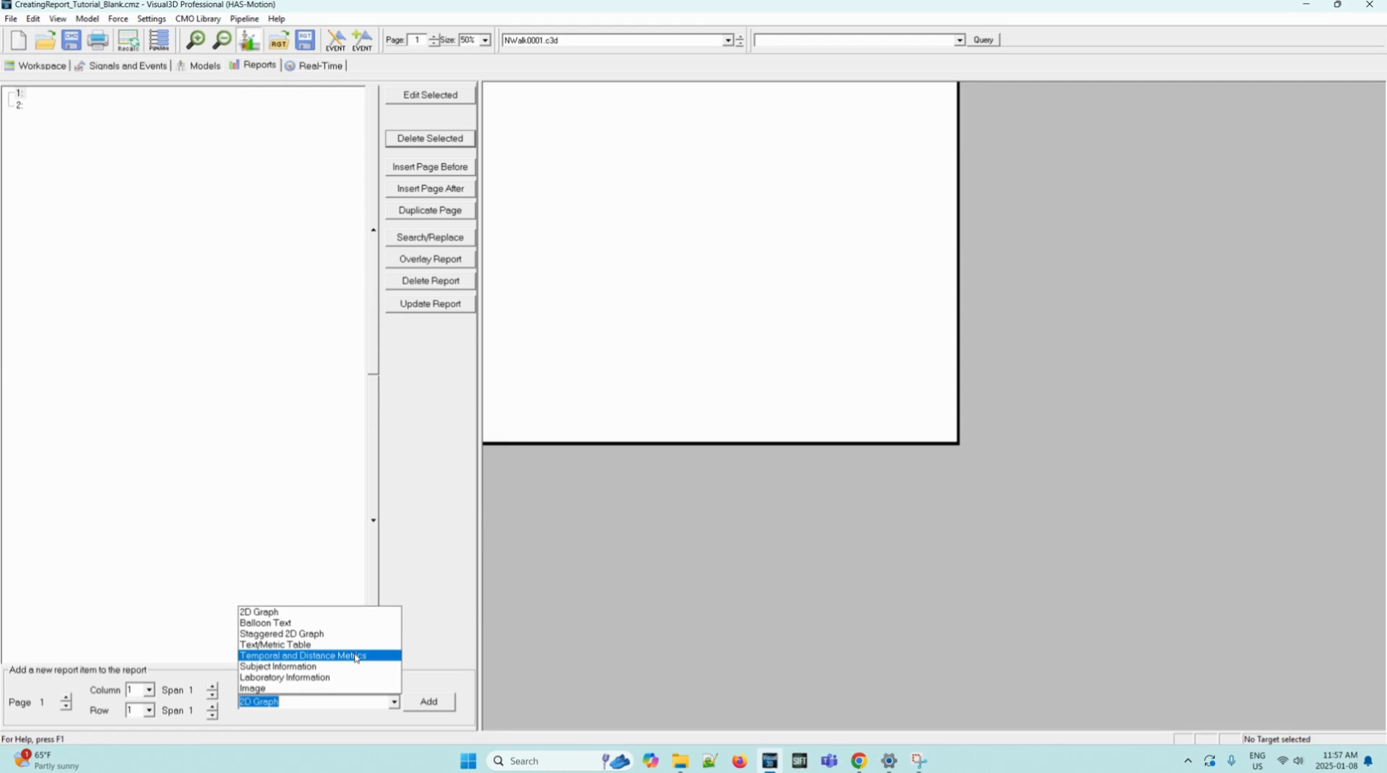
pyautogui.click(301, 656)
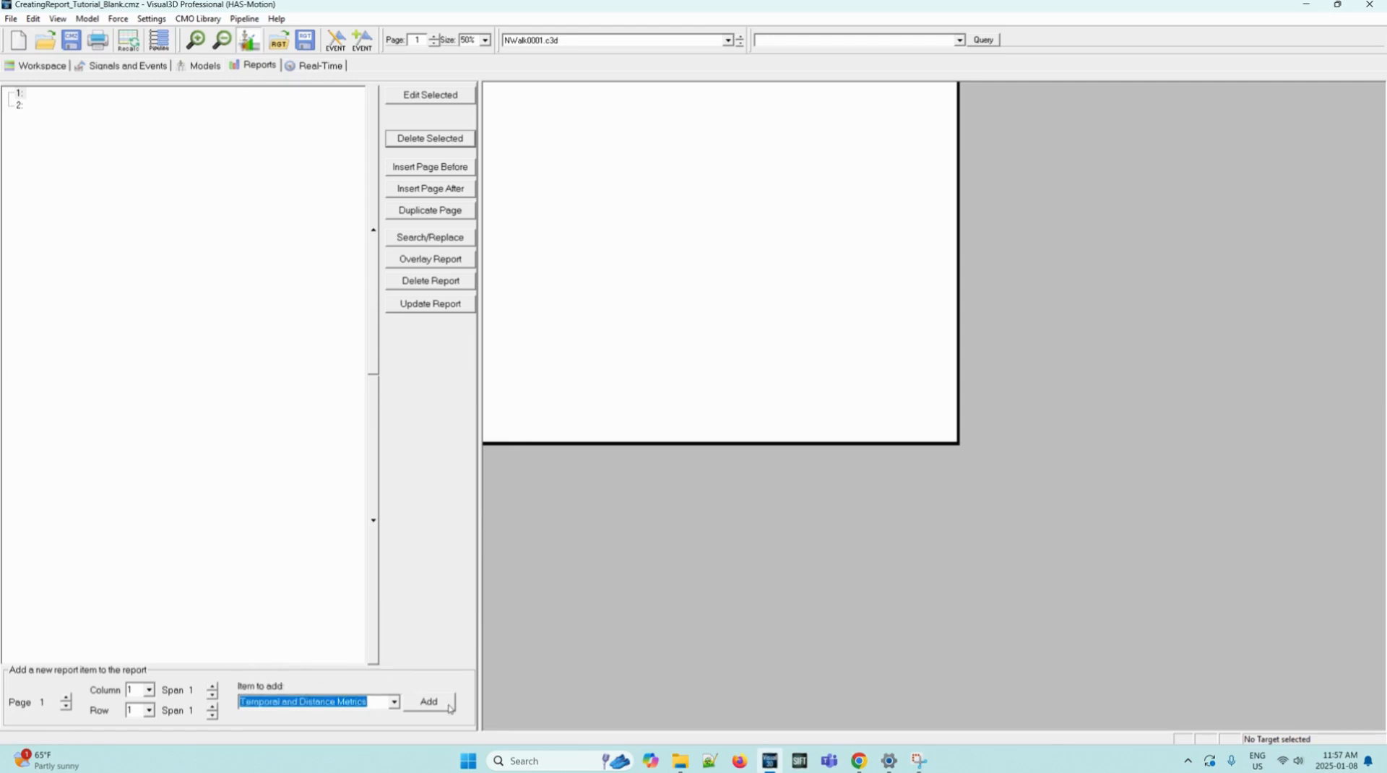
# Add the metrics item and enable strict event label sequence validation in its properties
pyautogui.click(428, 705)
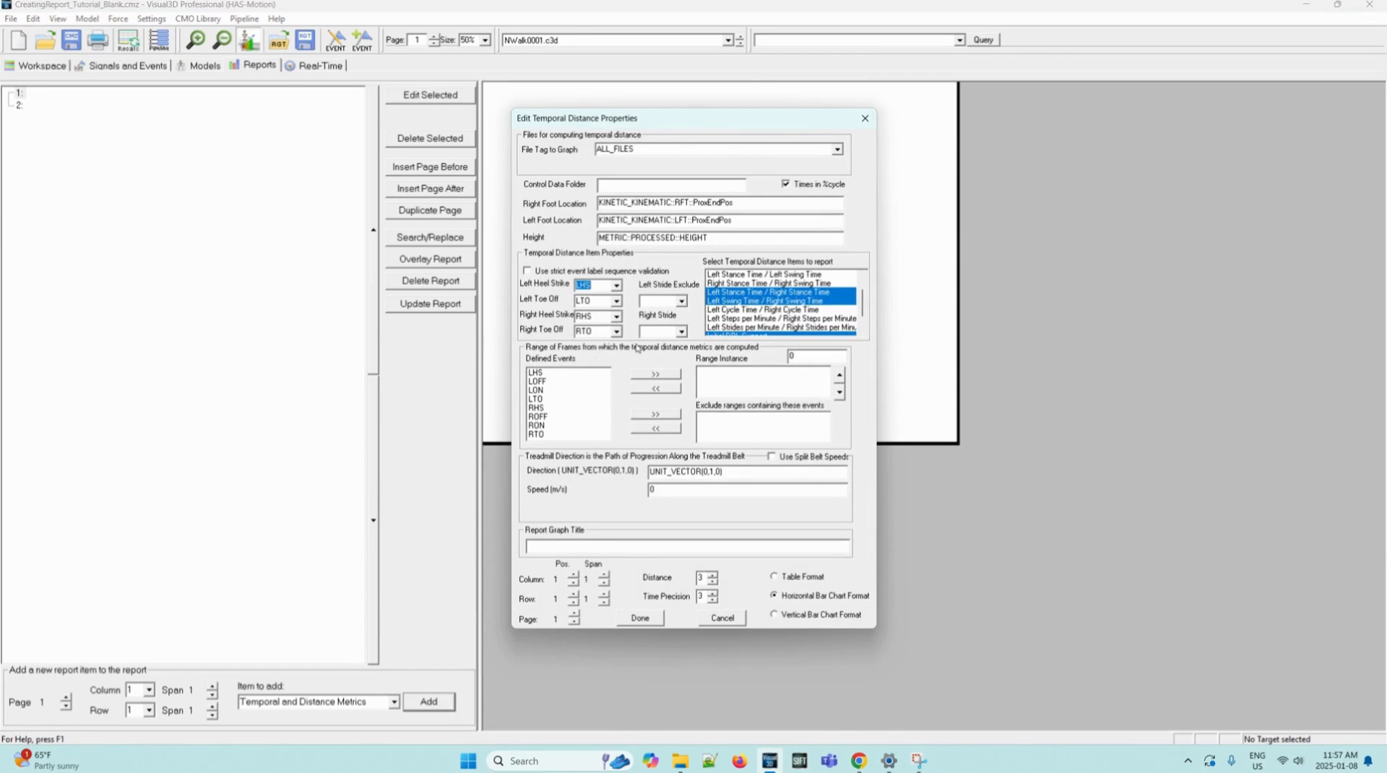
pyautogui.moveTo(524, 222)
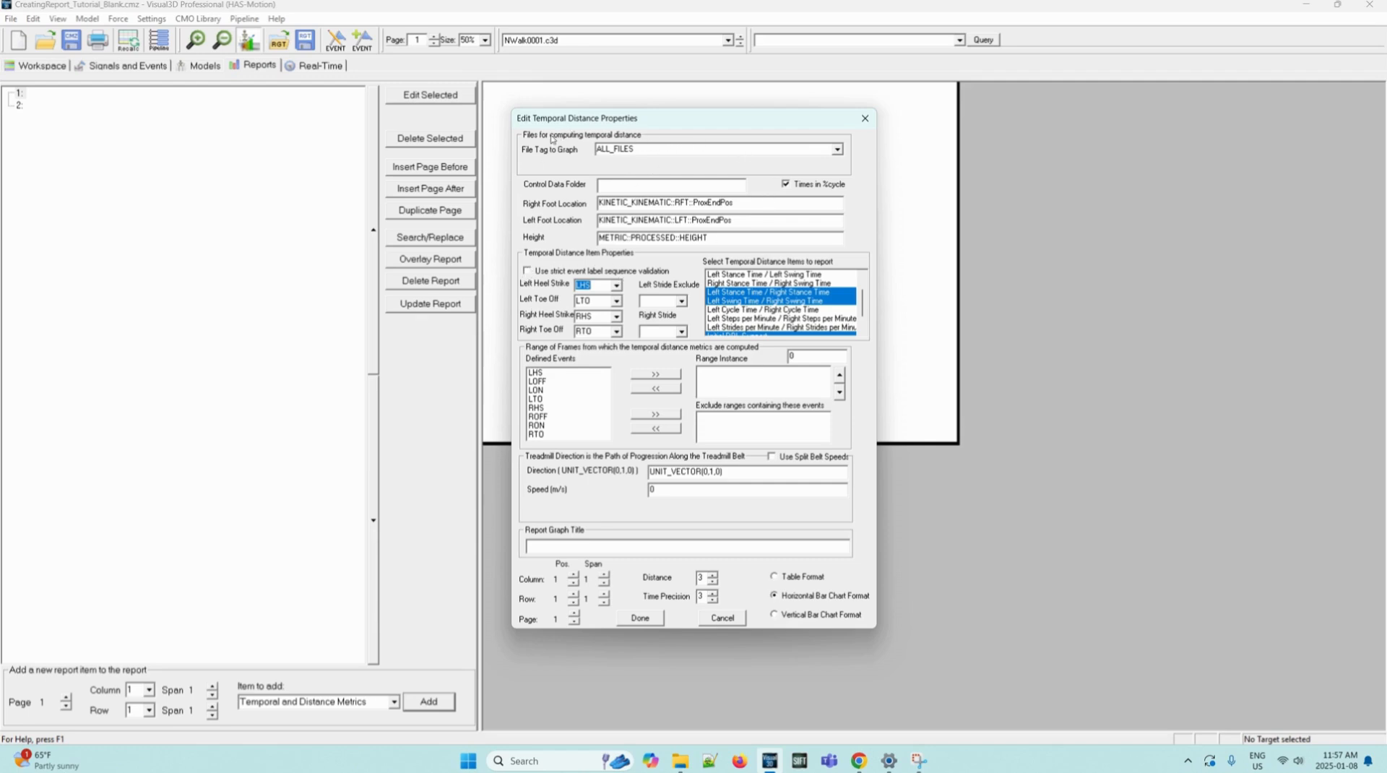
pyautogui.moveTo(539, 198)
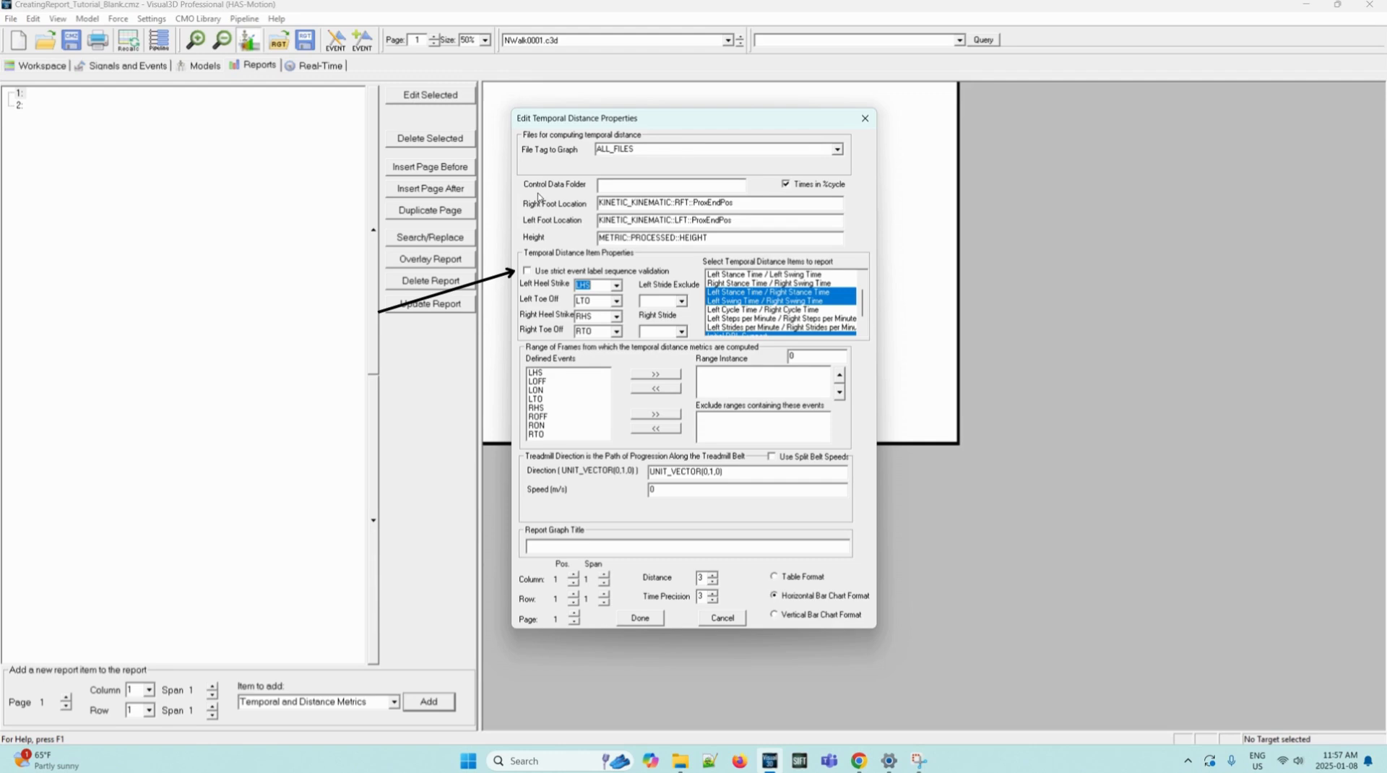
pyautogui.moveTo(529, 279)
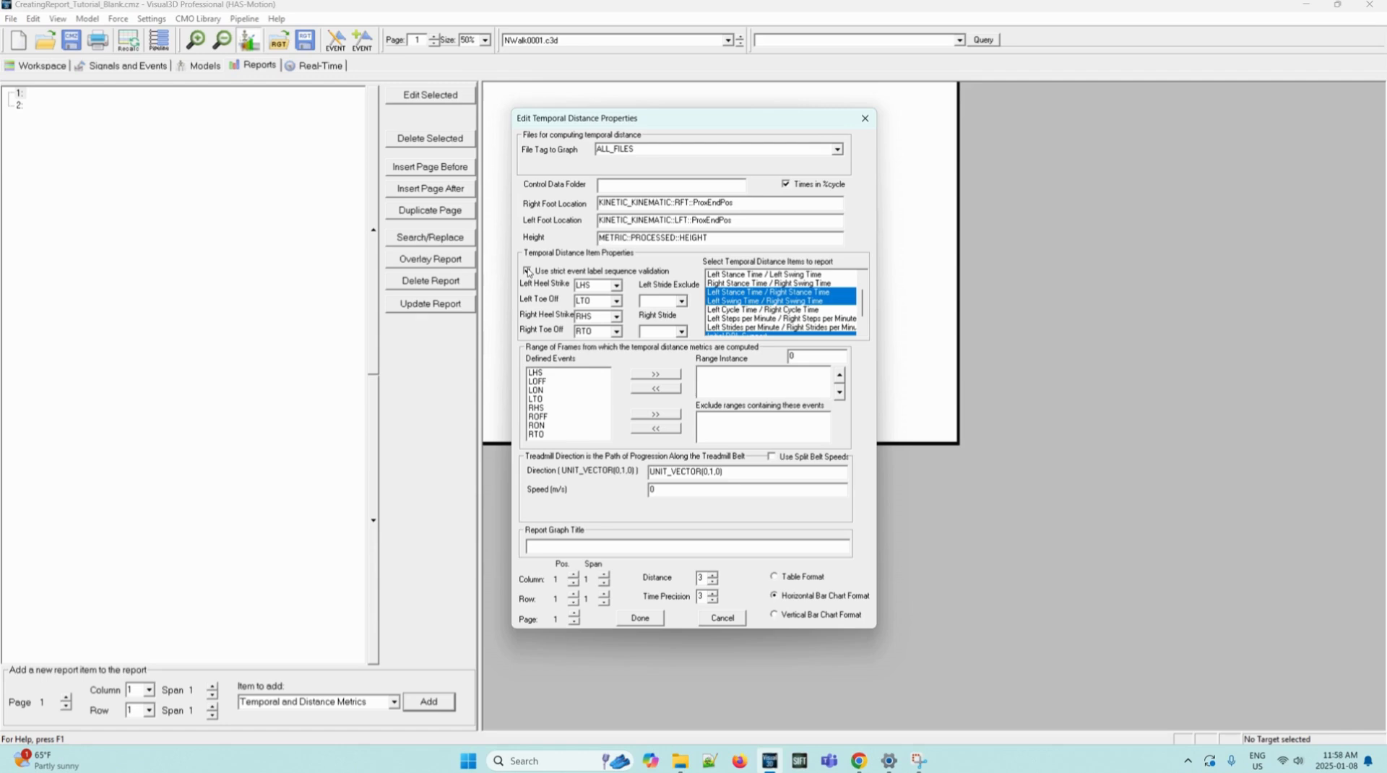
pyautogui.click(529, 270)
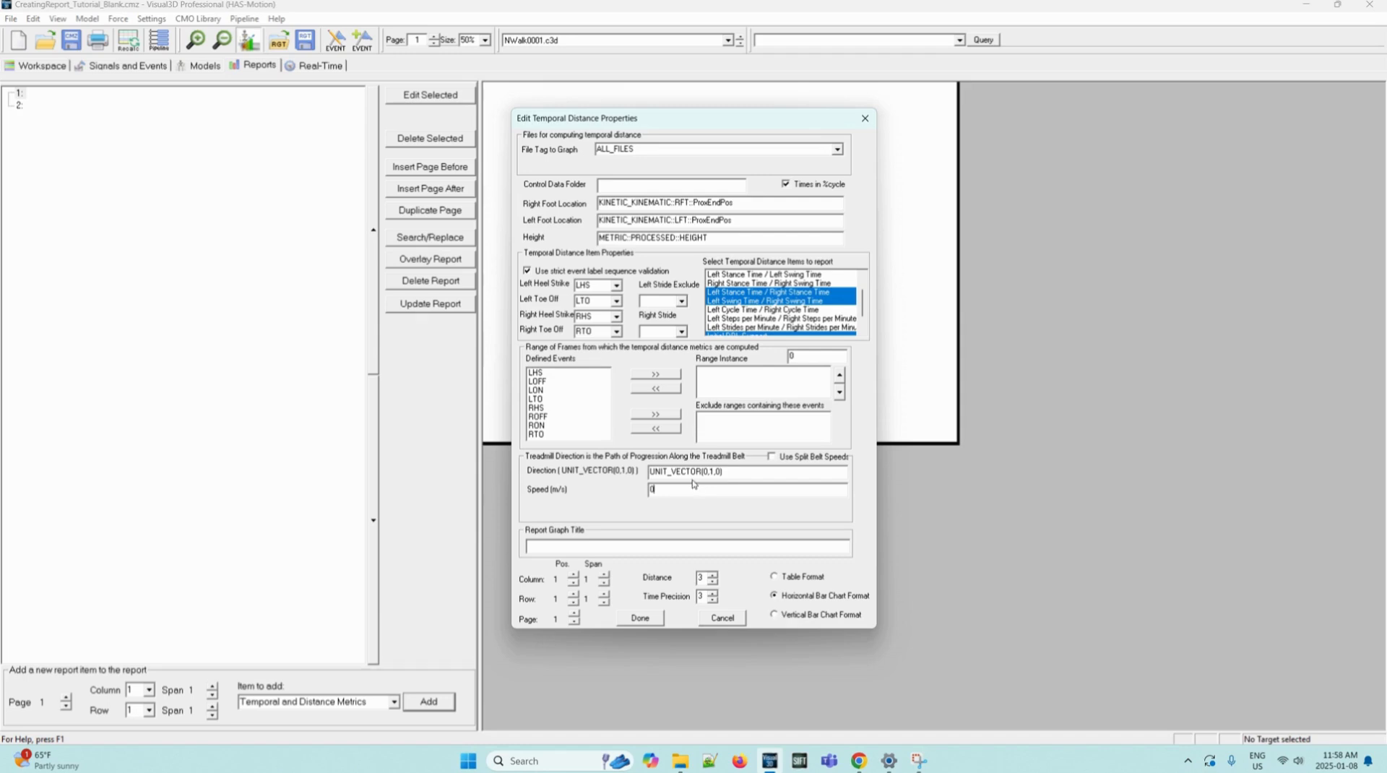
pyautogui.moveTo(692, 485)
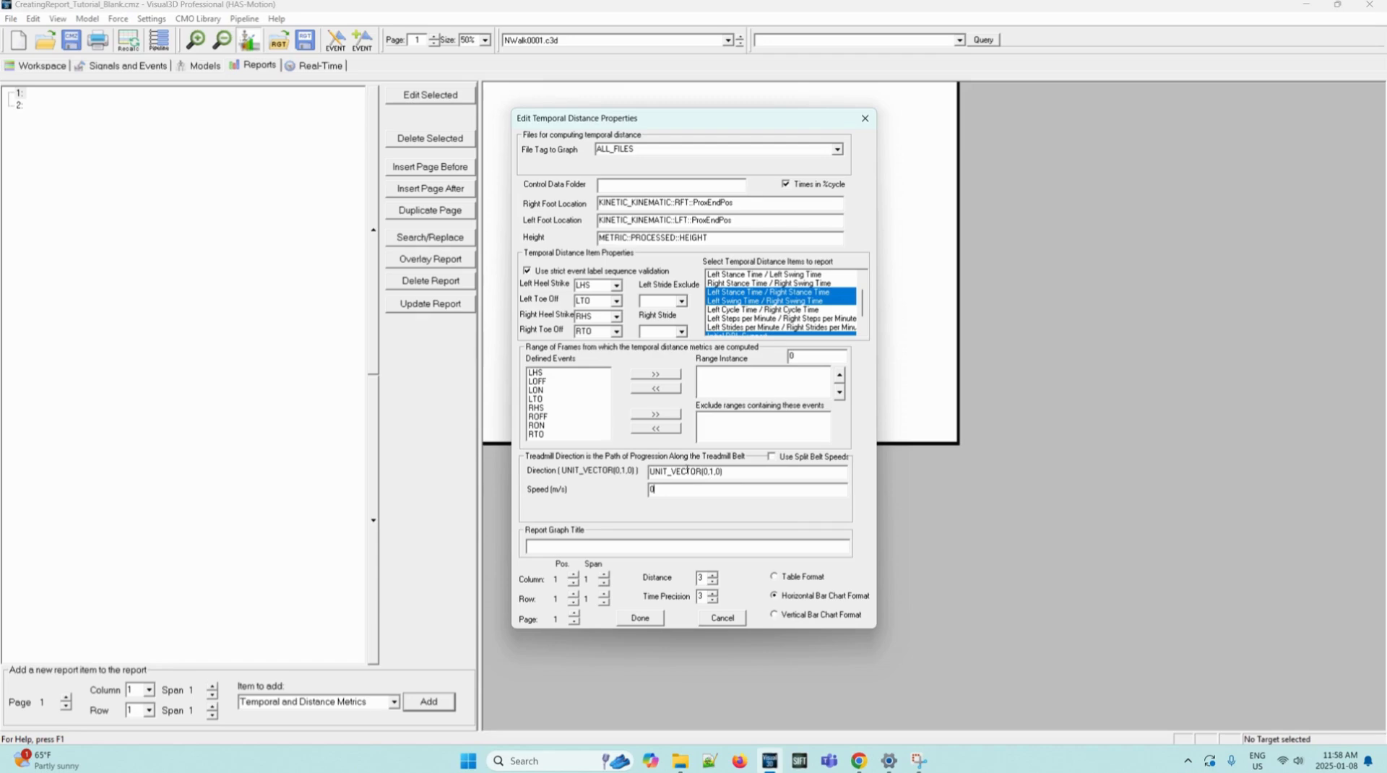
pyautogui.moveTo(550, 456)
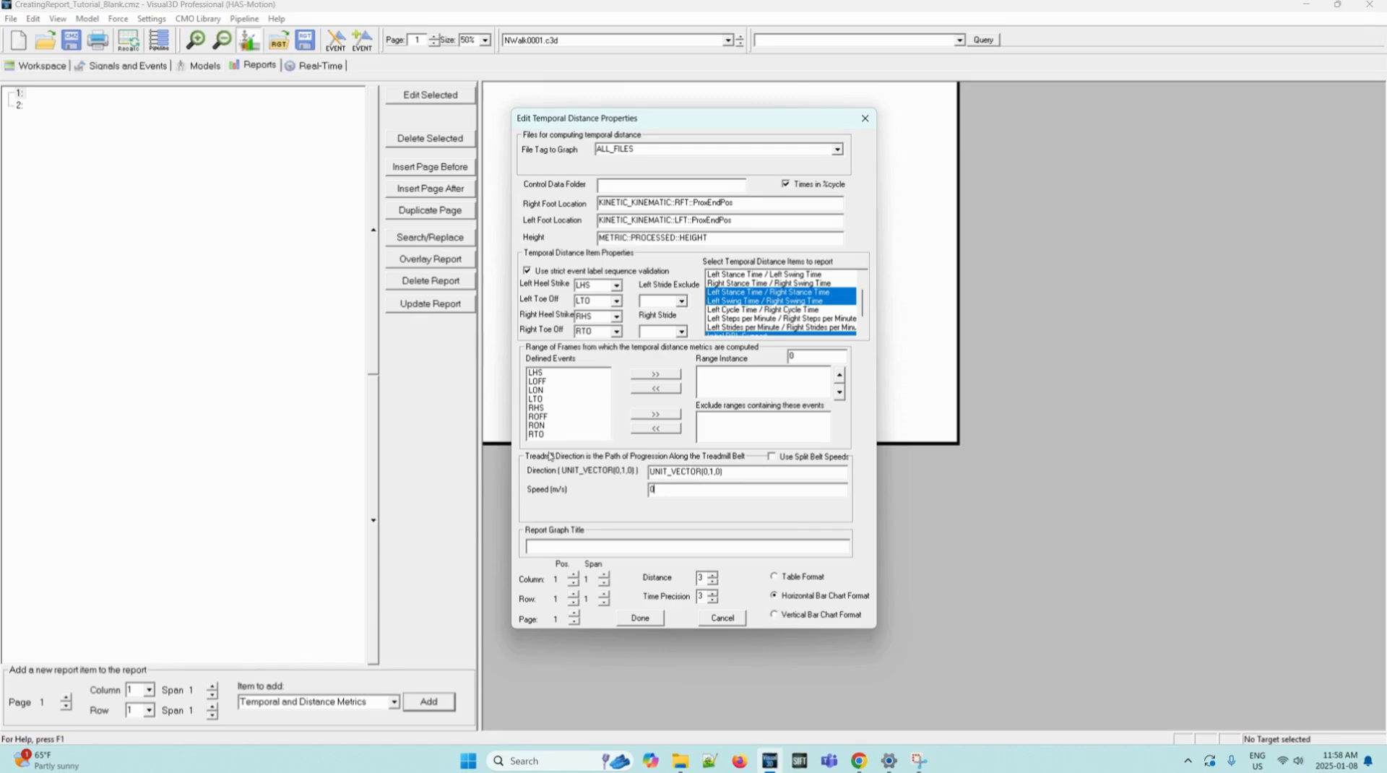
pyautogui.moveTo(545, 460)
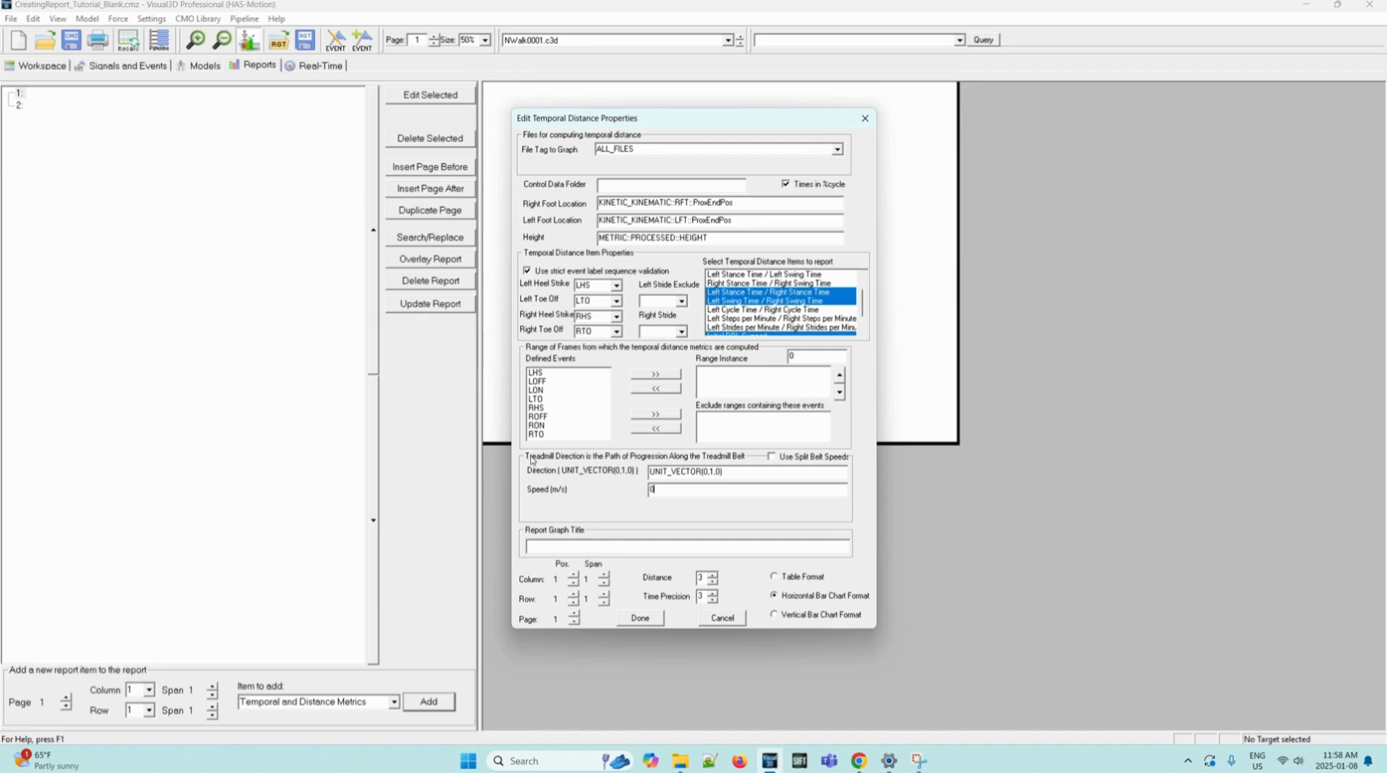
pyautogui.moveTo(649, 517)
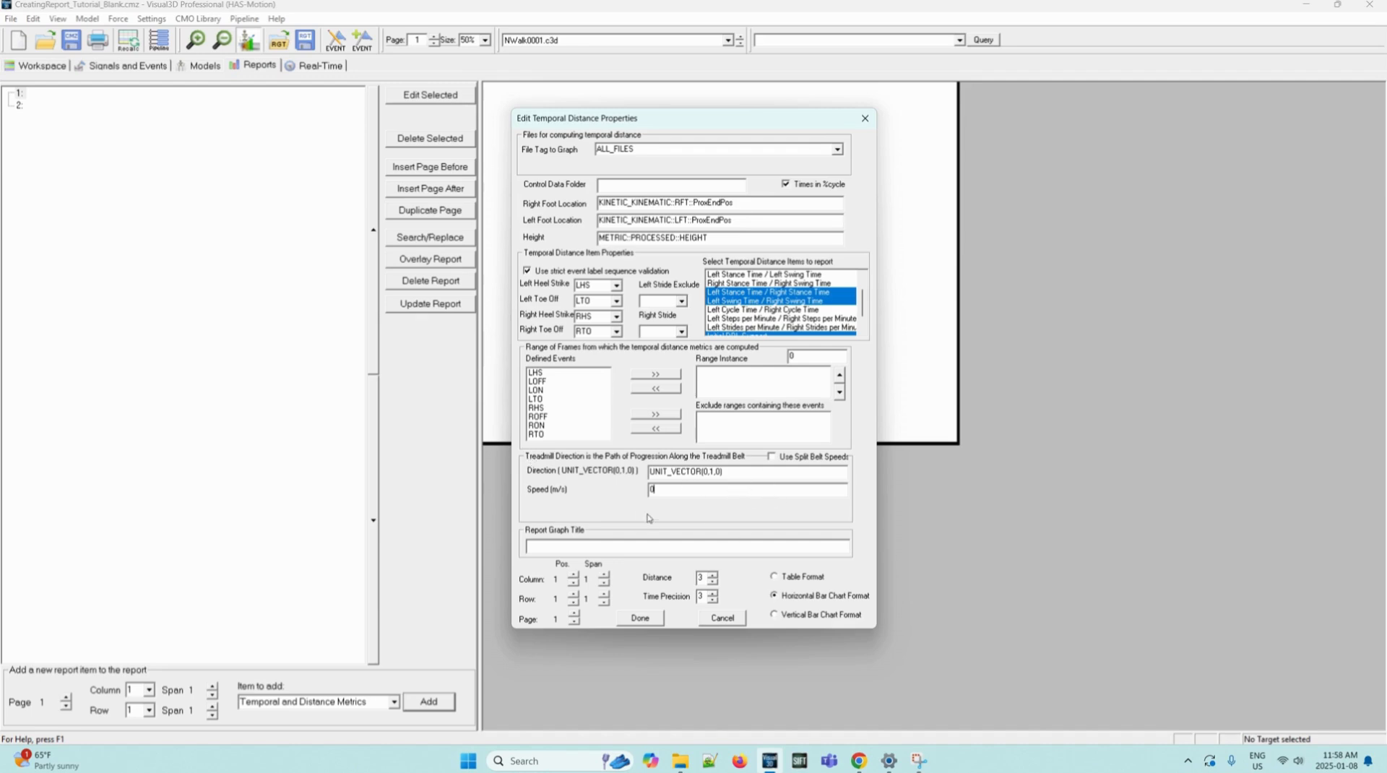
pyautogui.moveTo(695, 512)
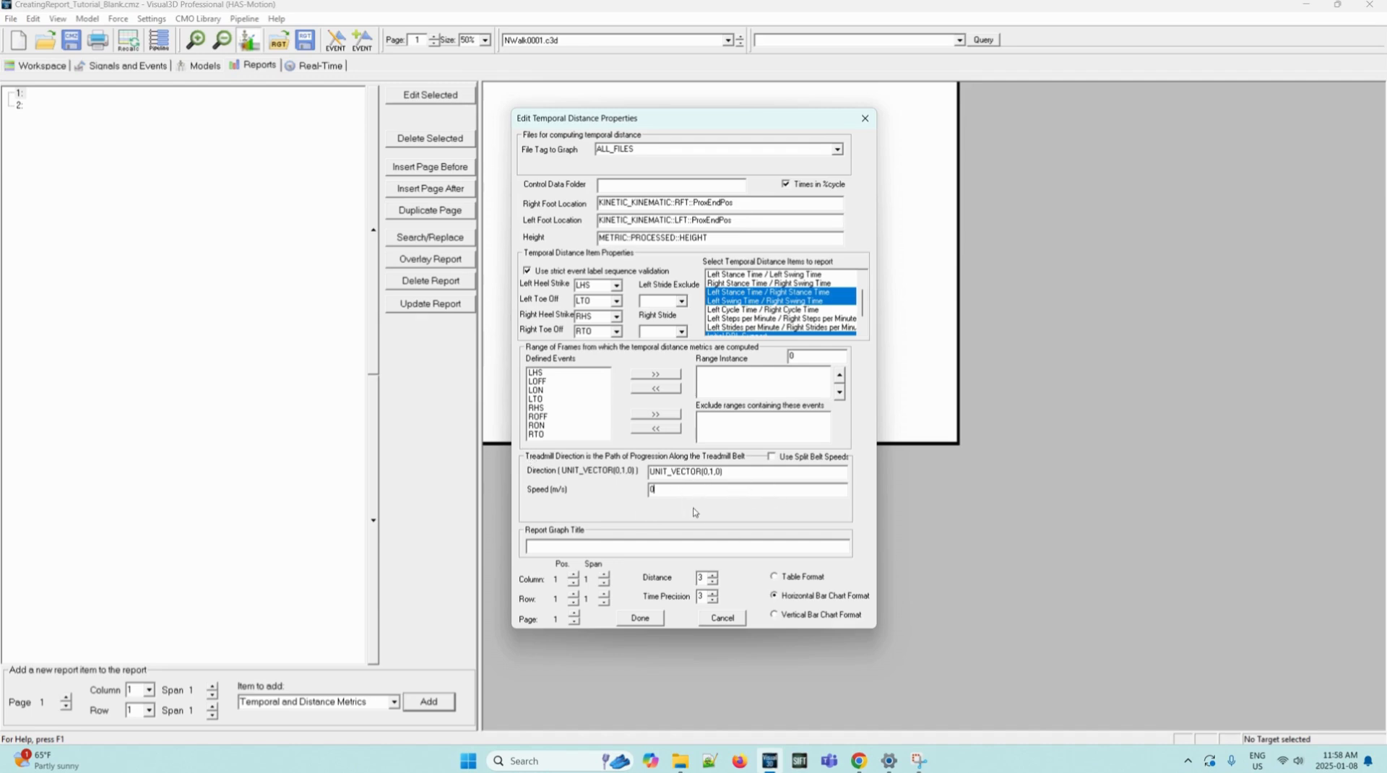
pyautogui.moveTo(663, 617)
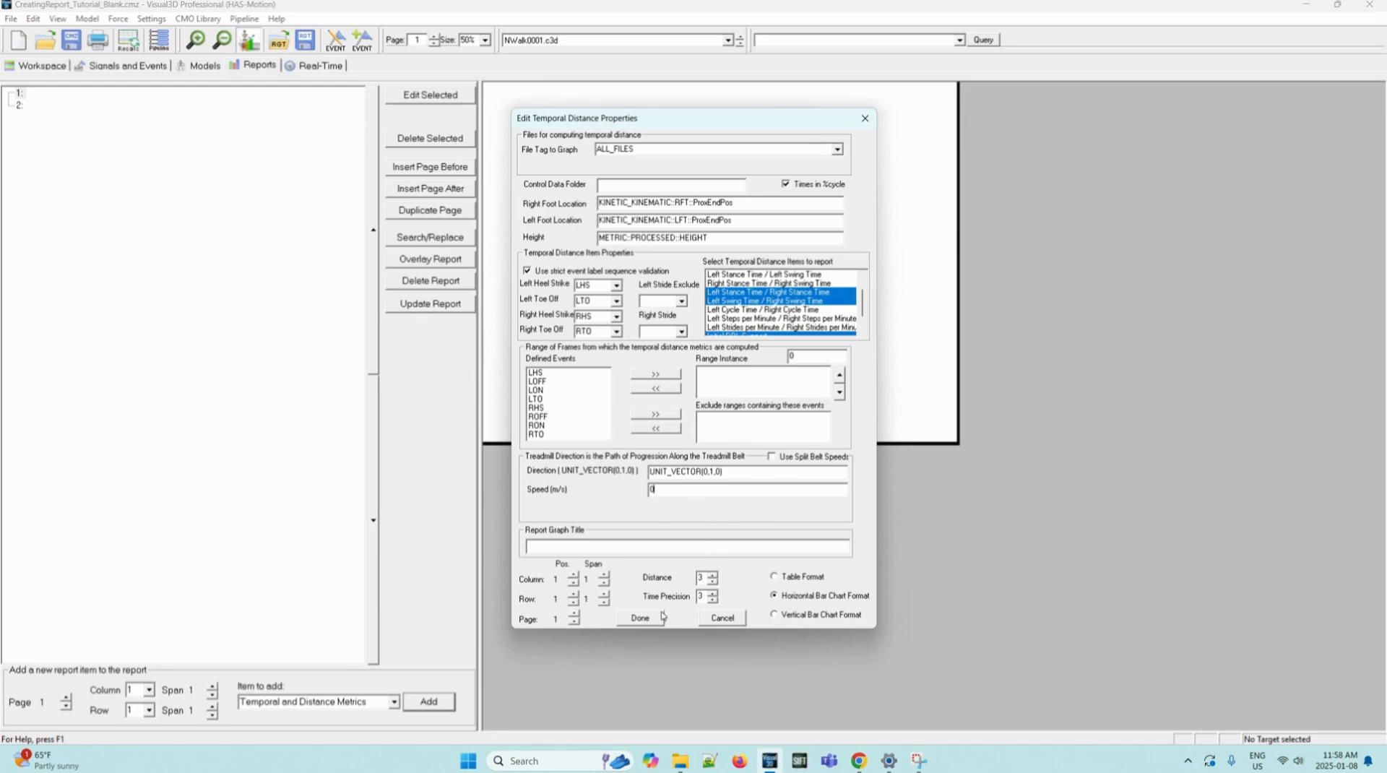
# Confirm the properties and select the Temporal Distance; Col 1, Row 1 item on page 1
pyautogui.click(639, 618)
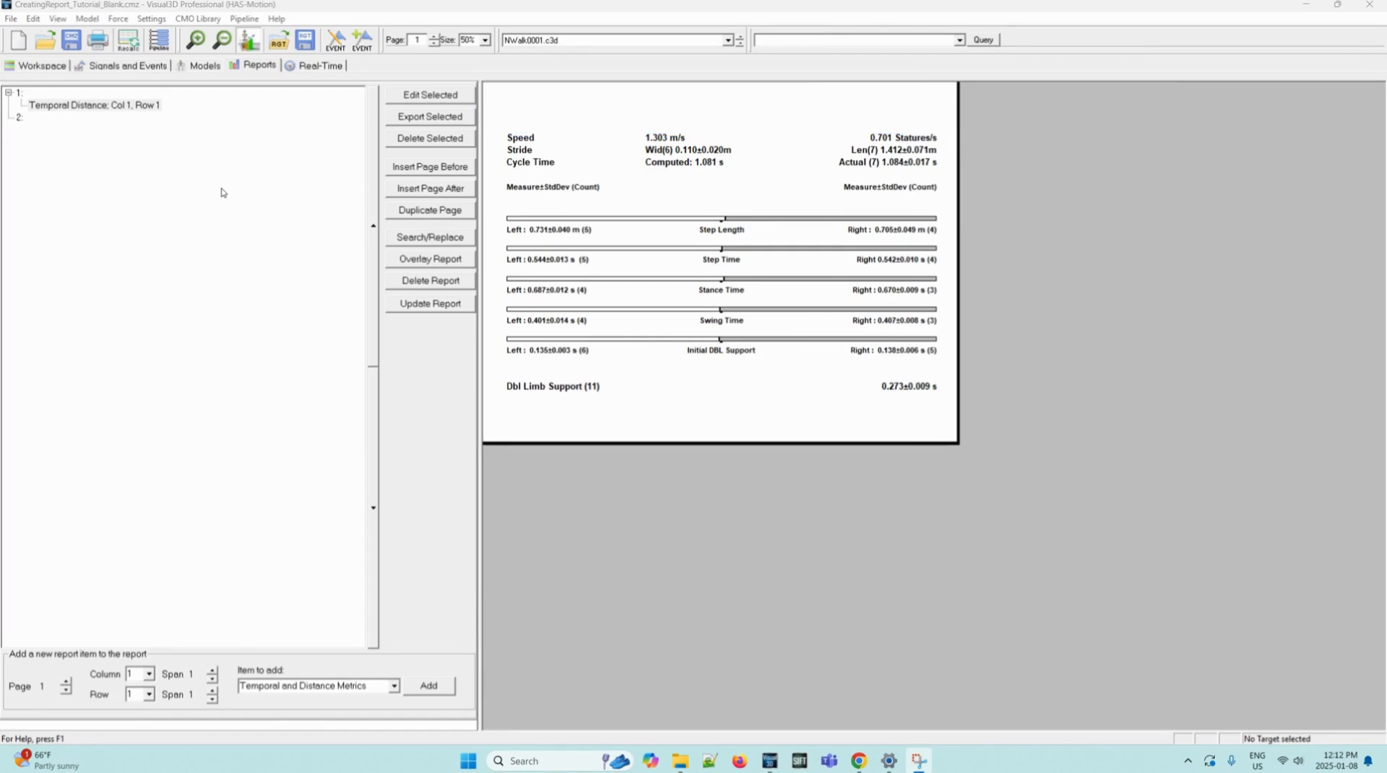
pyautogui.moveTo(186, 213)
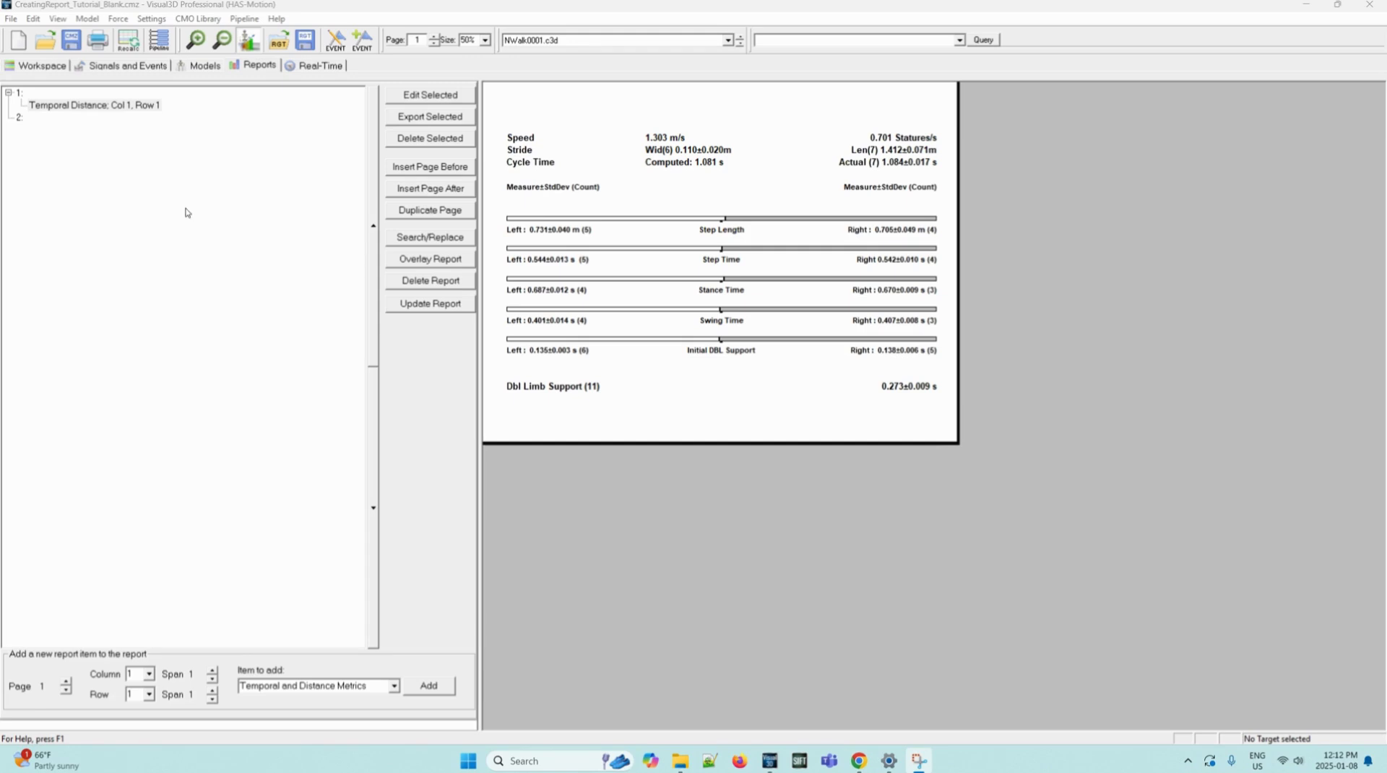
pyautogui.moveTo(72, 227)
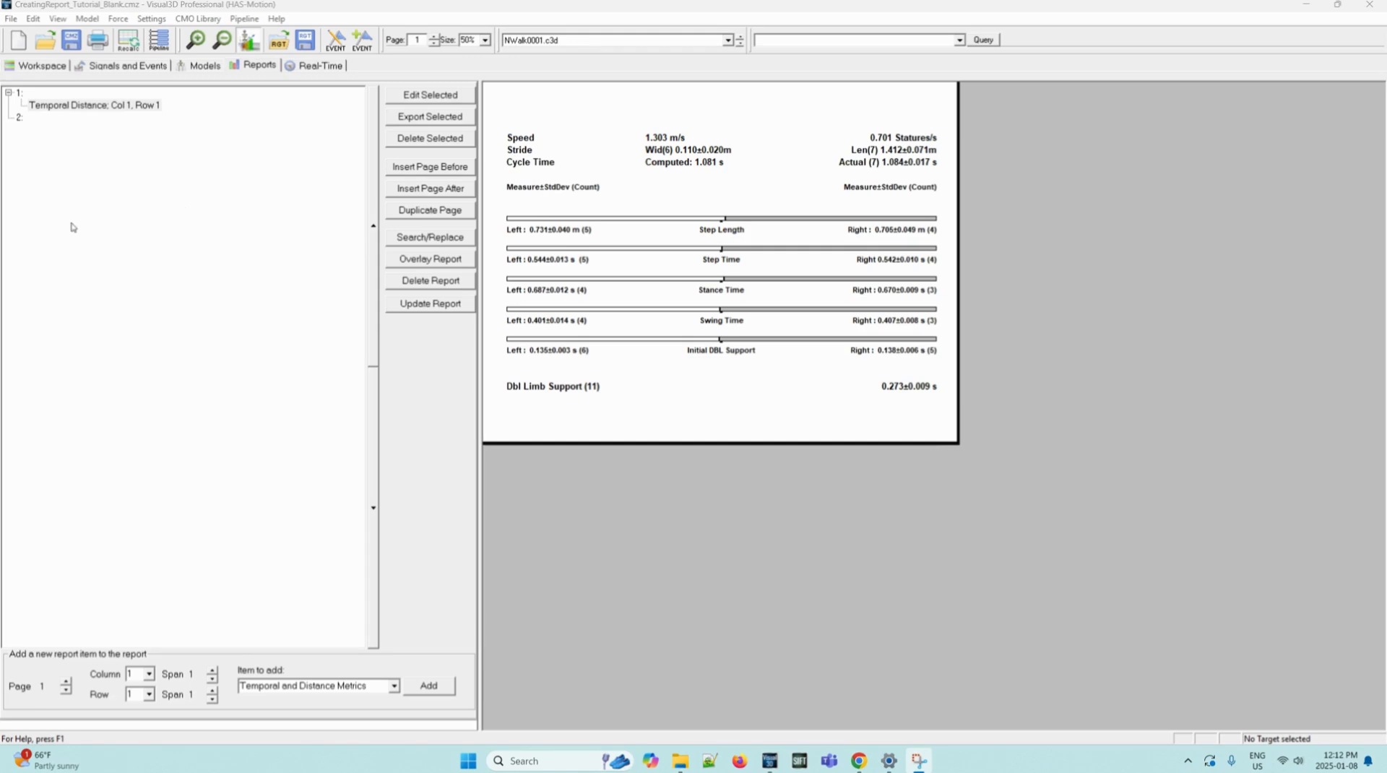
pyautogui.click(96, 104)
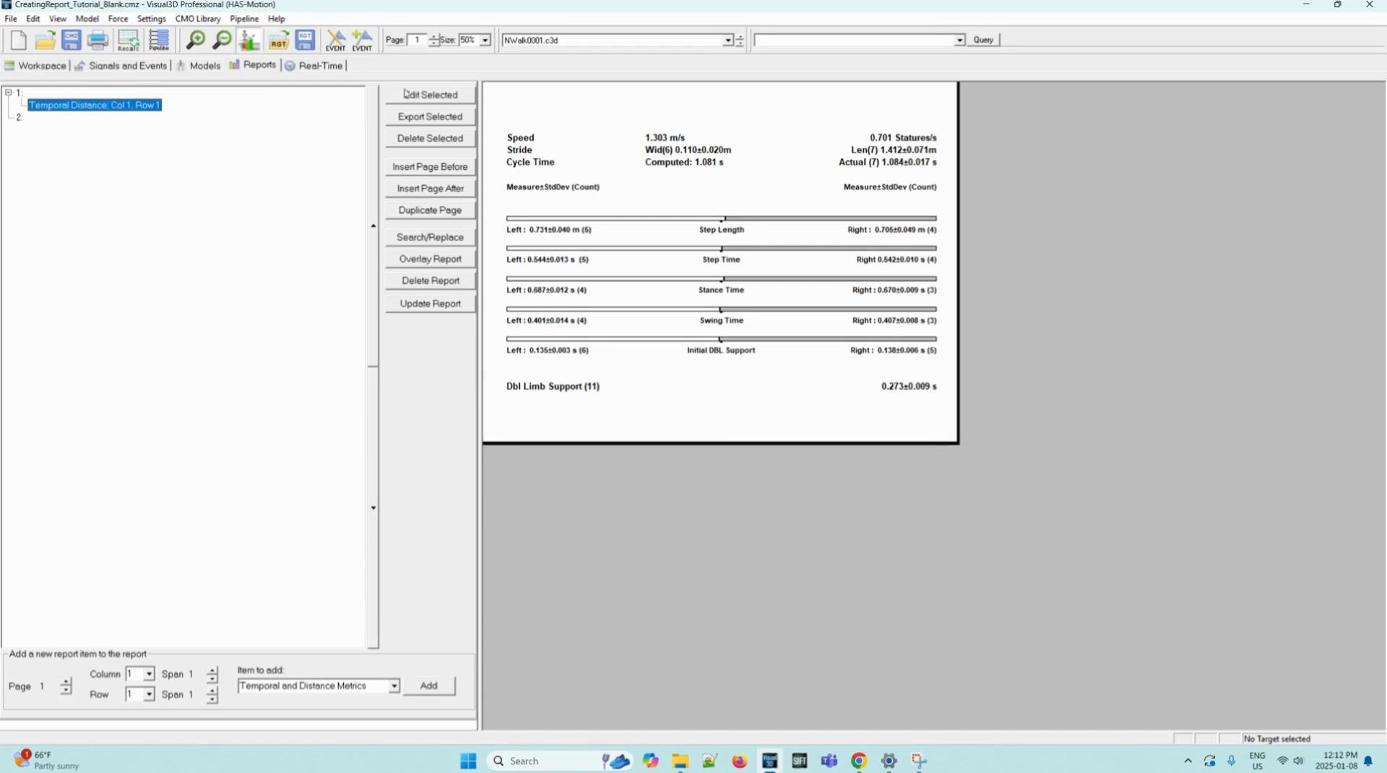
# Edit the item to also report Left/Right Flight Time and apply the change
pyautogui.click(431, 94)
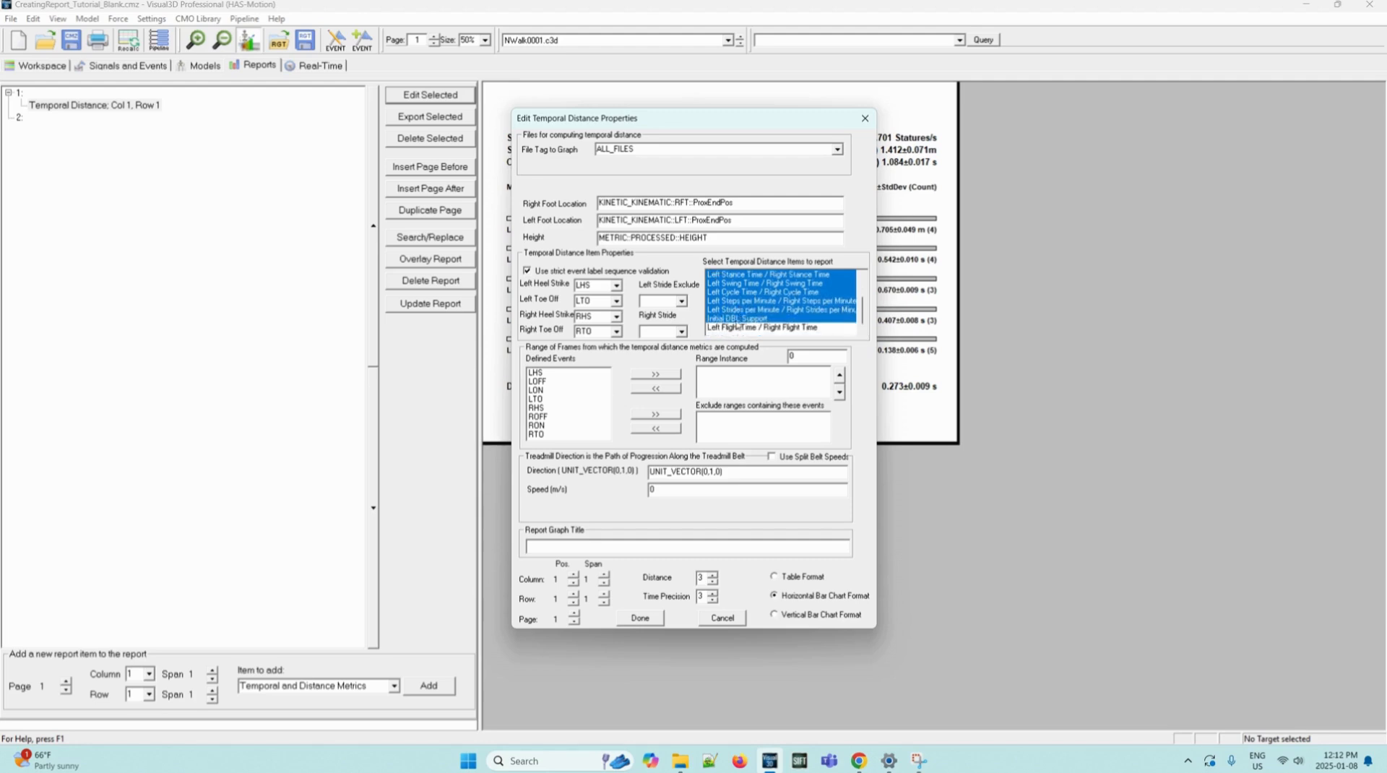
pyautogui.click(761, 327)
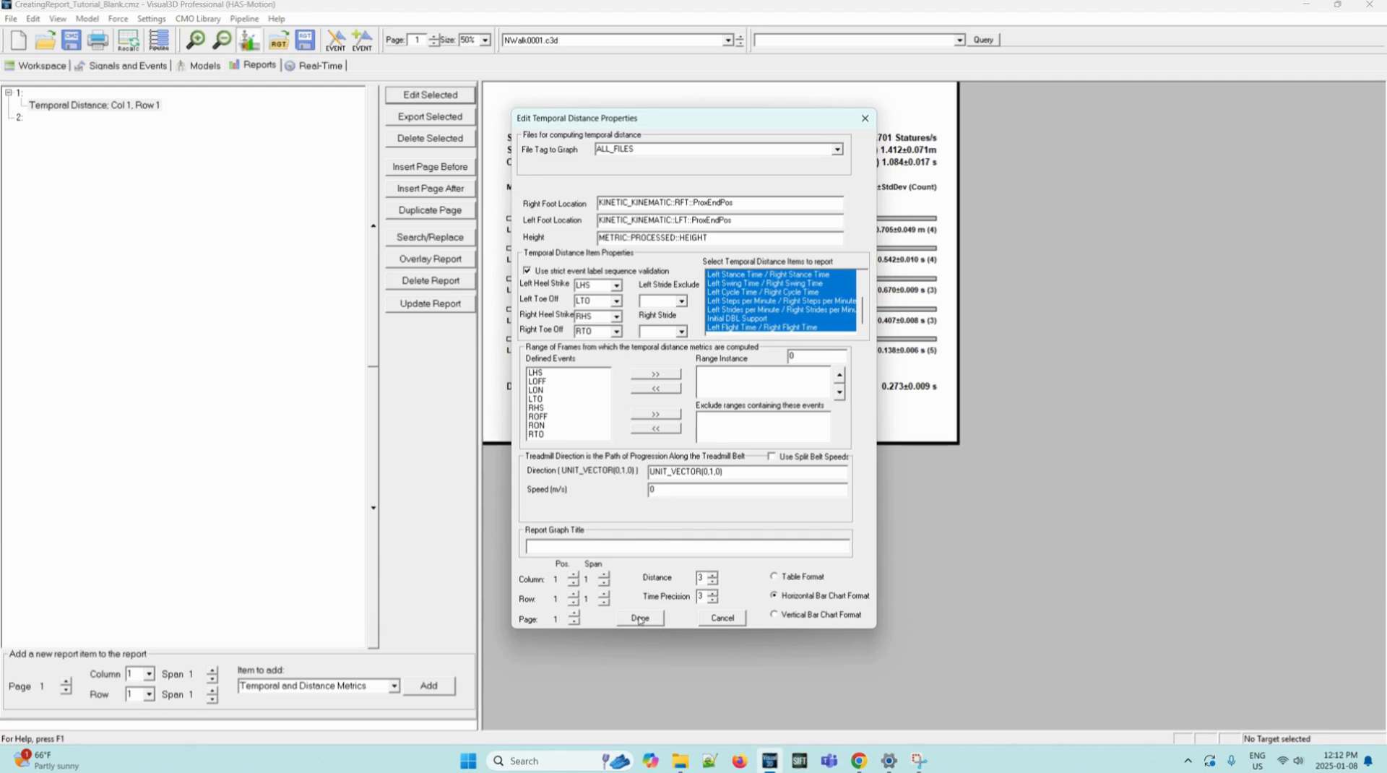
pyautogui.click(639, 617)
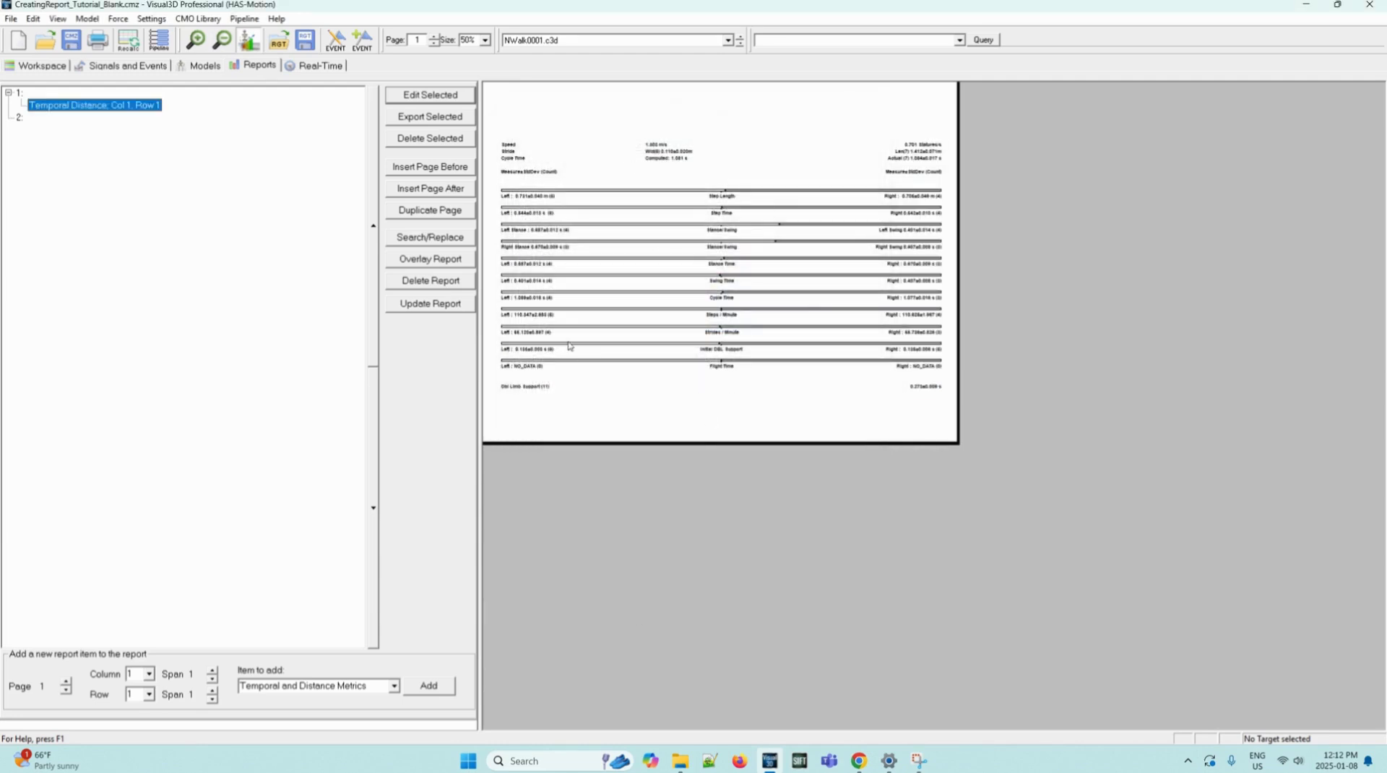
pyautogui.moveTo(678, 329)
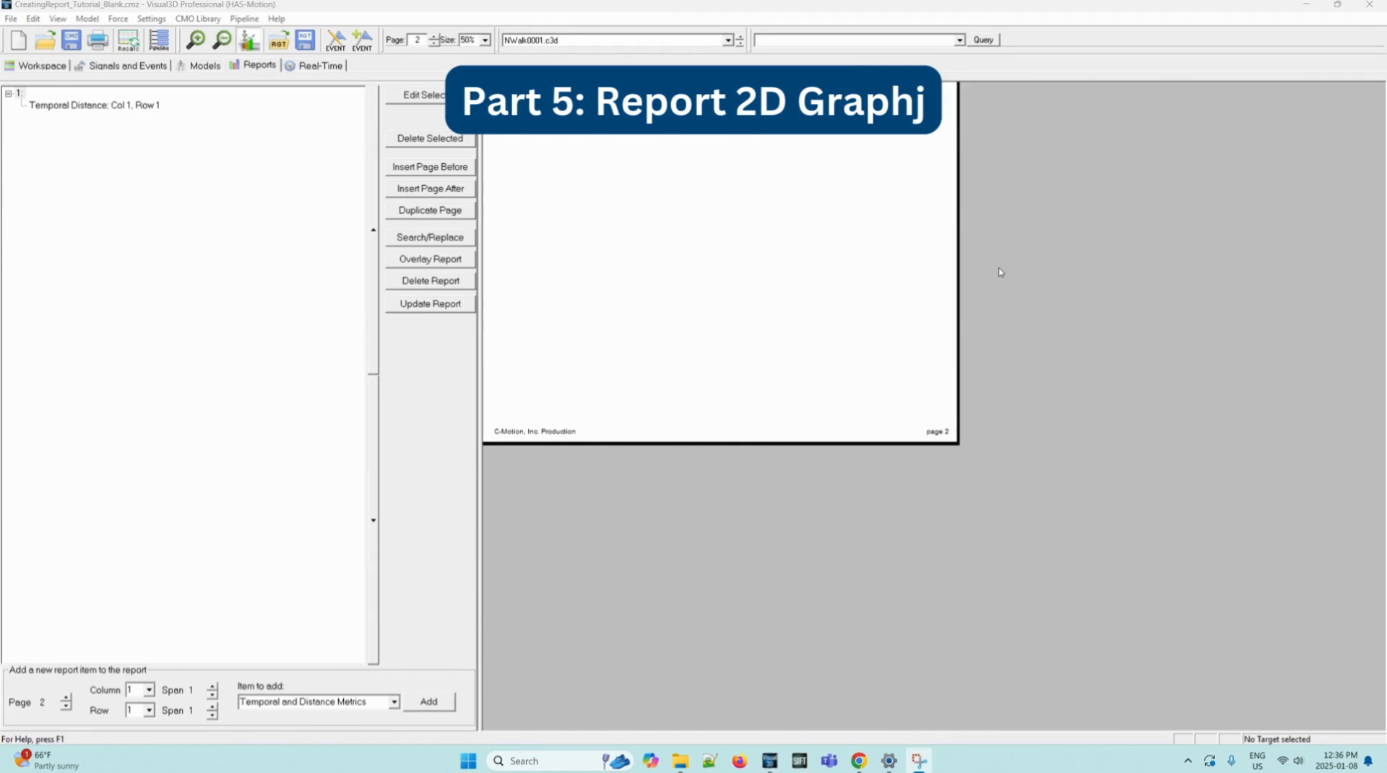
pyautogui.moveTo(309, 279)
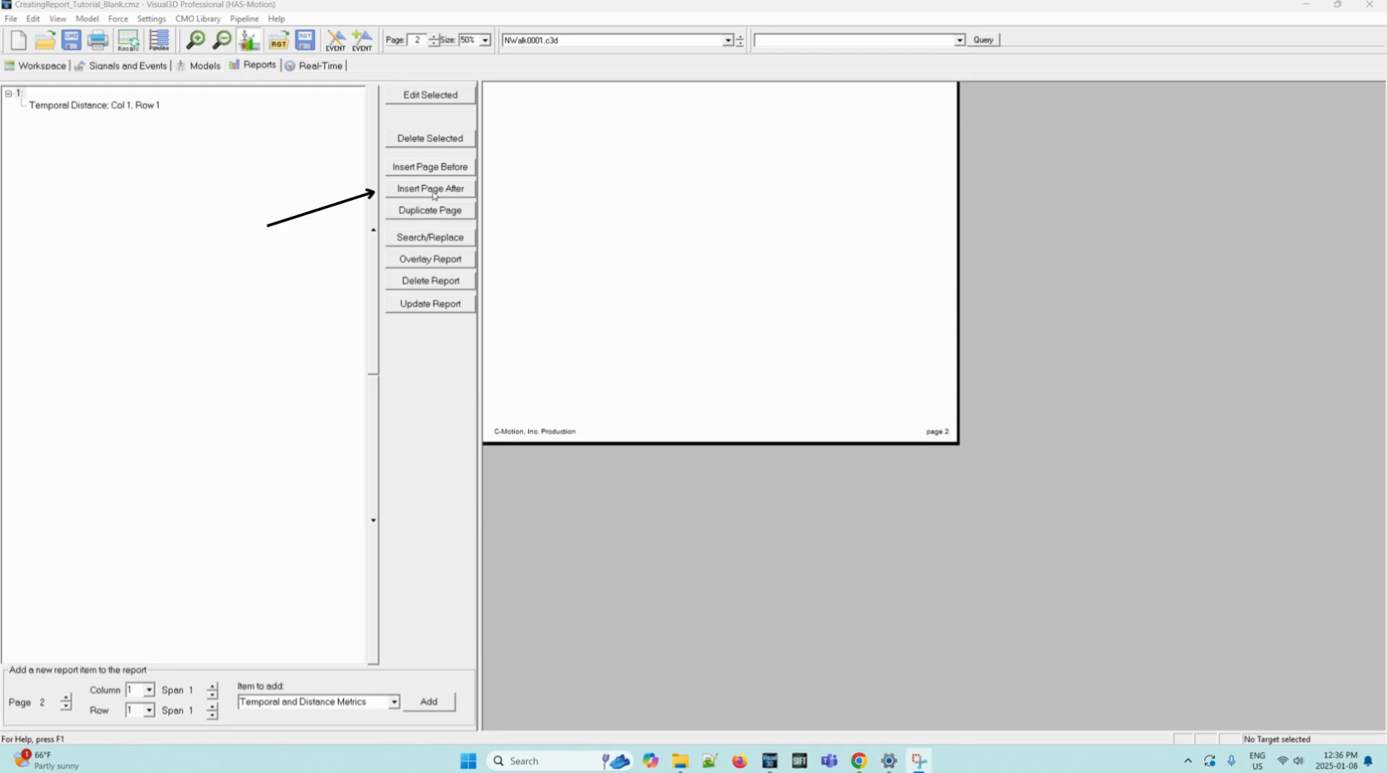
# Insert a new page after, then add a 2D Graph item for page 2
pyautogui.click(429, 188)
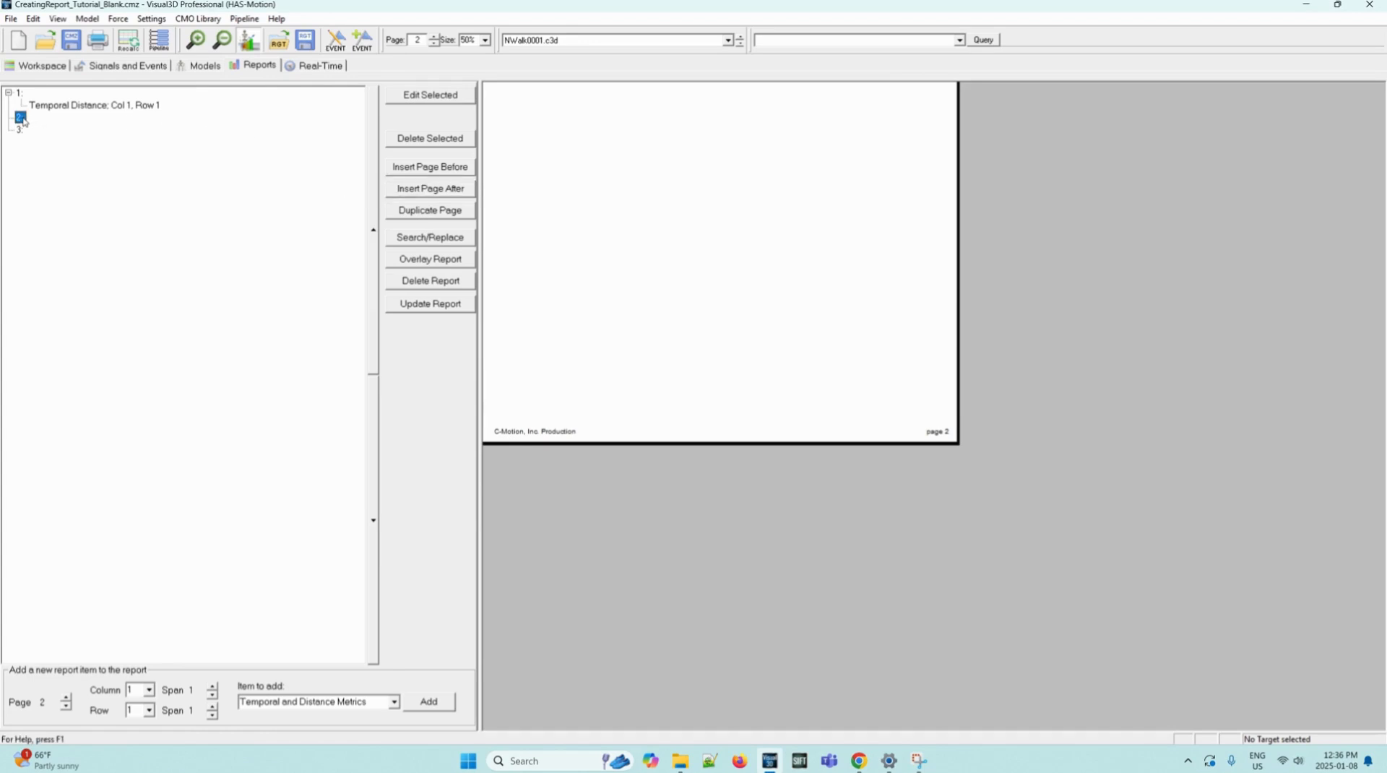
pyautogui.moveTo(307, 629)
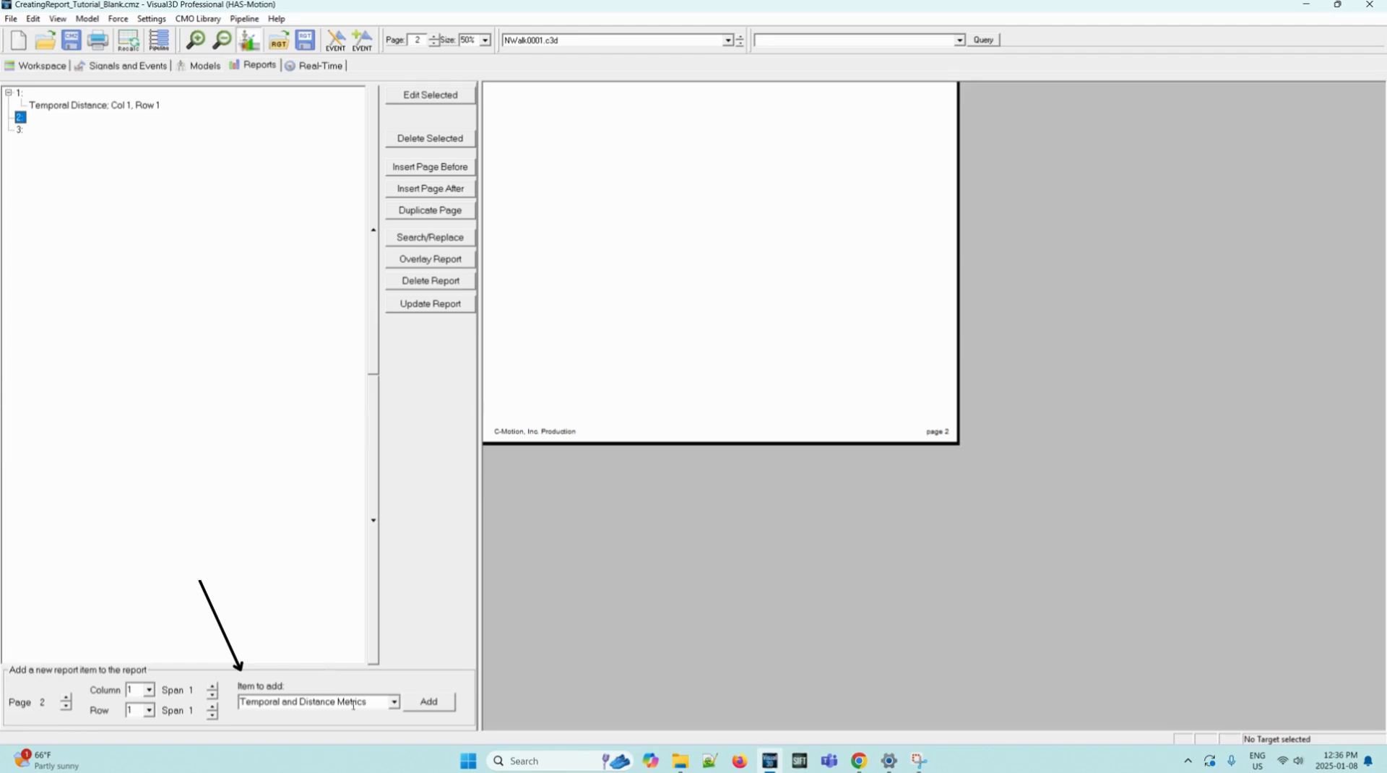
pyautogui.click(393, 701)
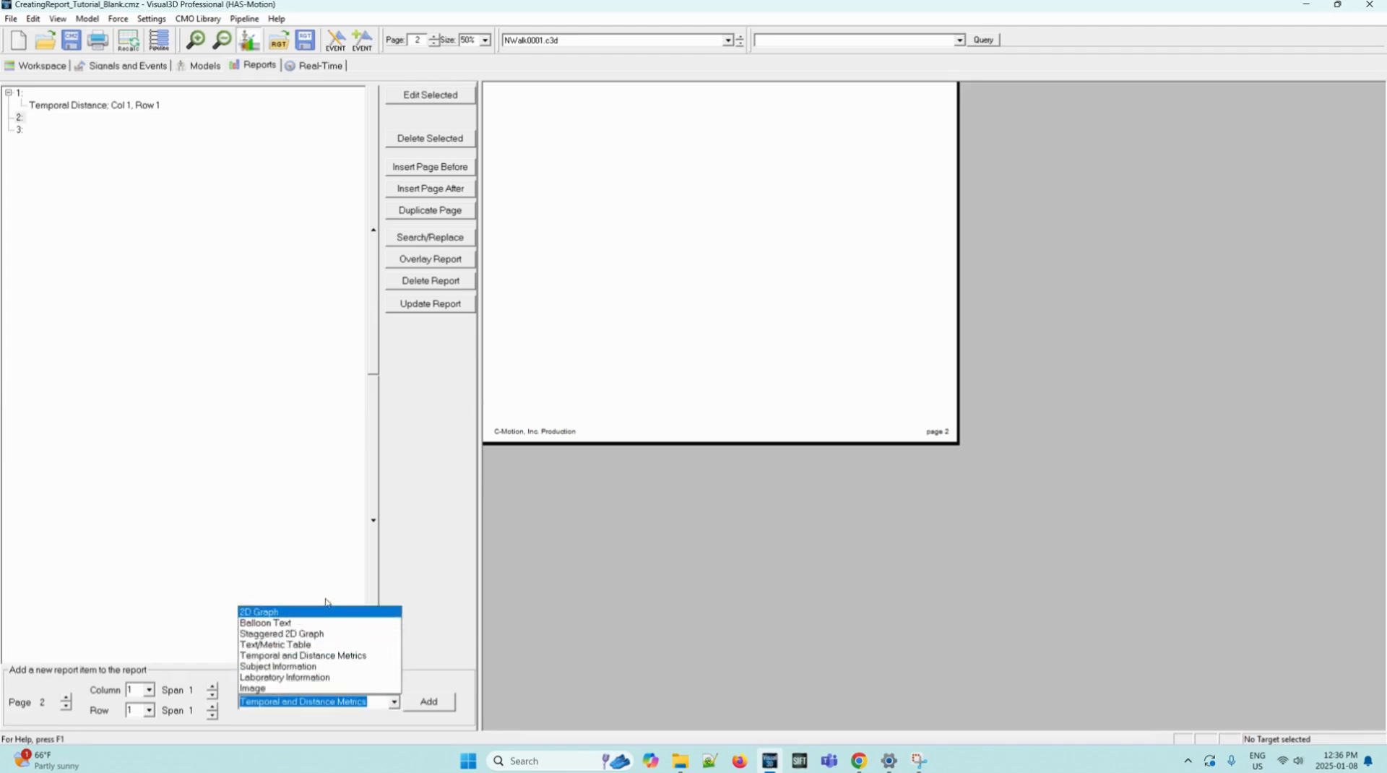
pyautogui.click(257, 611)
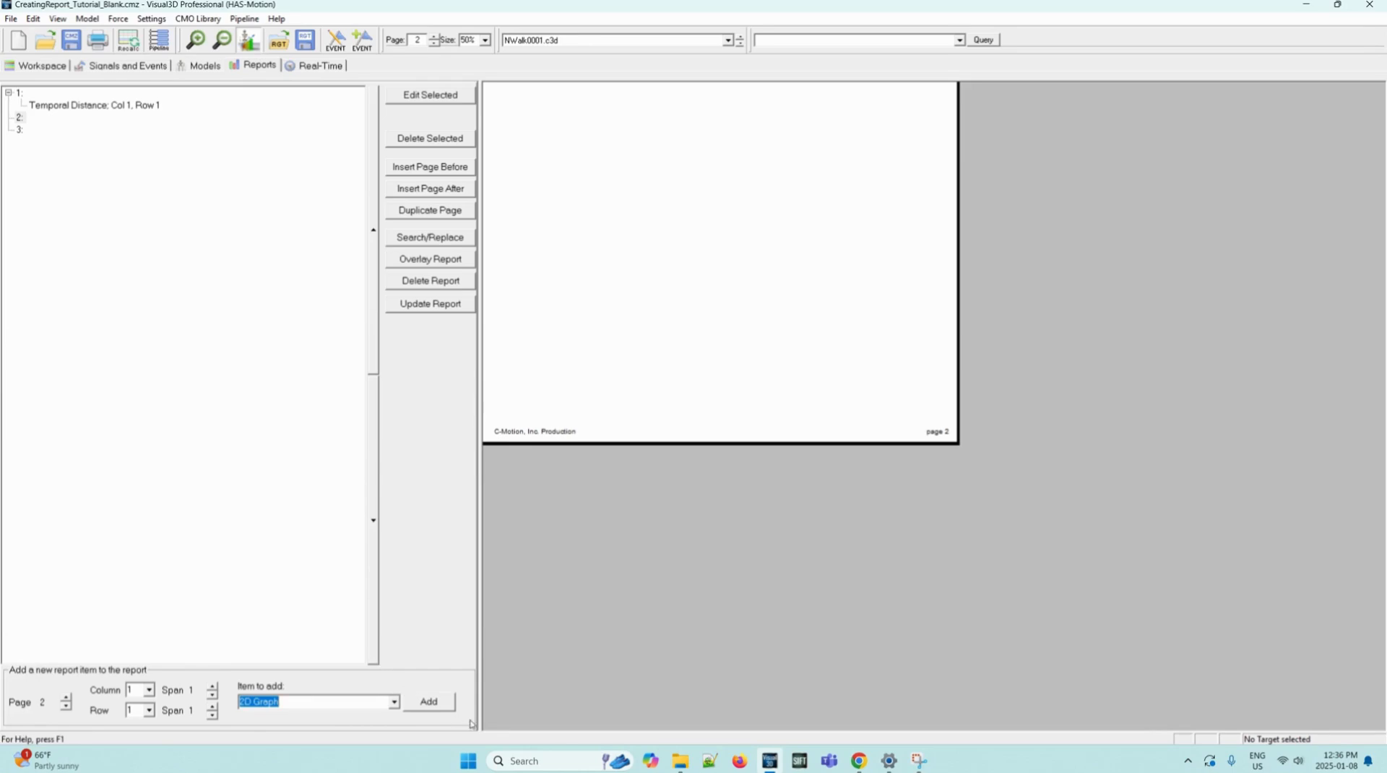
pyautogui.click(428, 700)
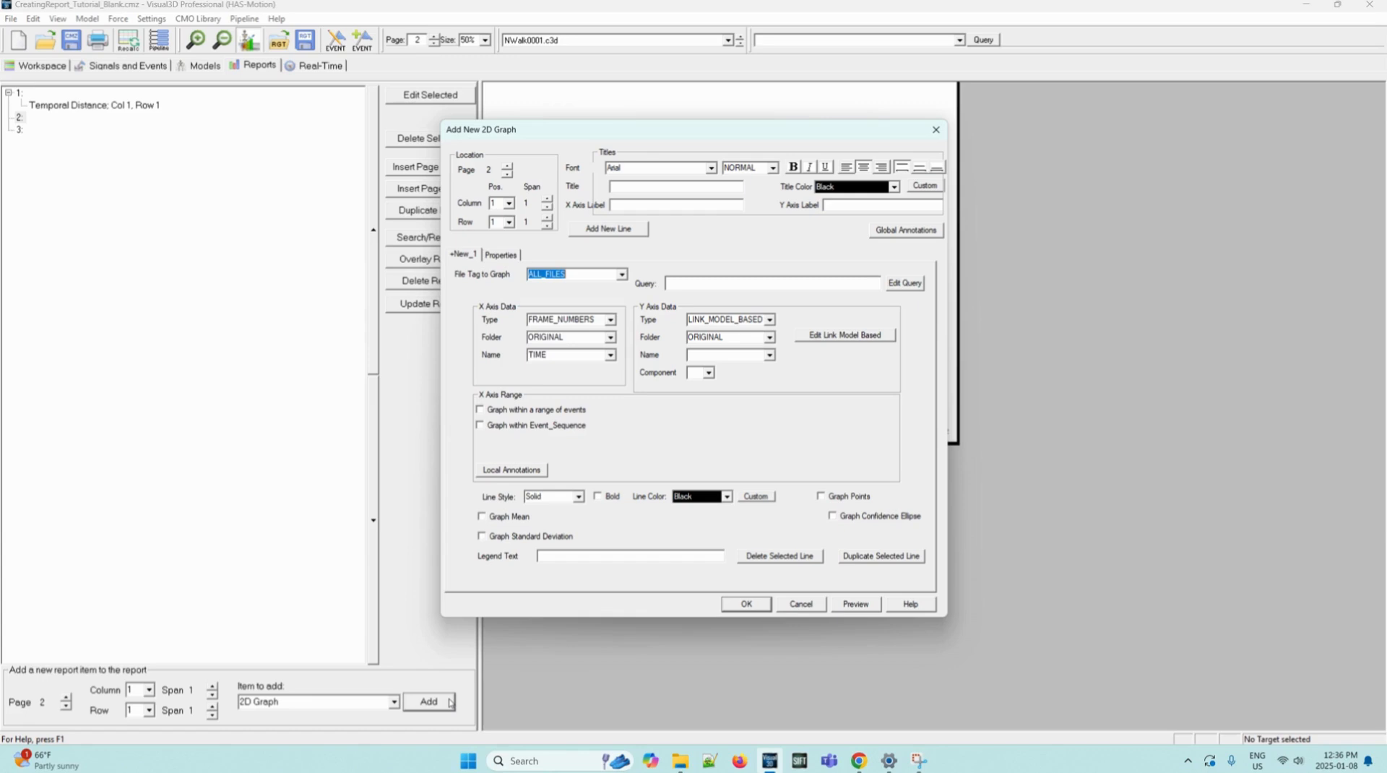
pyautogui.moveTo(576, 581)
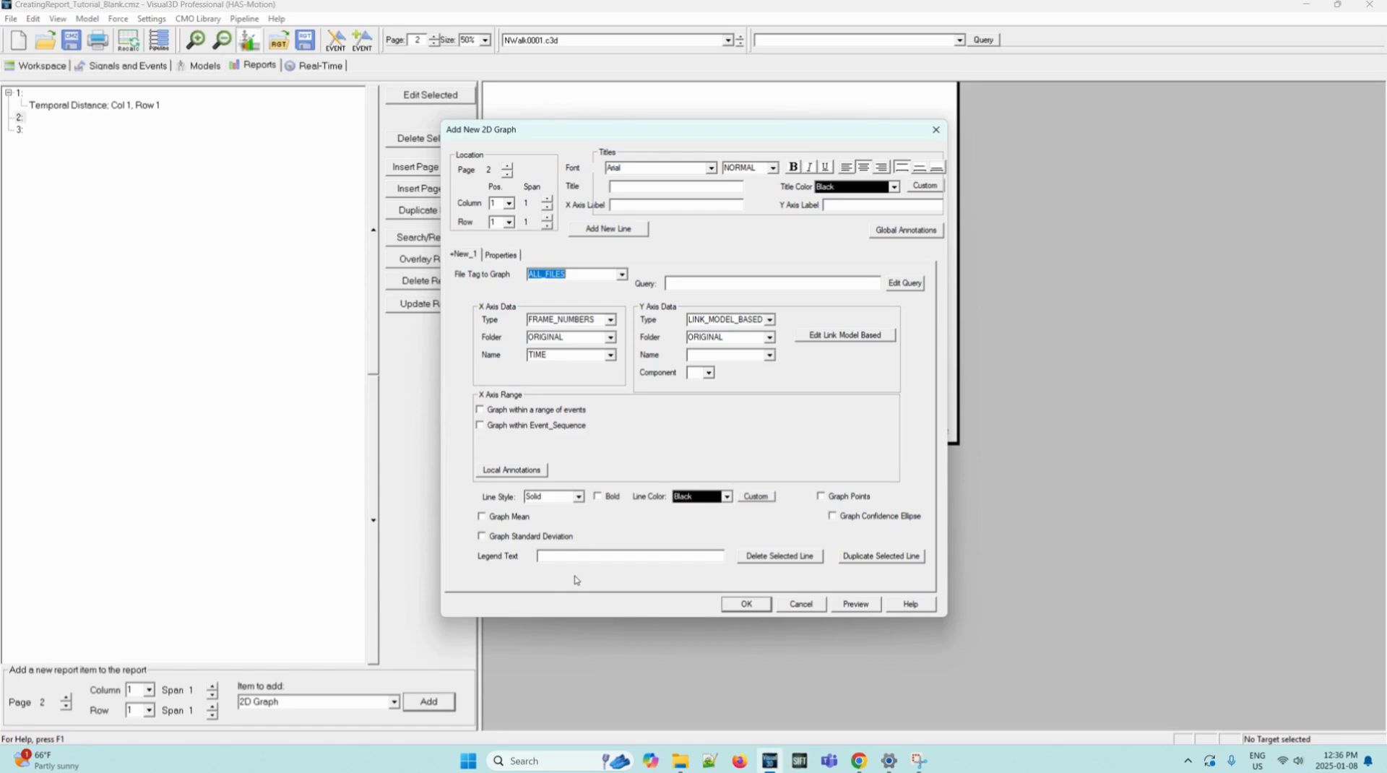
pyautogui.moveTo(849, 203)
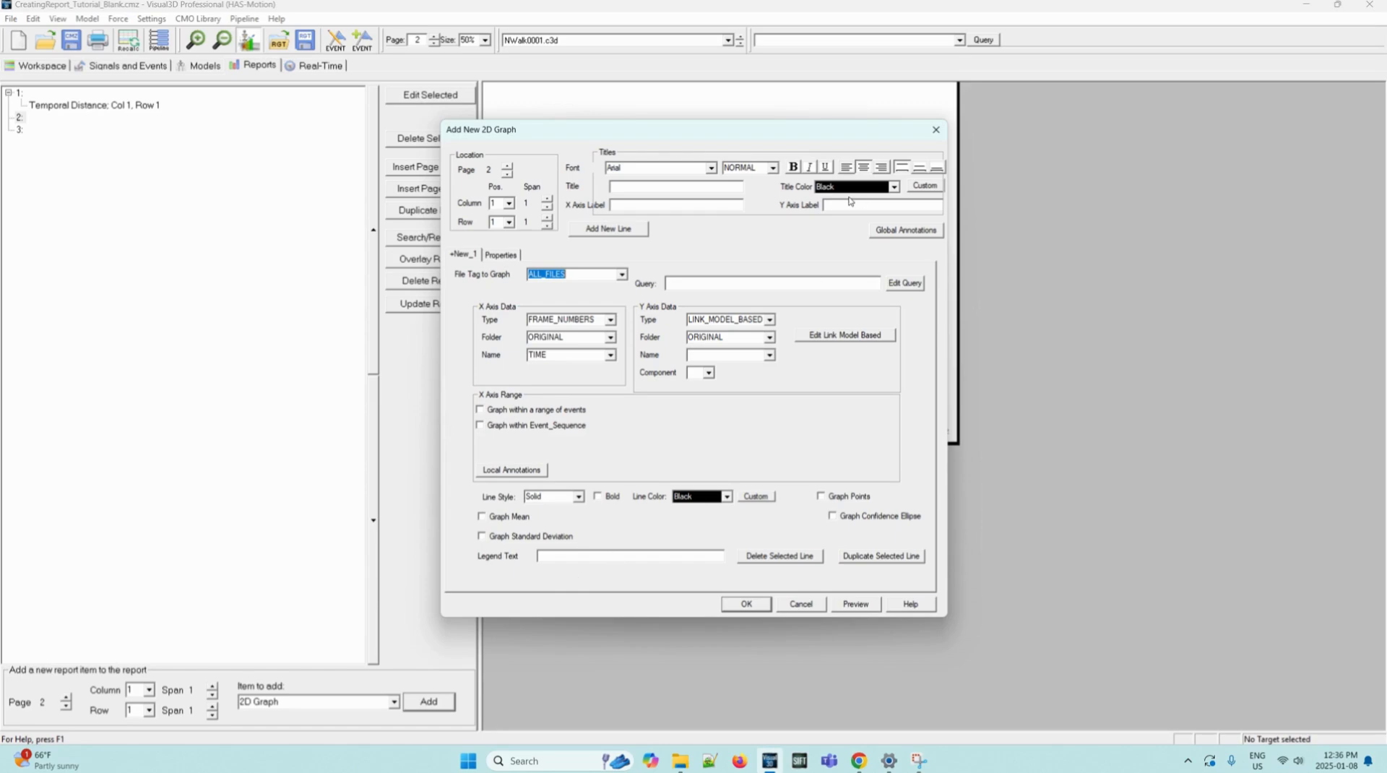
pyautogui.moveTo(729, 305)
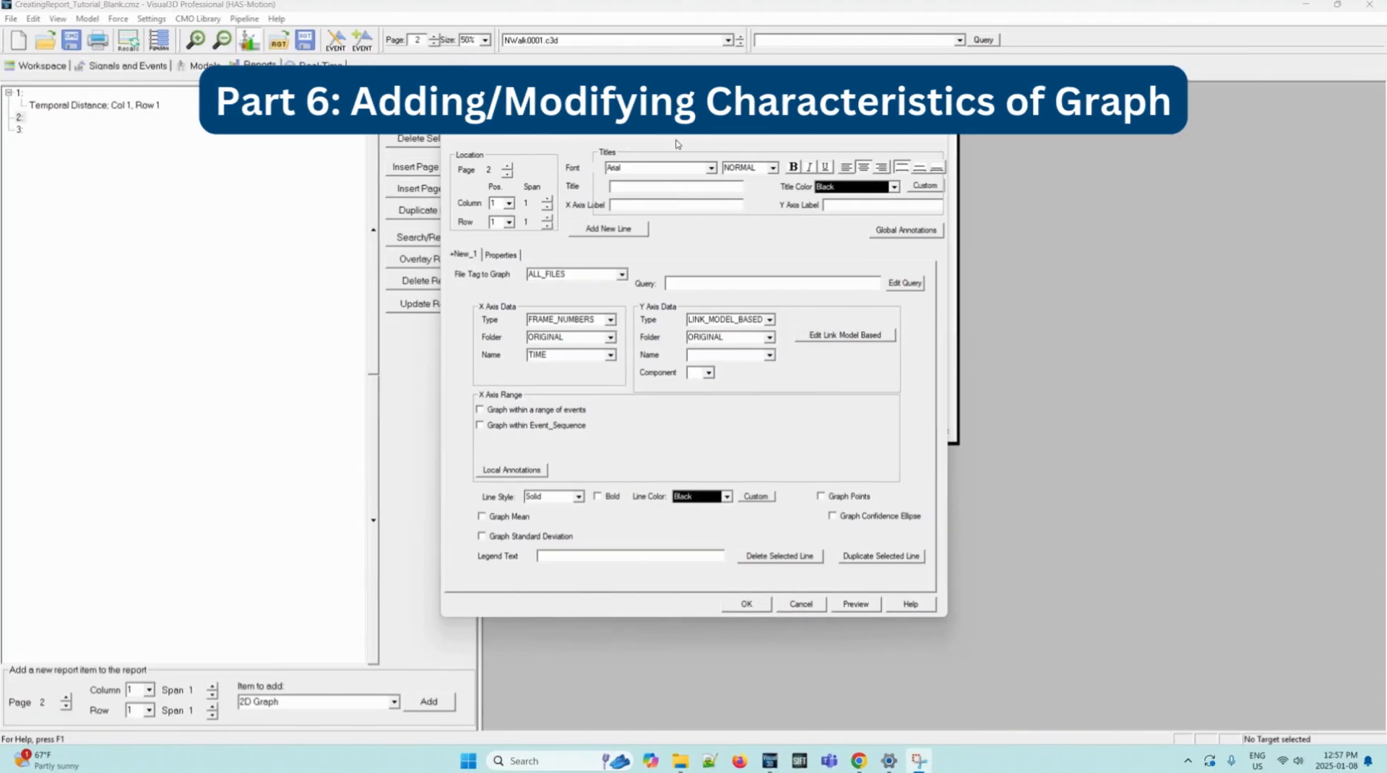
pyautogui.moveTo(699, 231)
pyautogui.write('Sagittal Knee Kinematics')
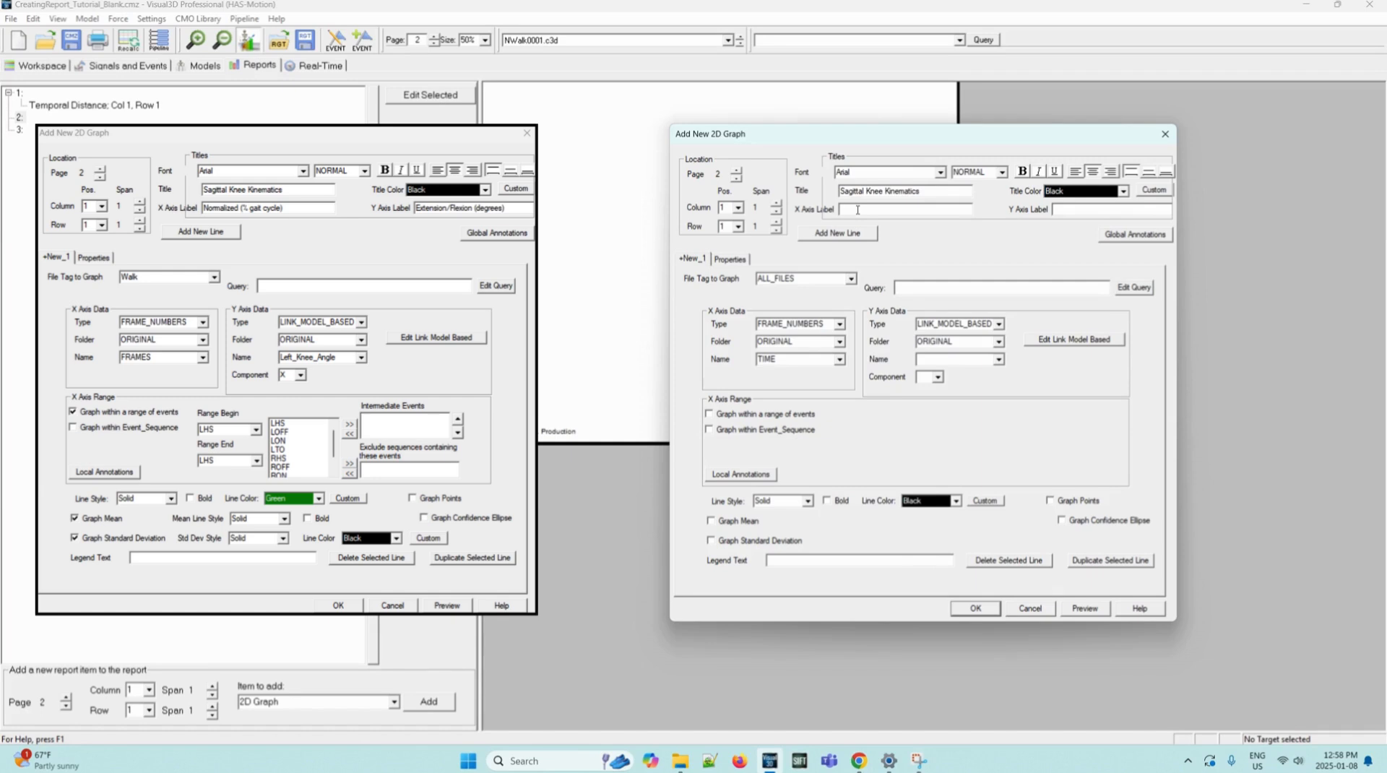
# Enter X axis label Normalized (% gait cycle) and Y axis label Extension/Flexion (degrees)
pyautogui.write('Normalized (% gait cycle')
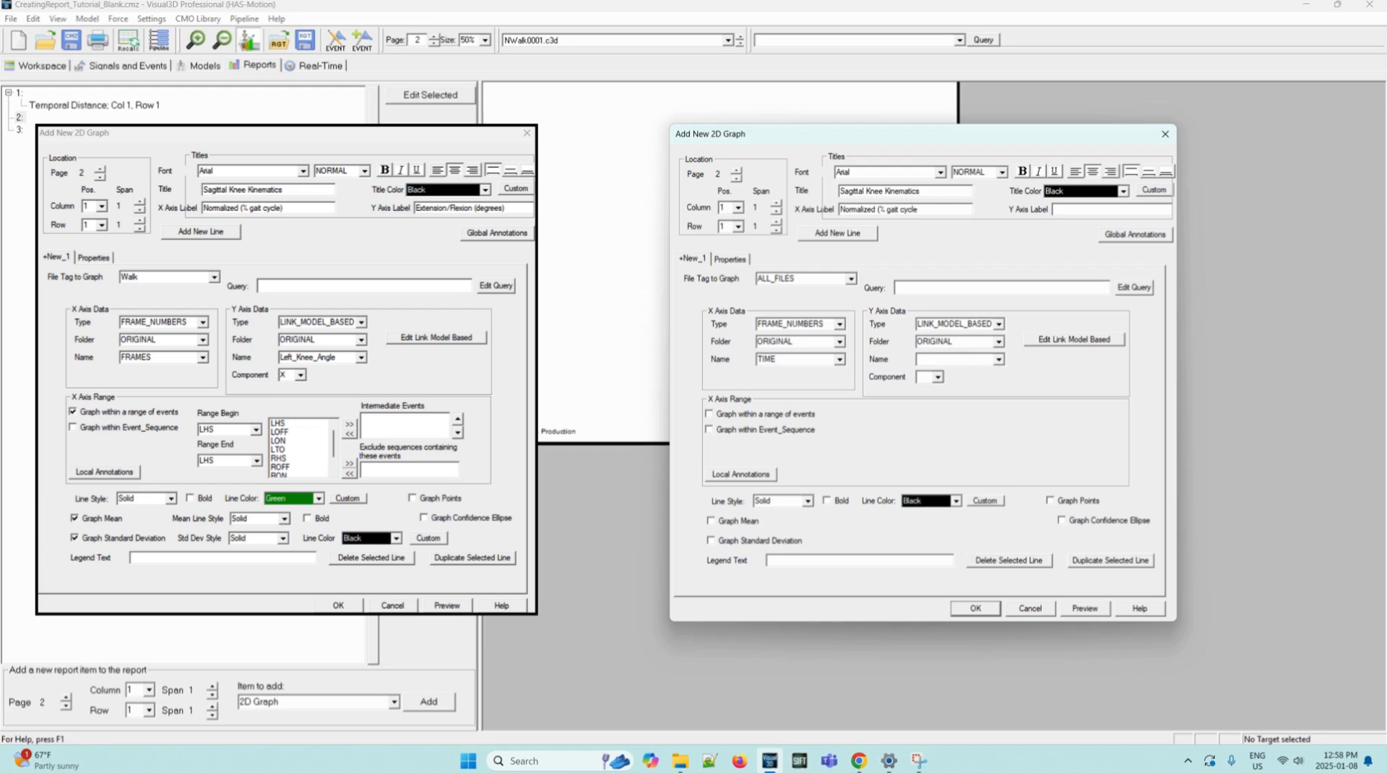
pyautogui.write('Extension/Flexion (degrees')
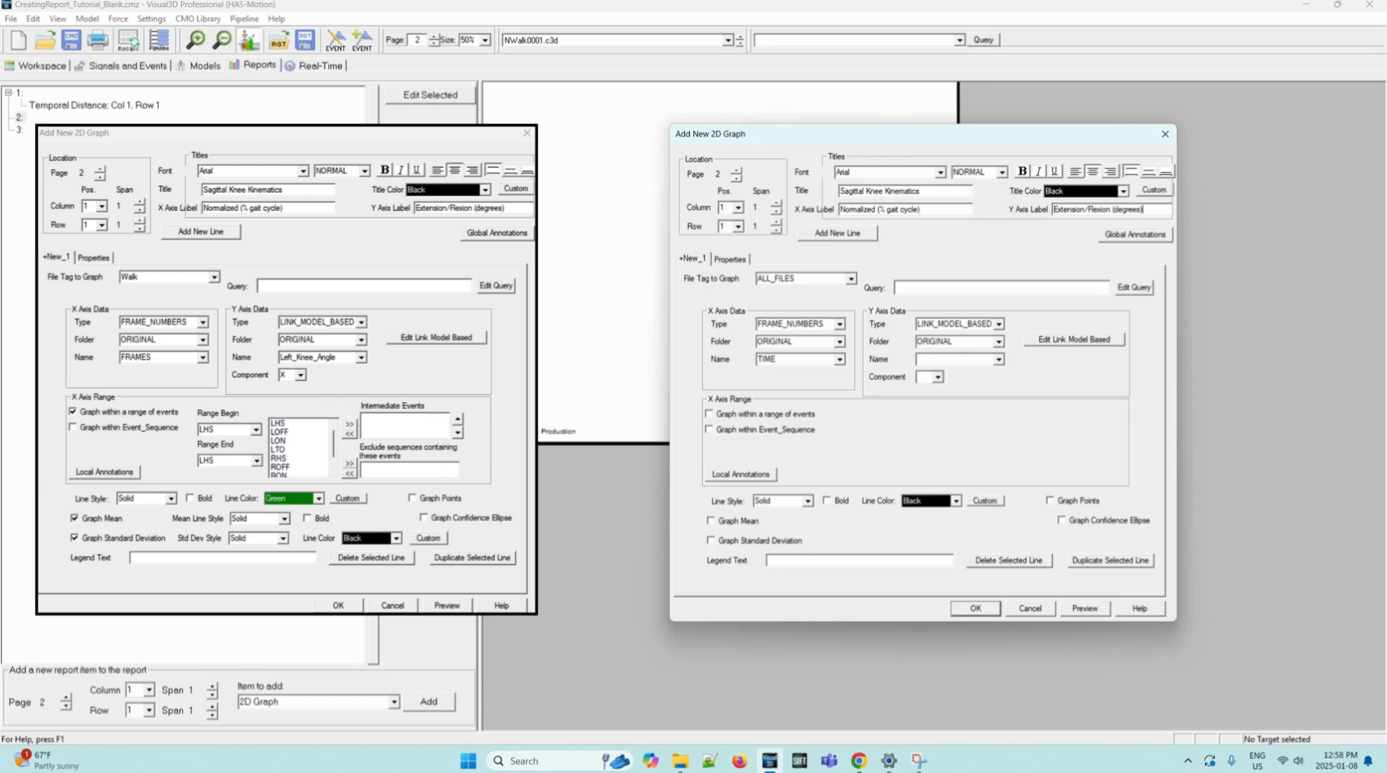
# Graph the Walk files' Left_Knee_Angle against FRAMES on the x axis
pyautogui.click(848, 279)
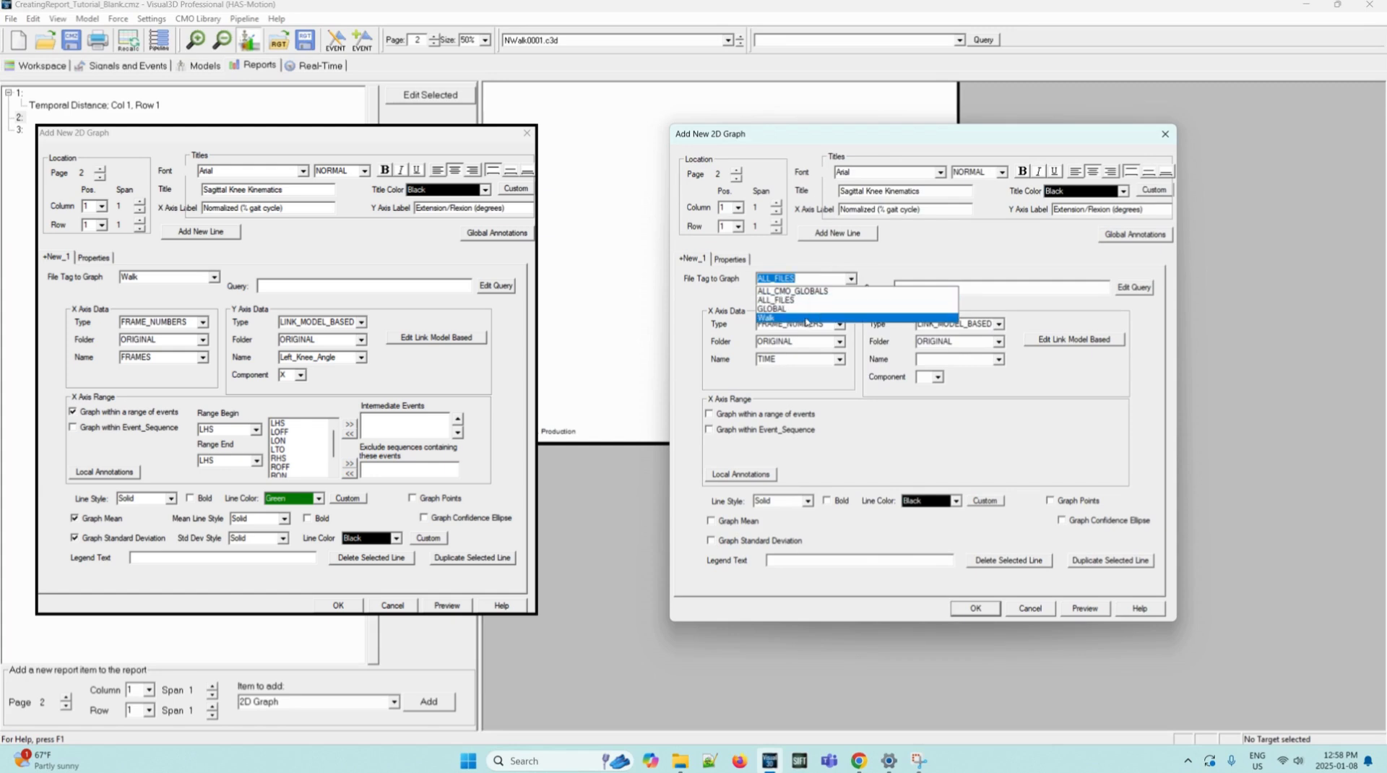
pyautogui.click(803, 318)
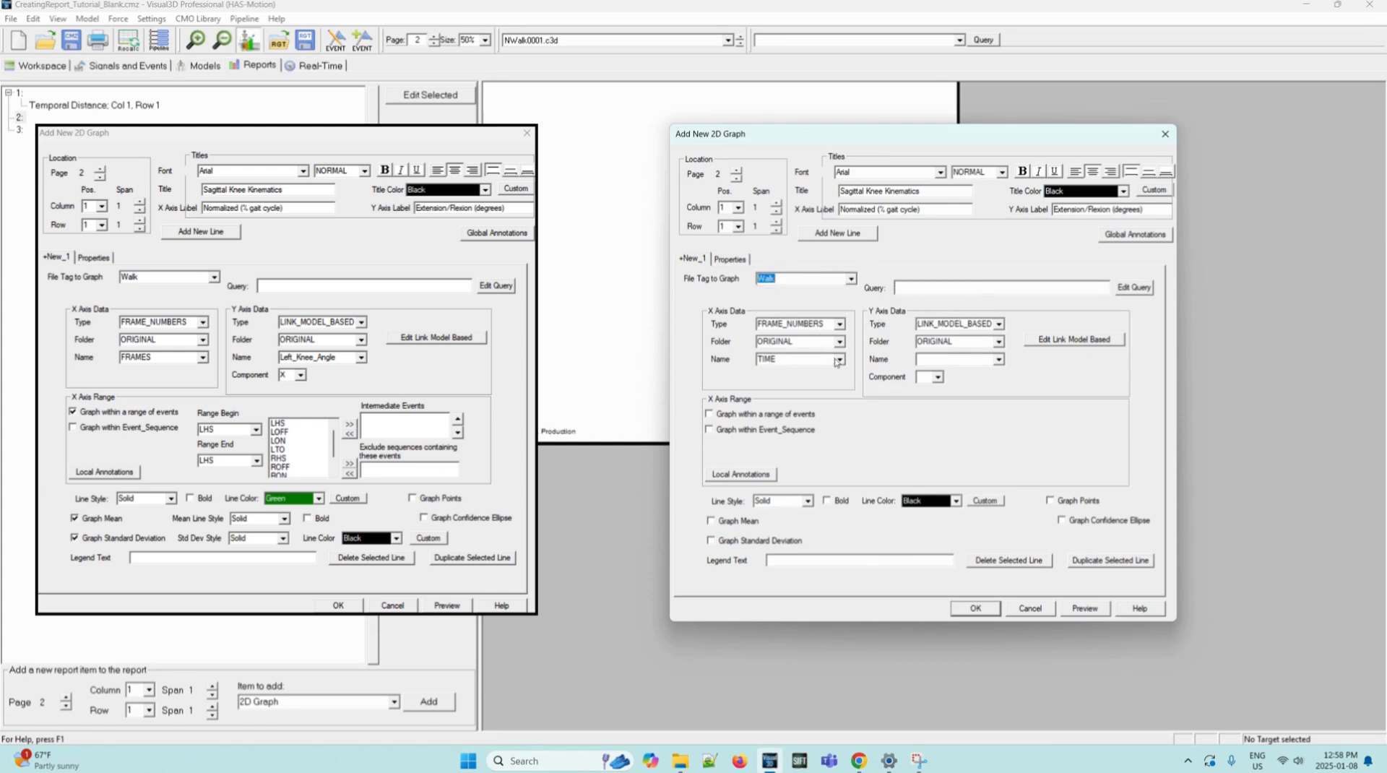
pyautogui.click(838, 358)
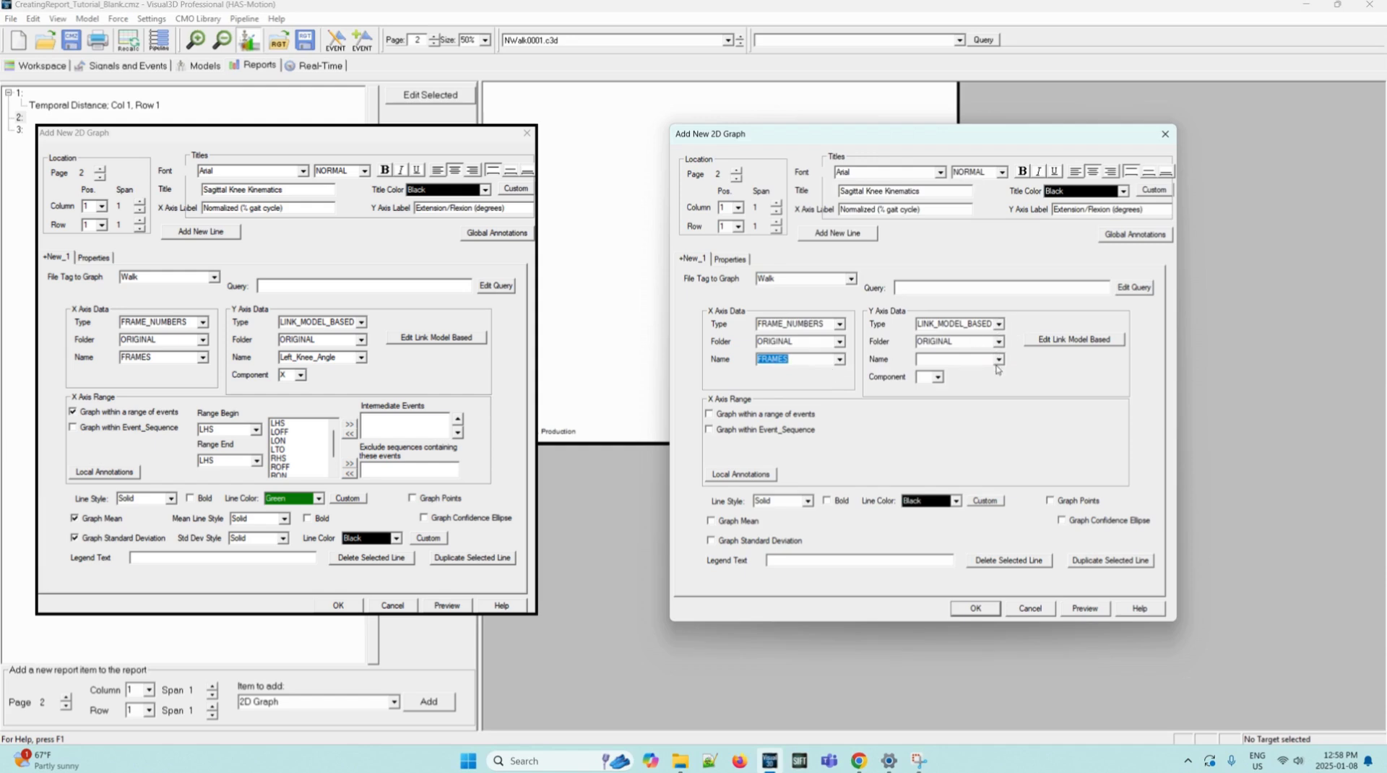
pyautogui.click(999, 359)
pyautogui.write('Left_K')
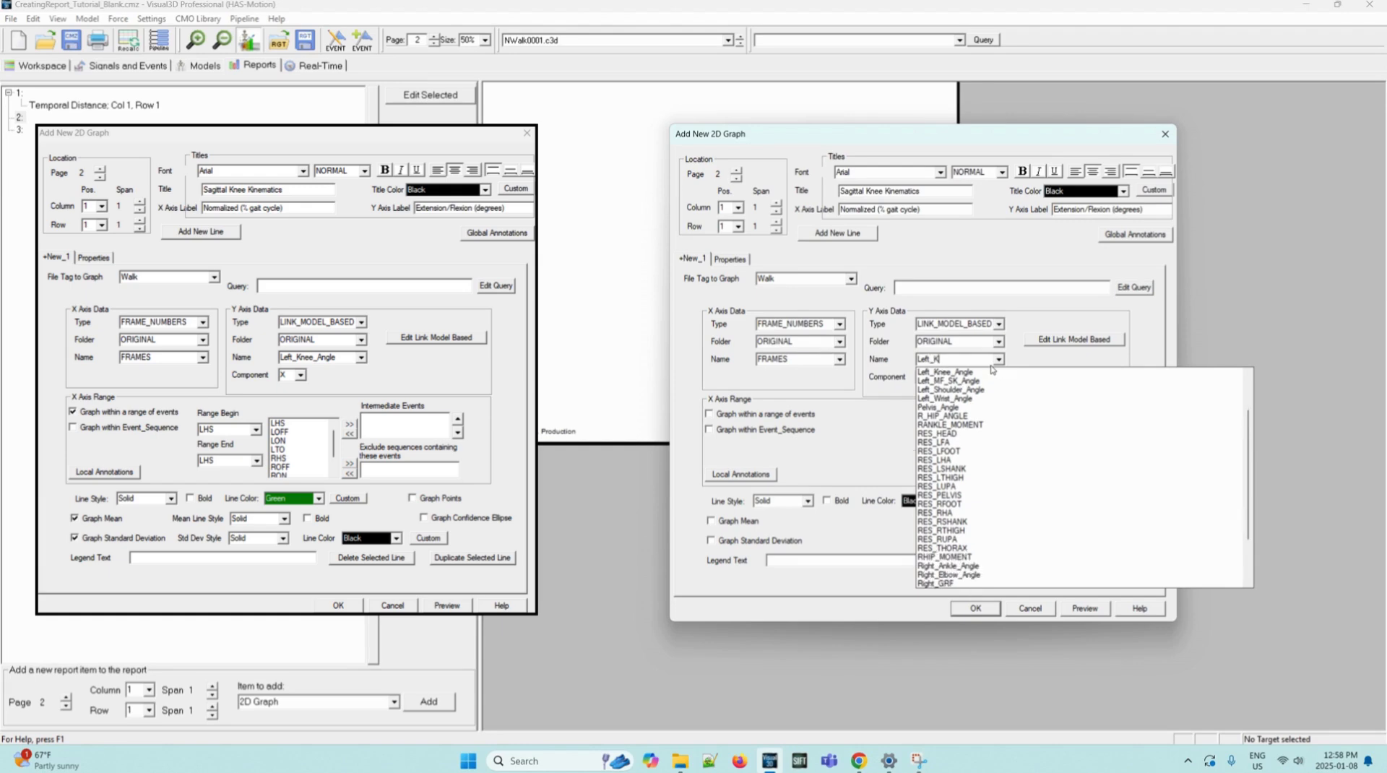
pyautogui.click(945, 370)
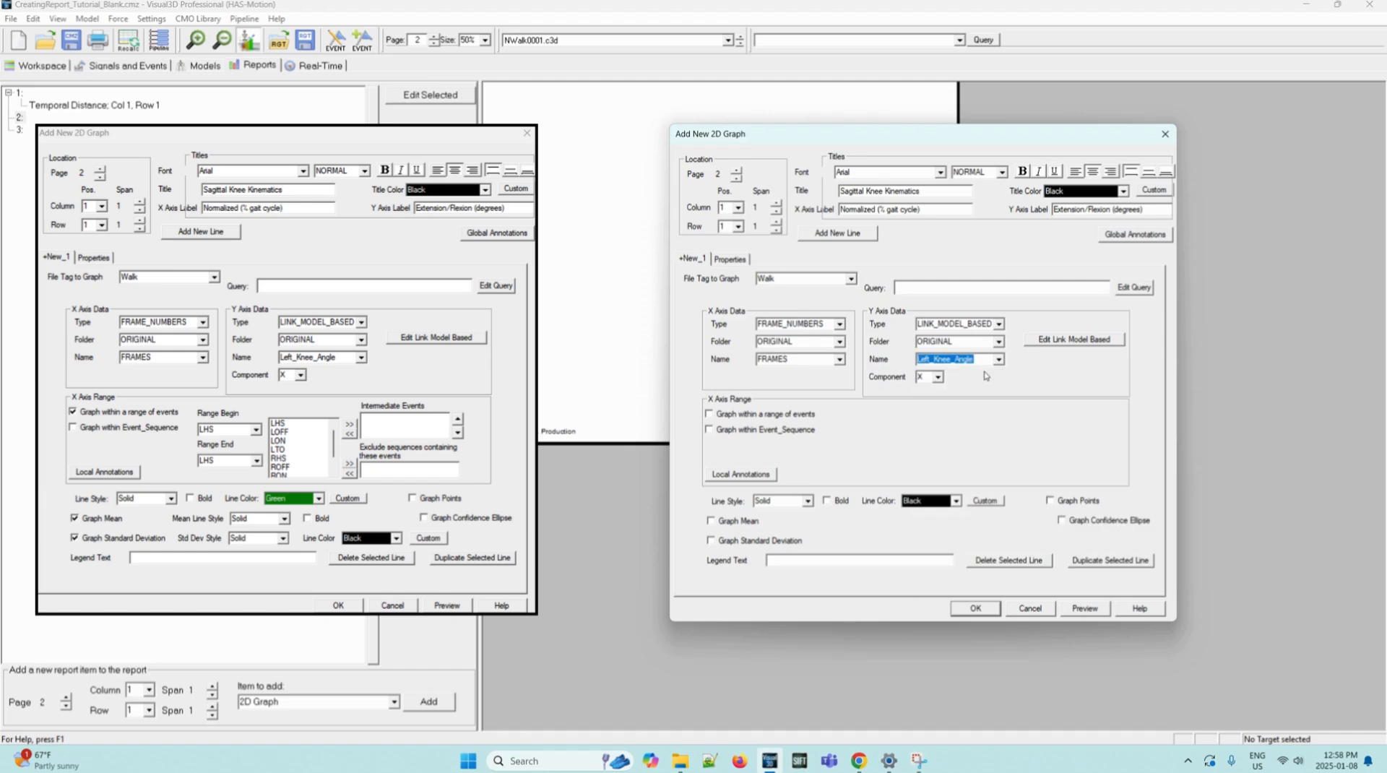
pyautogui.moveTo(803, 516)
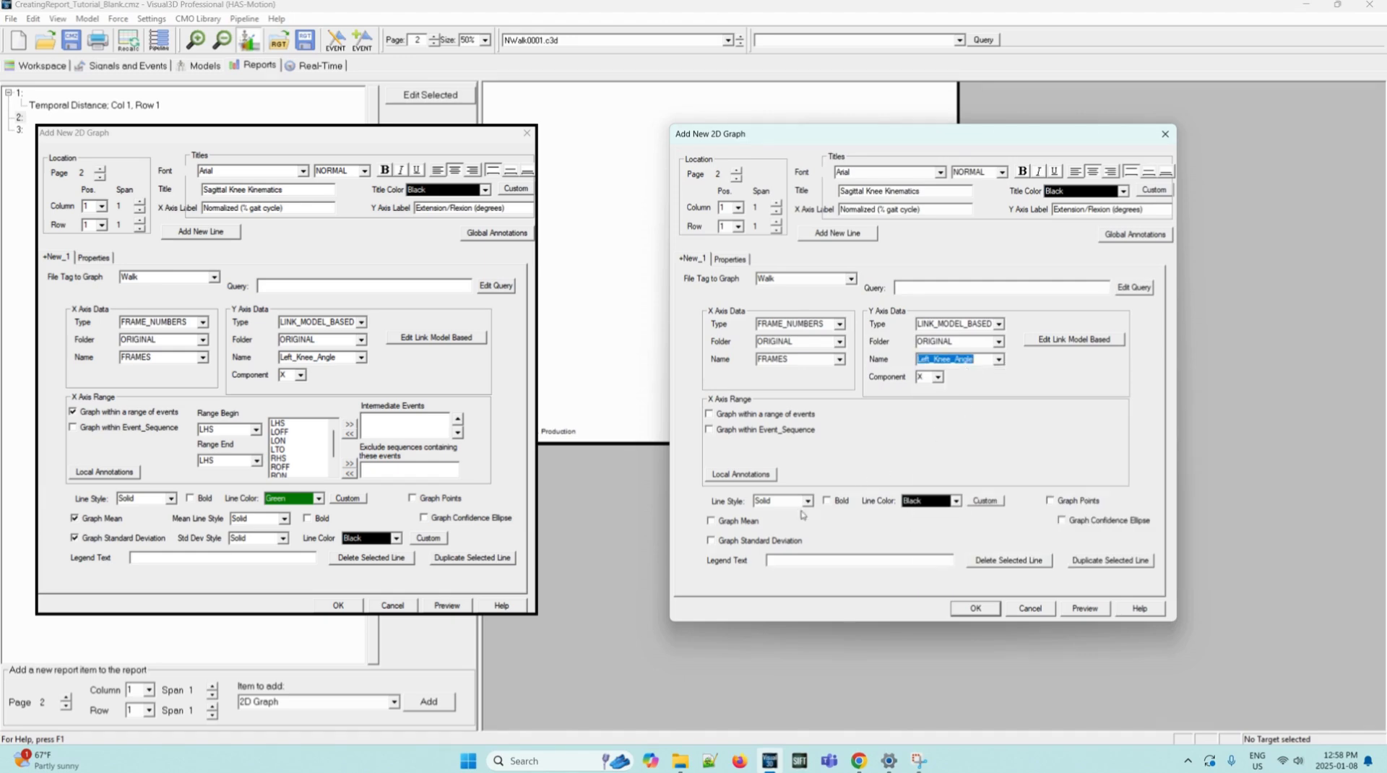
# Draw the line green with mean and standard deviation, ranging from LHS to LHS
pyautogui.click(955, 500)
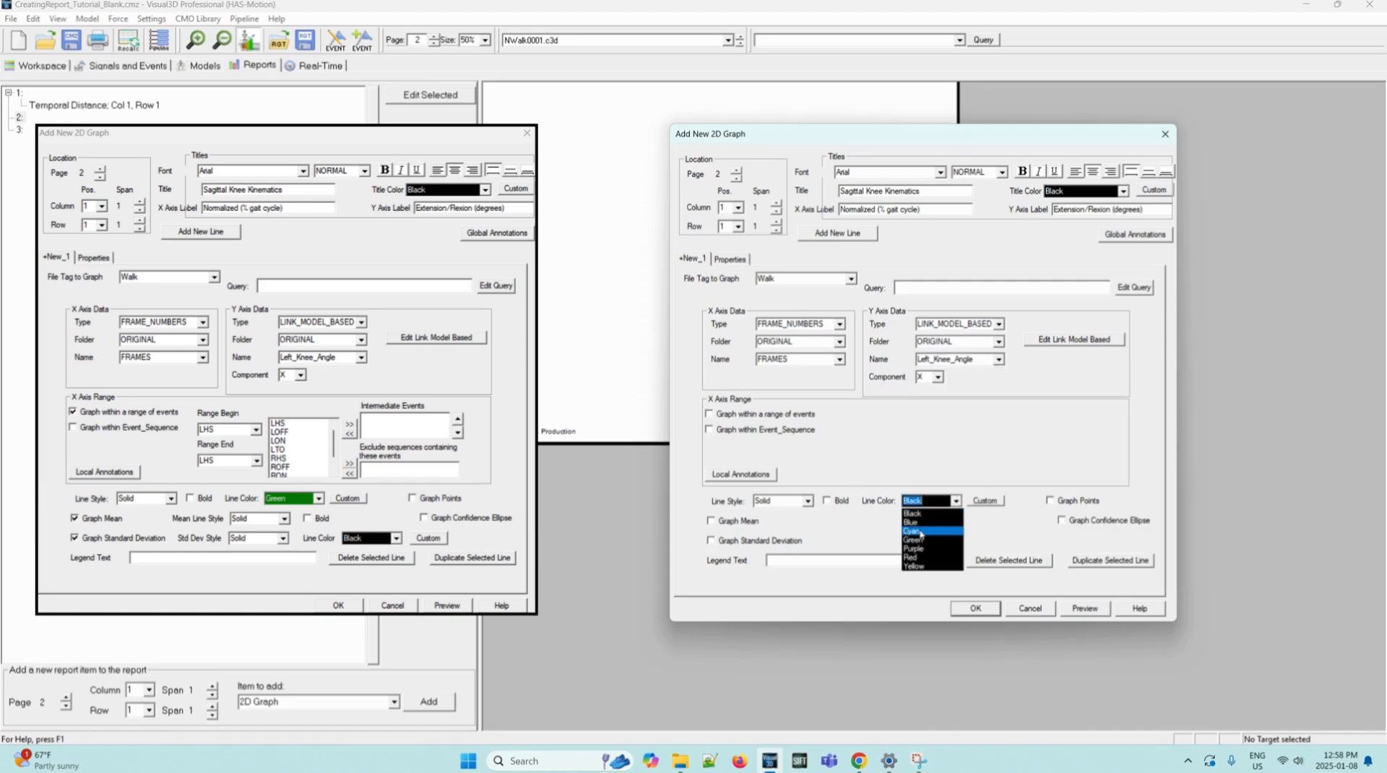
pyautogui.click(914, 539)
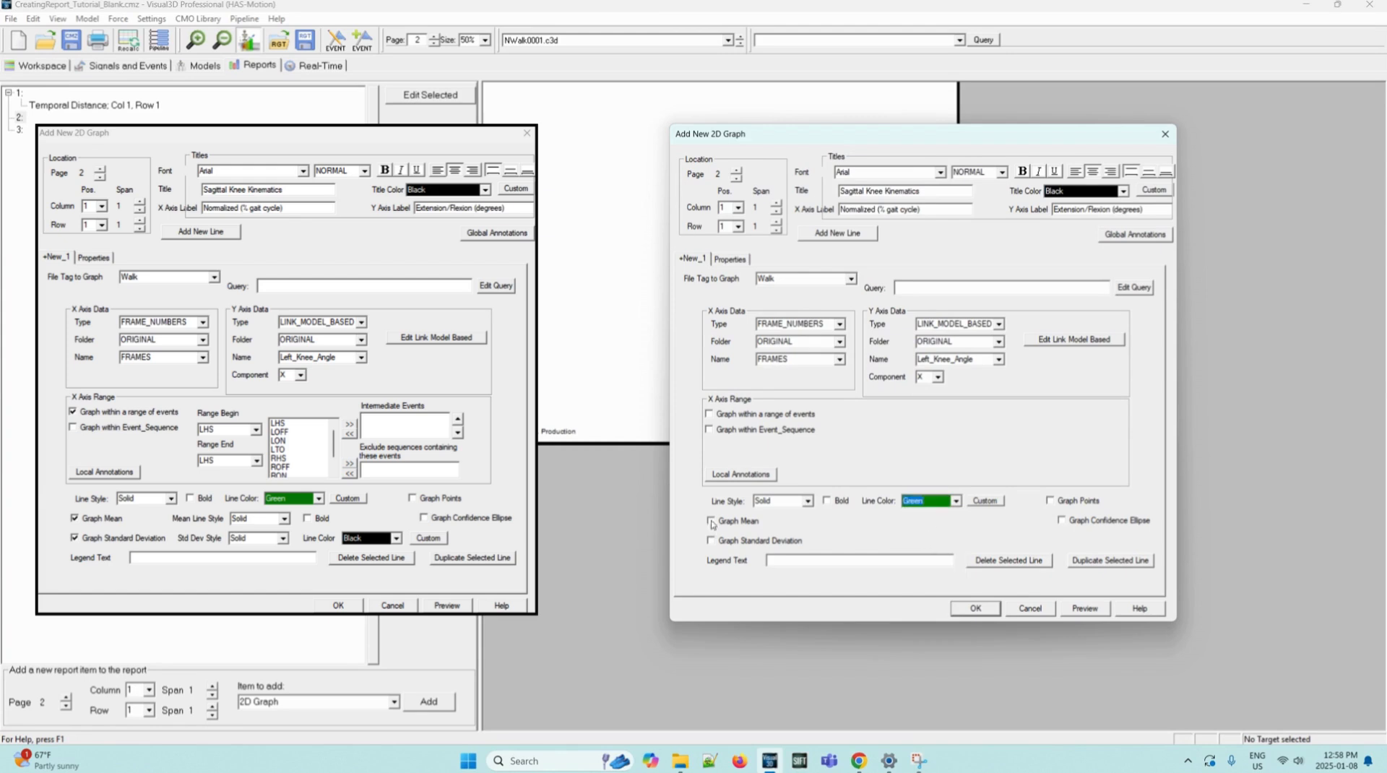
pyautogui.click(710, 521)
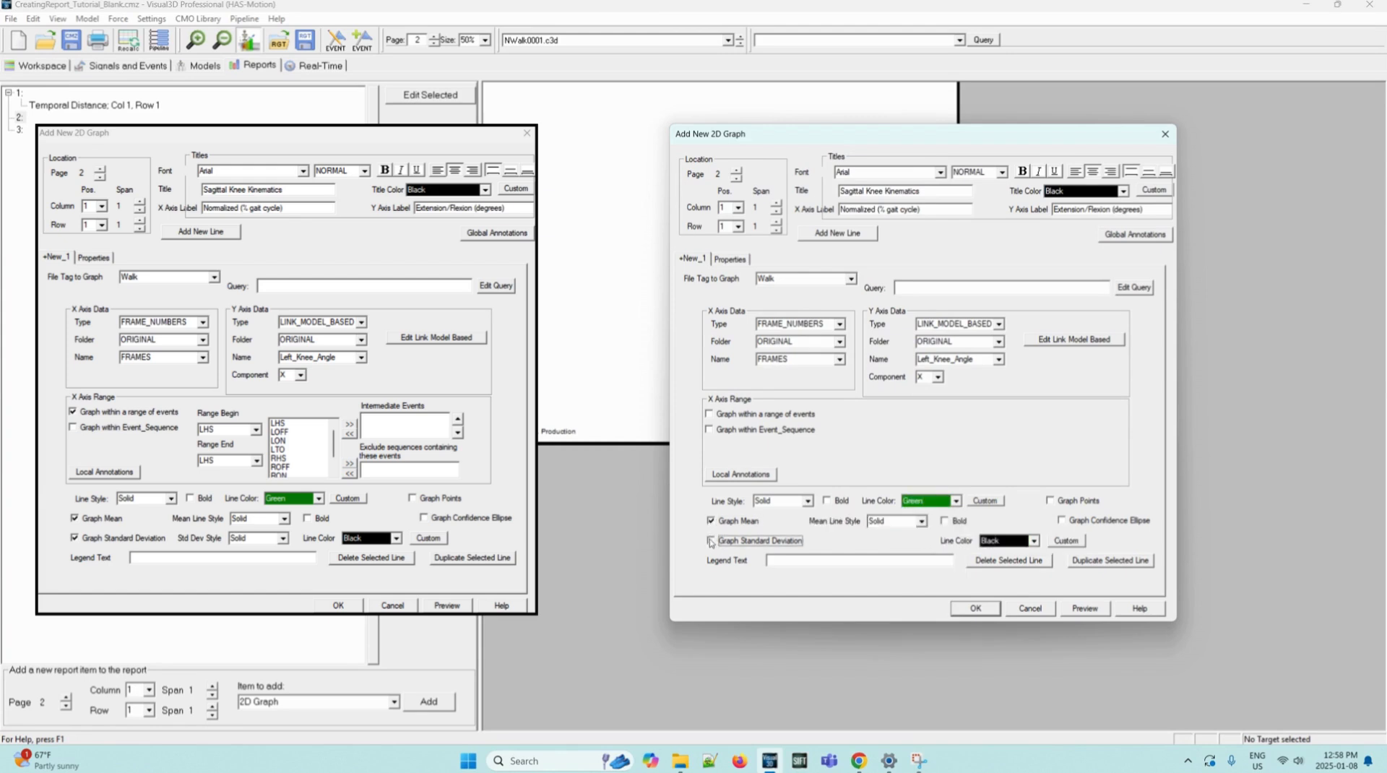
pyautogui.click(708, 413)
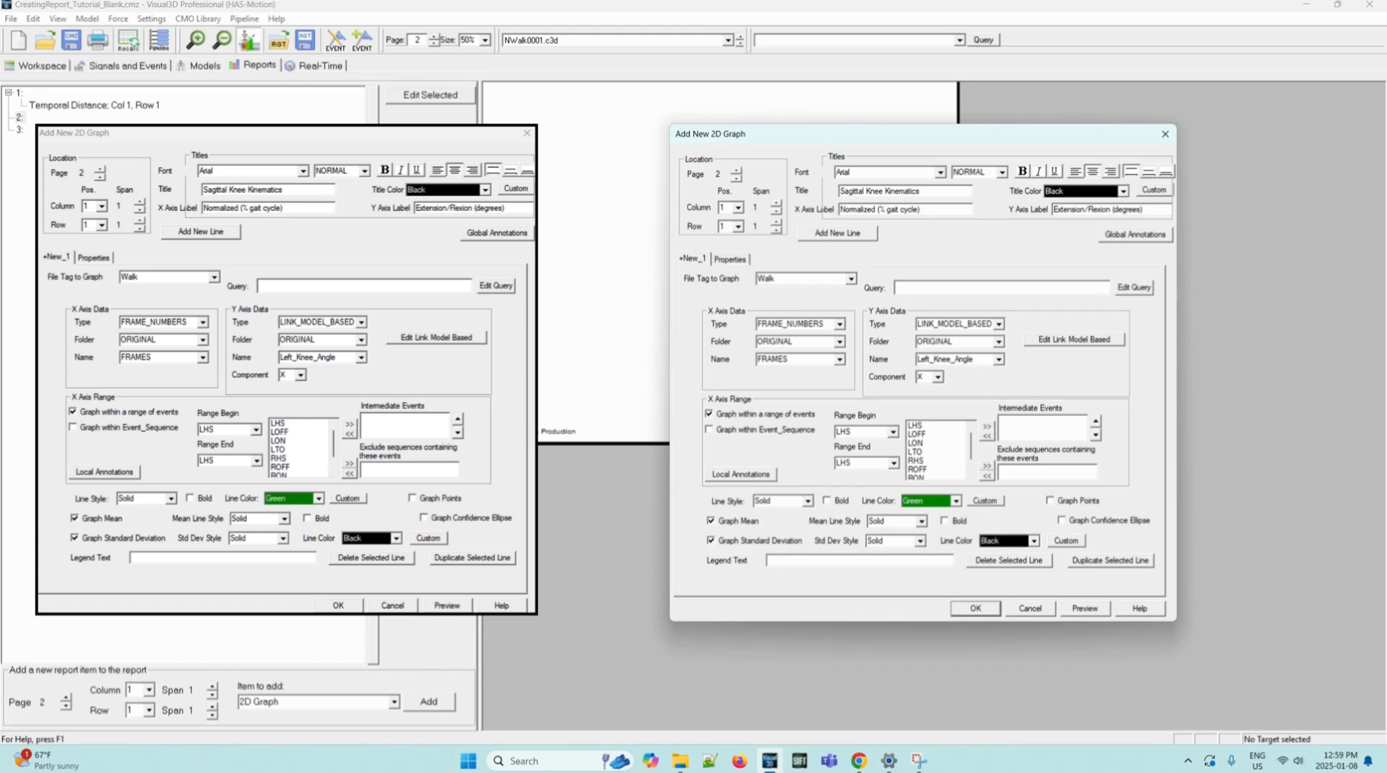
pyautogui.click(893, 463)
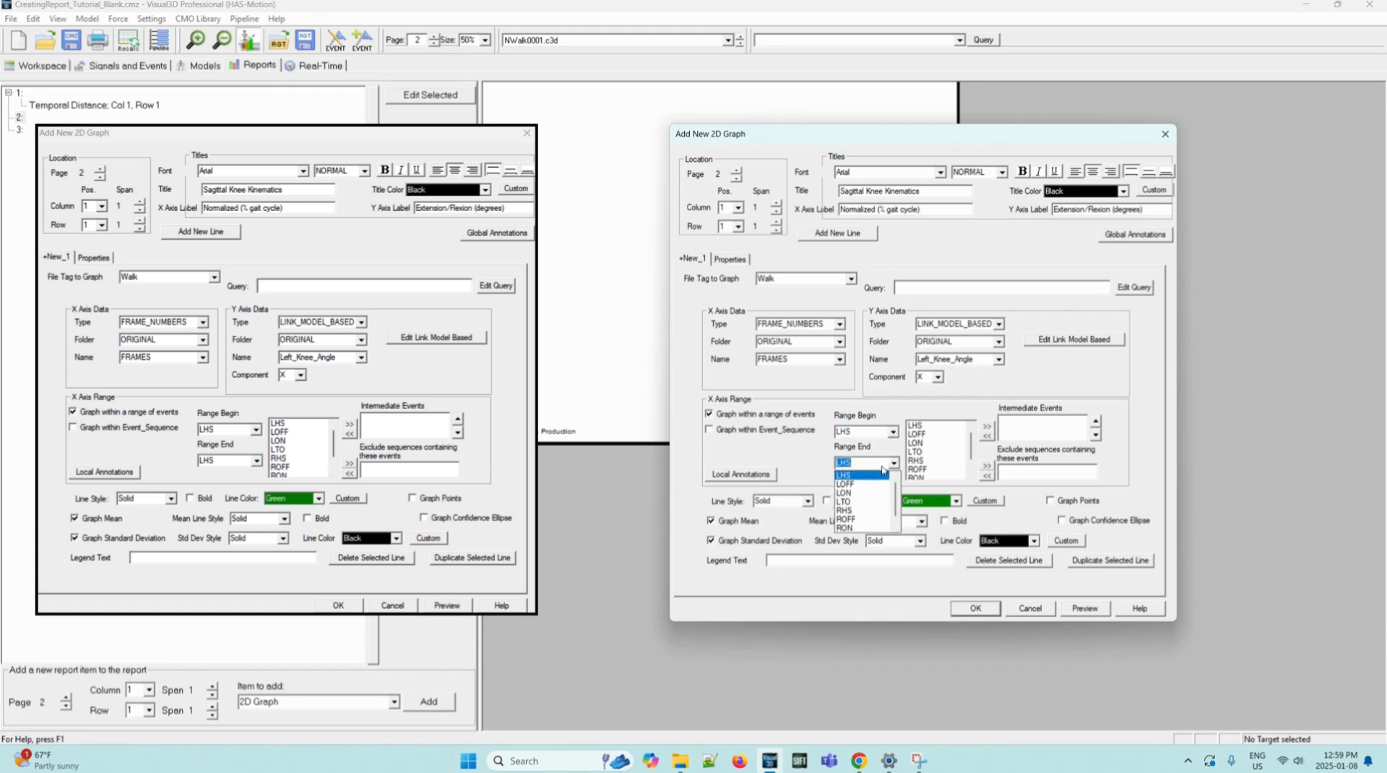
pyautogui.click(842, 464)
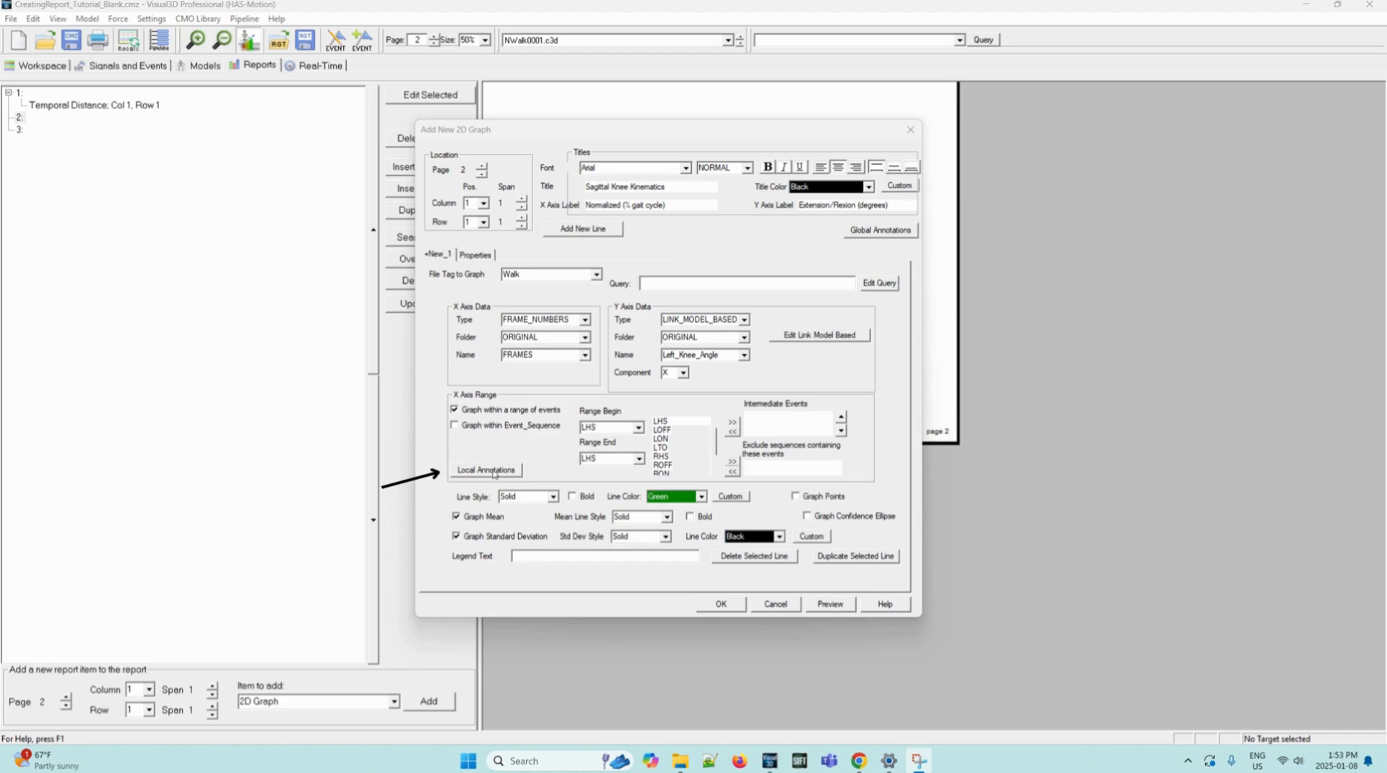
# Start a local annotation as a large purple vertical line
pyautogui.click(486, 470)
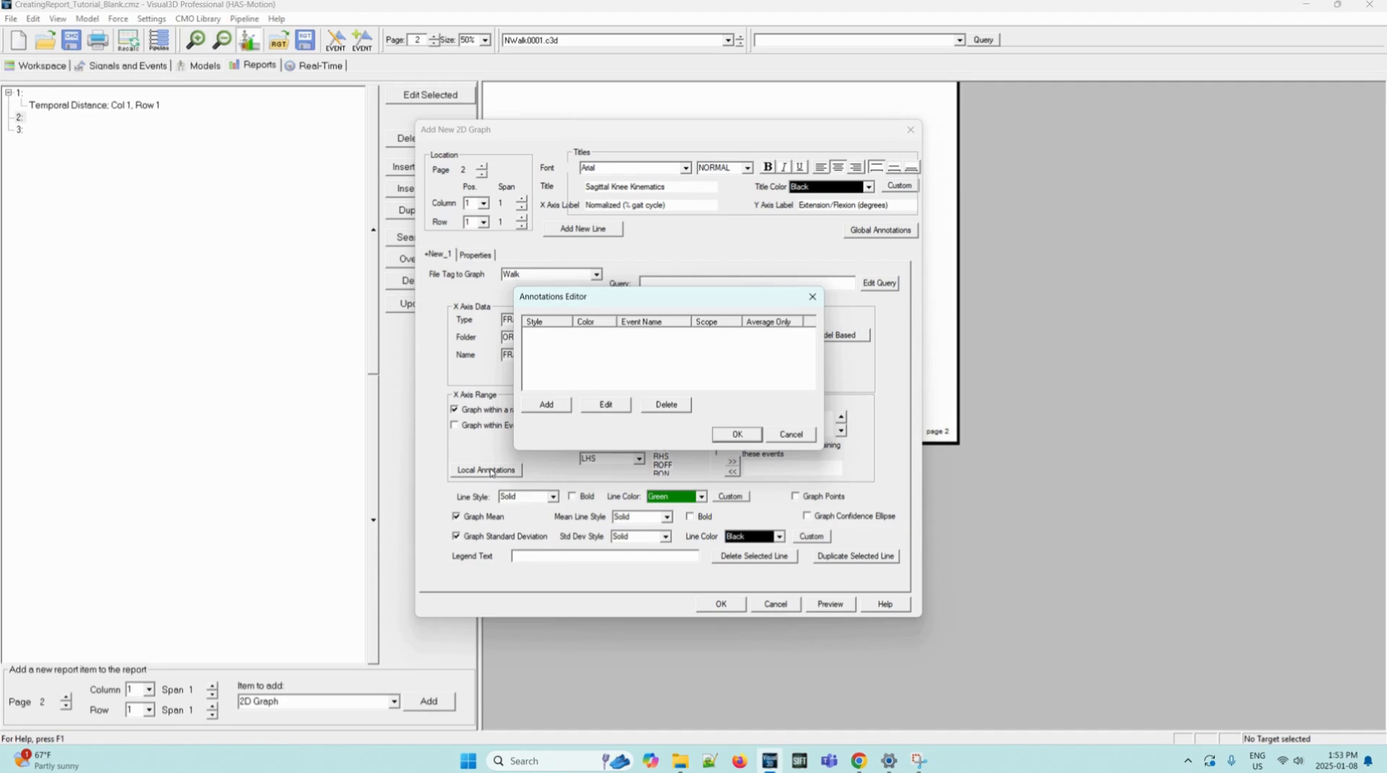
pyautogui.click(546, 404)
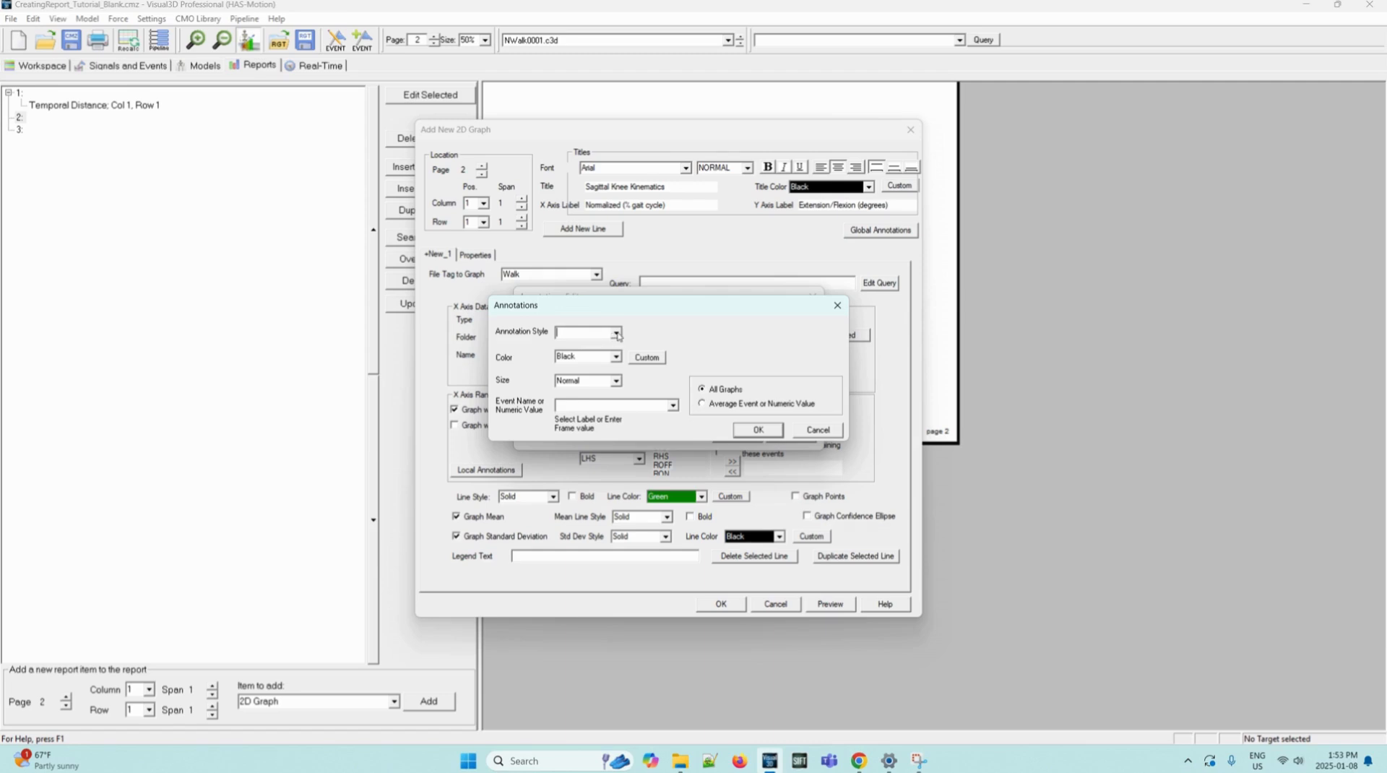
pyautogui.click(616, 332)
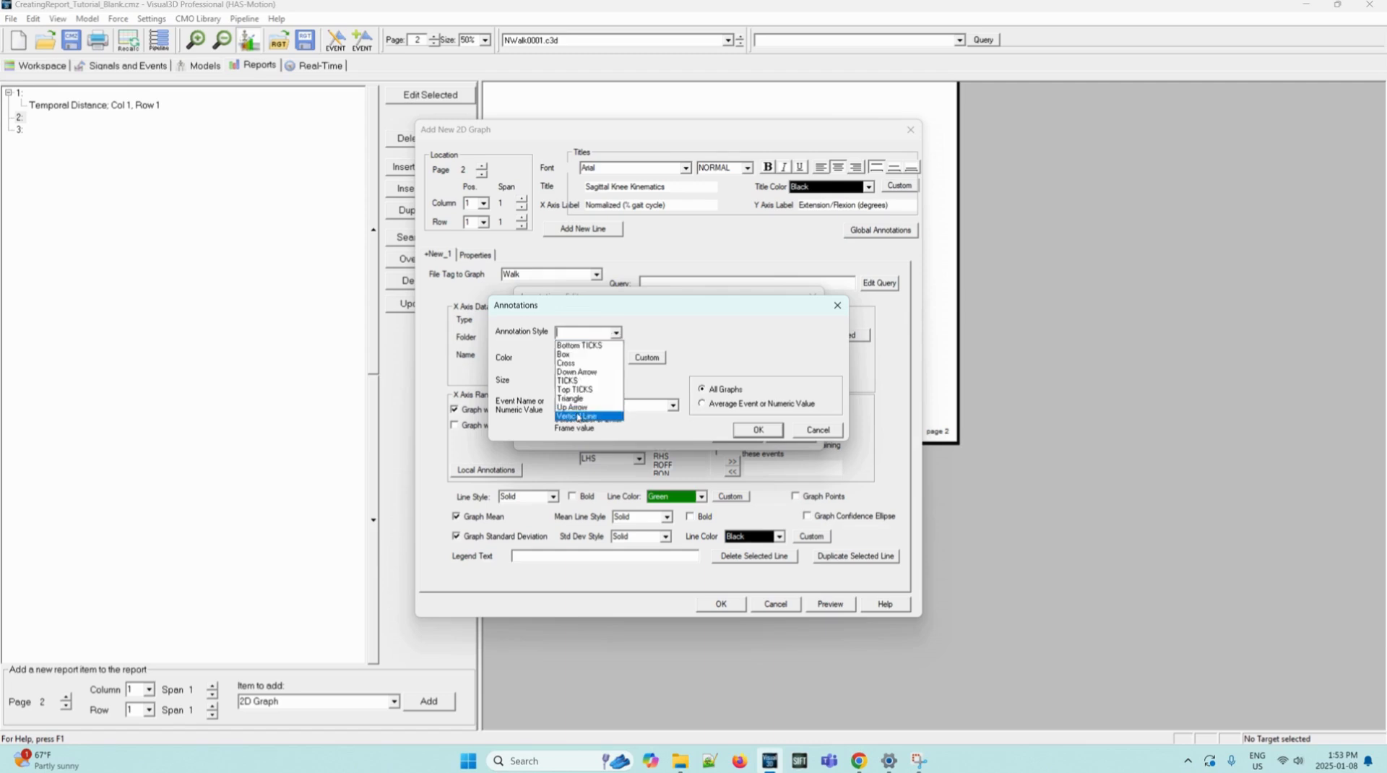
pyautogui.click(577, 416)
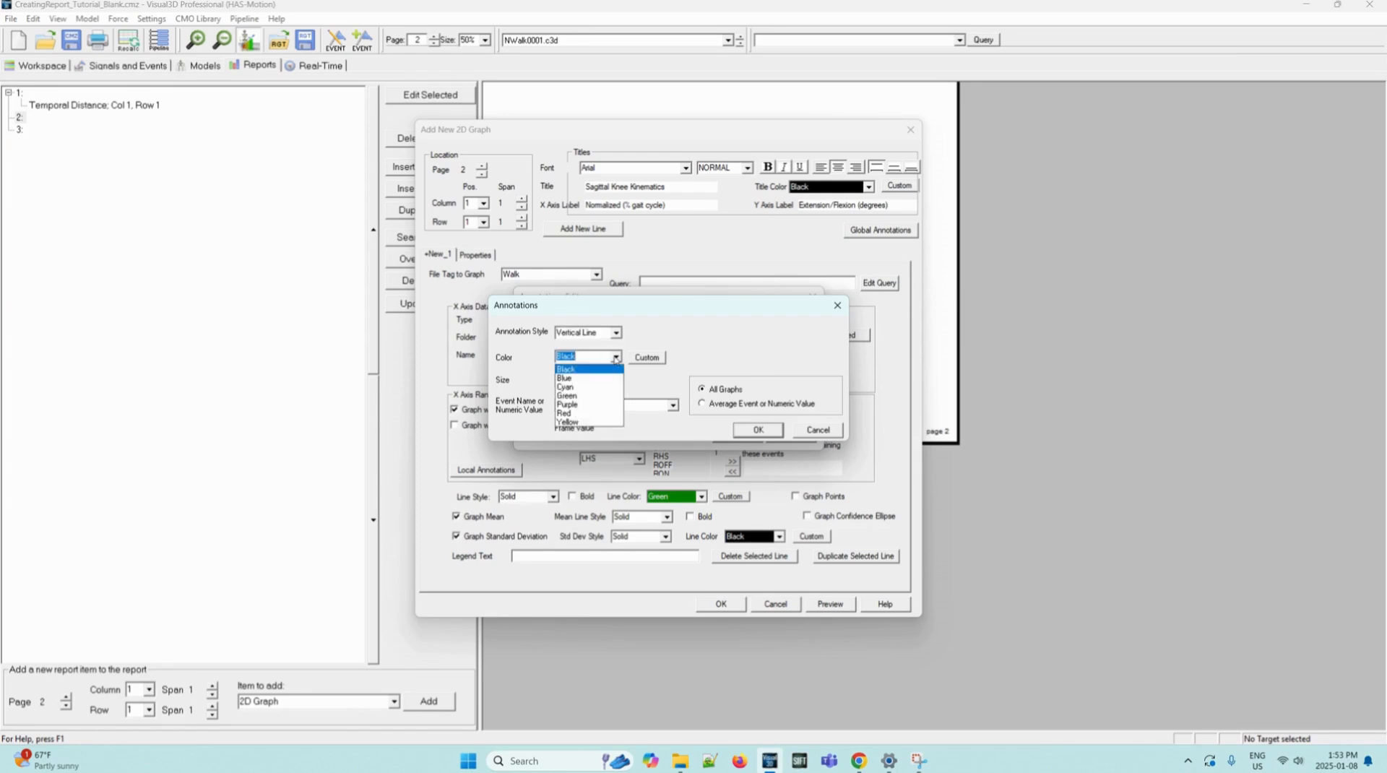
pyautogui.click(566, 405)
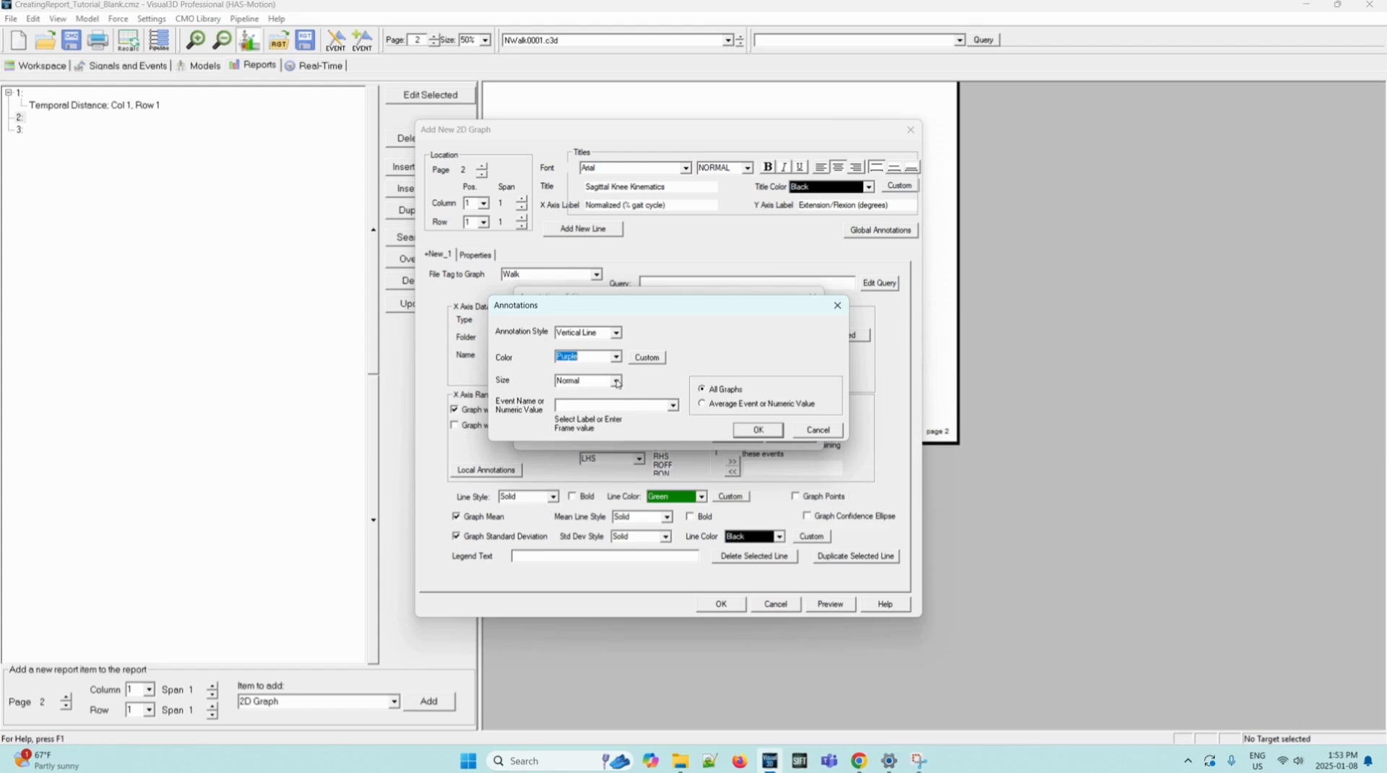
pyautogui.click(614, 380)
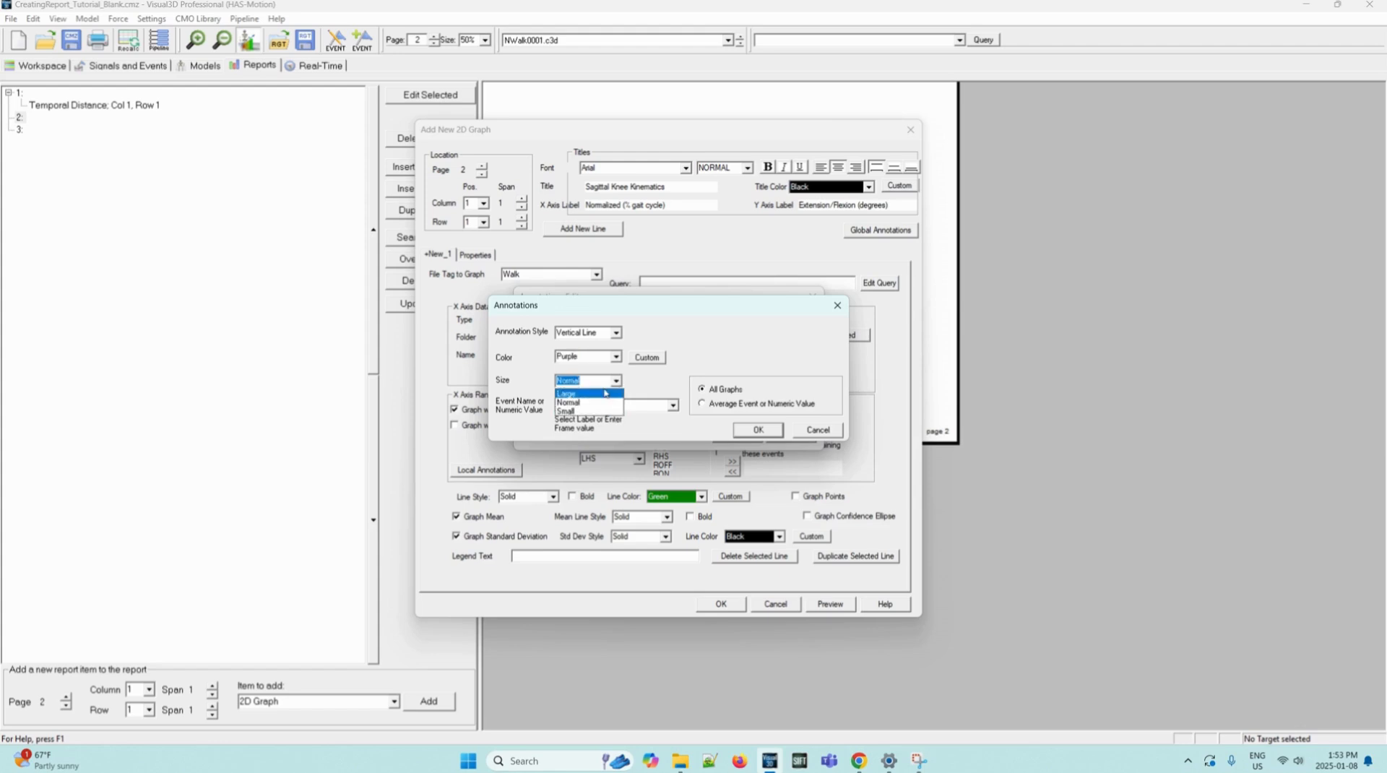
pyautogui.click(566, 393)
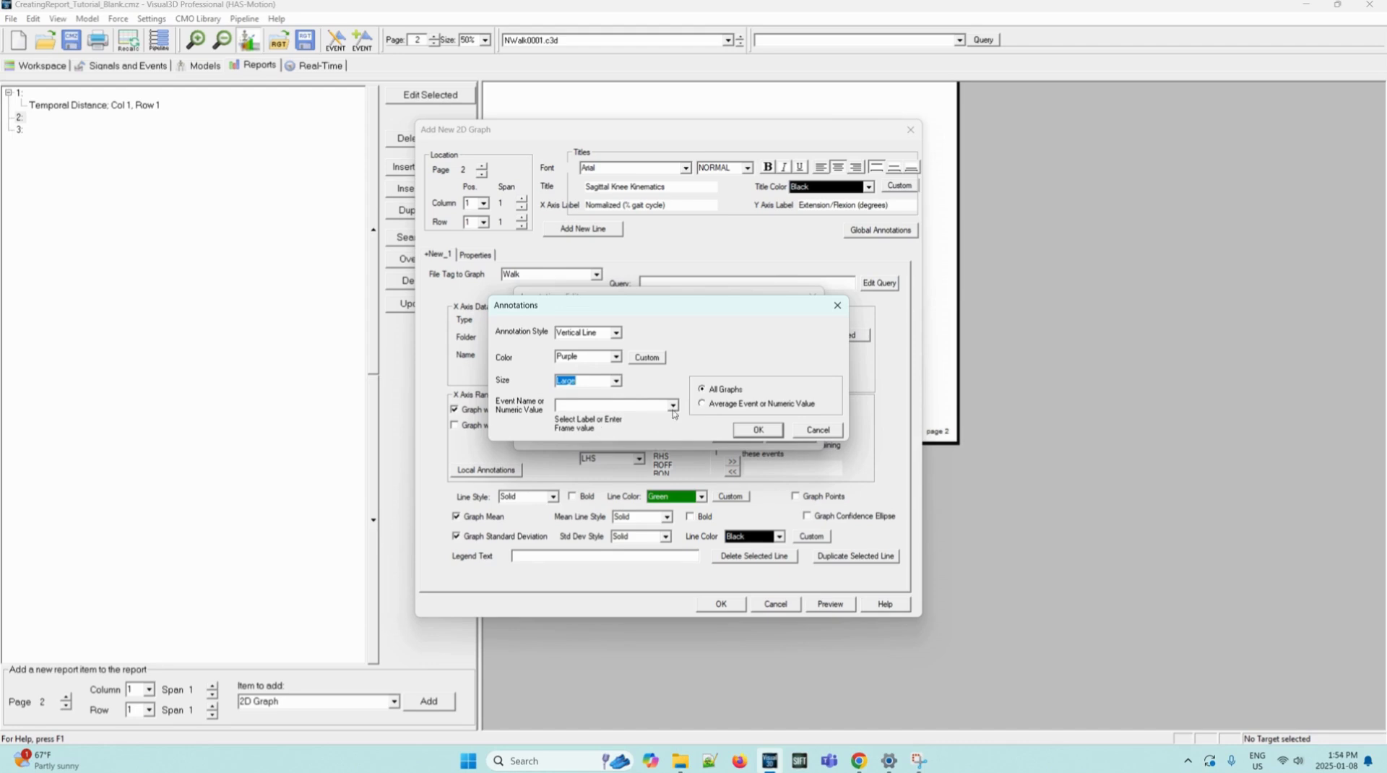
# Mark the average LTO event with it, confirm, and draw the graph on page 2
pyautogui.click(673, 405)
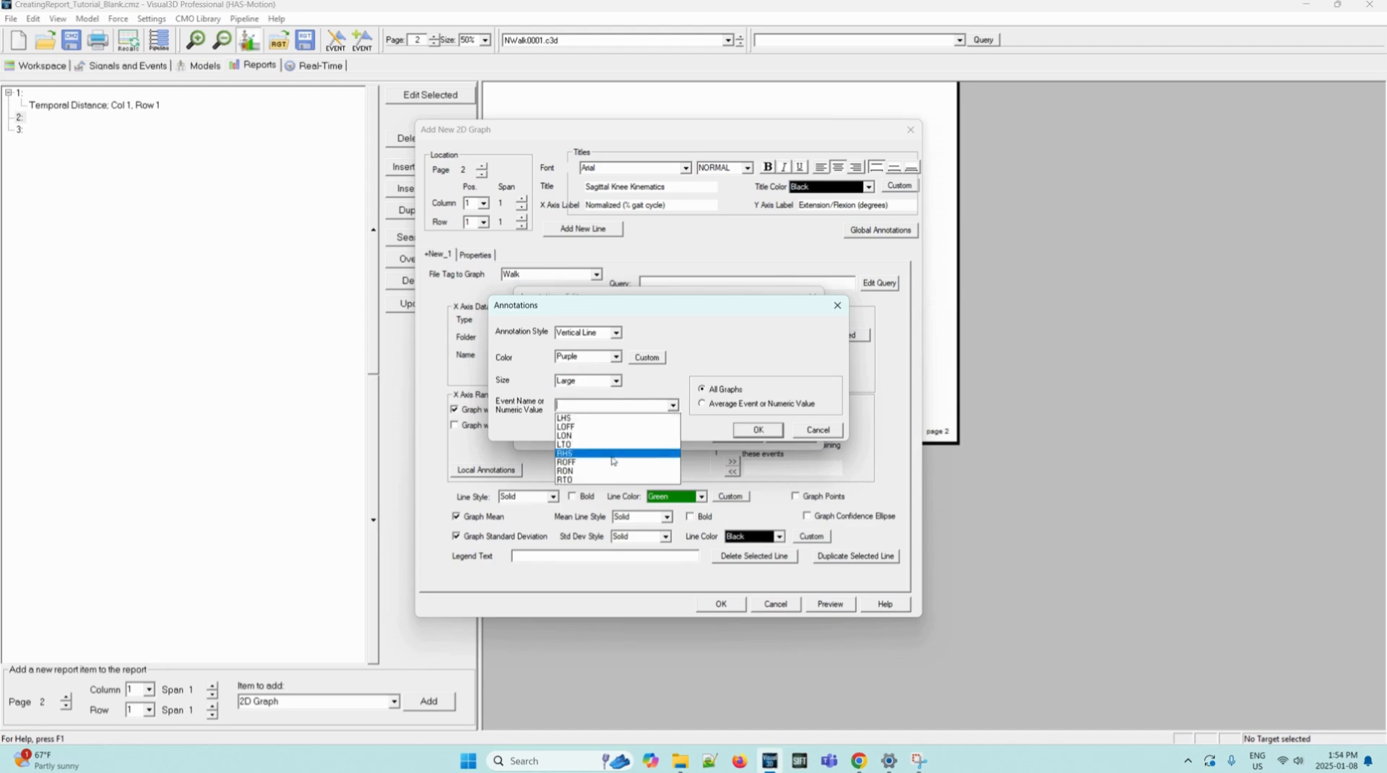
pyautogui.click(563, 446)
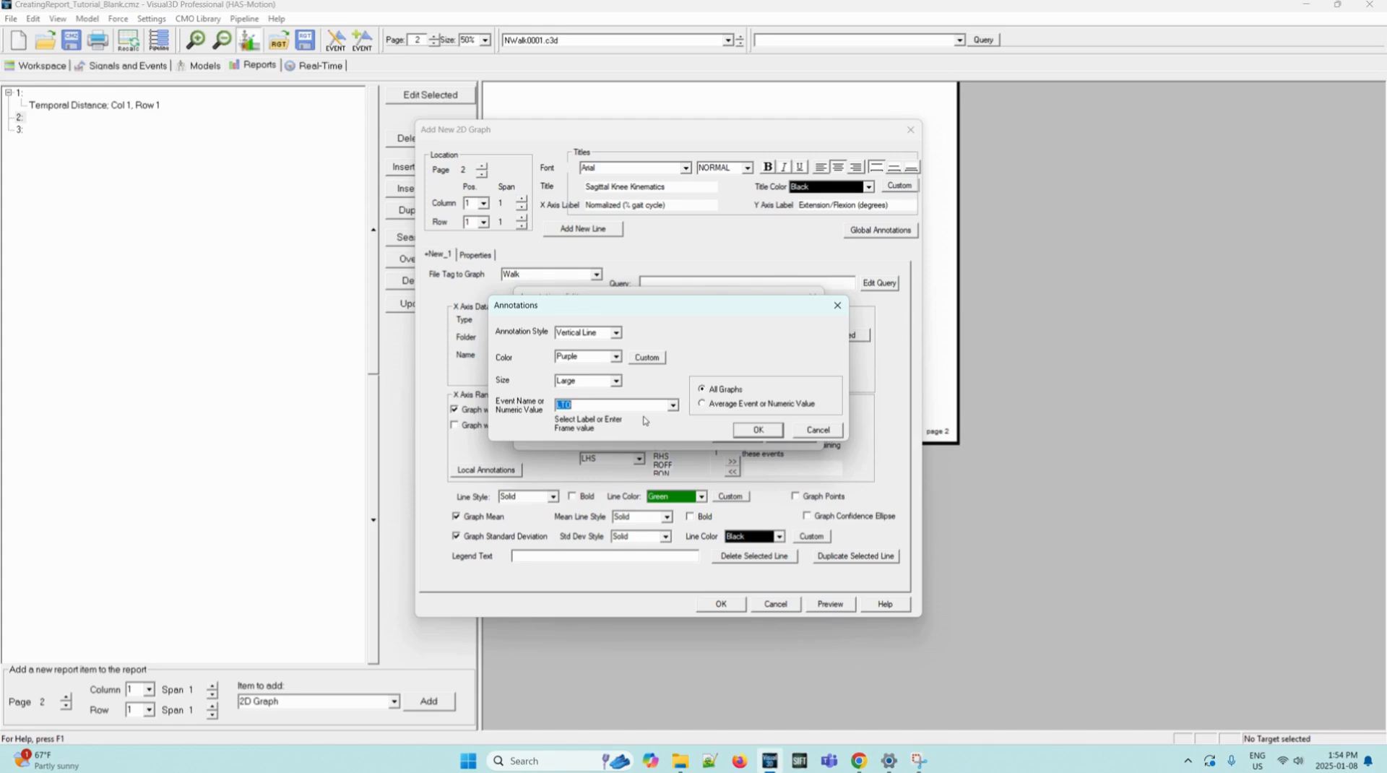
pyautogui.moveTo(707, 380)
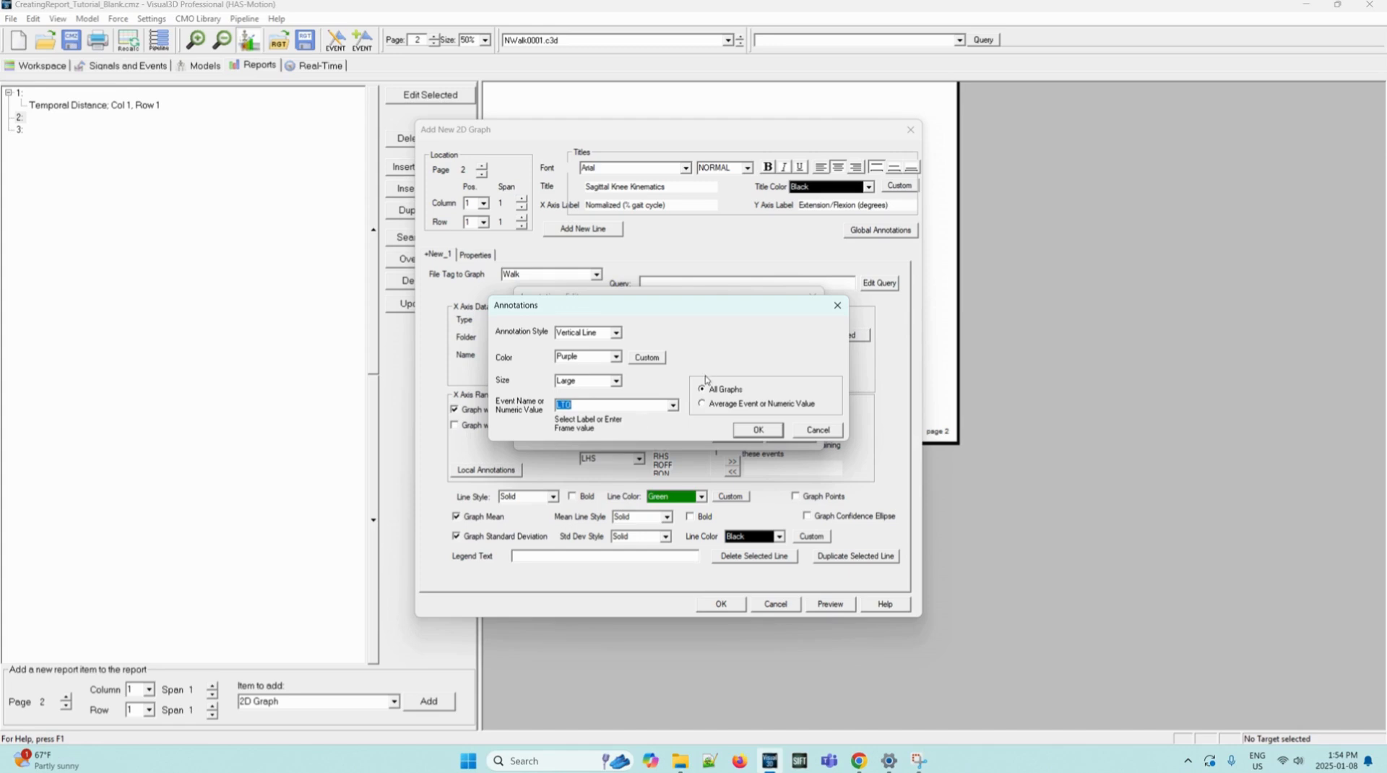
pyautogui.click(703, 403)
pyautogui.write('LTO')
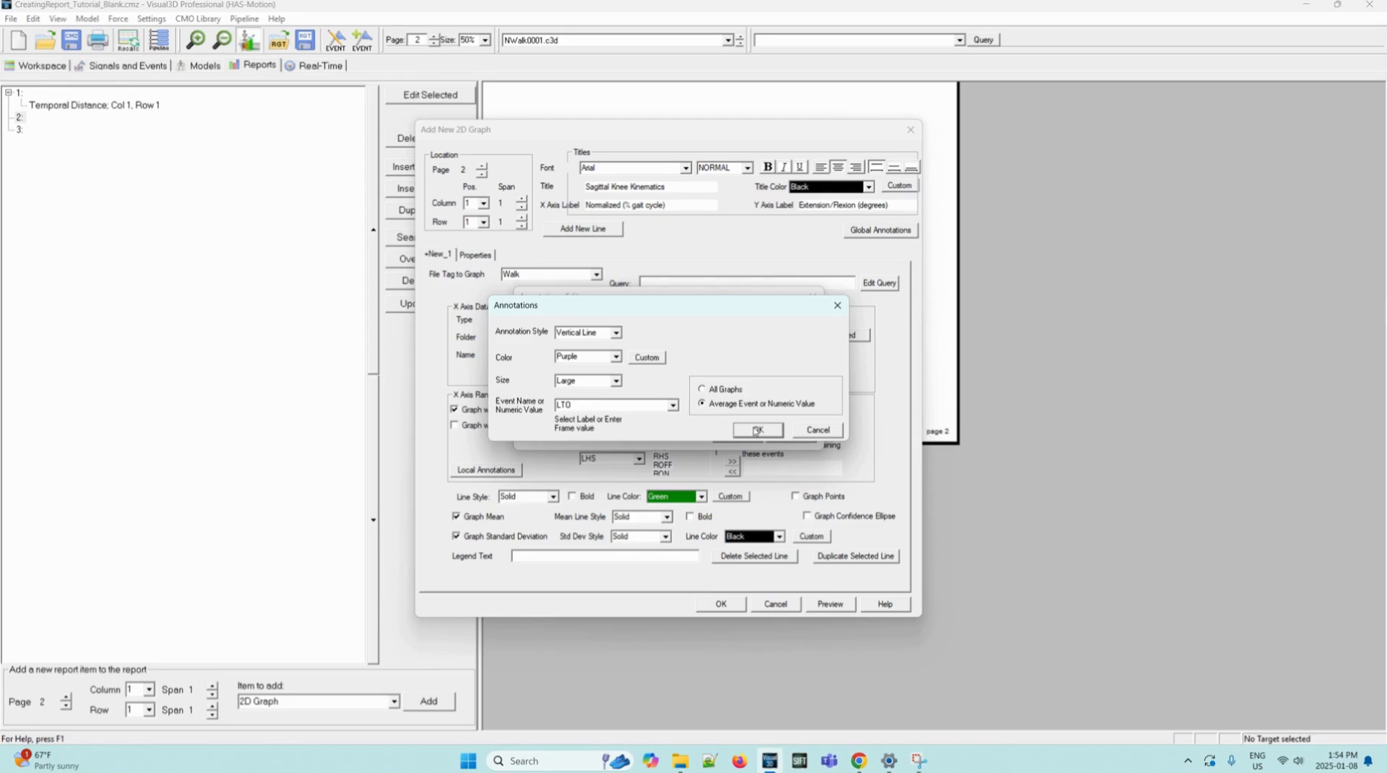
pyautogui.click(756, 431)
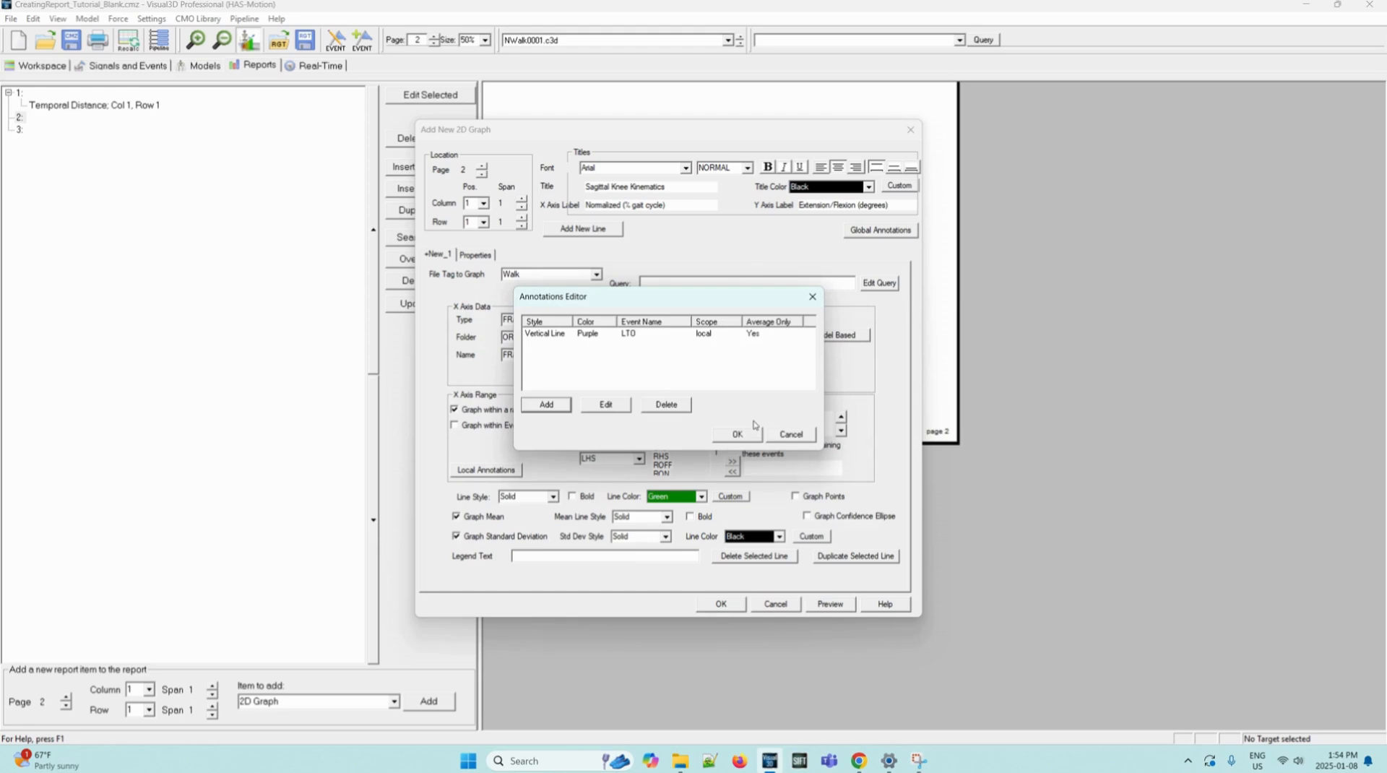
pyautogui.moveTo(745, 436)
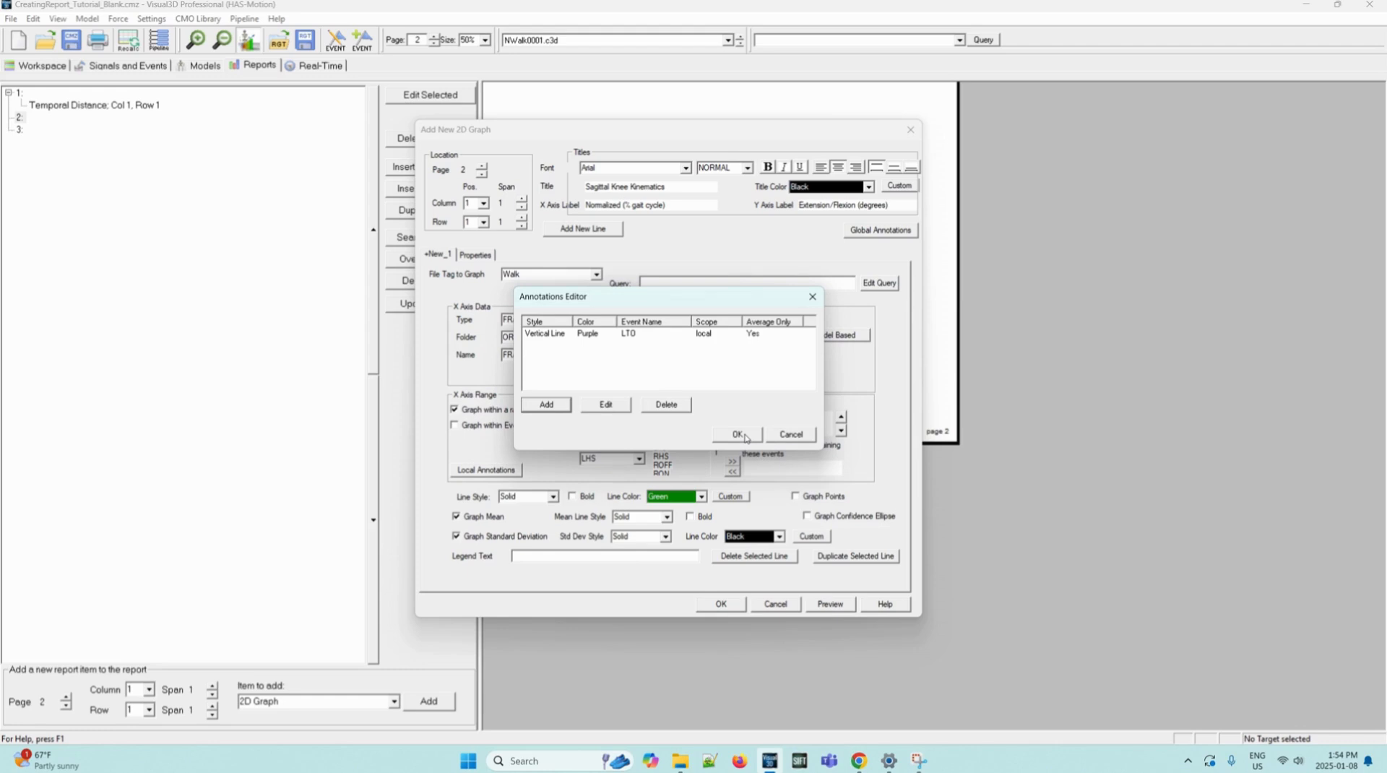
pyautogui.click(737, 435)
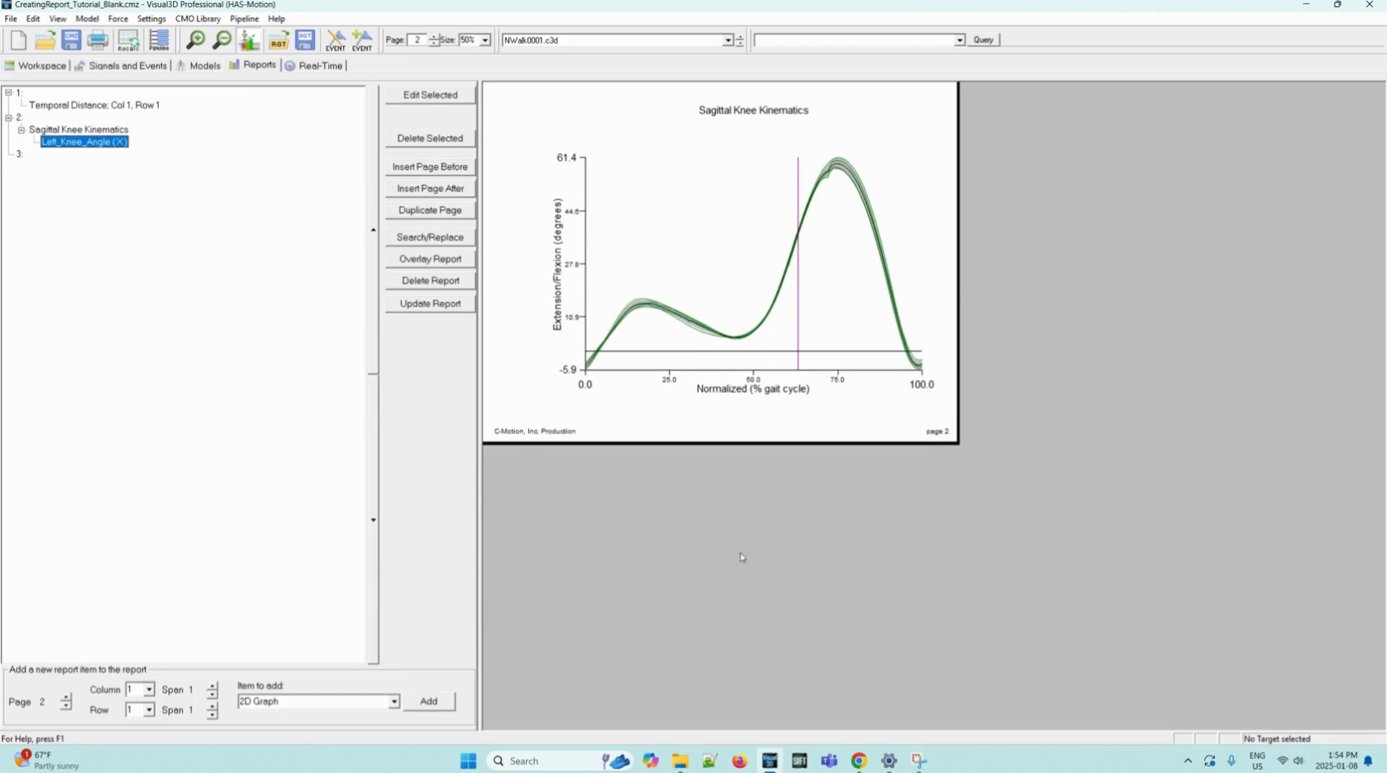
pyautogui.moveTo(939, 407)
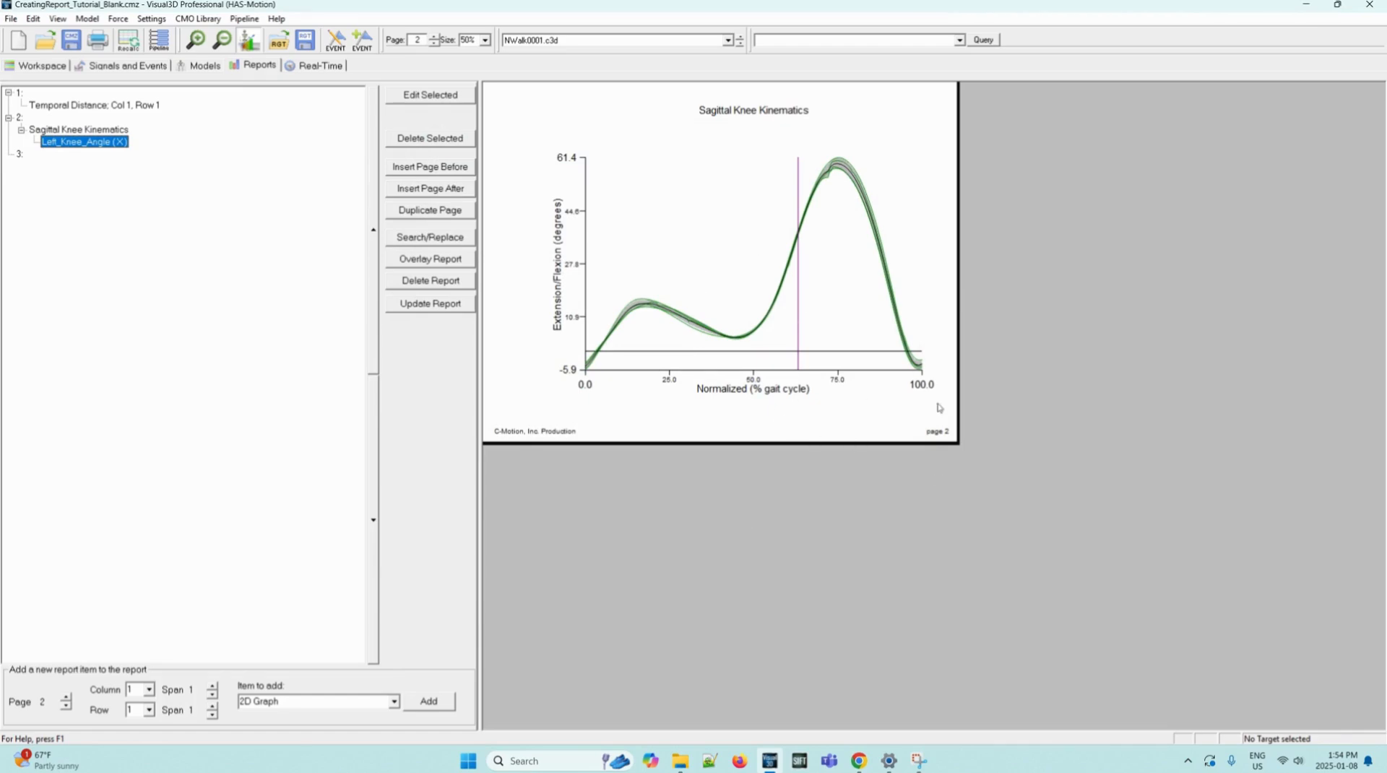
# Show the page at 75% size and bring up options for the knee graph
pyautogui.click(477, 41)
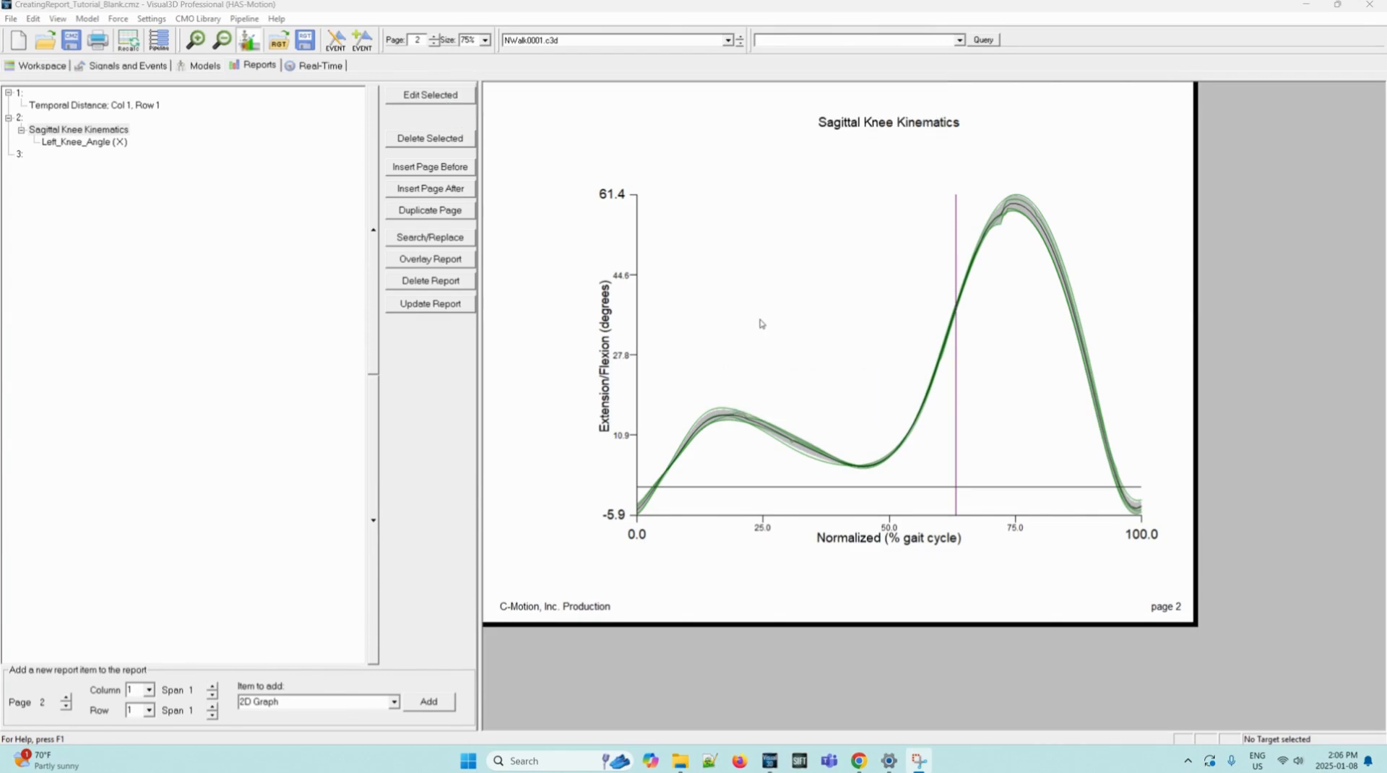
pyautogui.click(763, 311)
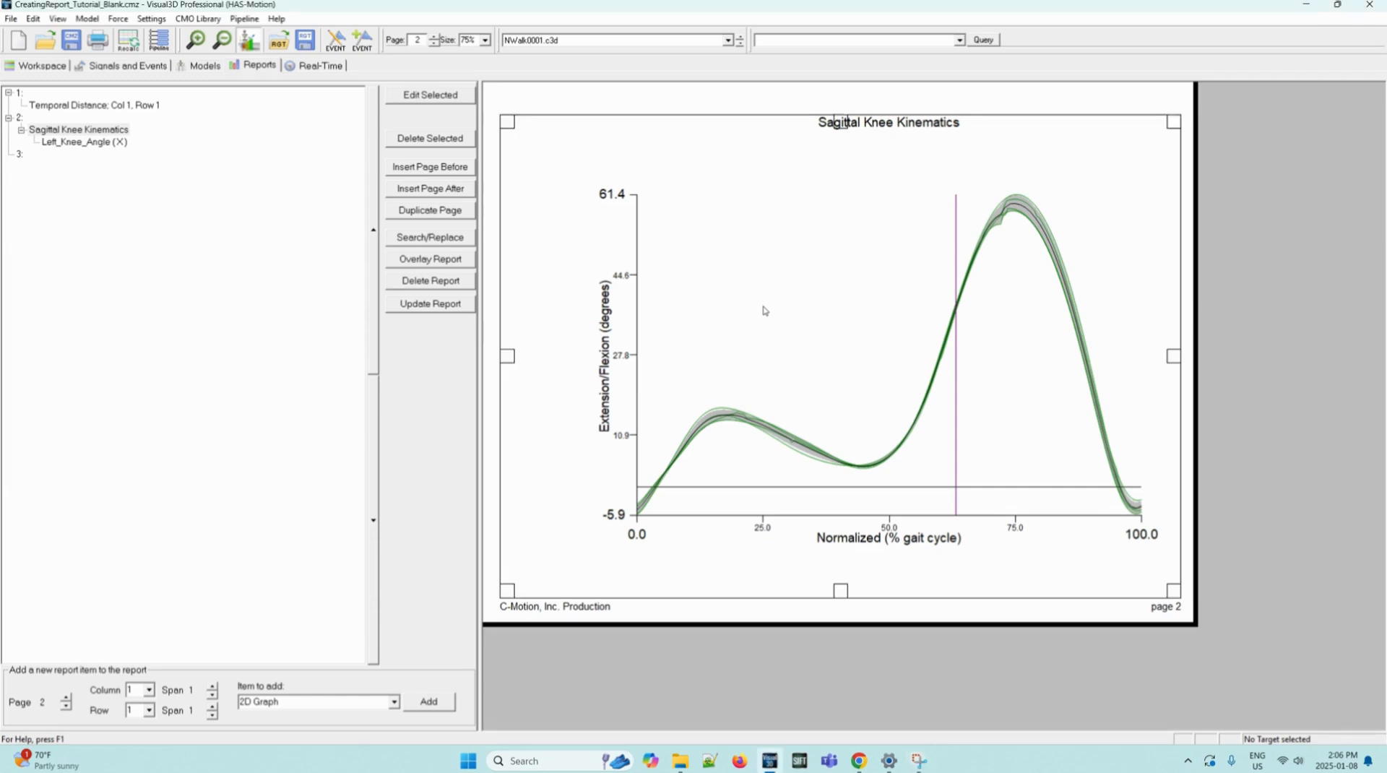
pyautogui.moveTo(805, 327)
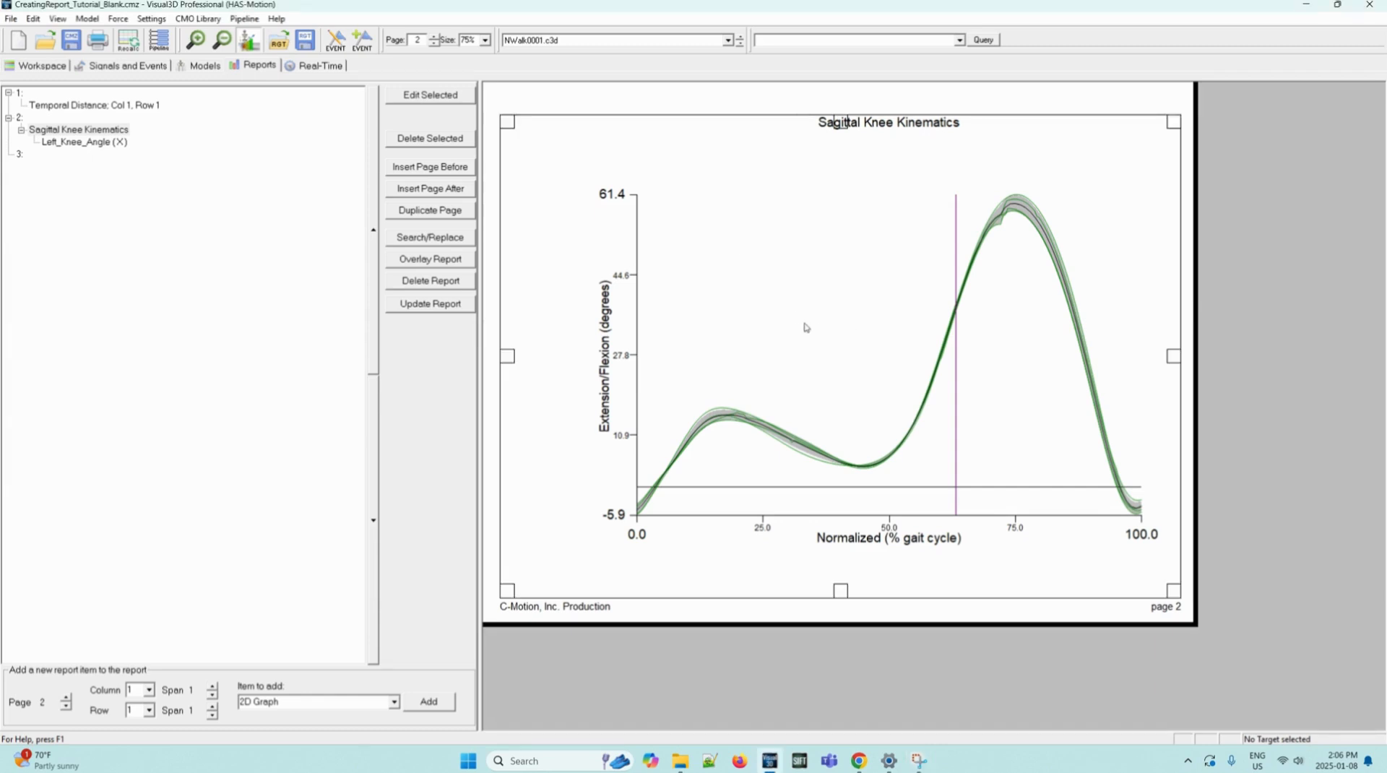
pyautogui.rightClick(805, 327)
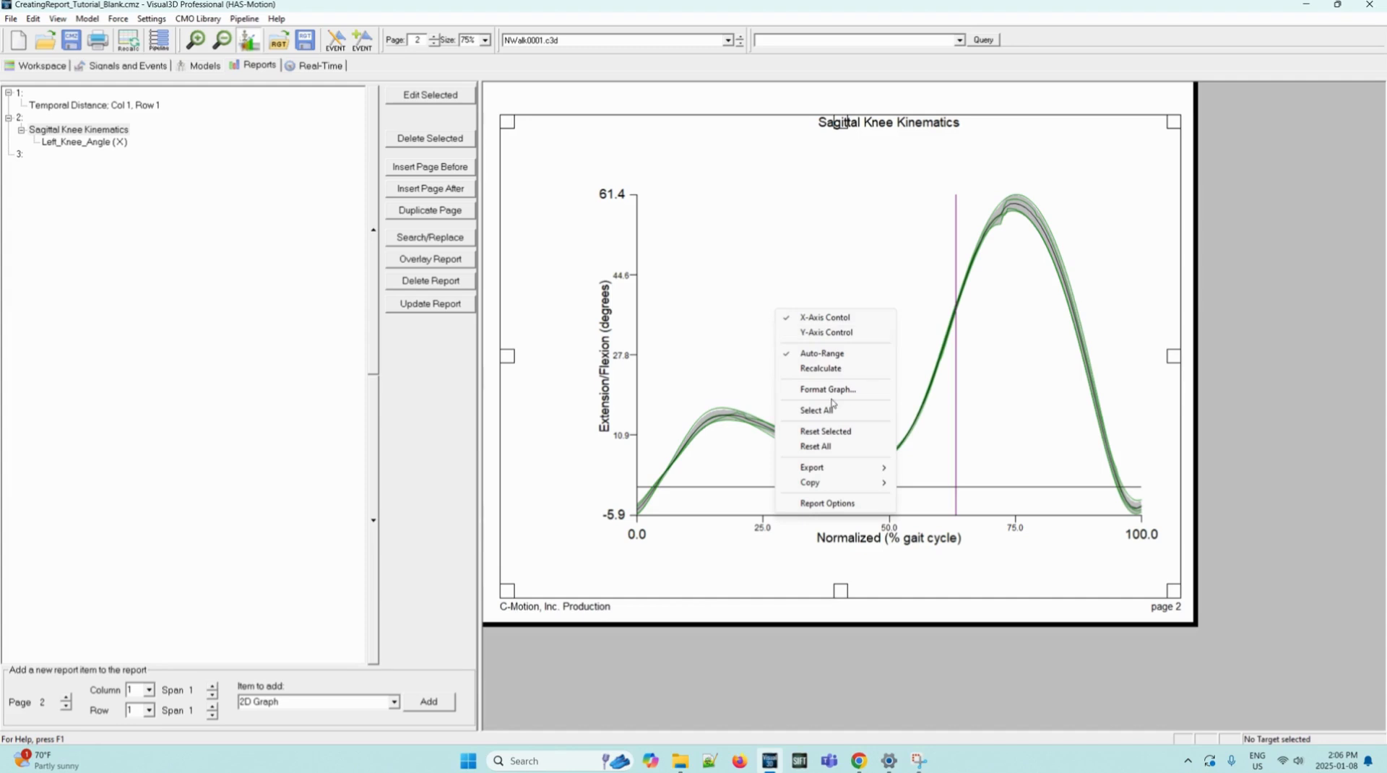
# Set the knee graph's Y axis scale to By Explicit Setting with Y Max 70
pyautogui.click(827, 388)
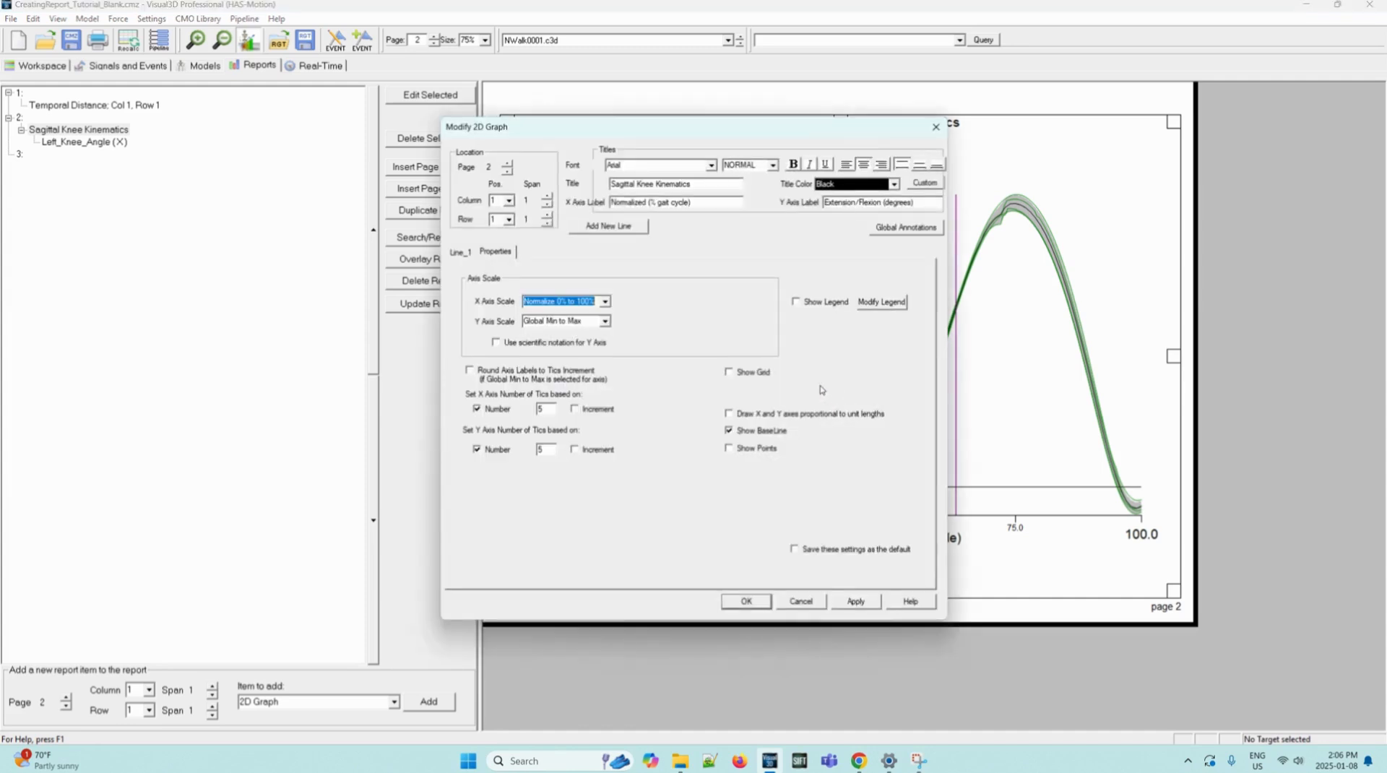
pyautogui.moveTo(499, 139)
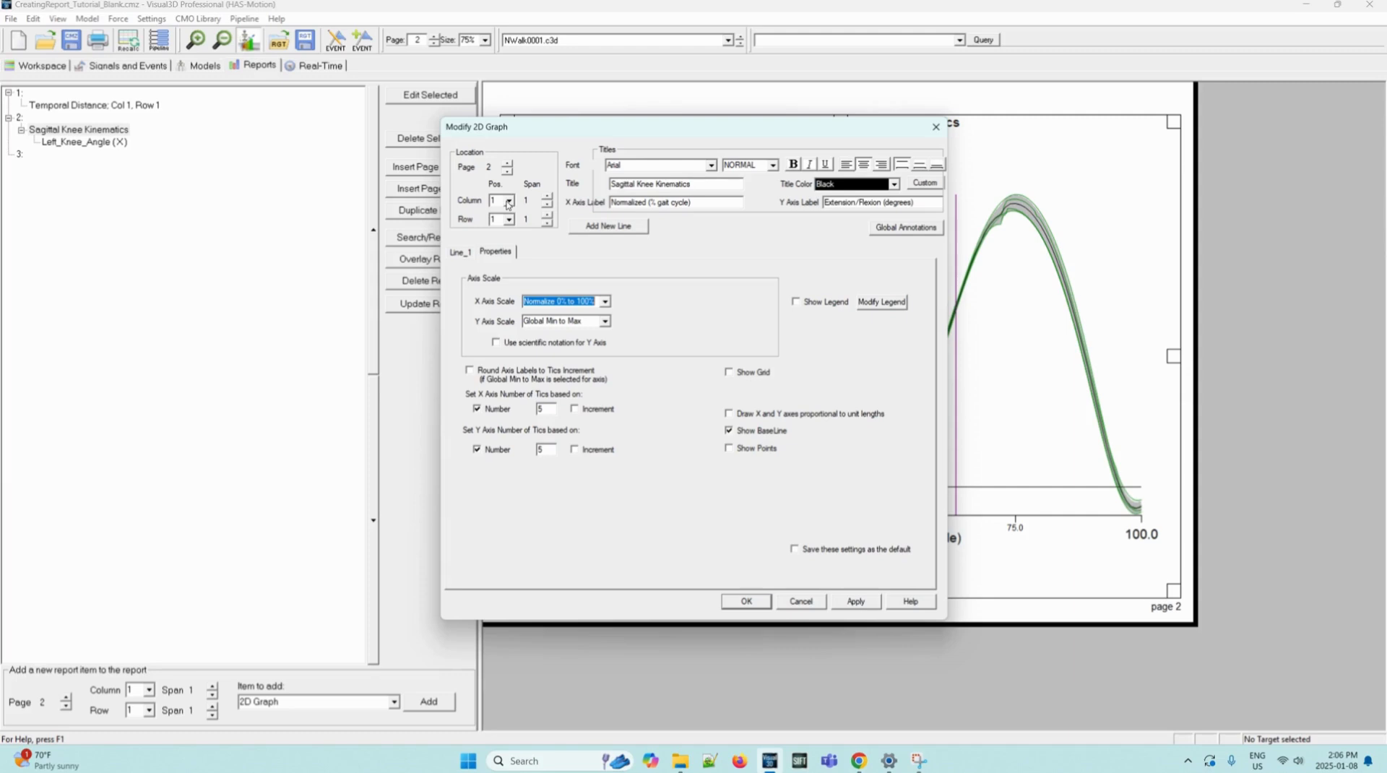
pyautogui.moveTo(537, 227)
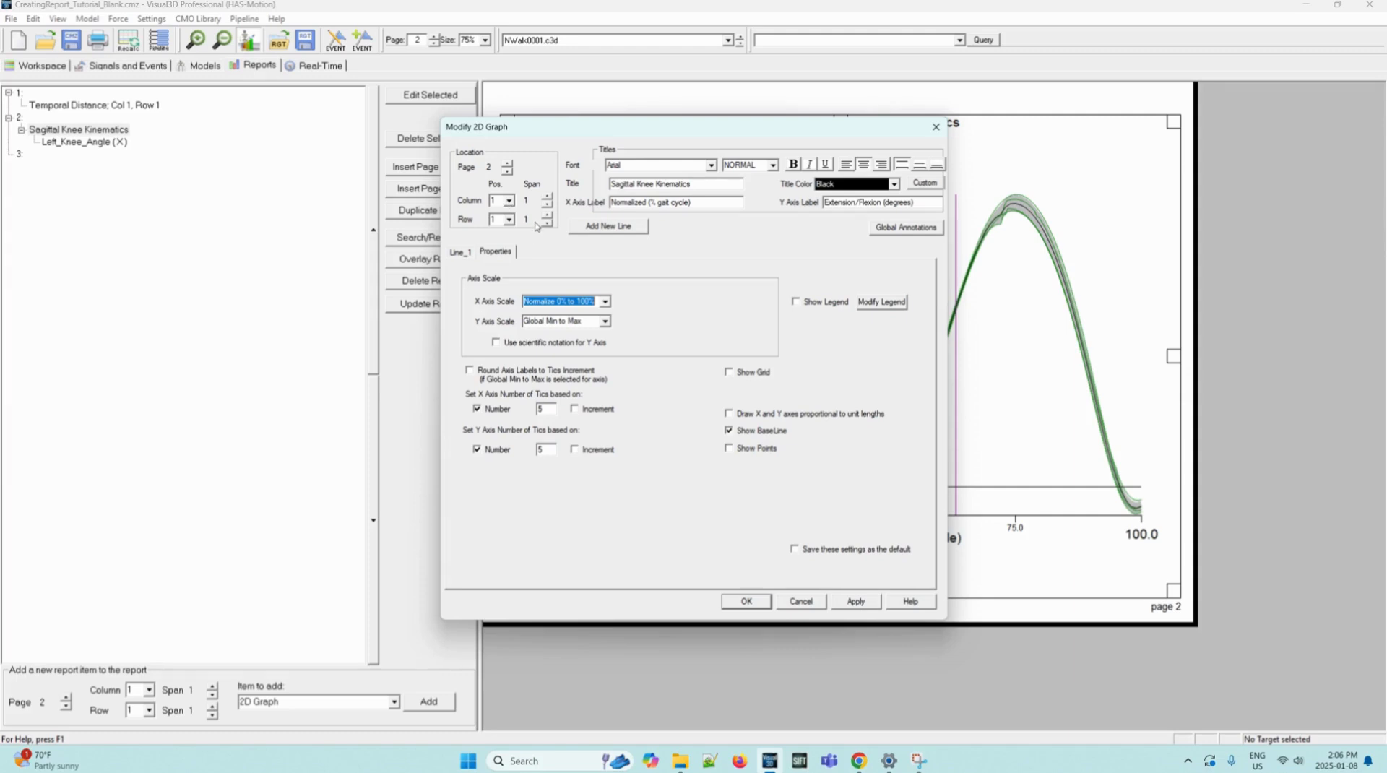
pyautogui.click(604, 321)
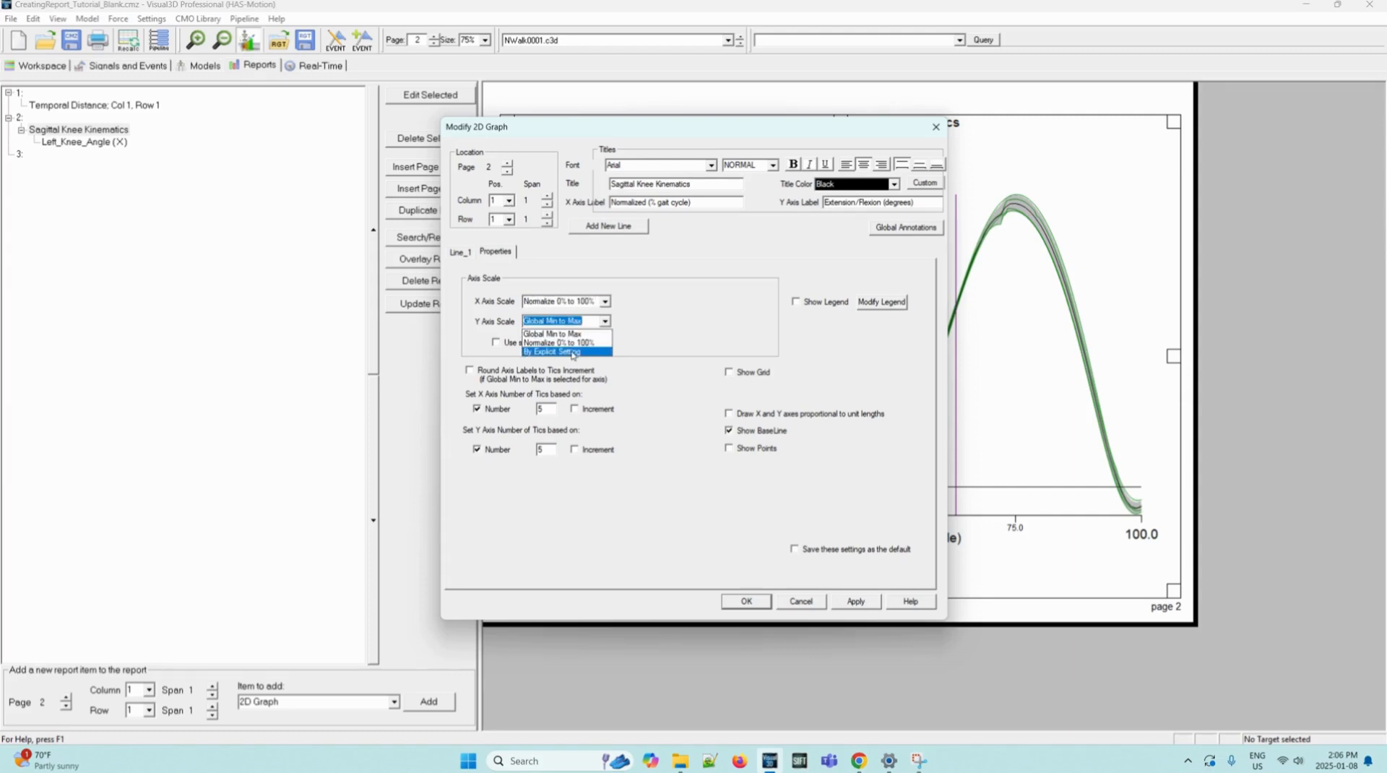
pyautogui.click(549, 351)
pyautogui.write('-12')
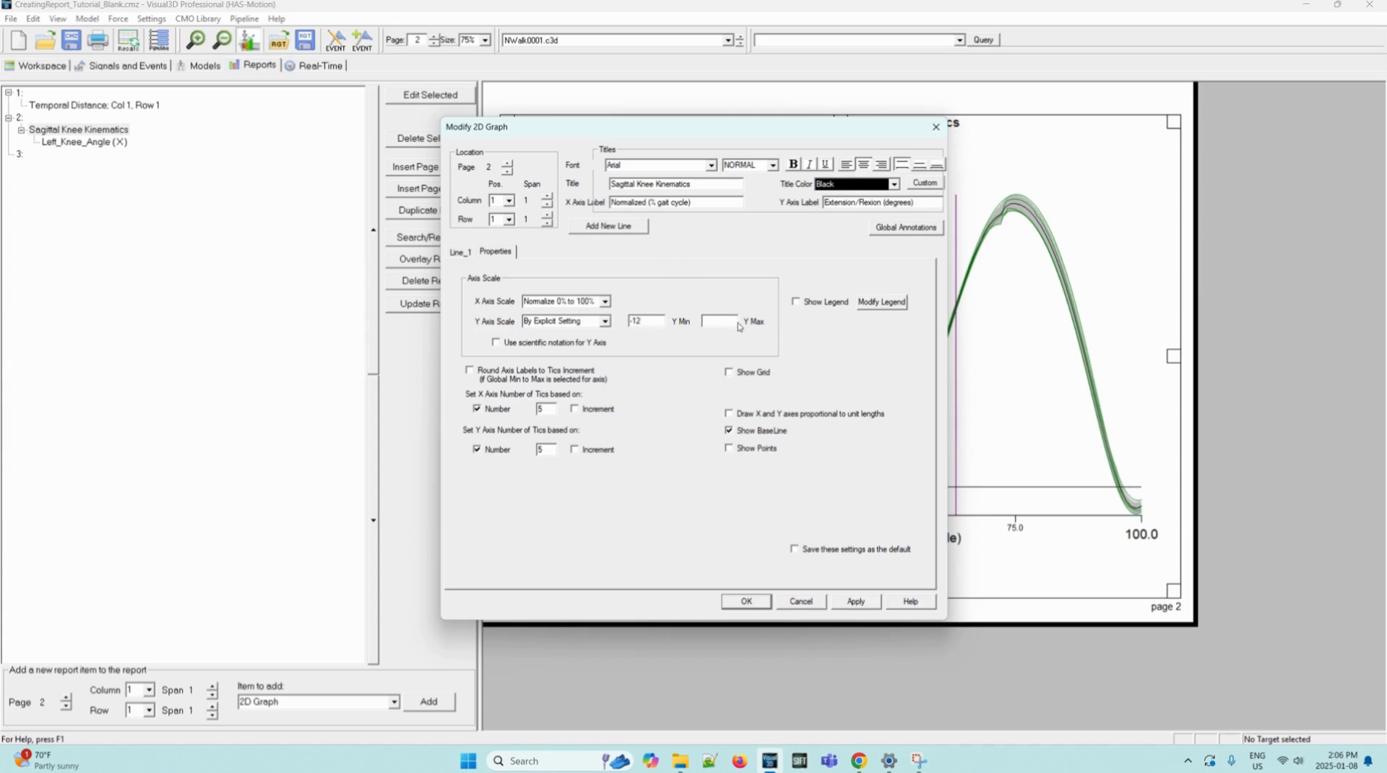
pyautogui.write('70')
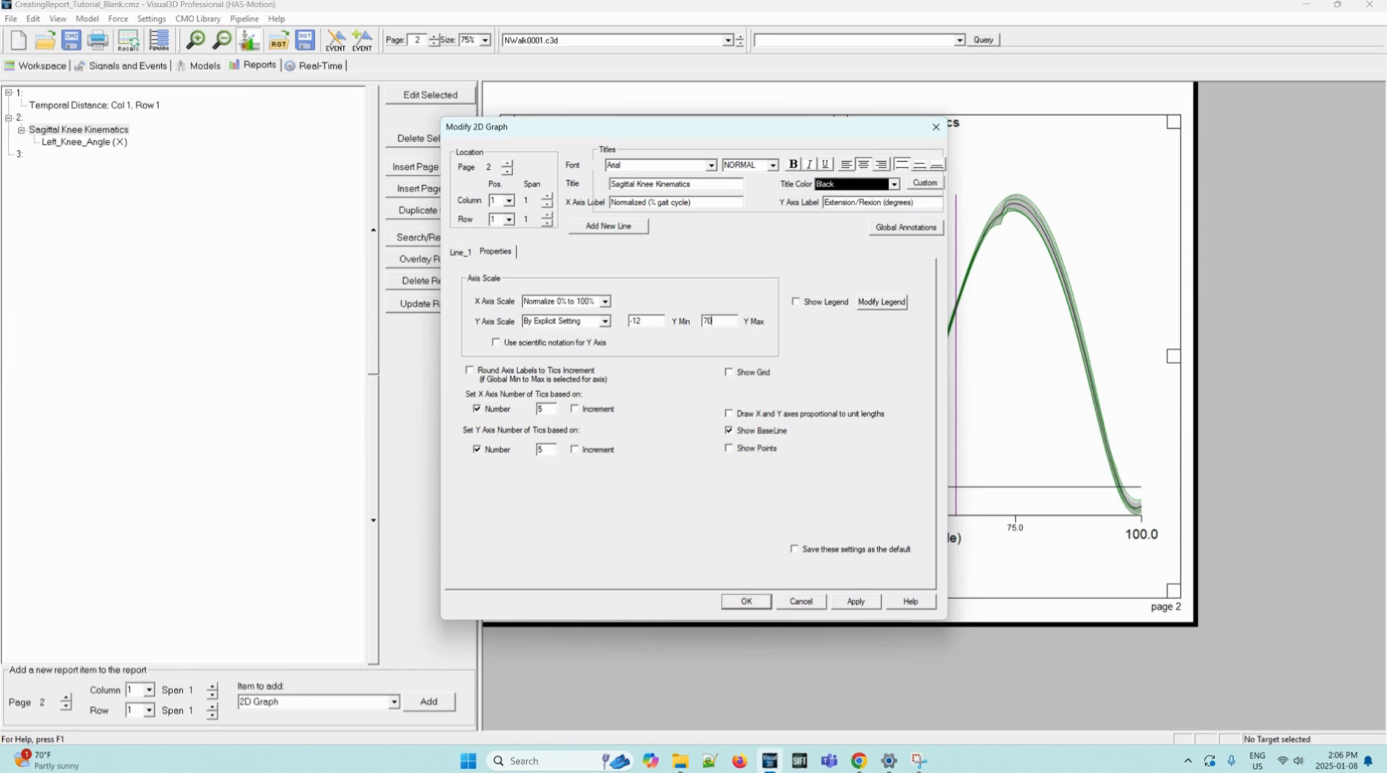
pyautogui.moveTo(782, 262)
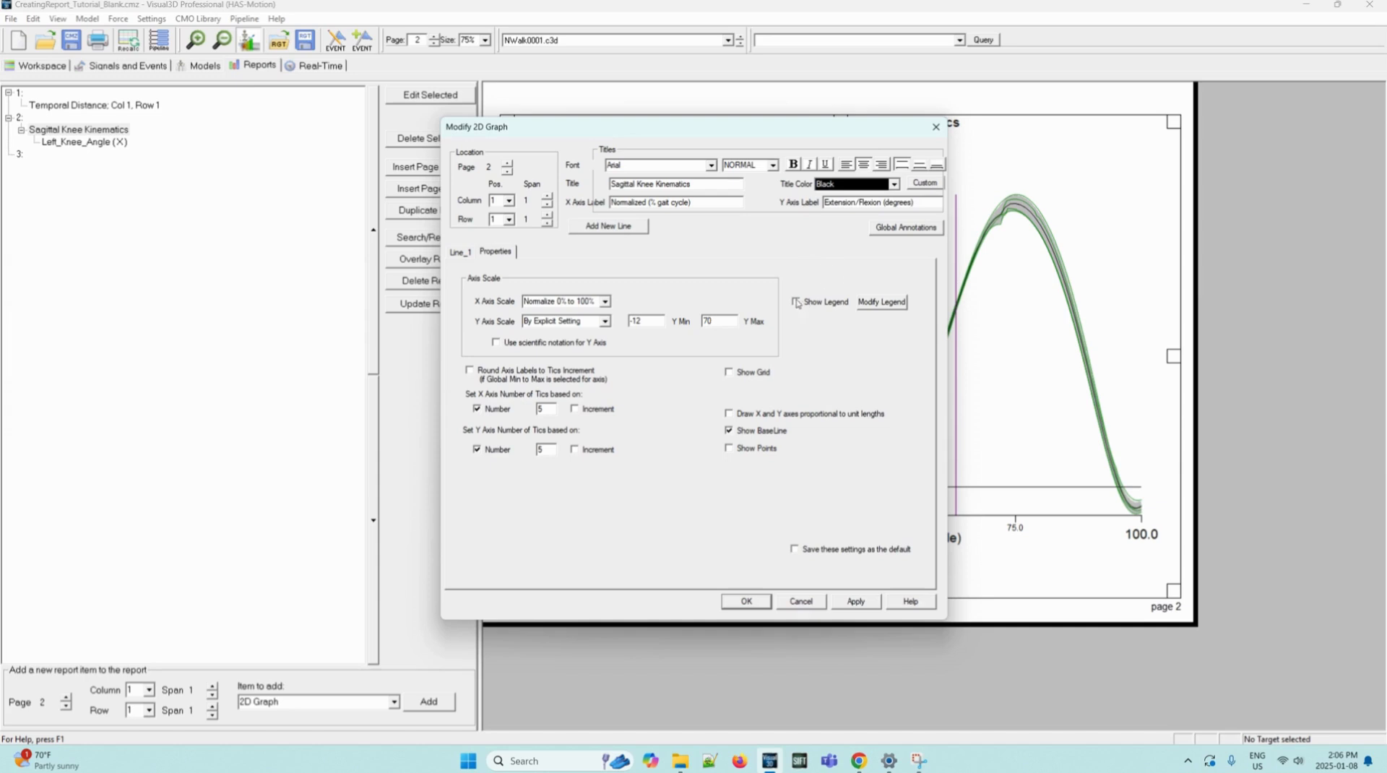
# Turn on Show Legend and bring up the legend's settings
pyautogui.click(797, 302)
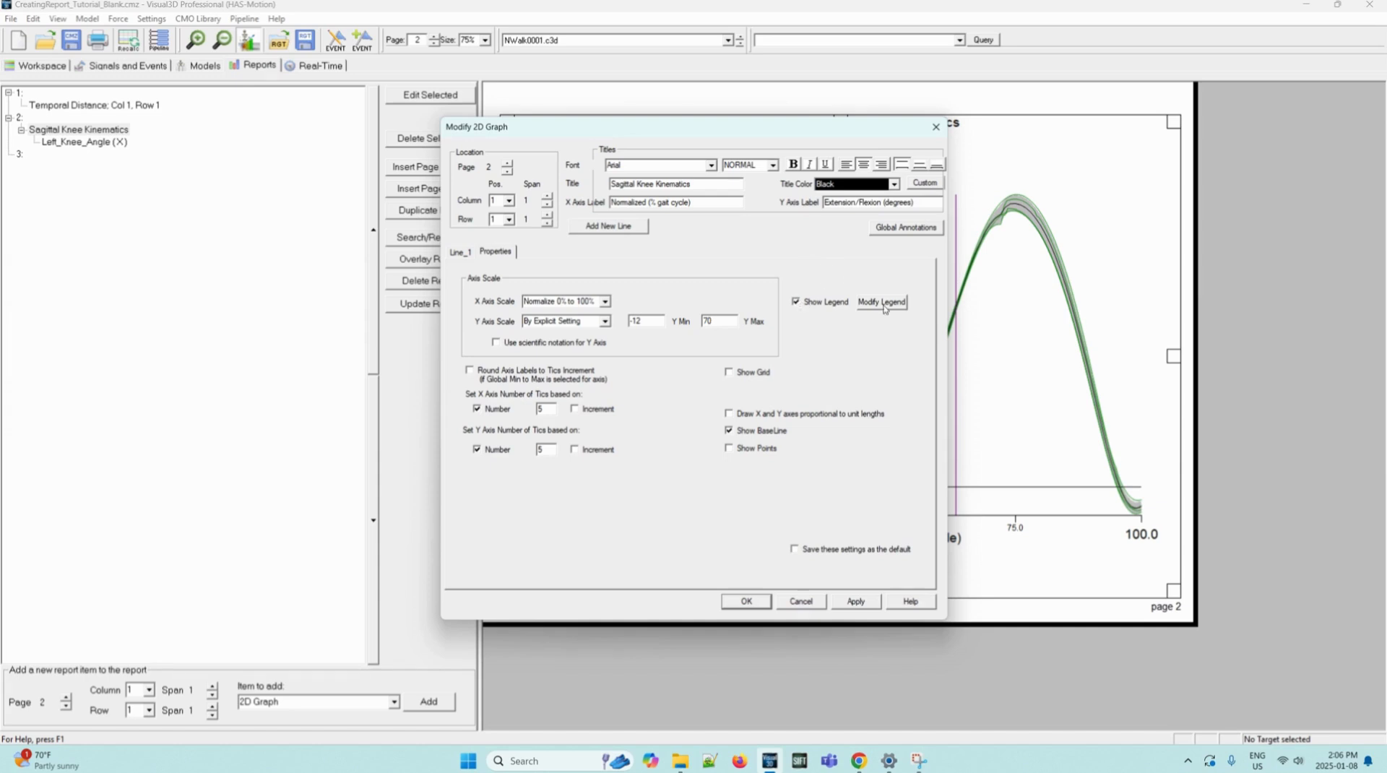
pyautogui.moveTo(881, 302)
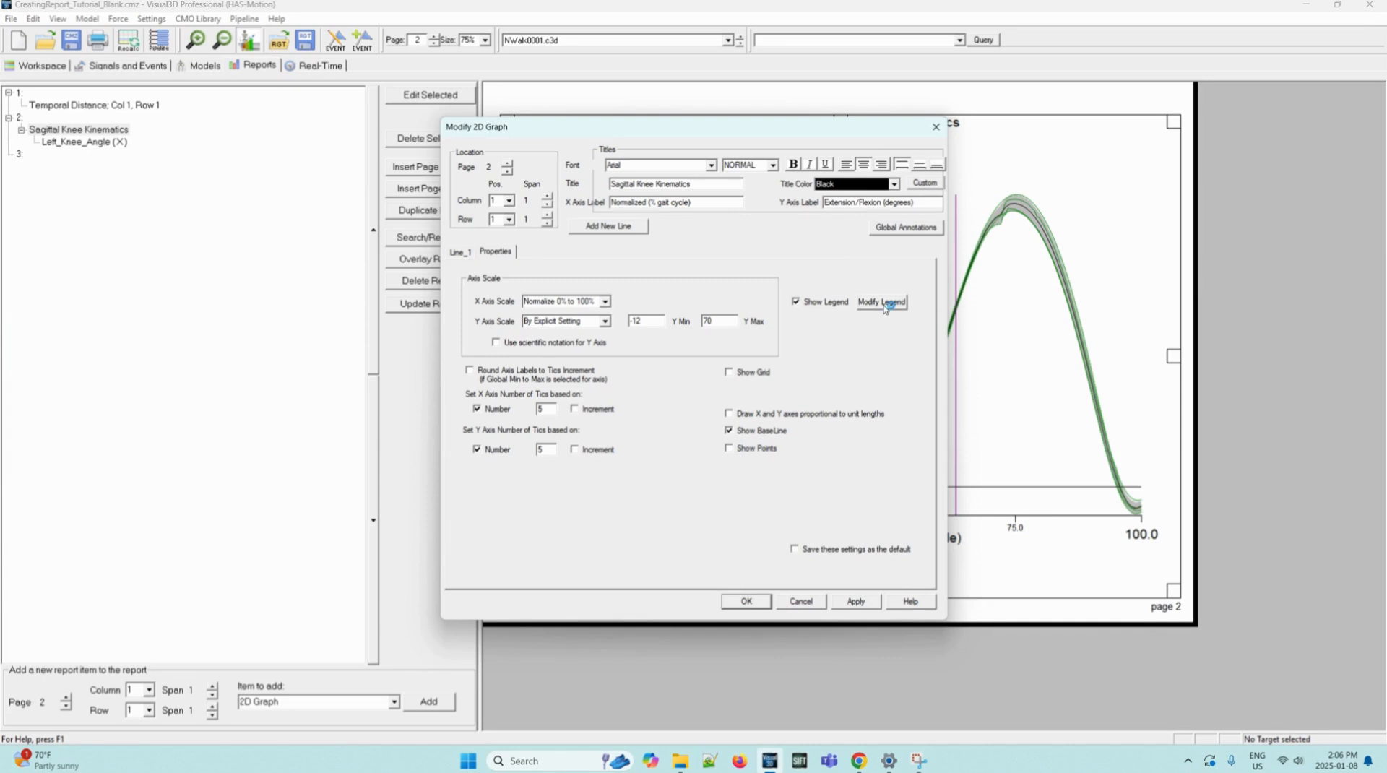
pyautogui.click(881, 302)
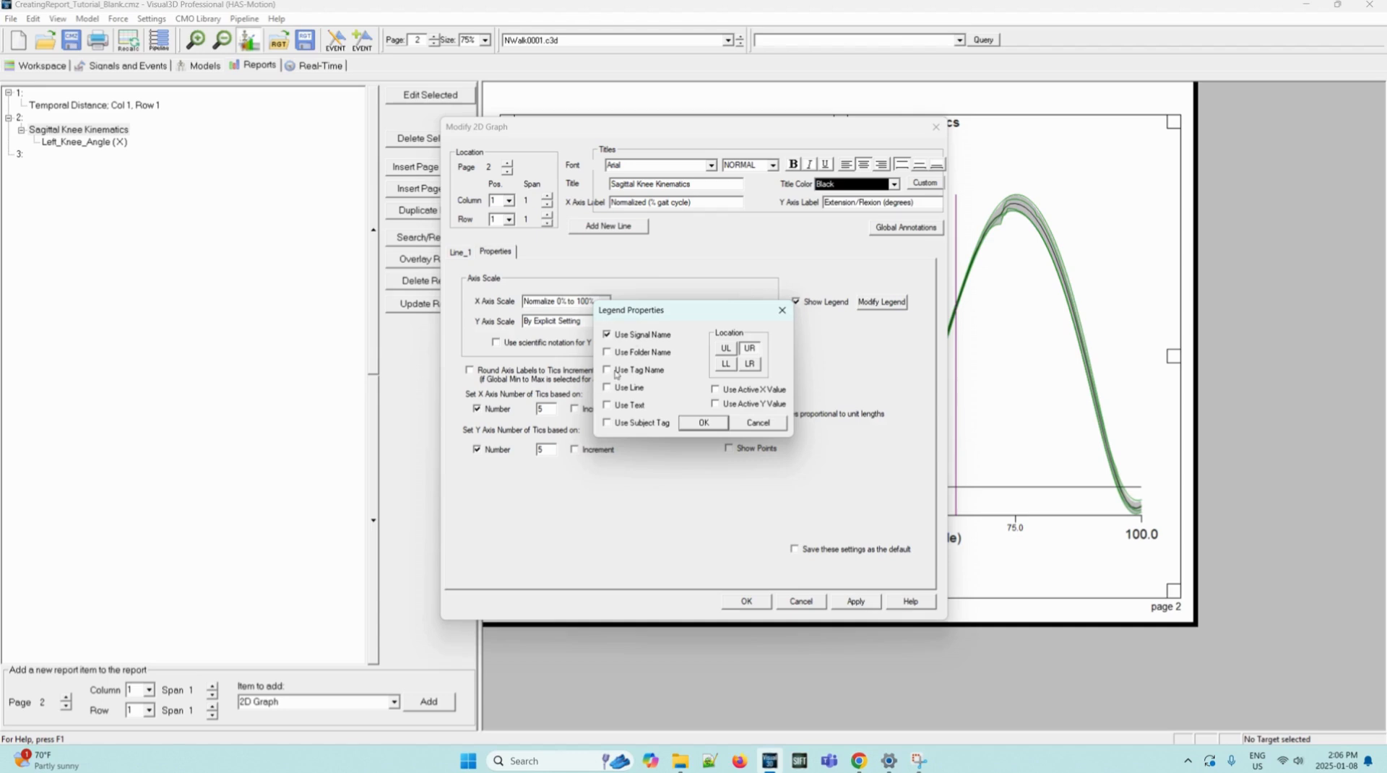
# Include the tag name in an upper-right legend, apply the -12 to 70 range and close the settings
pyautogui.click(609, 370)
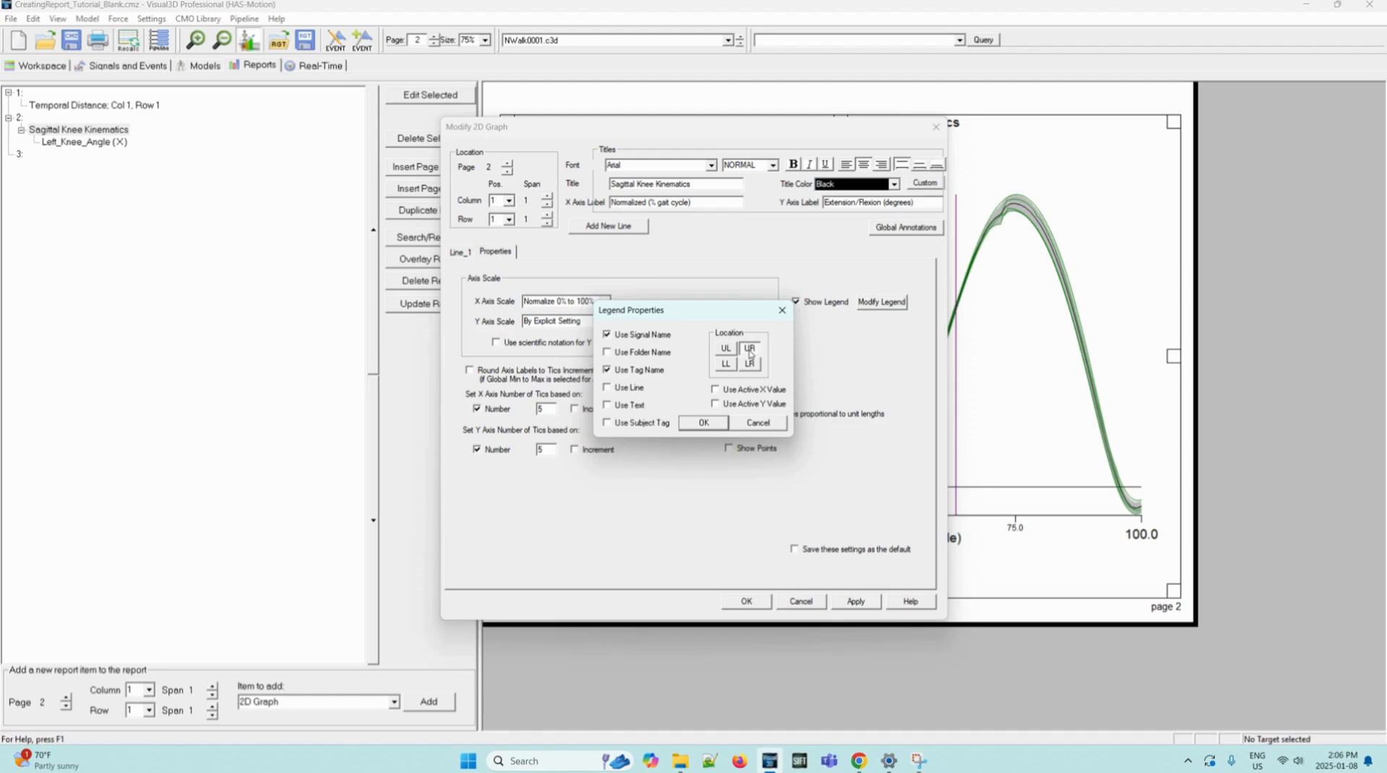
pyautogui.click(703, 422)
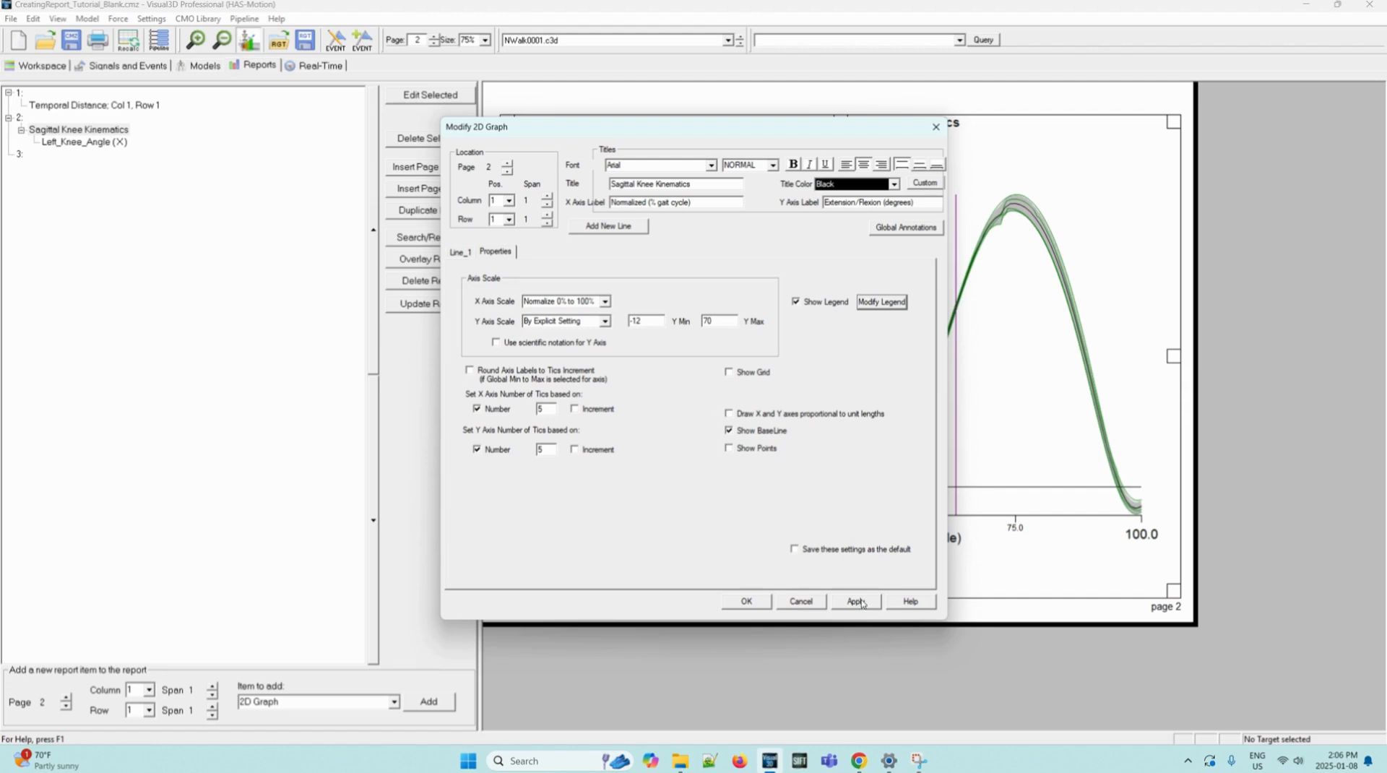
pyautogui.click(854, 601)
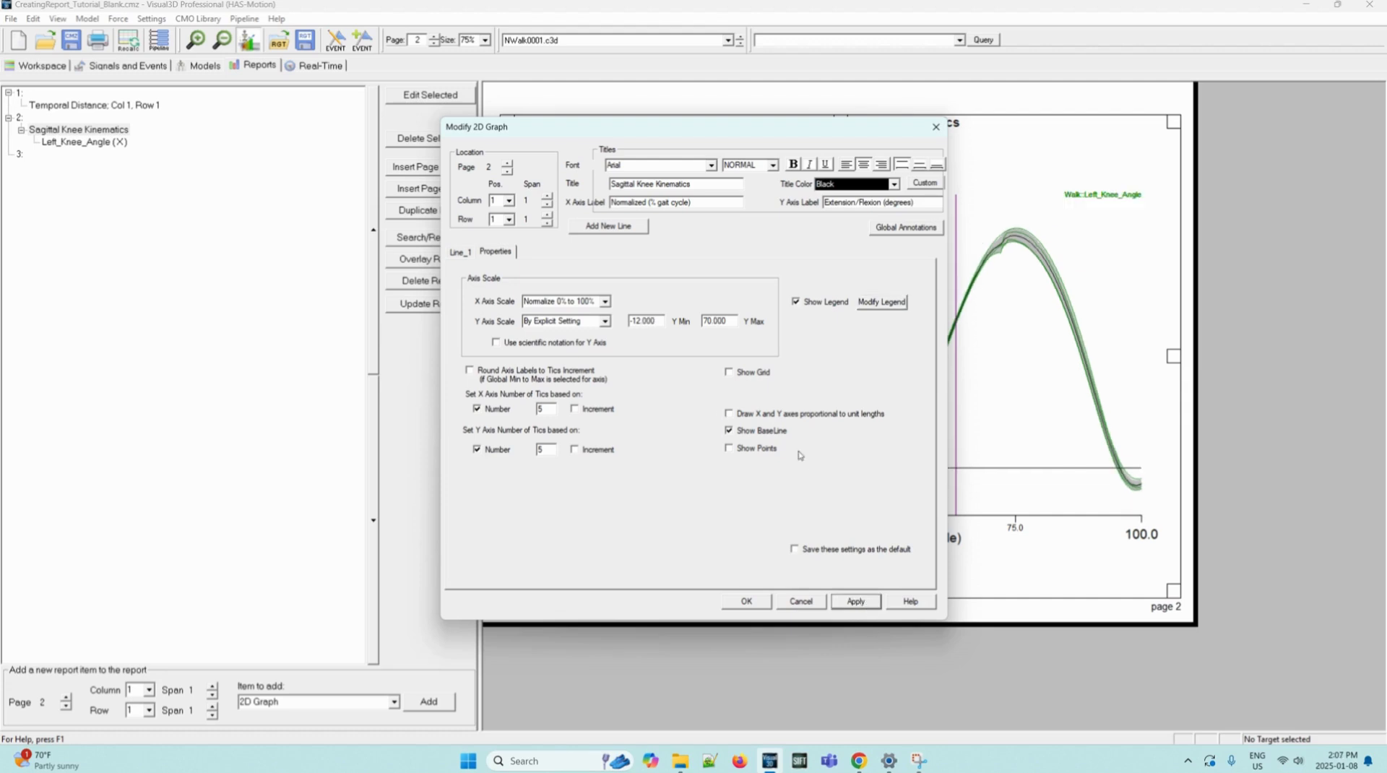
pyautogui.moveTo(766, 614)
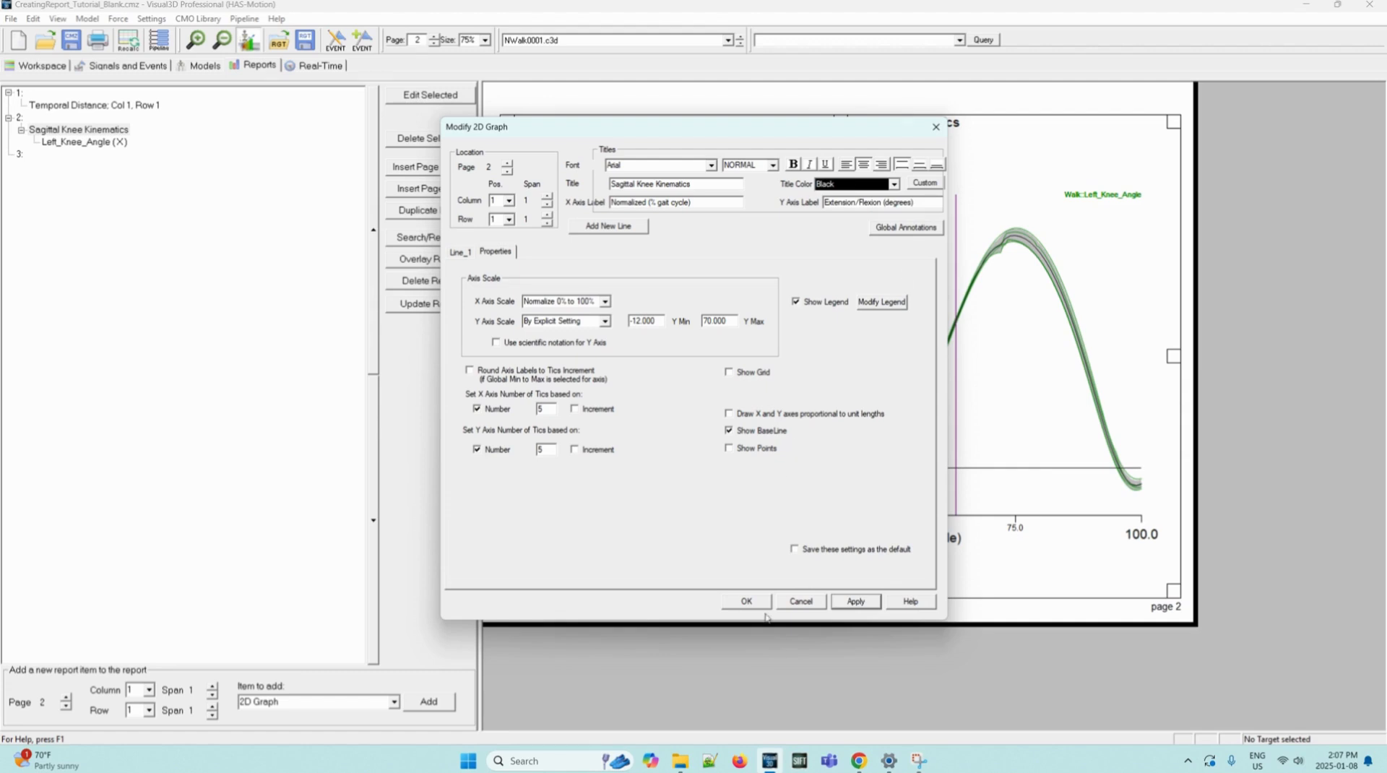
pyautogui.moveTo(759, 608)
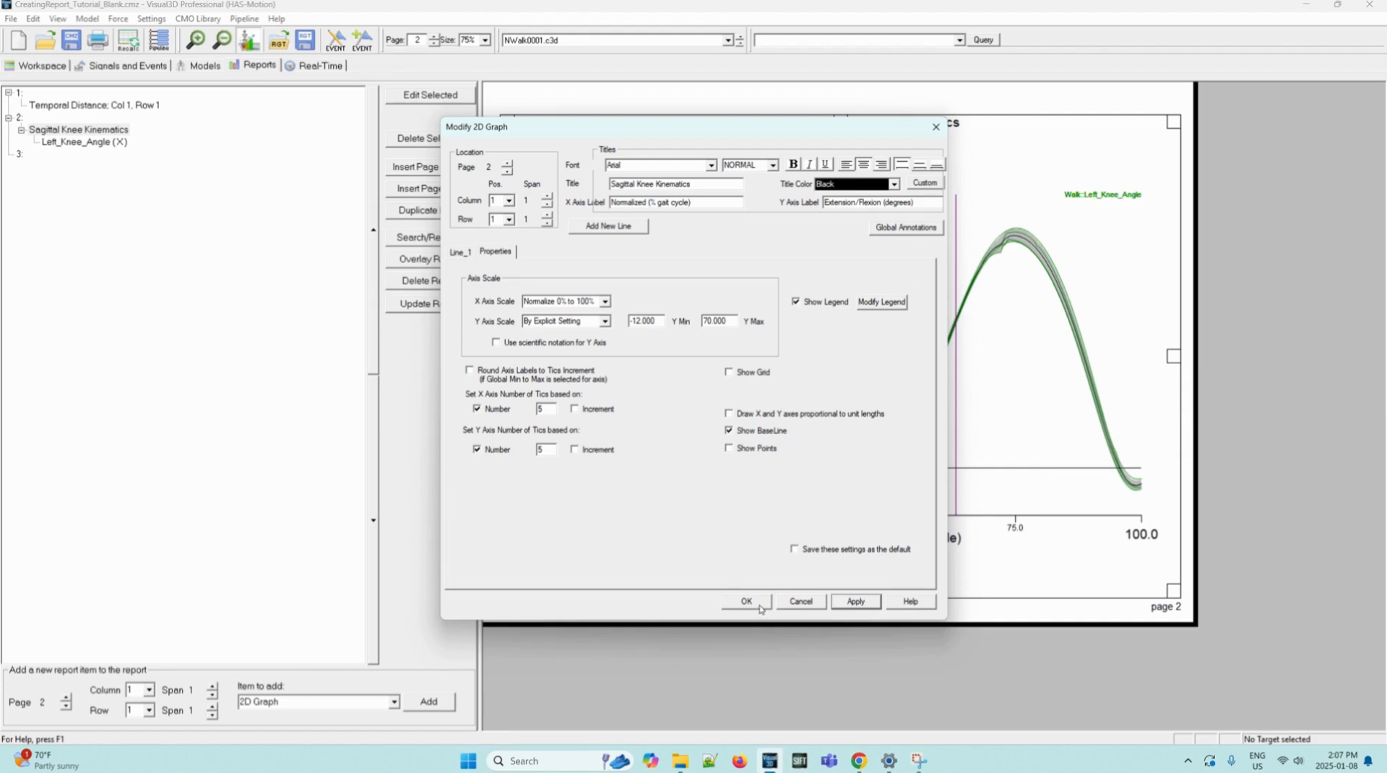
pyautogui.click(746, 601)
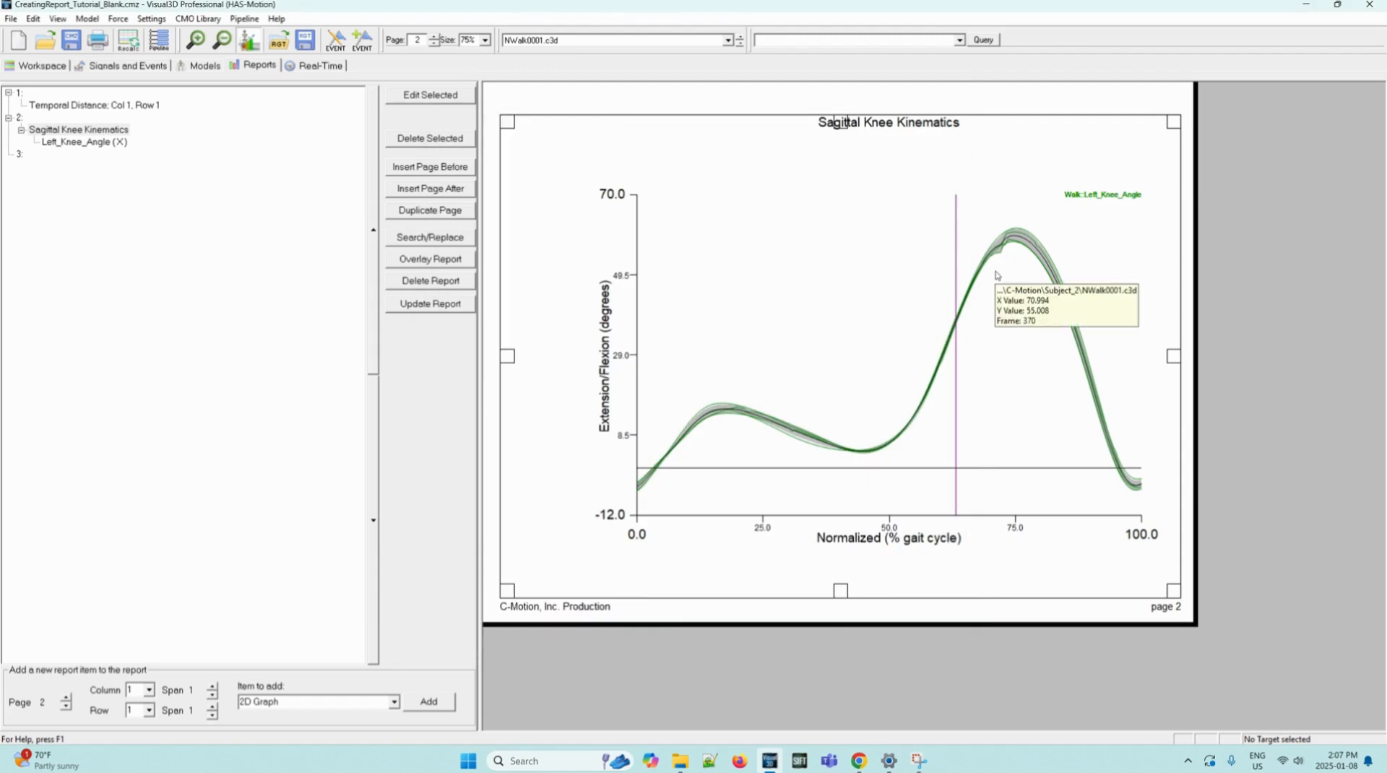
pyautogui.moveTo(1019, 305)
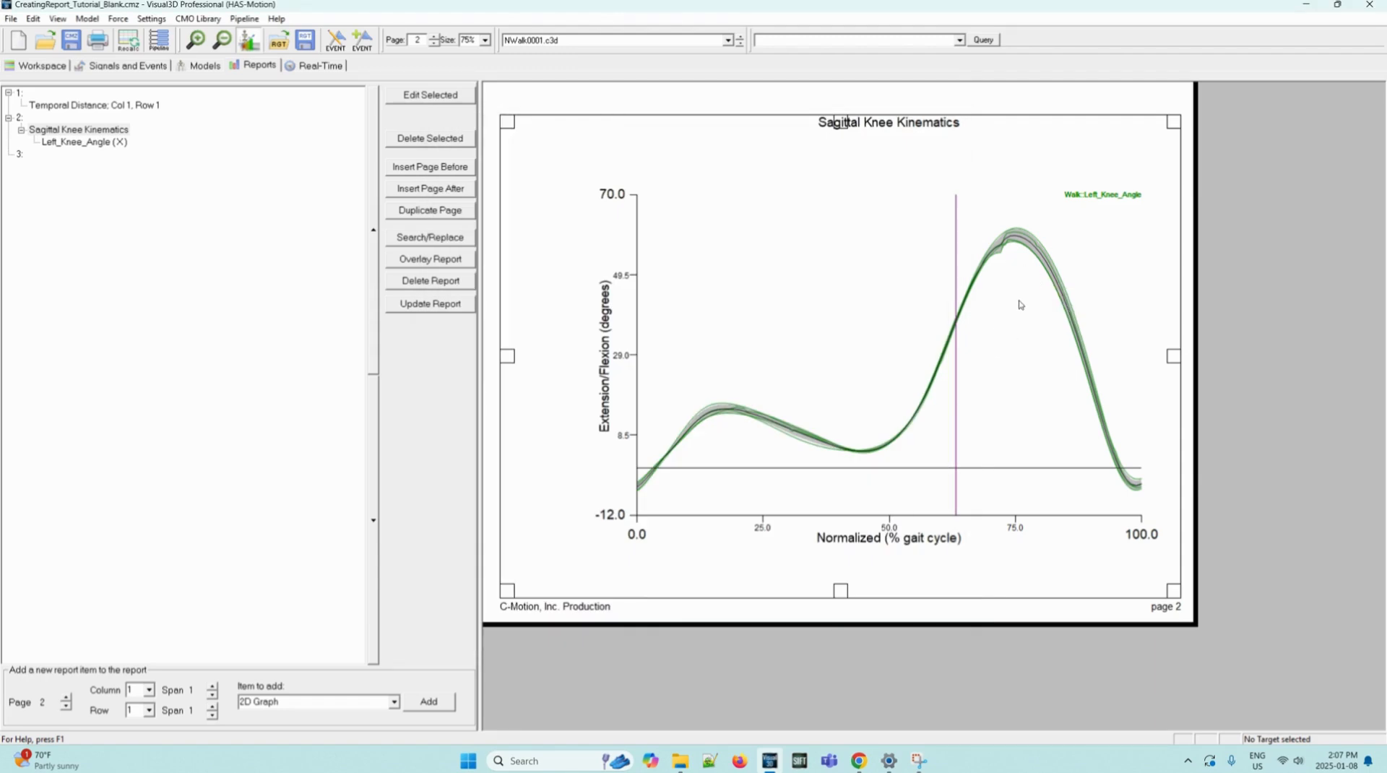
pyautogui.moveTo(1094, 202)
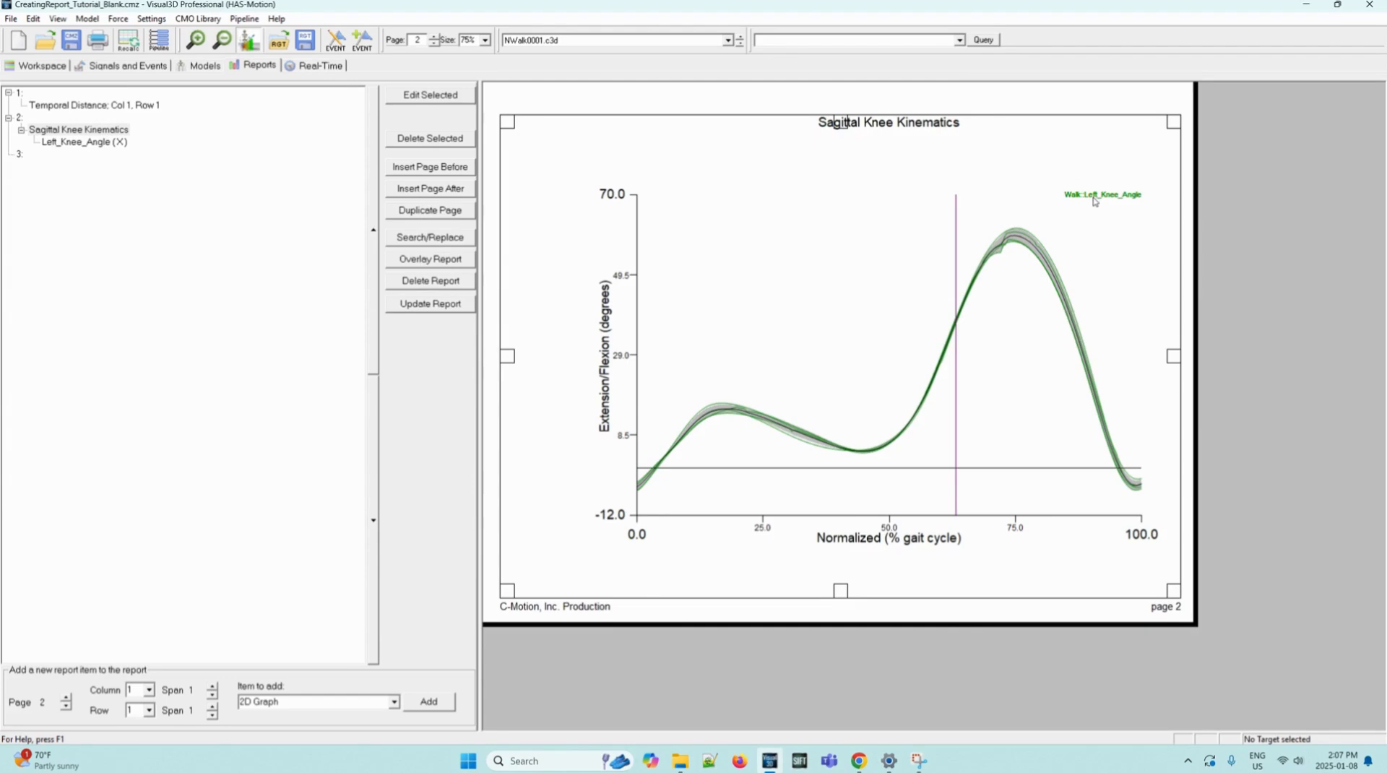
pyautogui.moveTo(1033, 302)
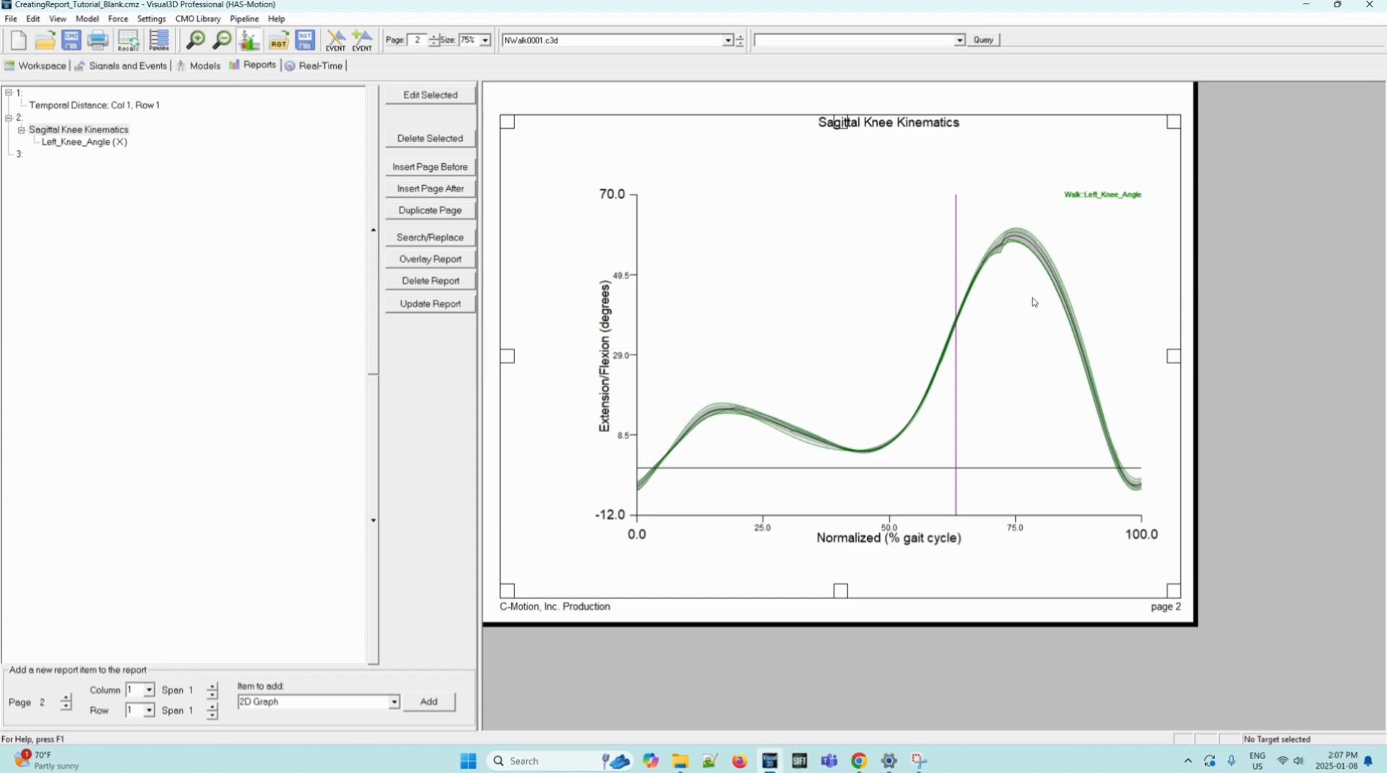
pyautogui.moveTo(1006, 377)
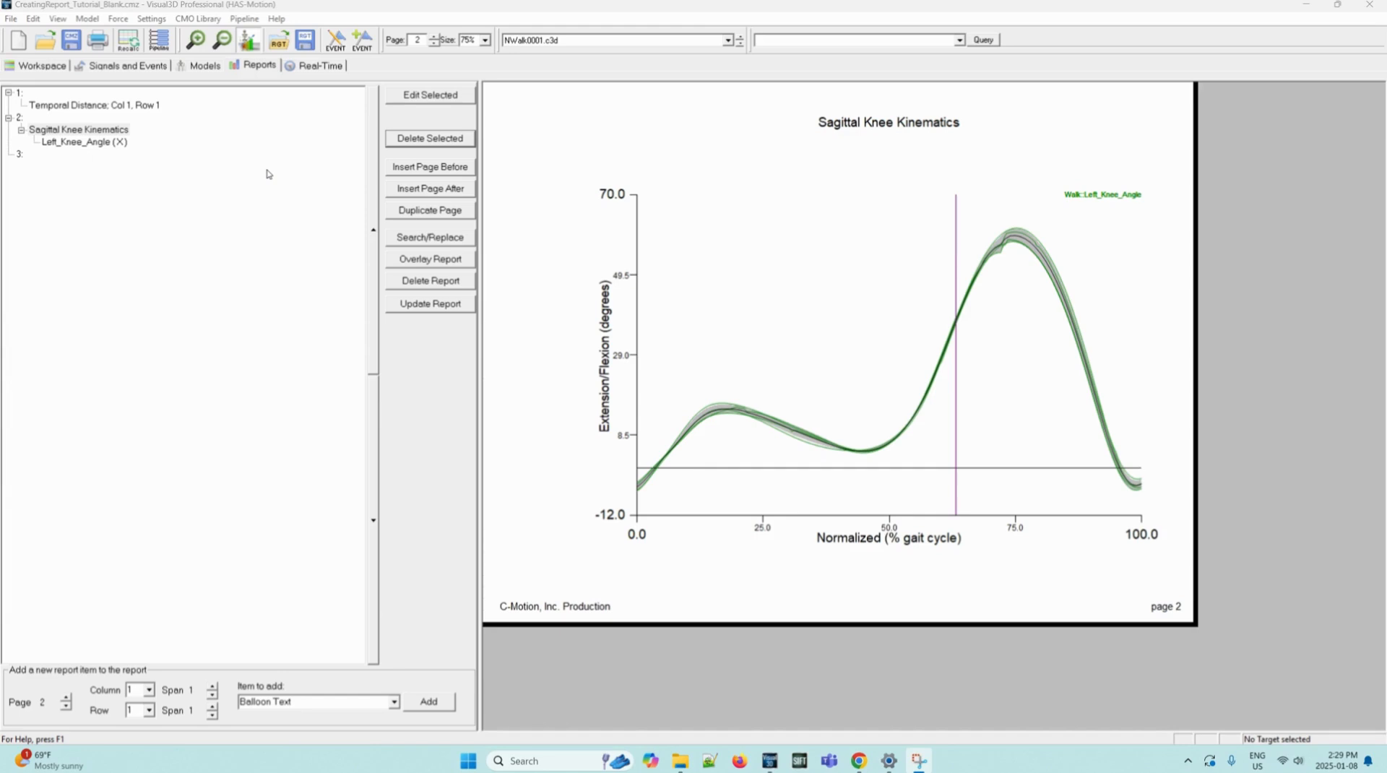
pyautogui.moveTo(247, 175)
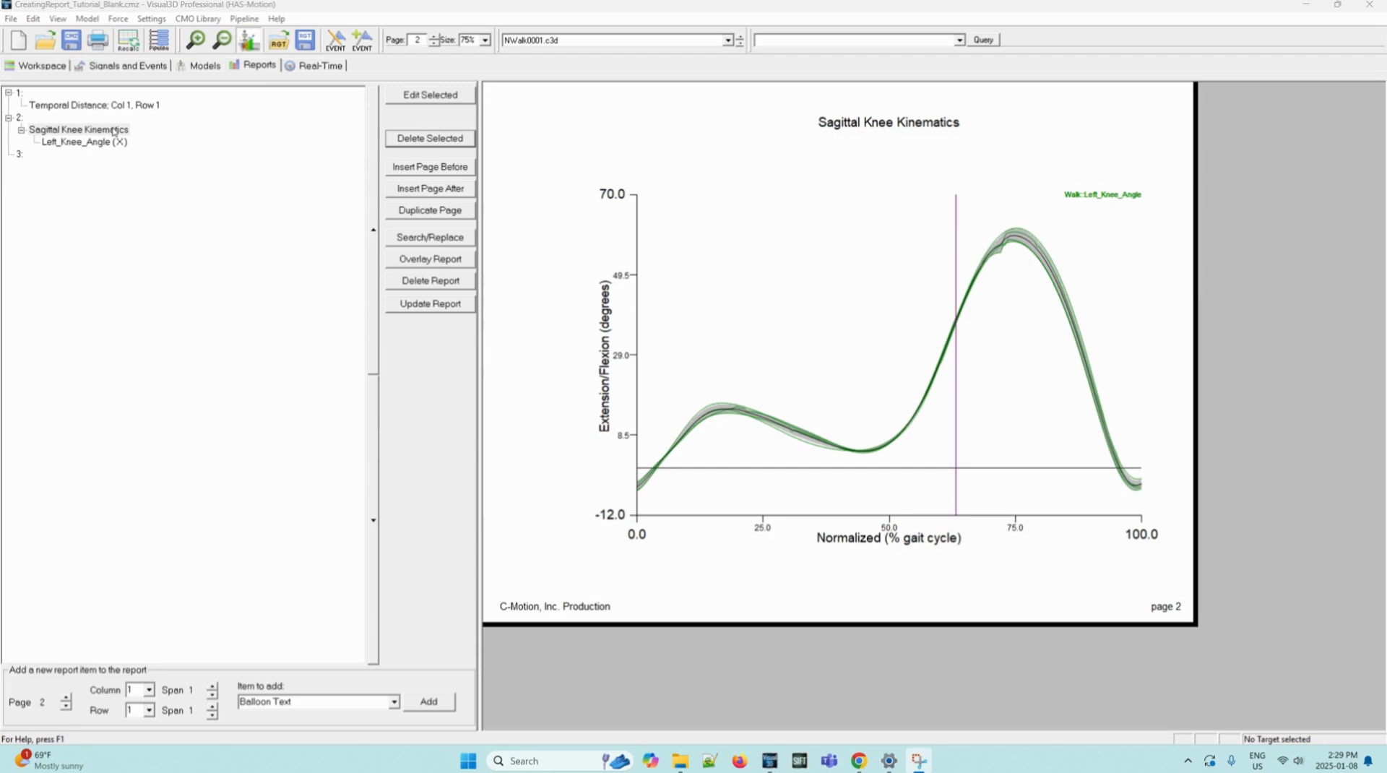
# Add a new Balloon Text item to the Sagittal Knee Kinematics page 2
pyautogui.click(78, 128)
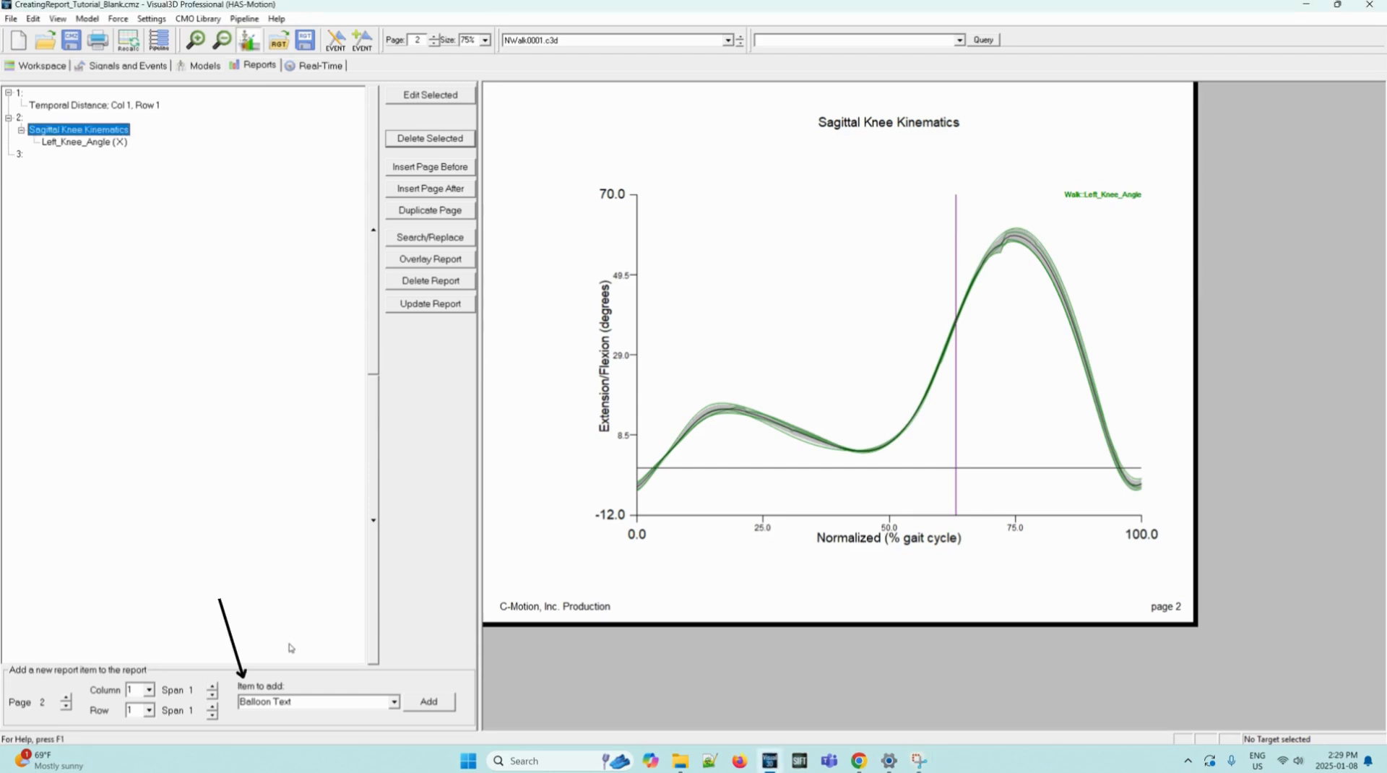
pyautogui.click(393, 701)
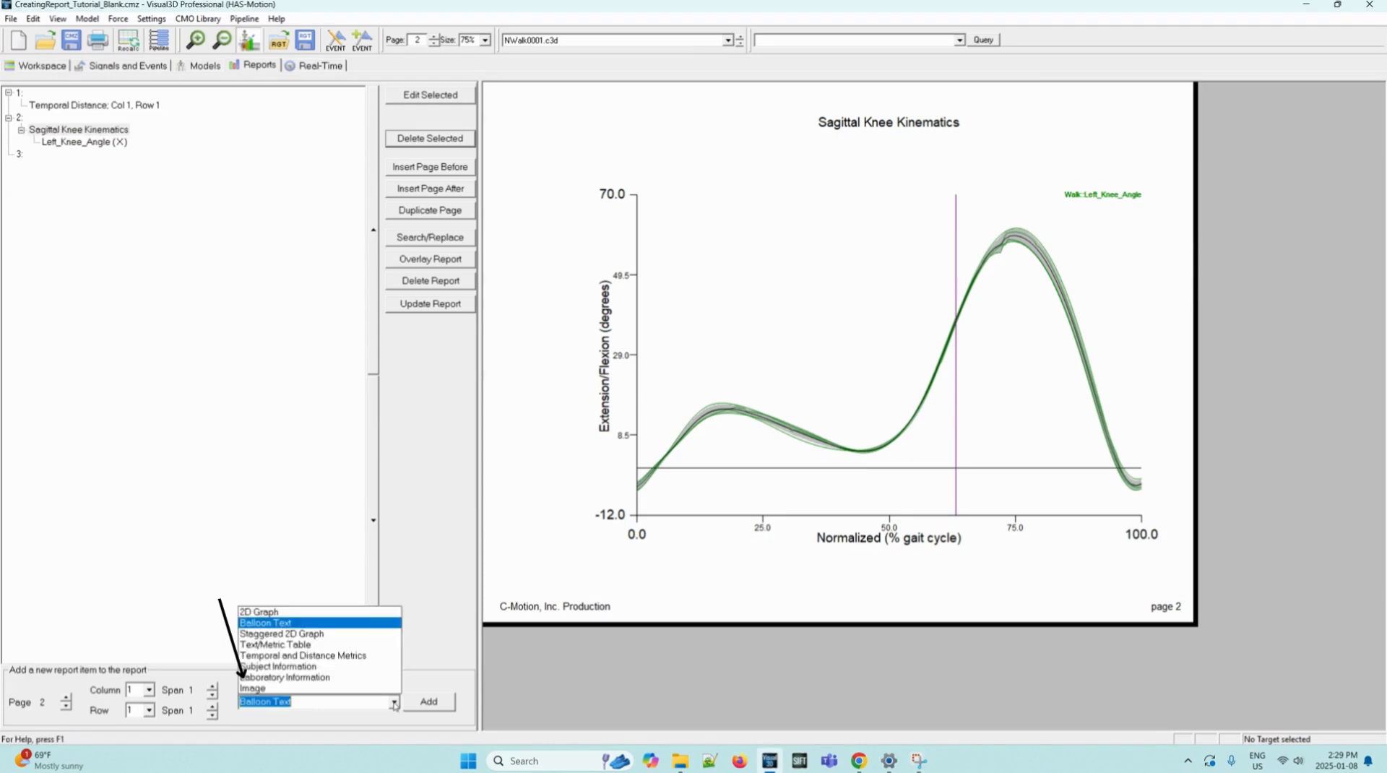
pyautogui.click(264, 621)
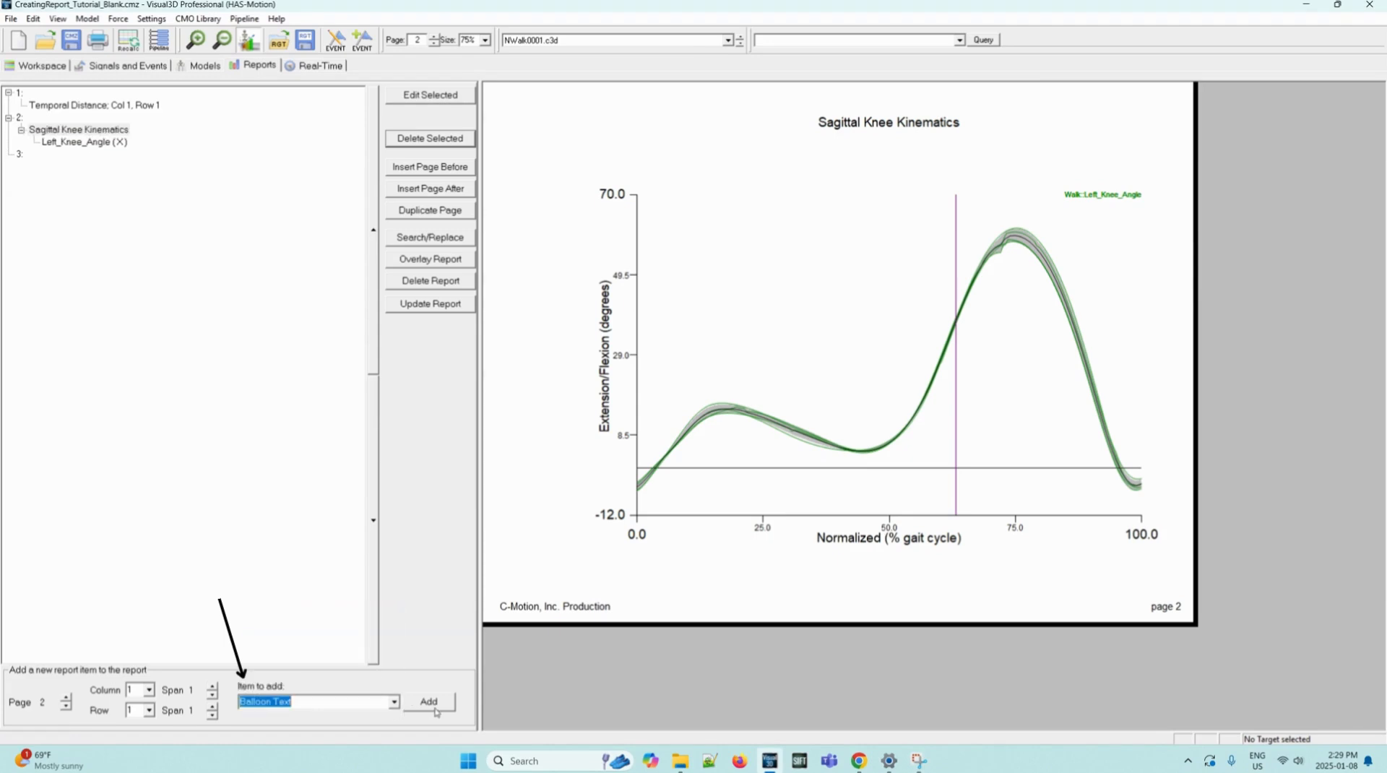
pyautogui.click(429, 701)
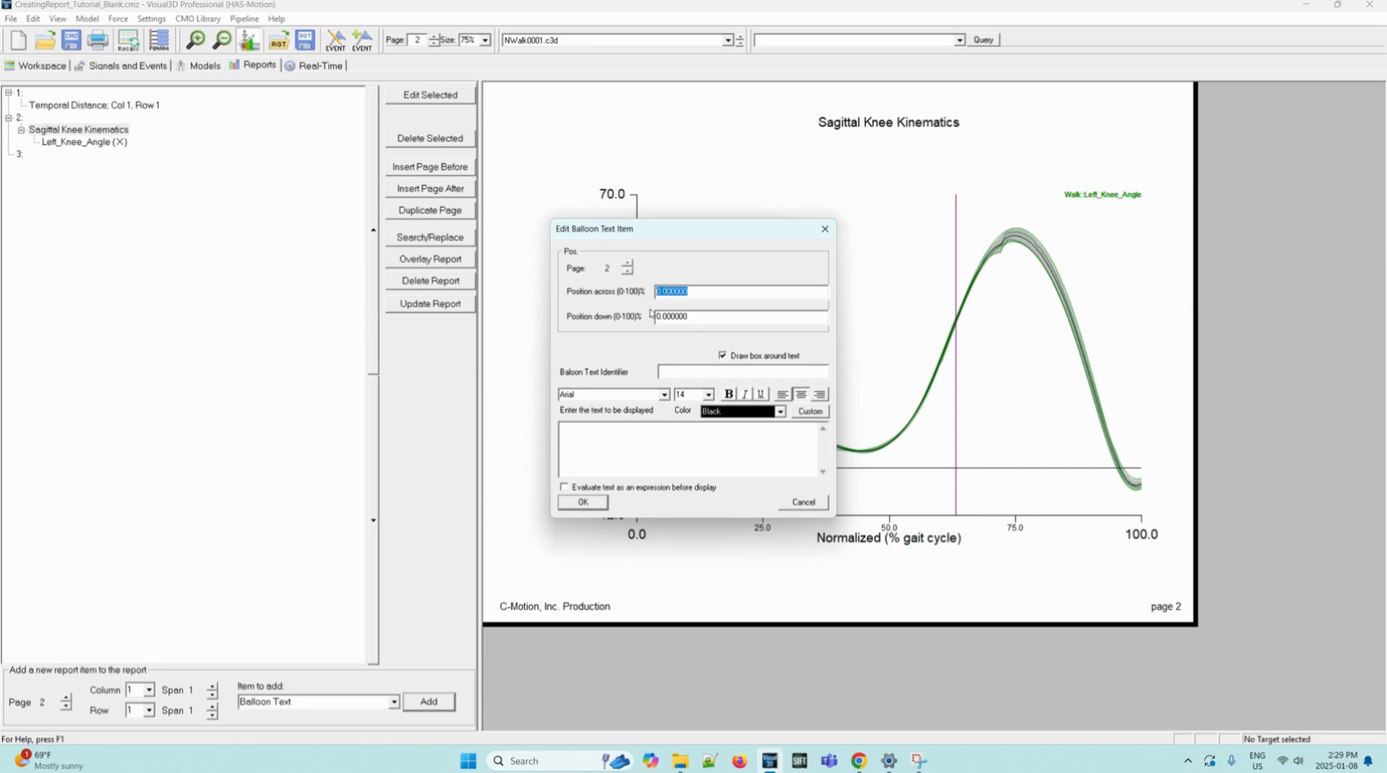
# Position the balloon at 22 across, 77 down and turn off the box around the text
pyautogui.write('22')
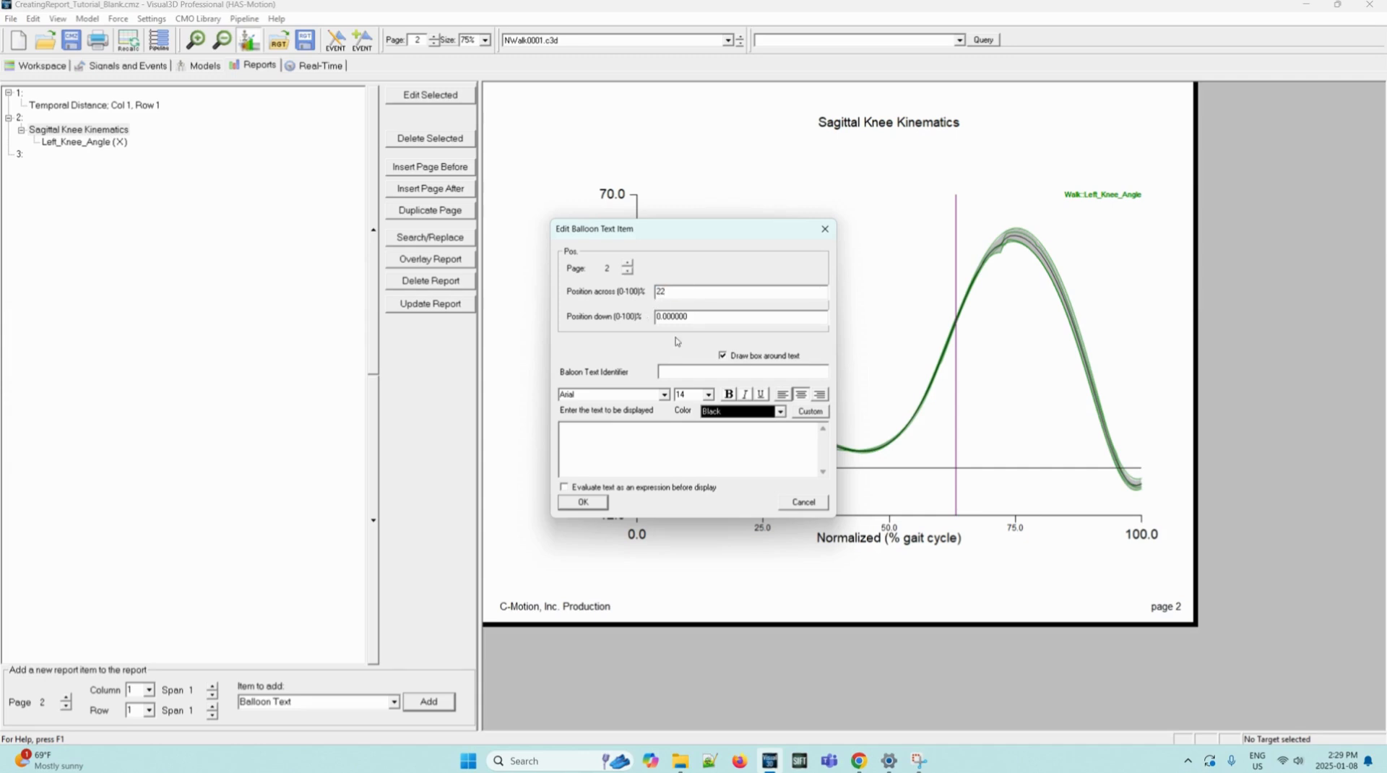
pyautogui.tripleClick(672, 316)
pyautogui.write('77')
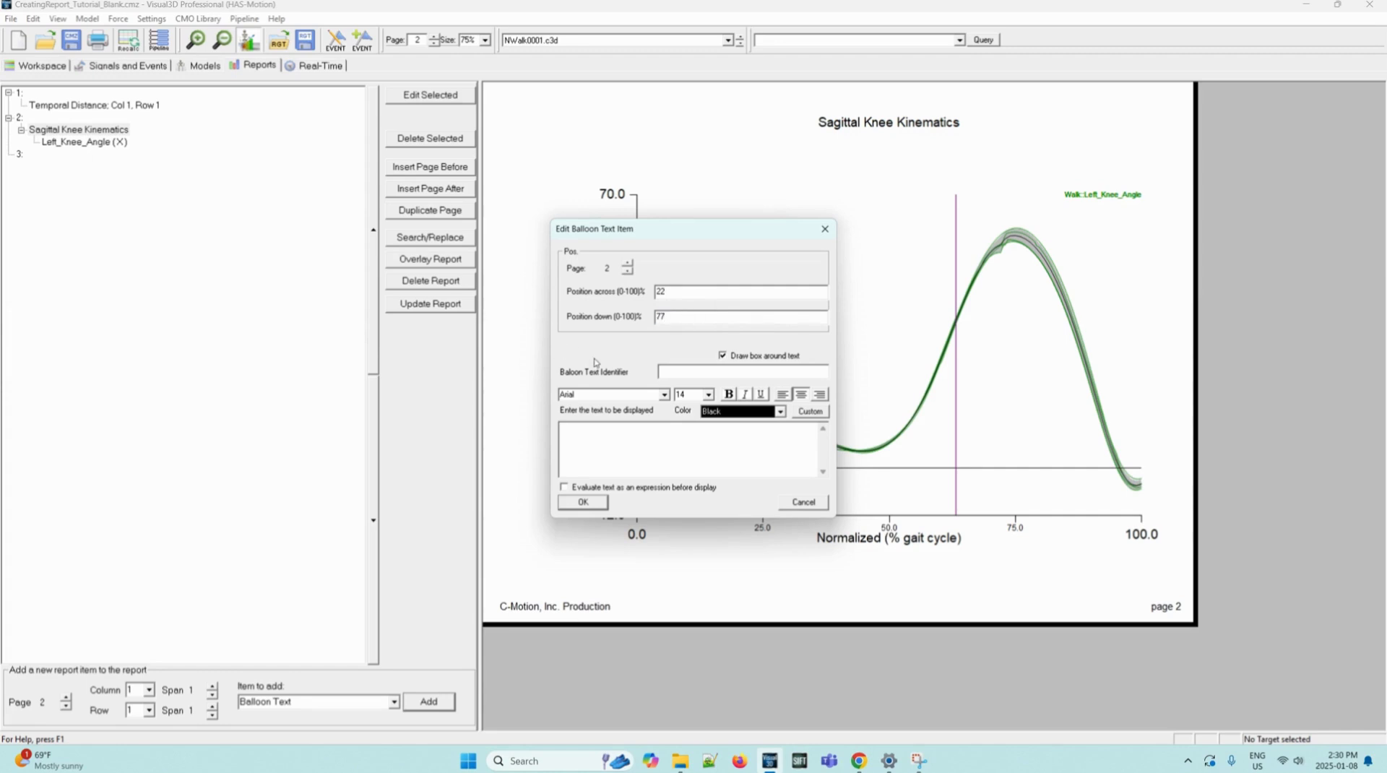
pyautogui.click(723, 356)
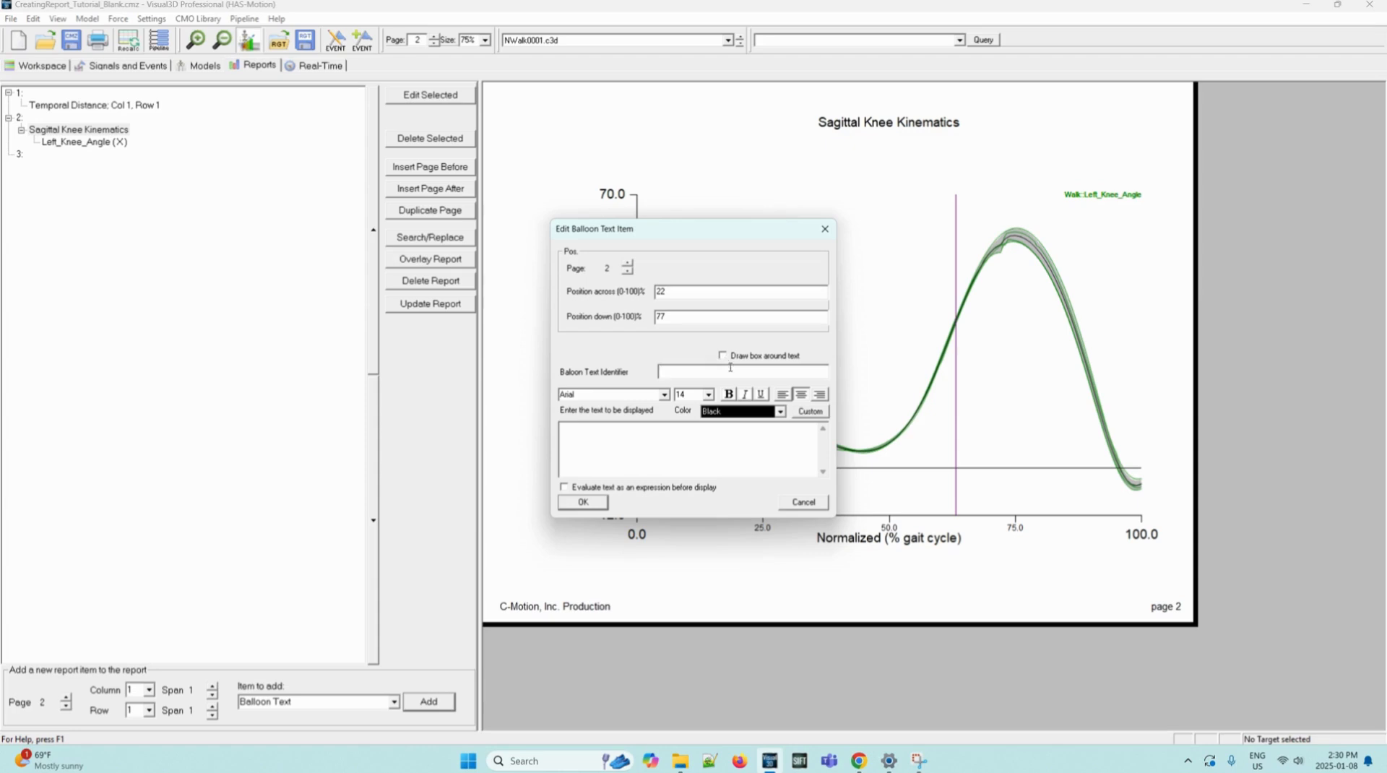
# Give the label identifier LHS1 and display text LHS
pyautogui.write('LHS1')
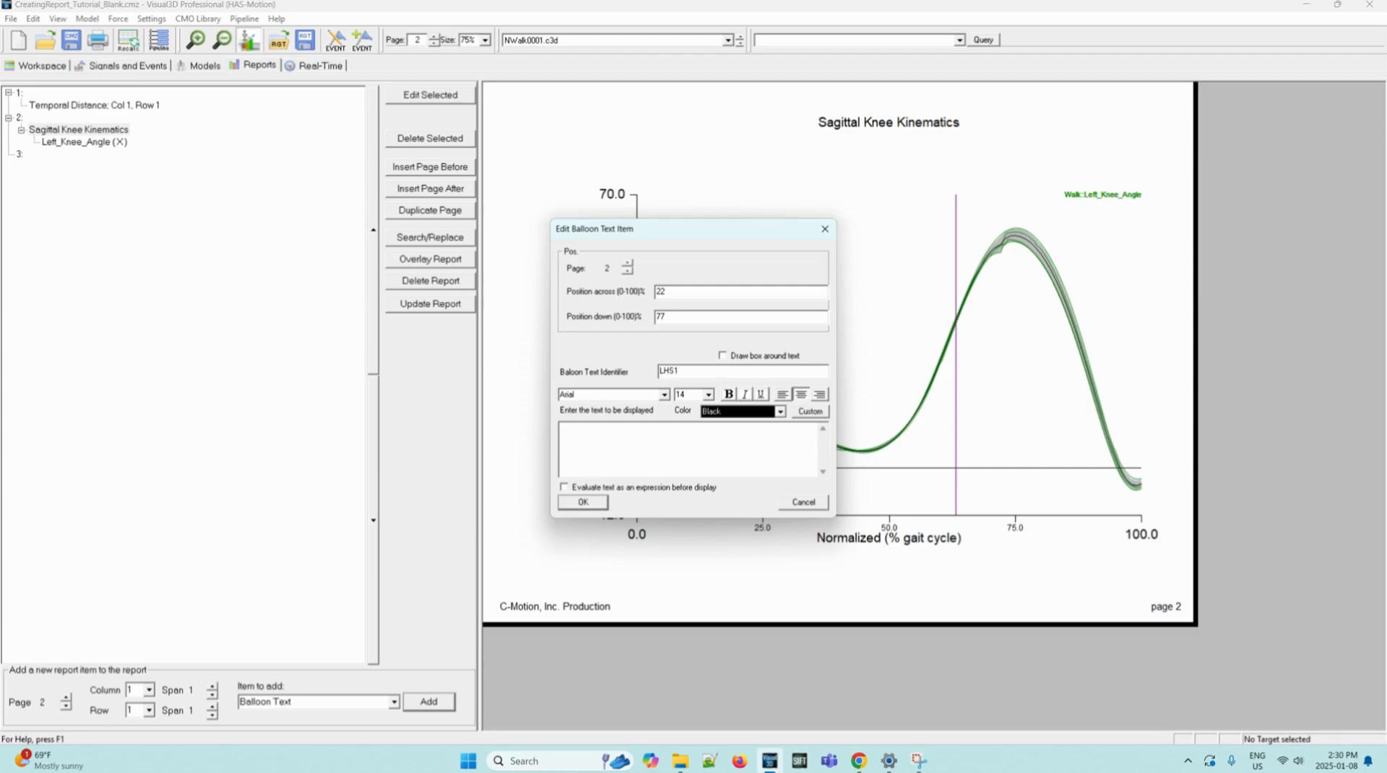
pyautogui.click(656, 451)
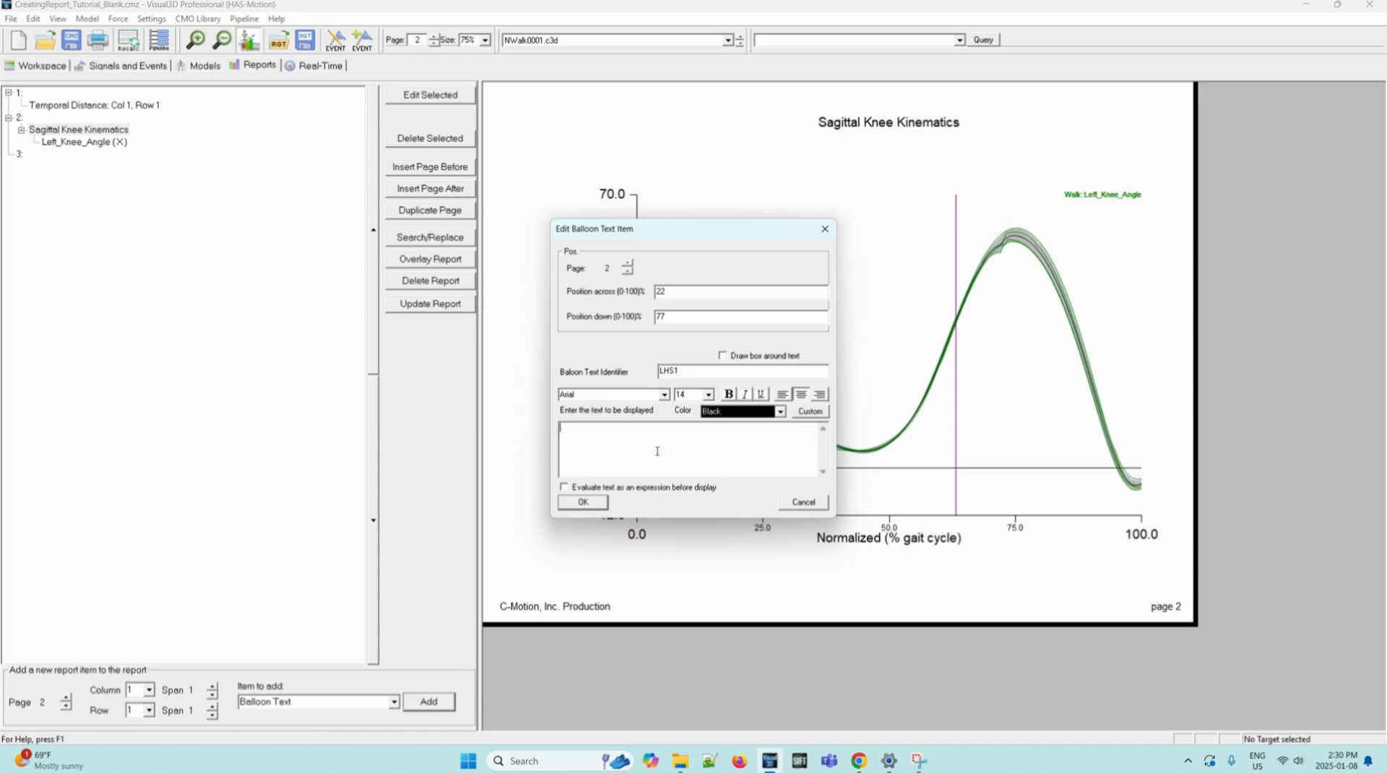
pyautogui.write('LH')
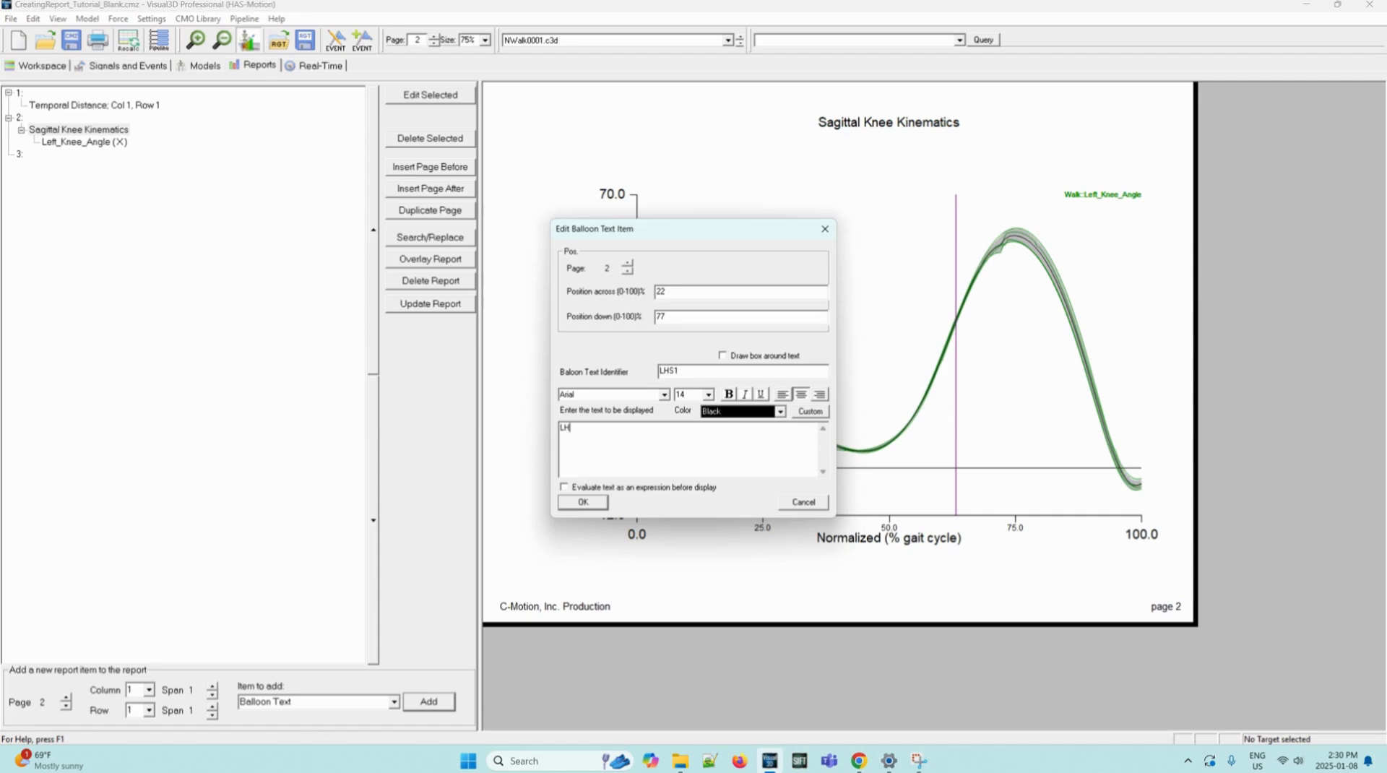
pyautogui.write('S')
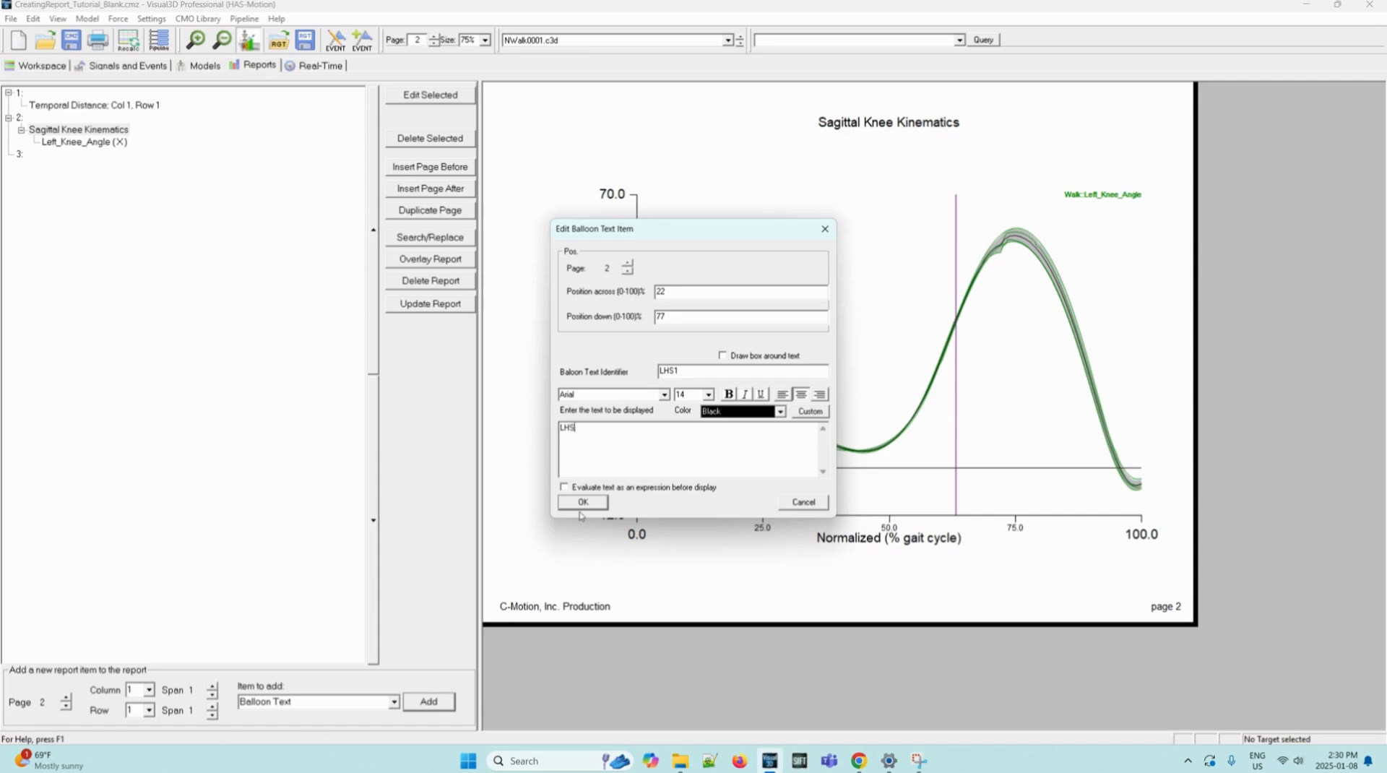
pyautogui.click(581, 502)
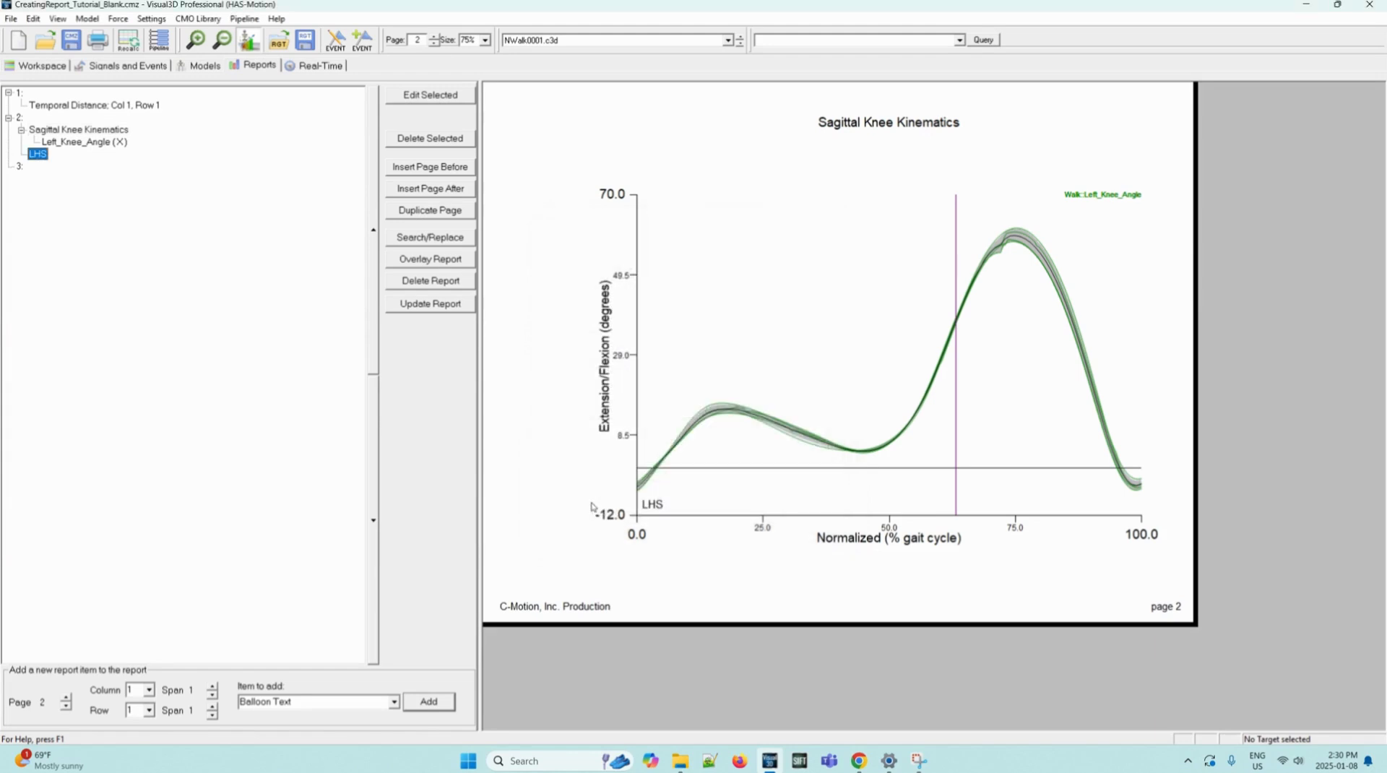
pyautogui.moveTo(314, 448)
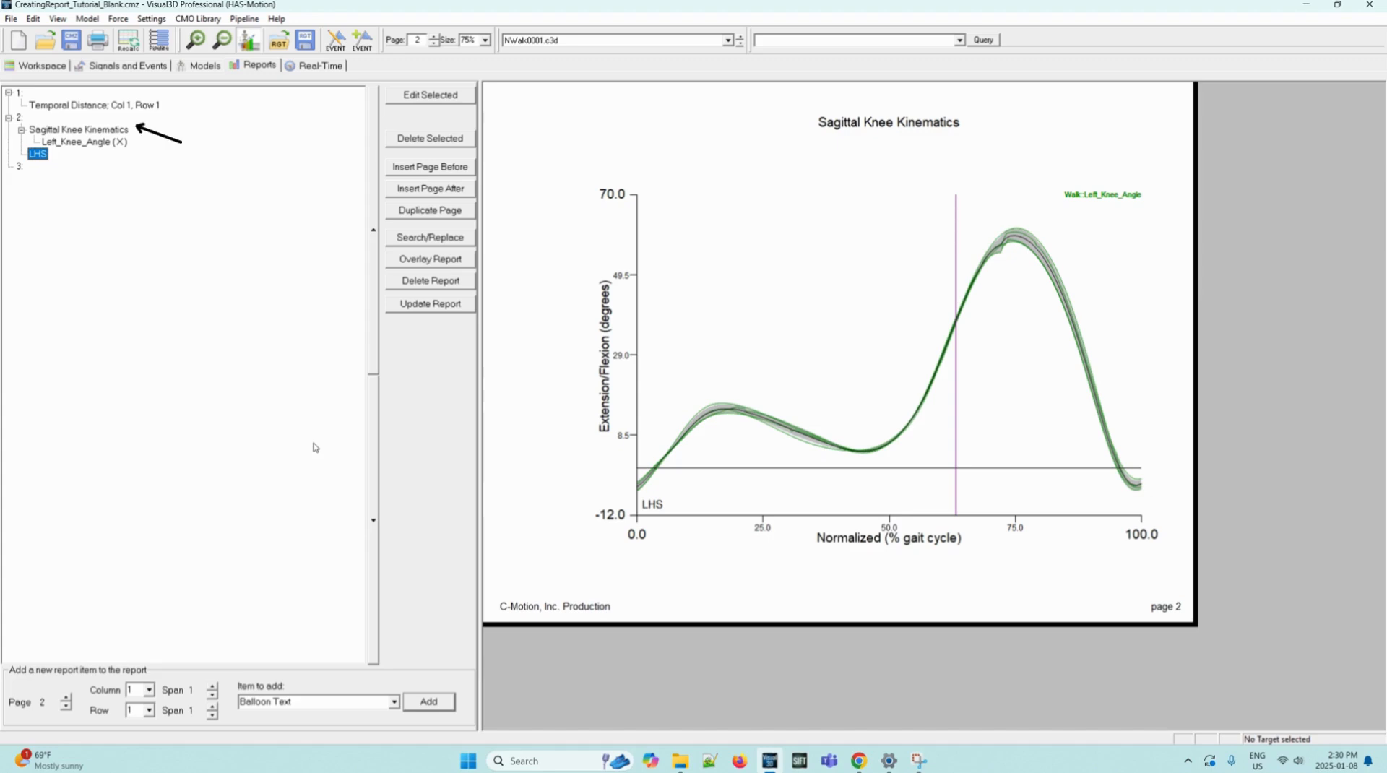
pyautogui.moveTo(299, 576)
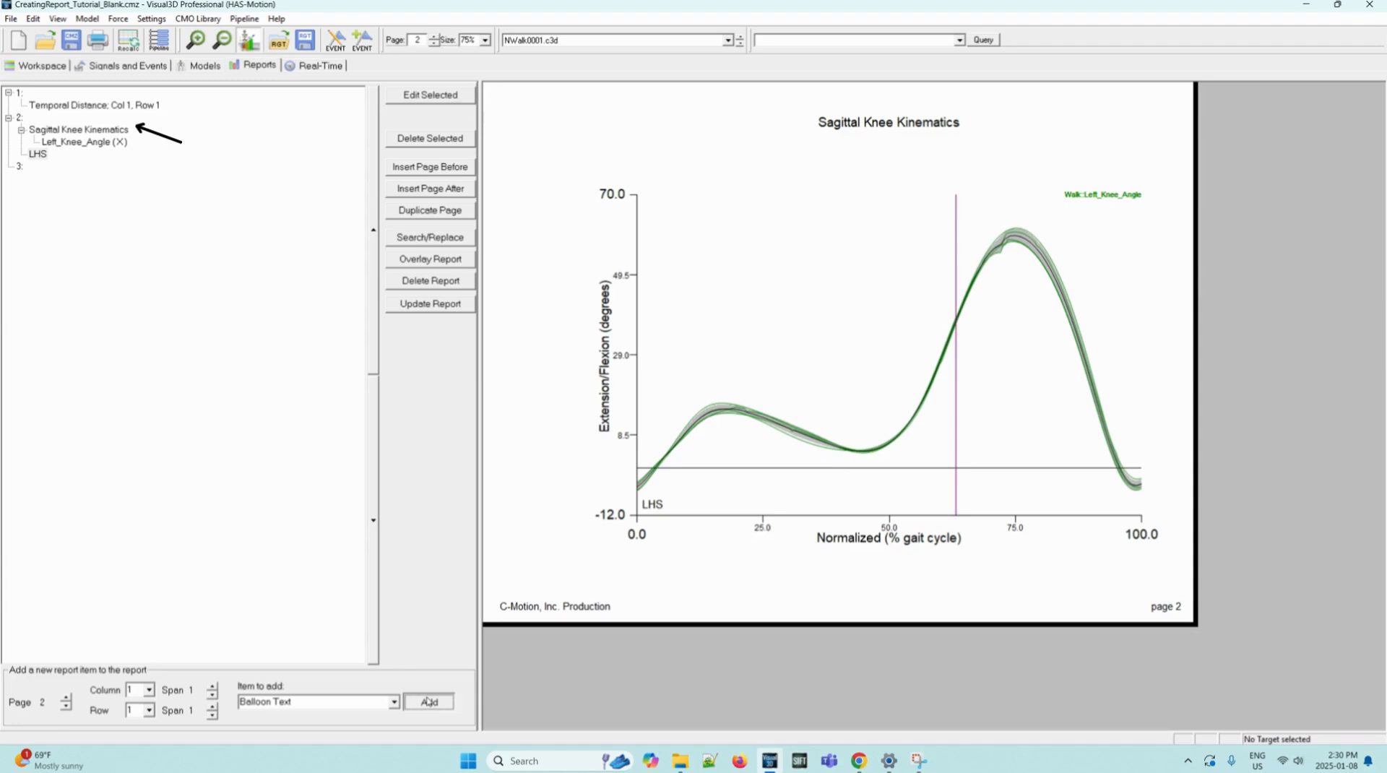
pyautogui.click(430, 94)
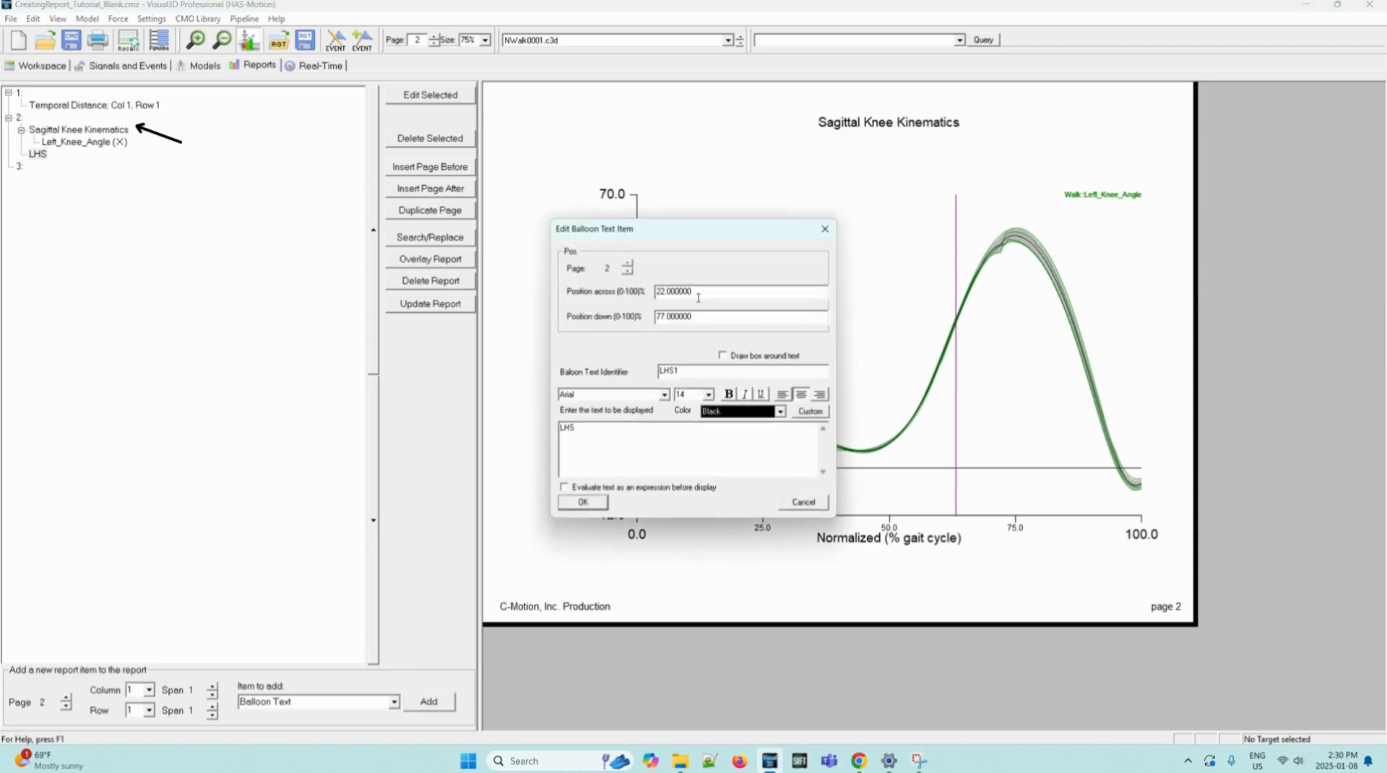
pyautogui.click(581, 501)
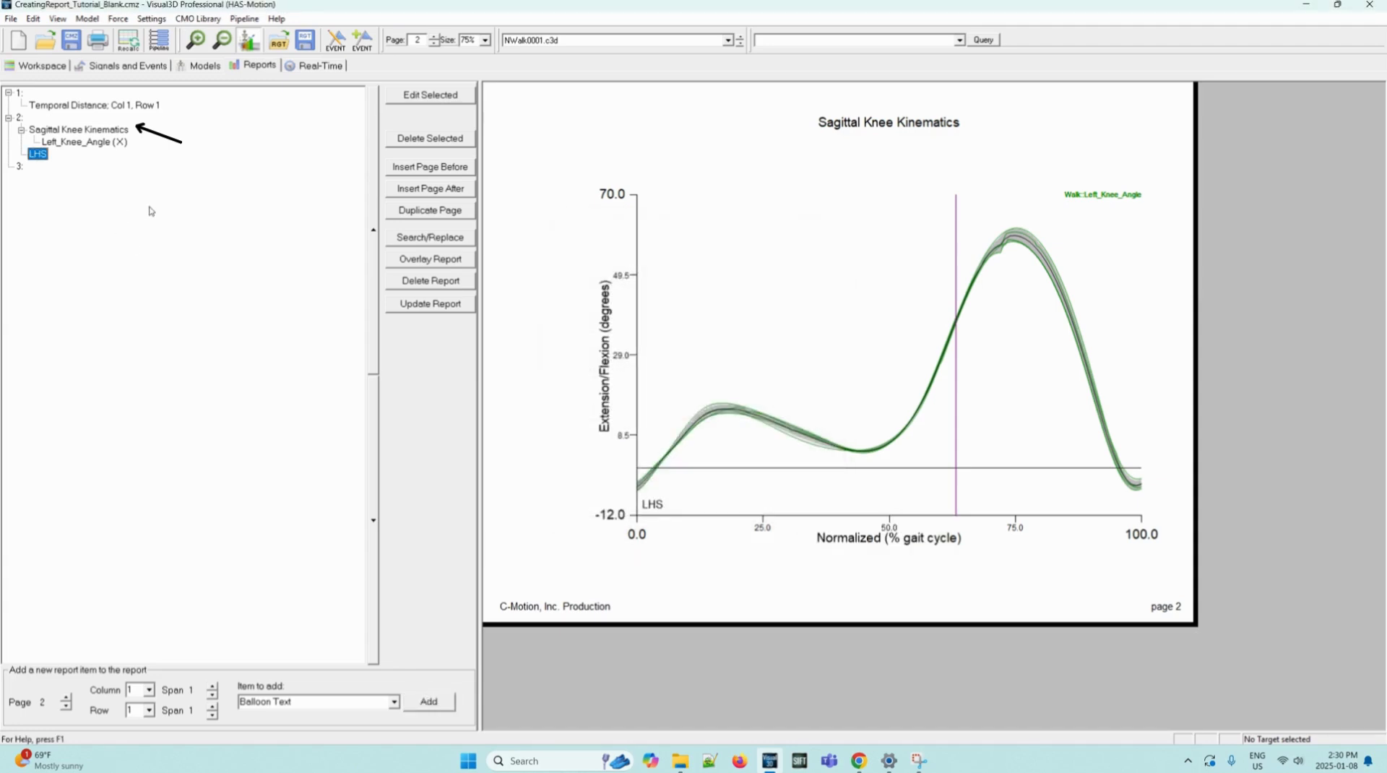
pyautogui.click(78, 129)
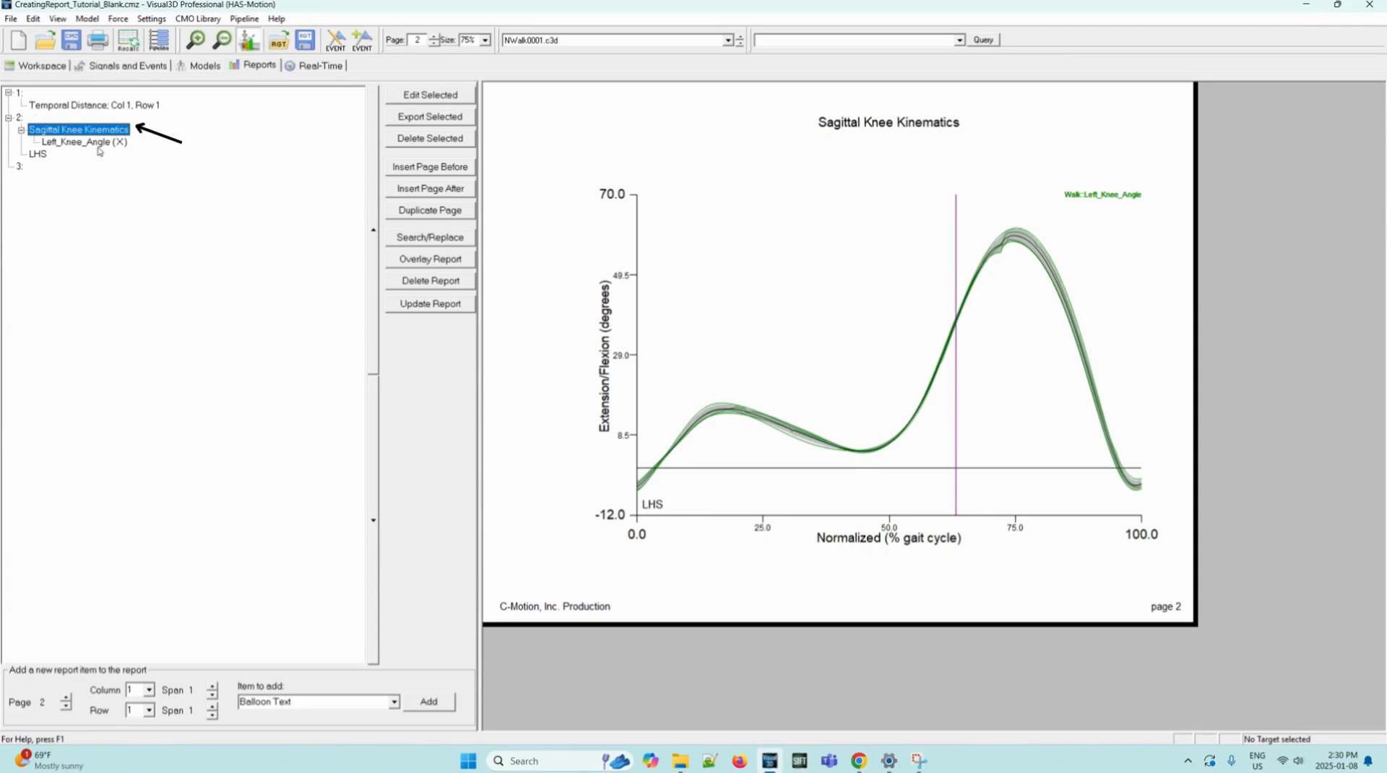
pyautogui.moveTo(37, 155)
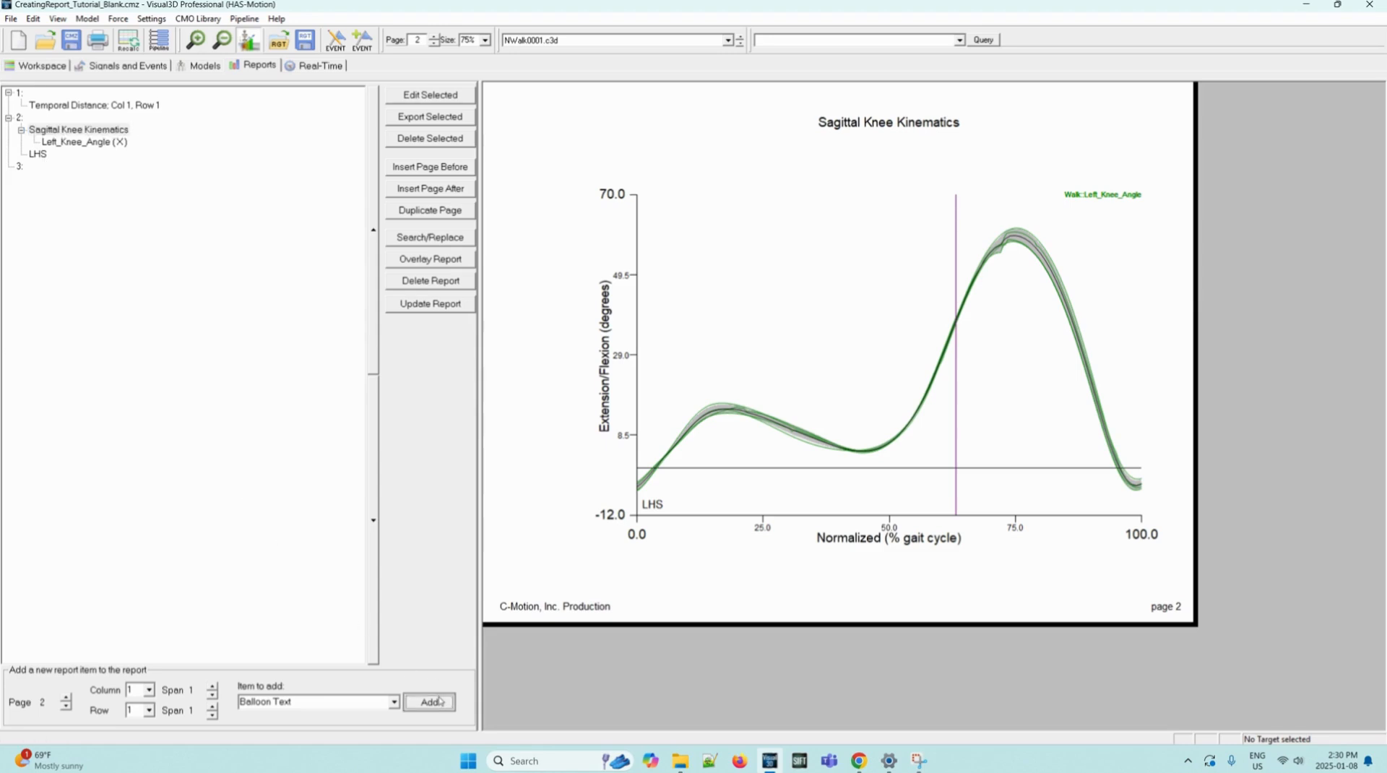
# Add another balloon text item at 89 across with no box around the text
pyautogui.click(430, 701)
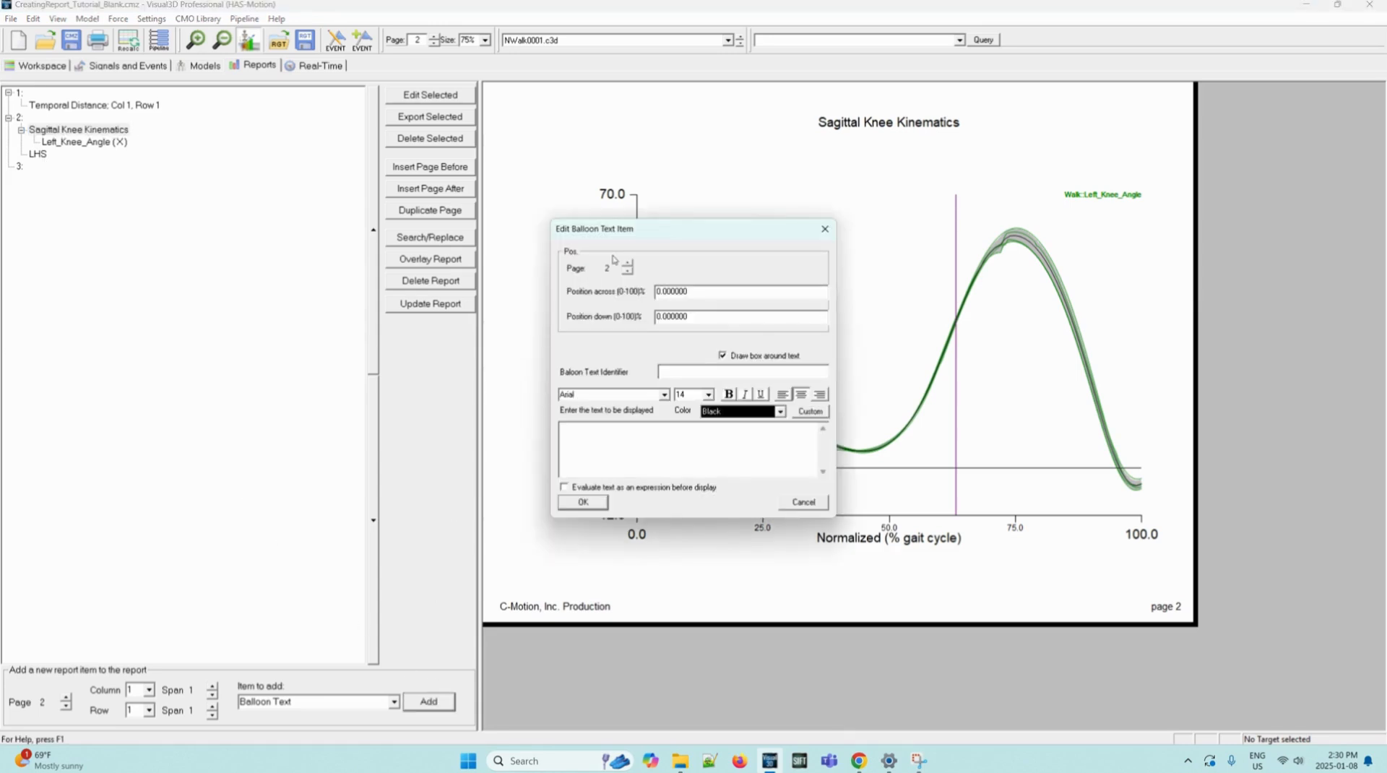
pyautogui.tripleClick(740, 290)
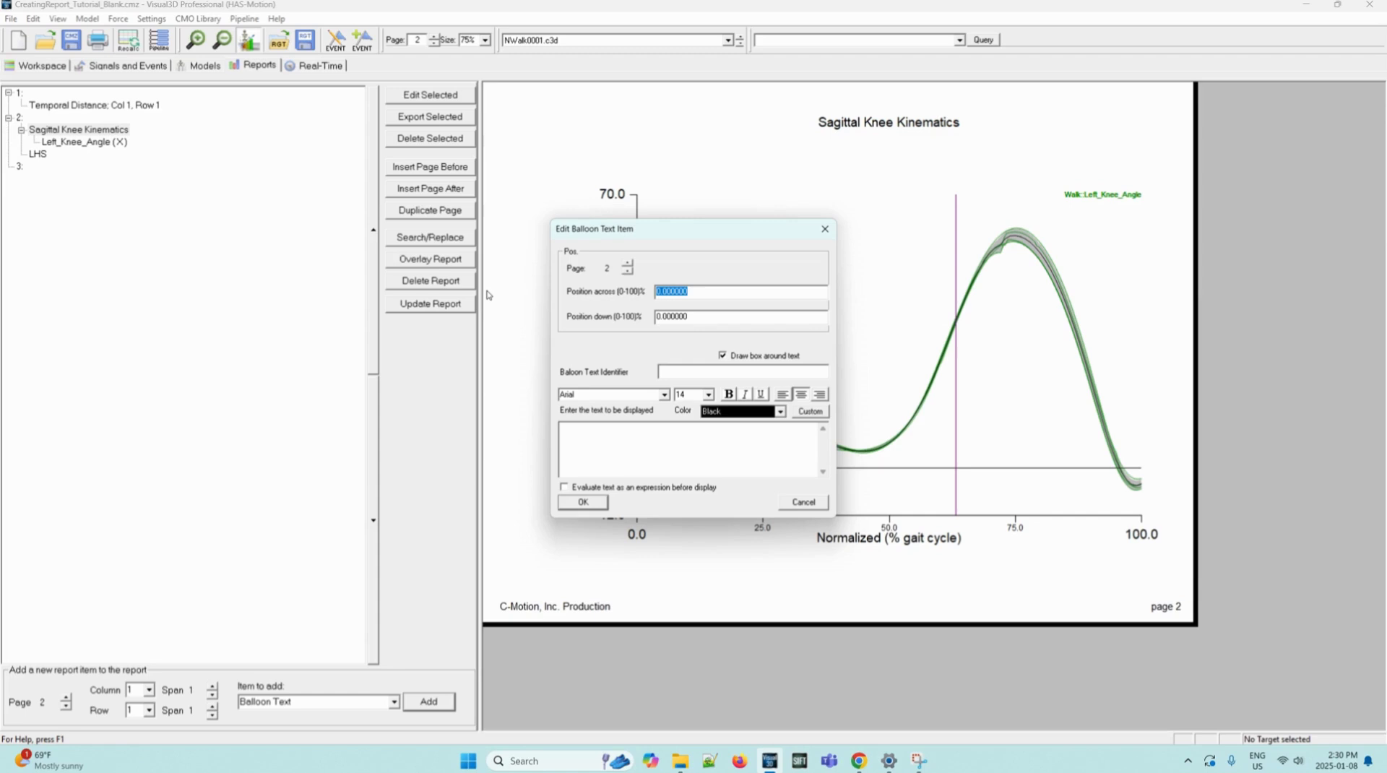
pyautogui.write('89')
pyautogui.click(741, 316)
pyautogui.write('77')
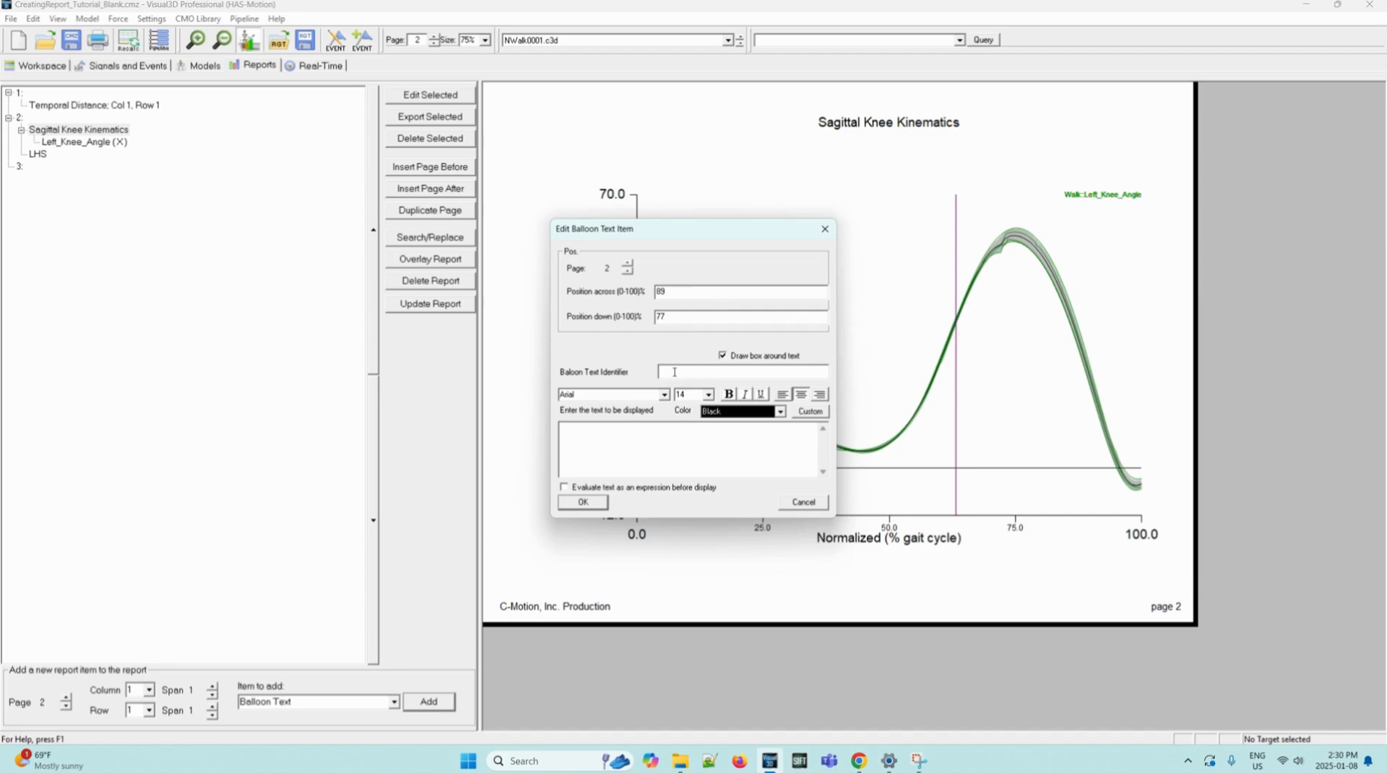
pyautogui.moveTo(724, 354)
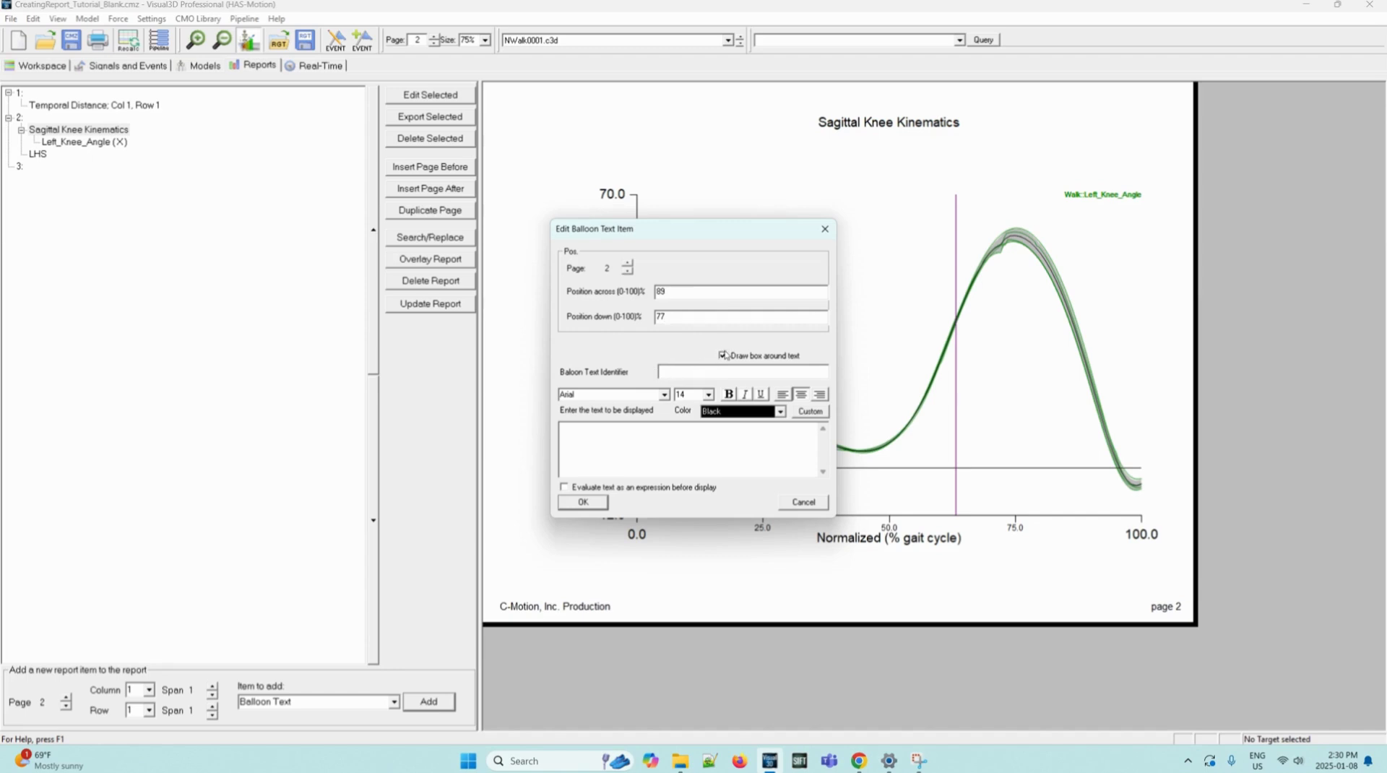
pyautogui.click(723, 354)
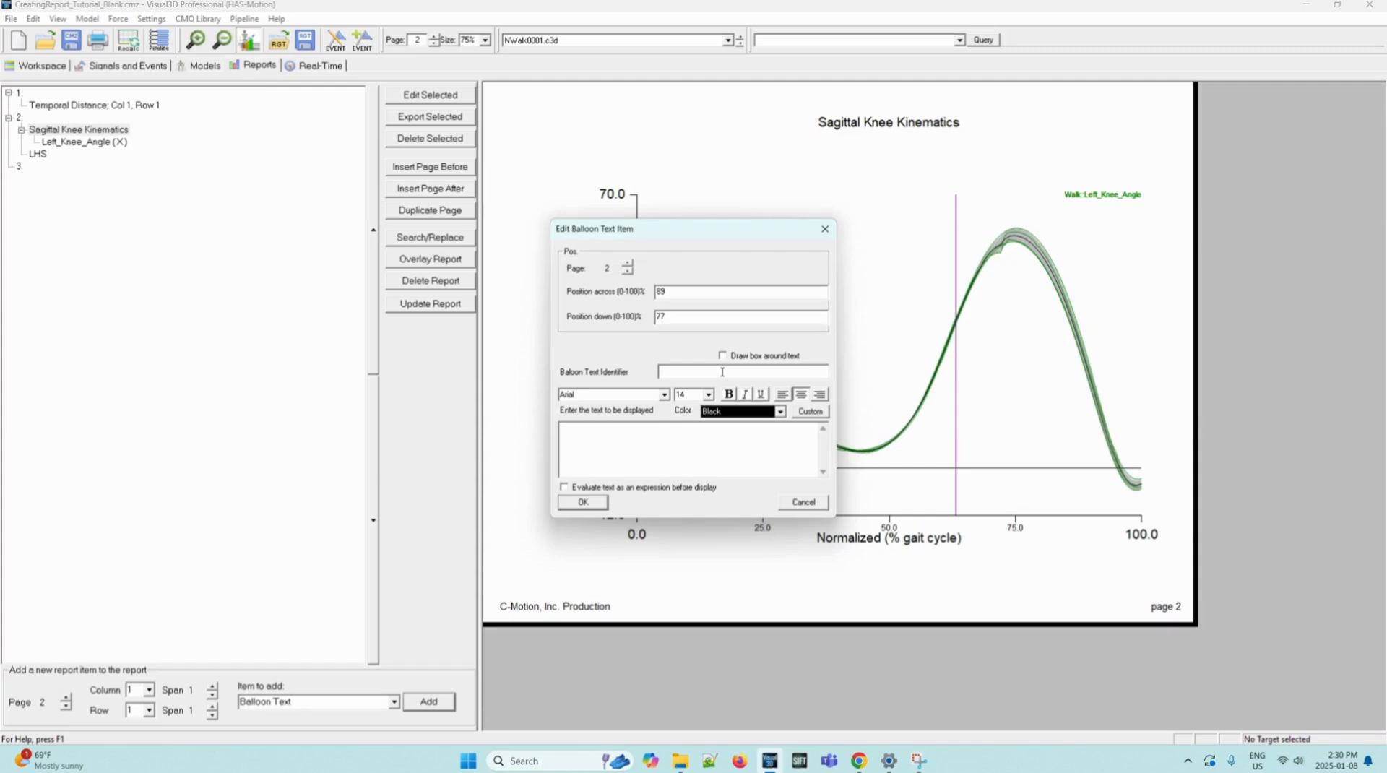
# Set identifier LHS2 and text LHS, then confirm the label
pyautogui.write('LHS2')
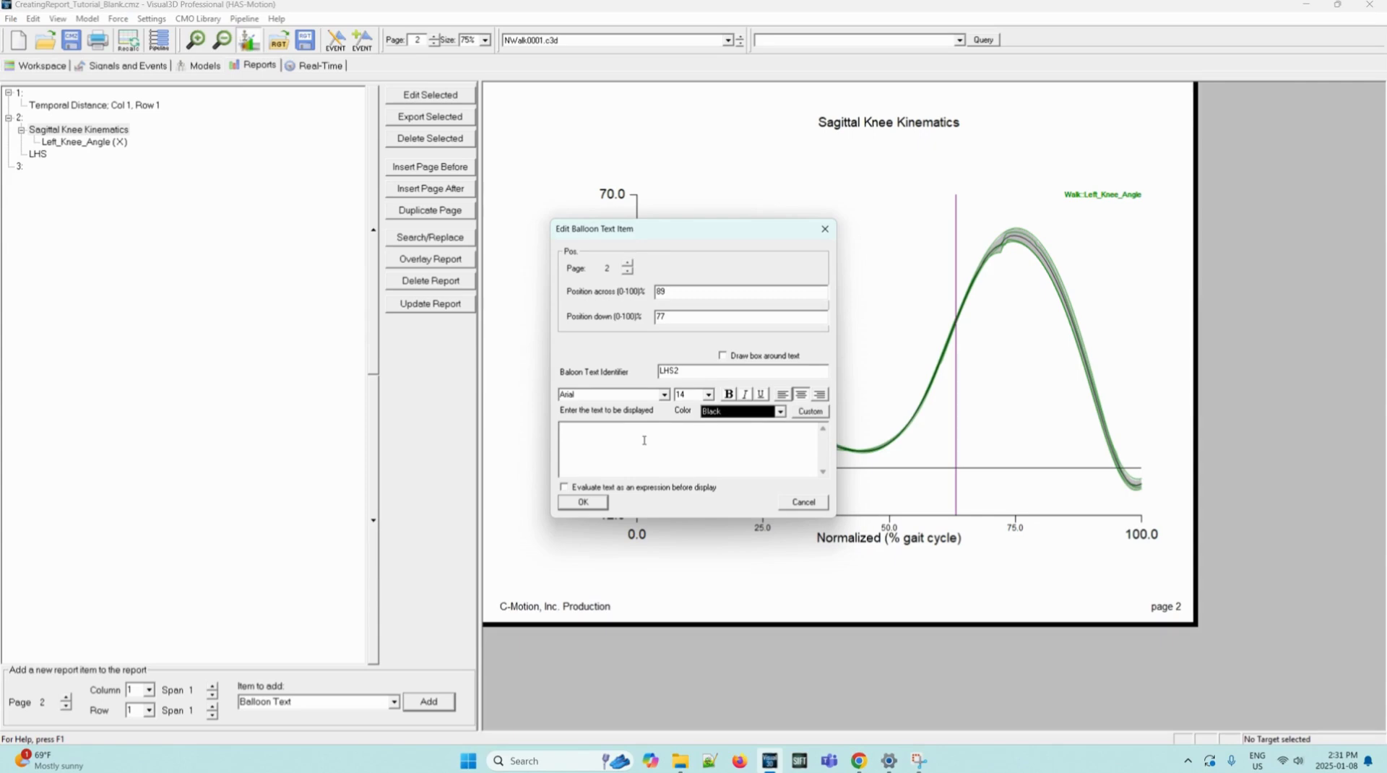
pyautogui.write('LHS')
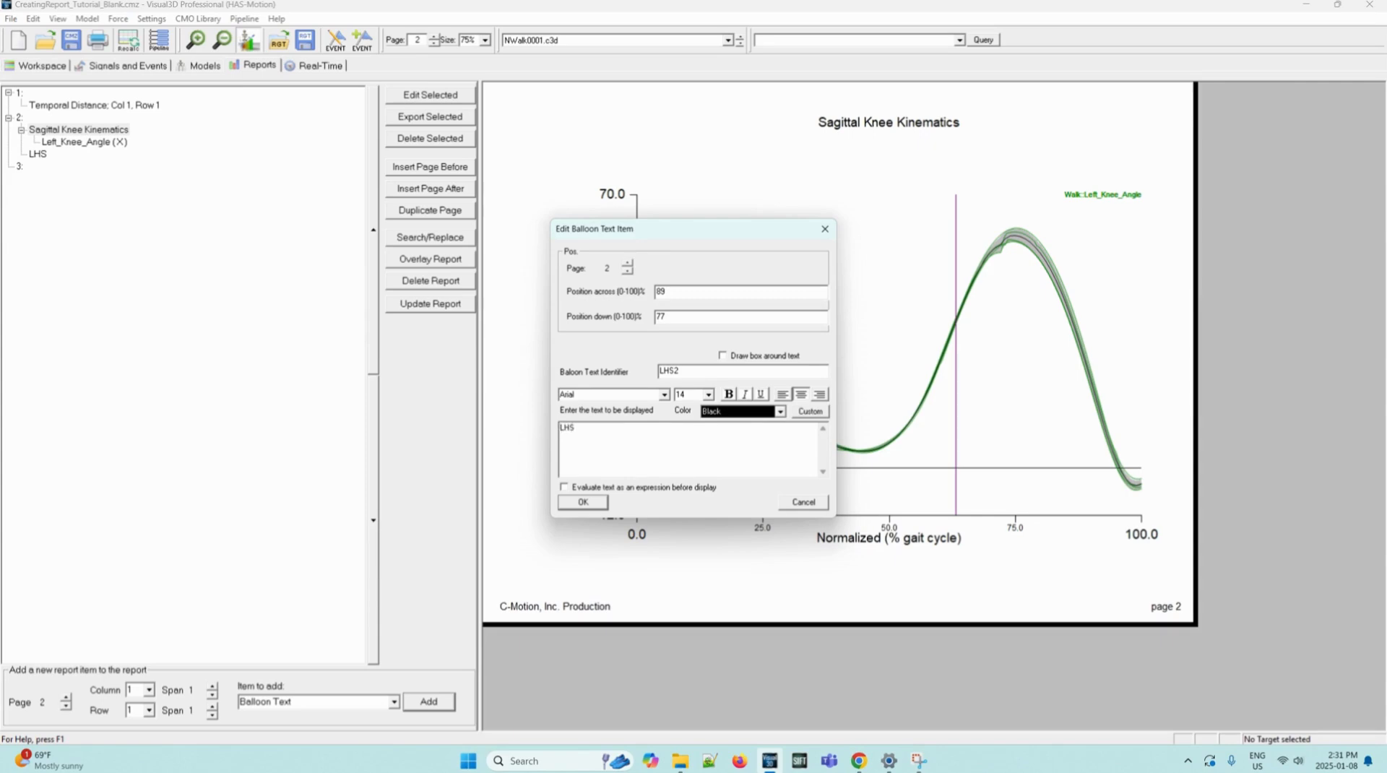
pyautogui.click(581, 502)
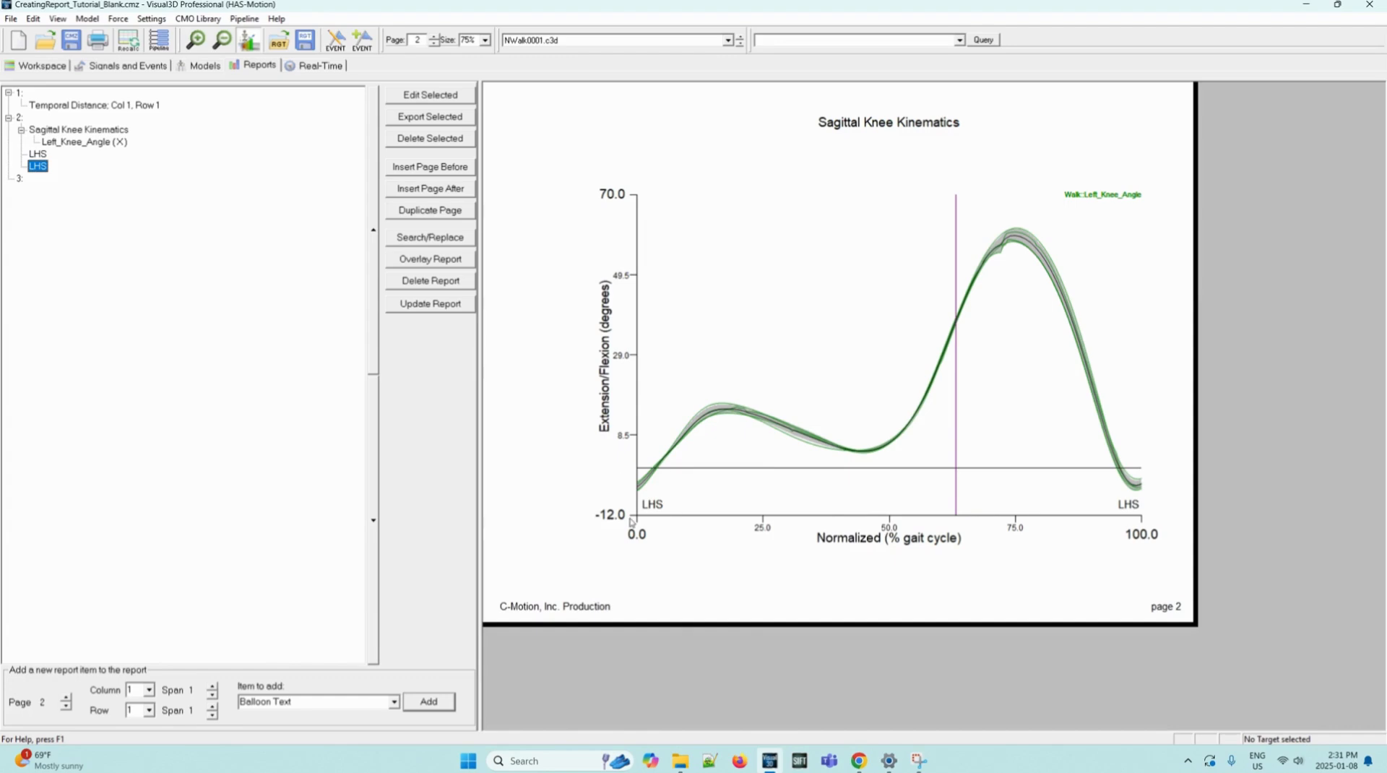
pyautogui.moveTo(1145, 510)
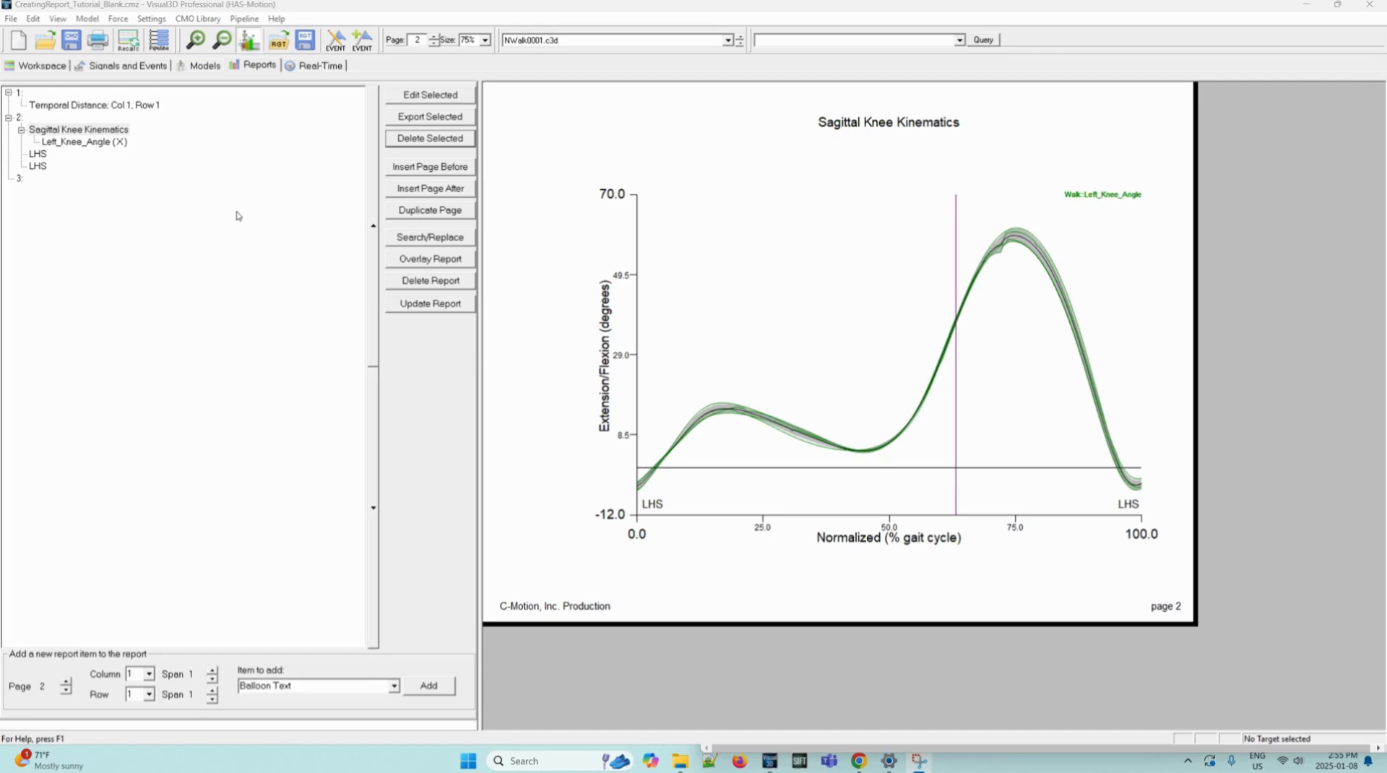
pyautogui.moveTo(236, 218)
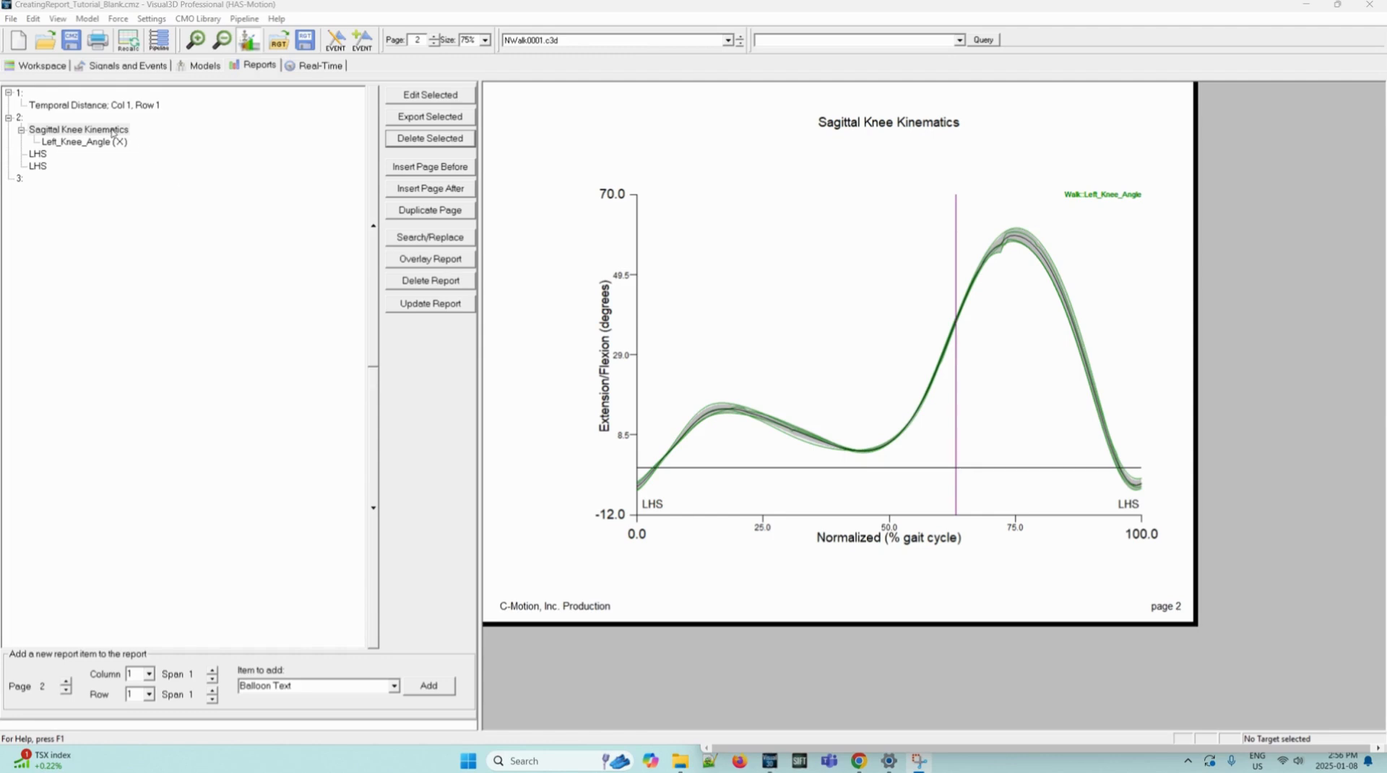
pyautogui.click(78, 129)
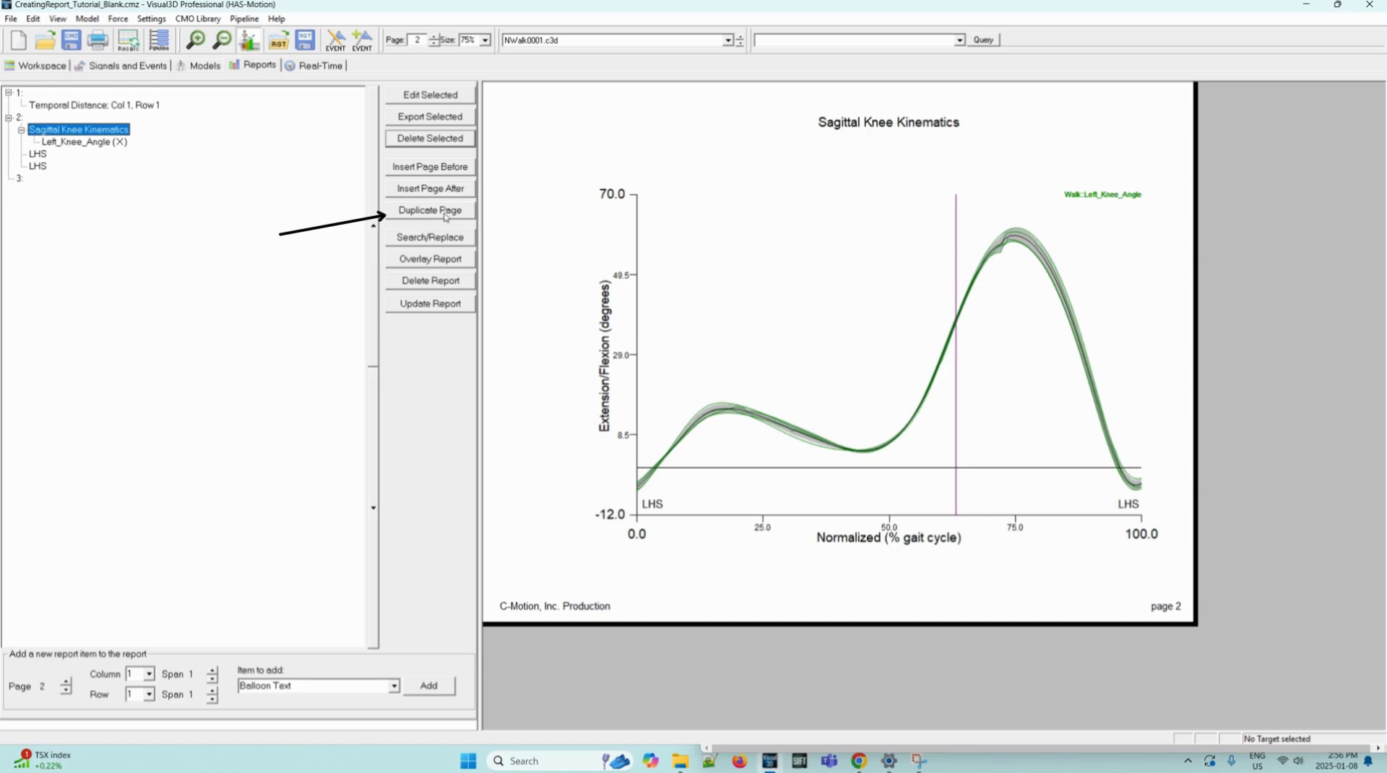
# Duplicate page 2 into a new page 3, then dismiss Search/Replace unchanged
pyautogui.click(431, 209)
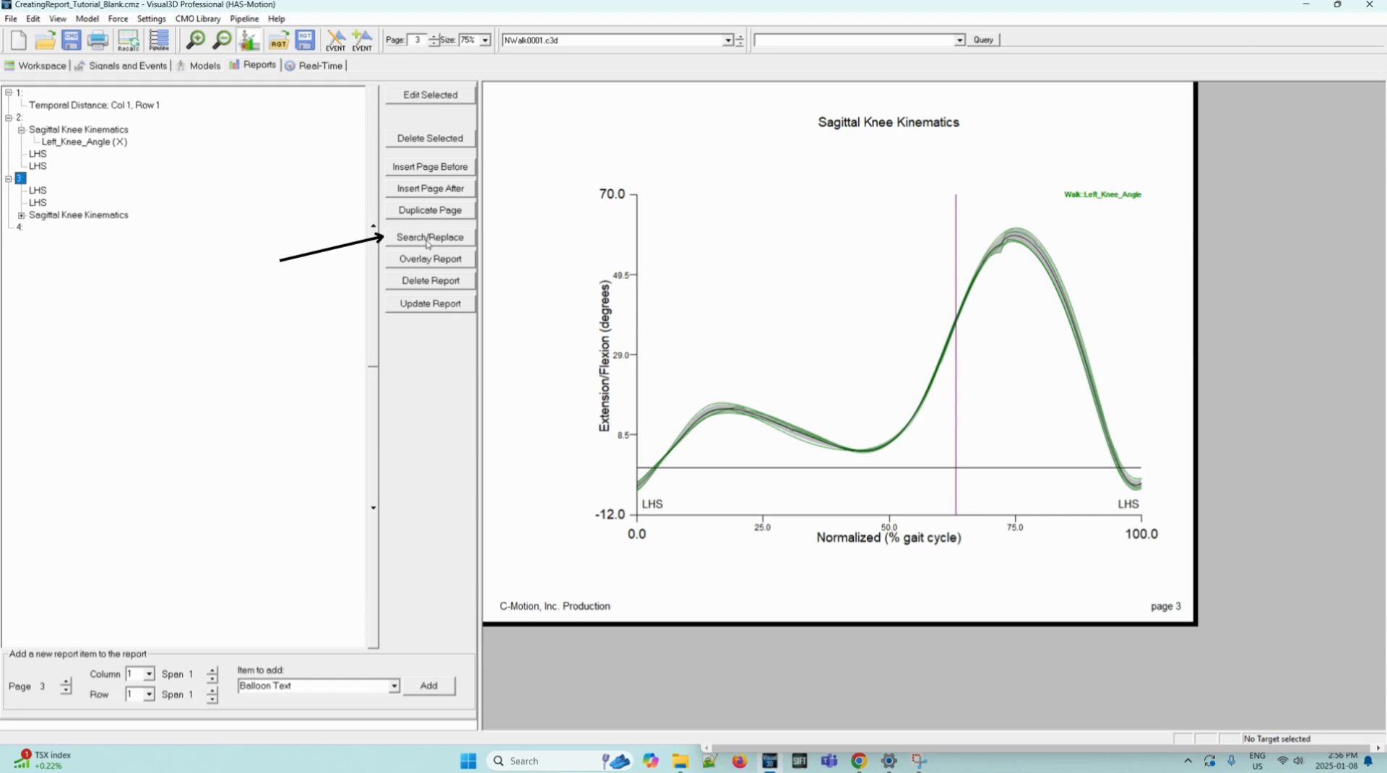
pyautogui.click(430, 237)
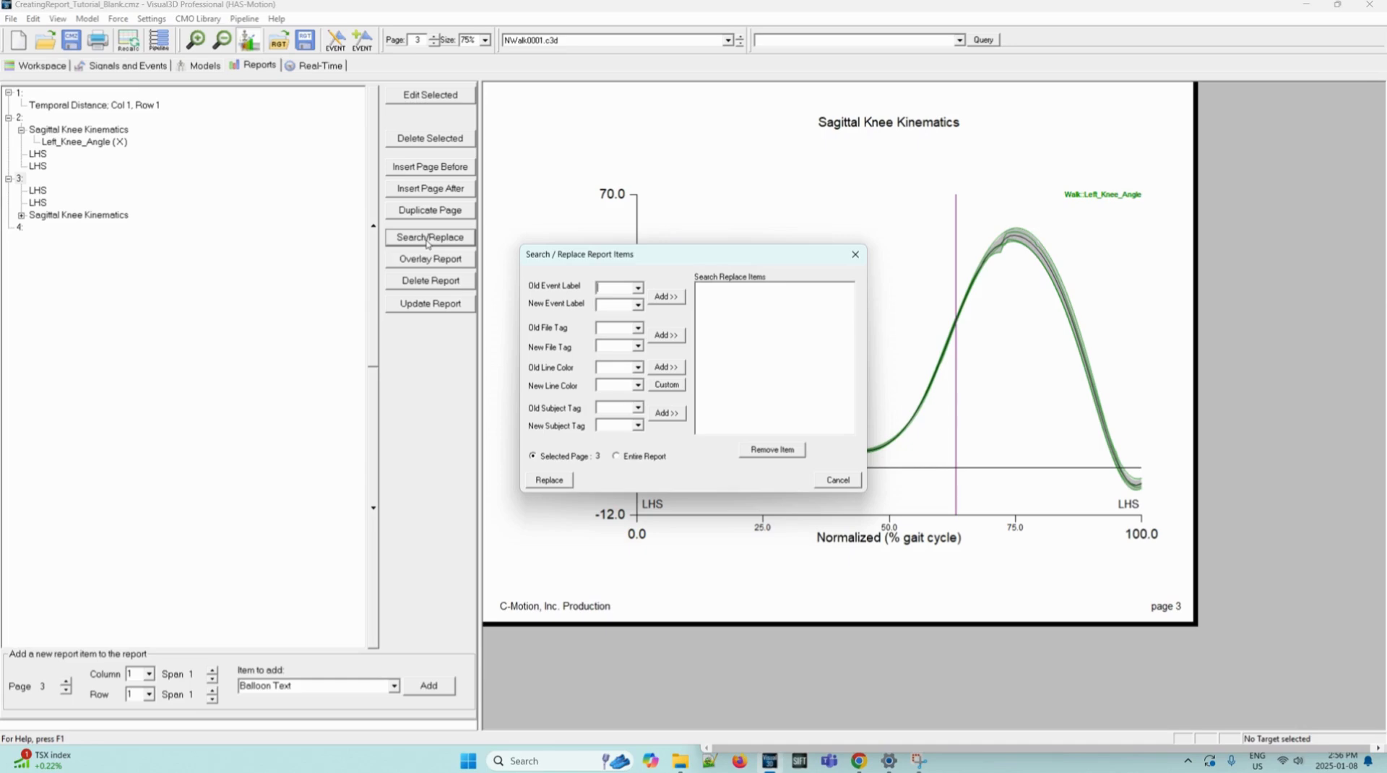
pyautogui.click(835, 480)
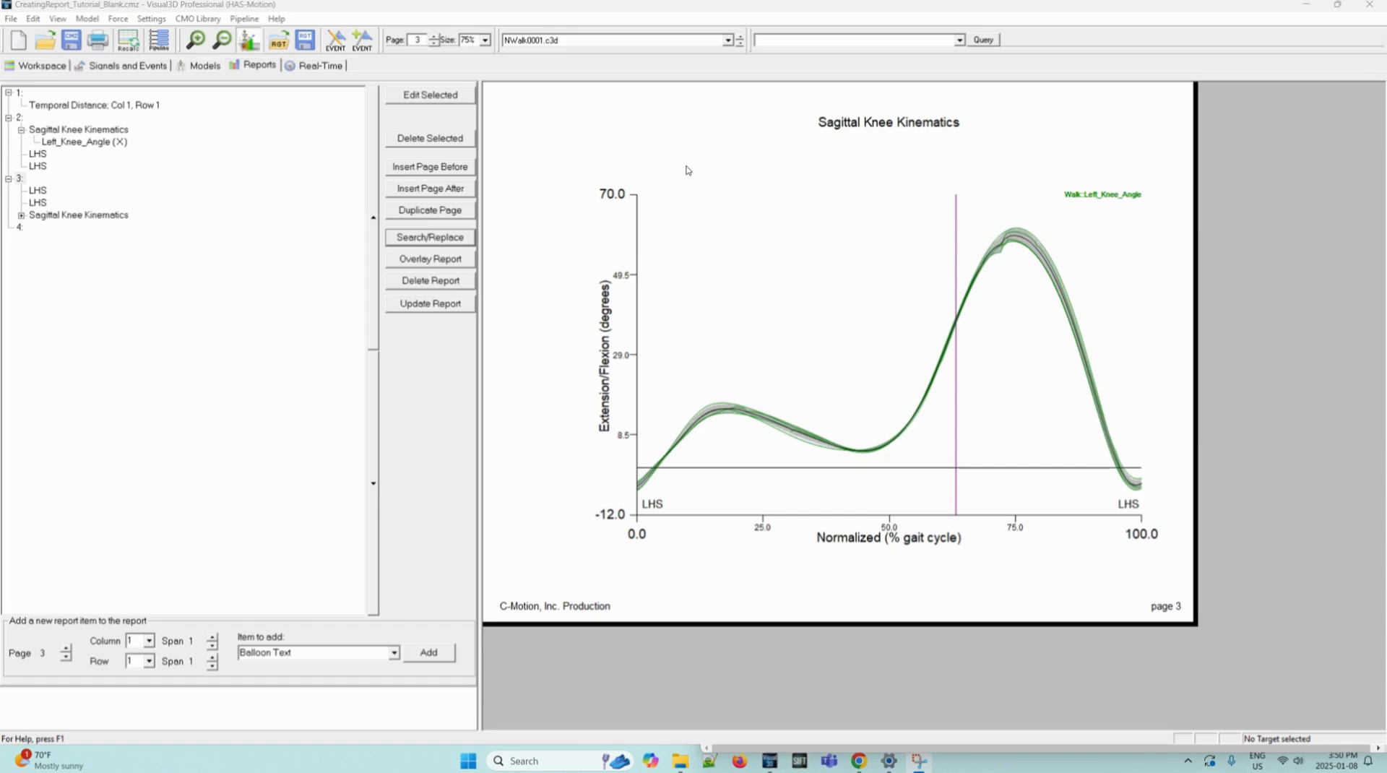
# Start Save Report Template and browse to HAS-Motion > Visual3D Tutorial 8
pyautogui.click(10, 17)
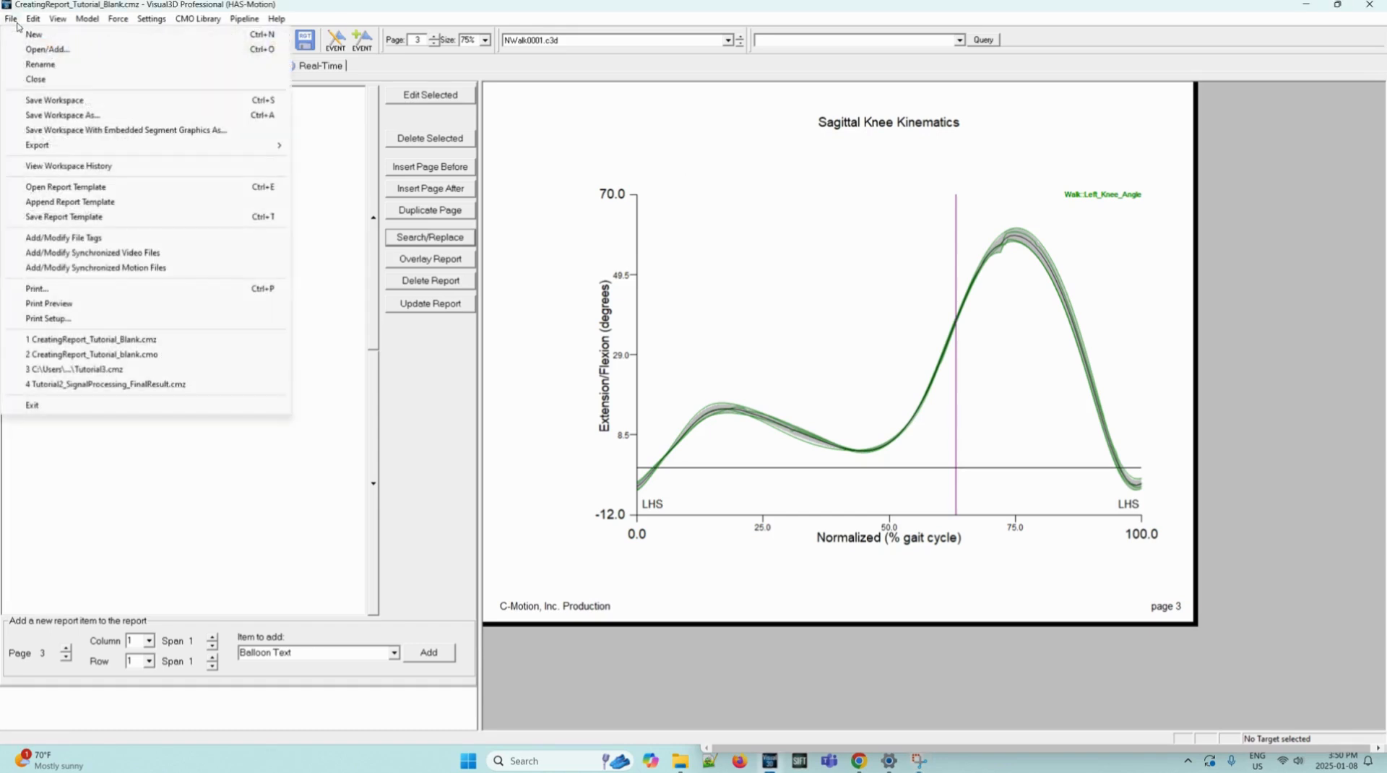
pyautogui.moveTo(63, 217)
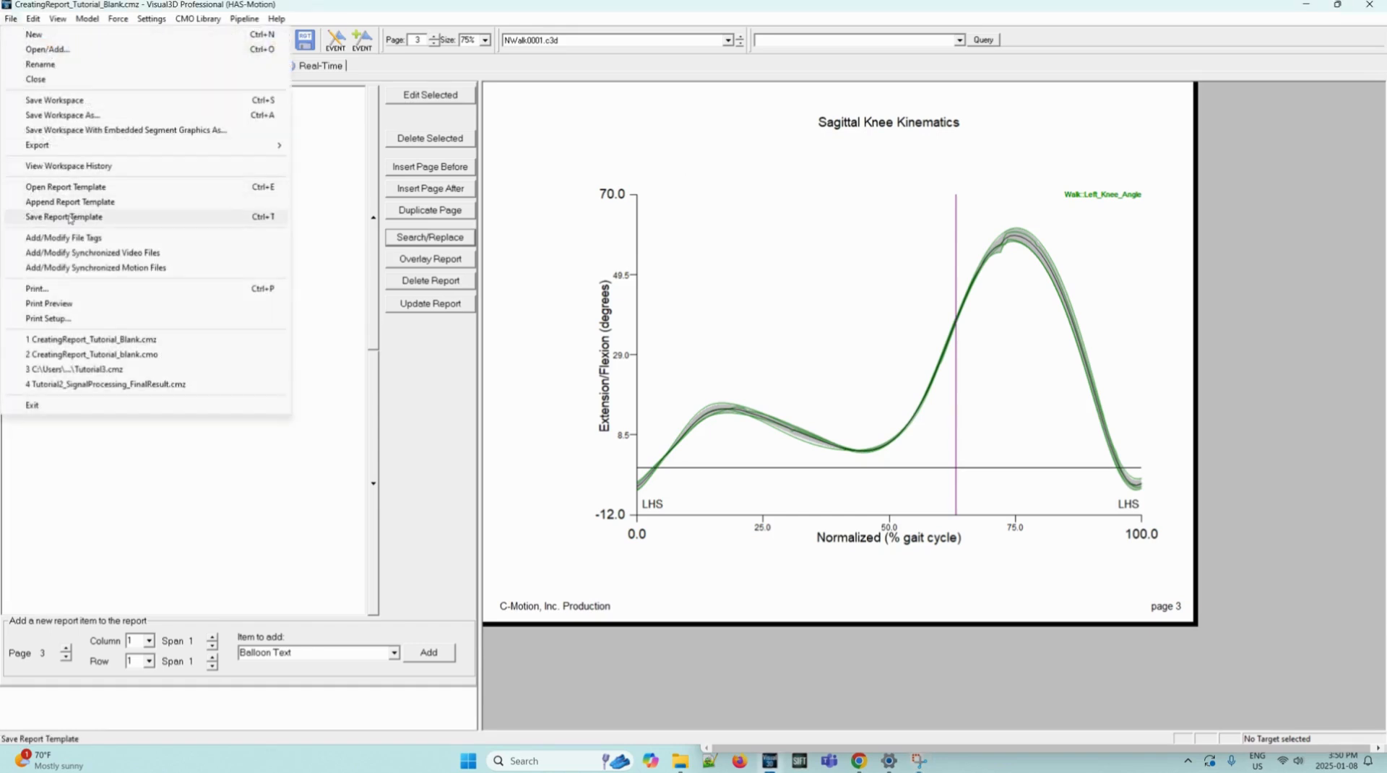
pyautogui.click(63, 216)
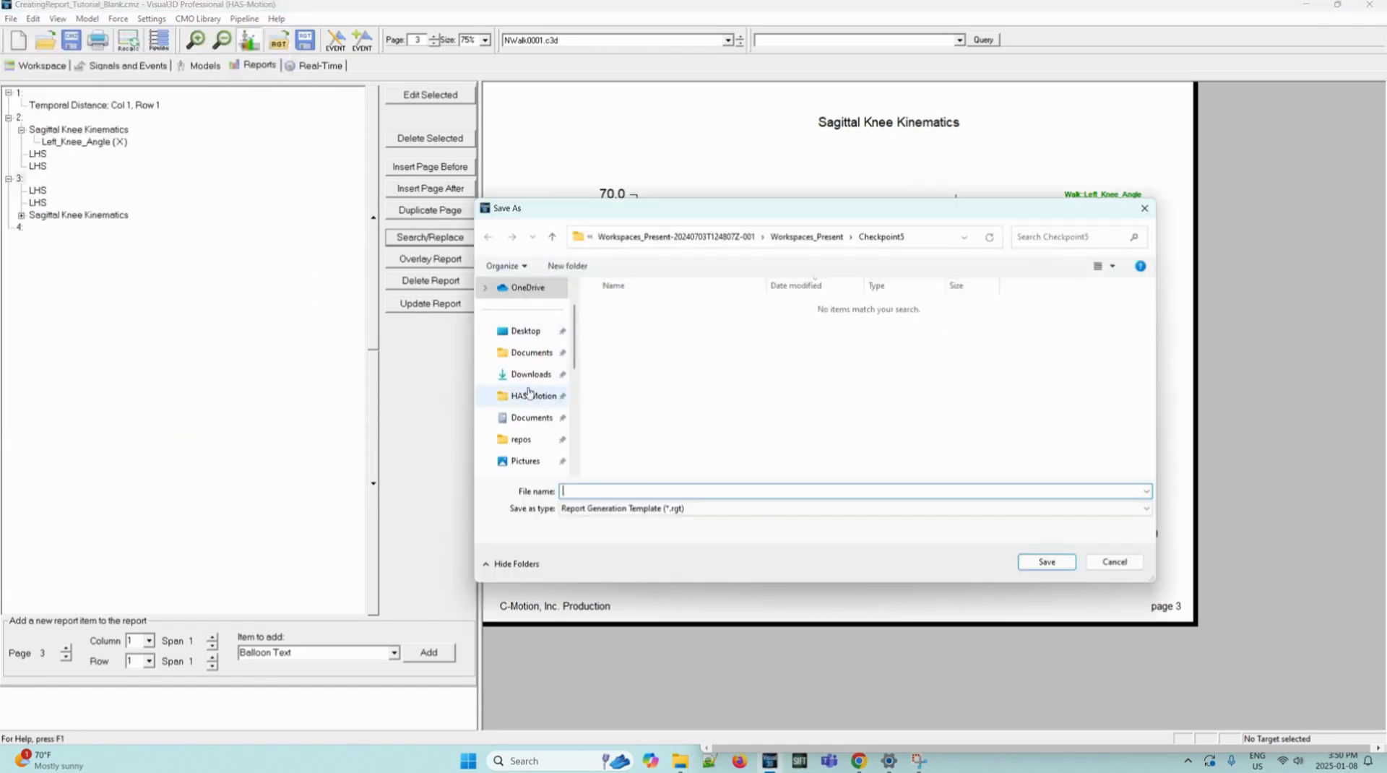
pyautogui.click(535, 396)
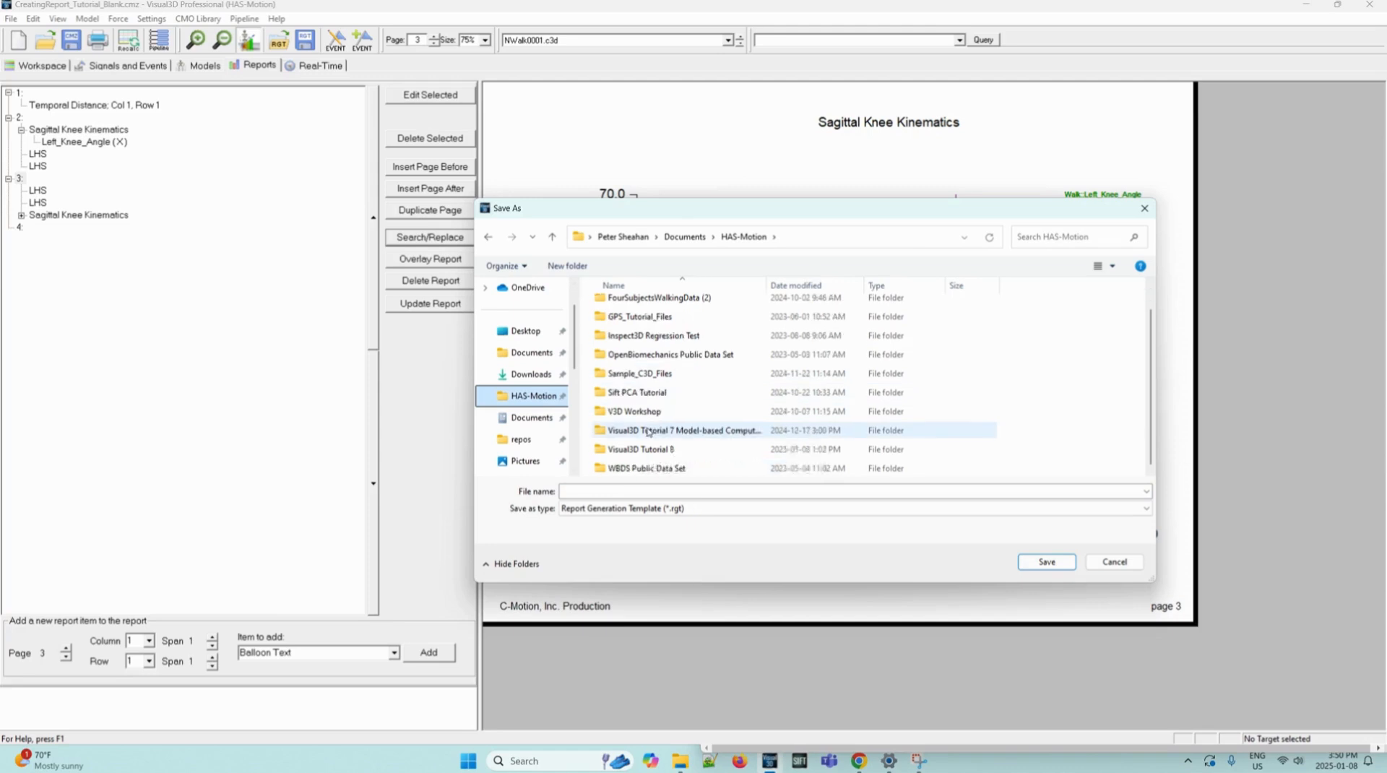
pyautogui.doubleClick(640, 448)
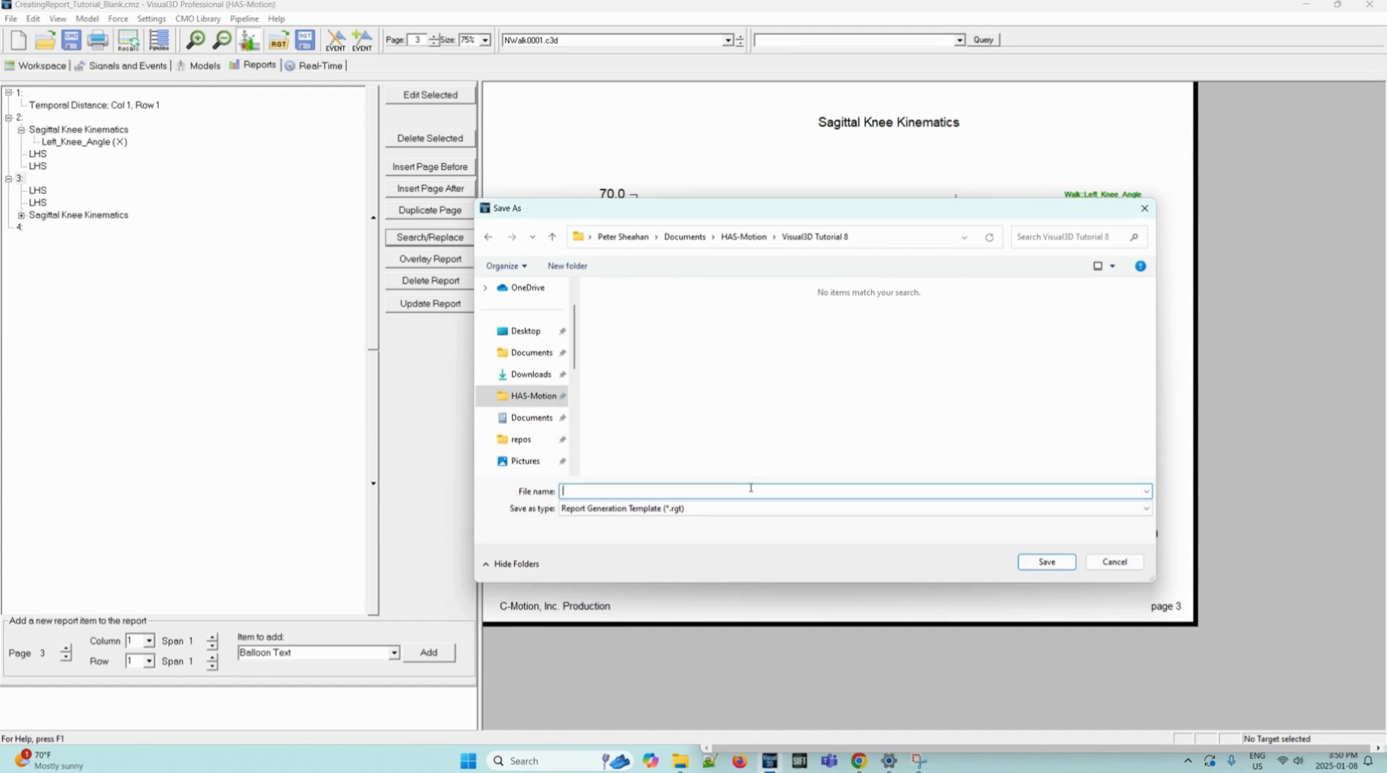
# Save the template as CreatingReportTutorial_Template
pyautogui.write('Creating')
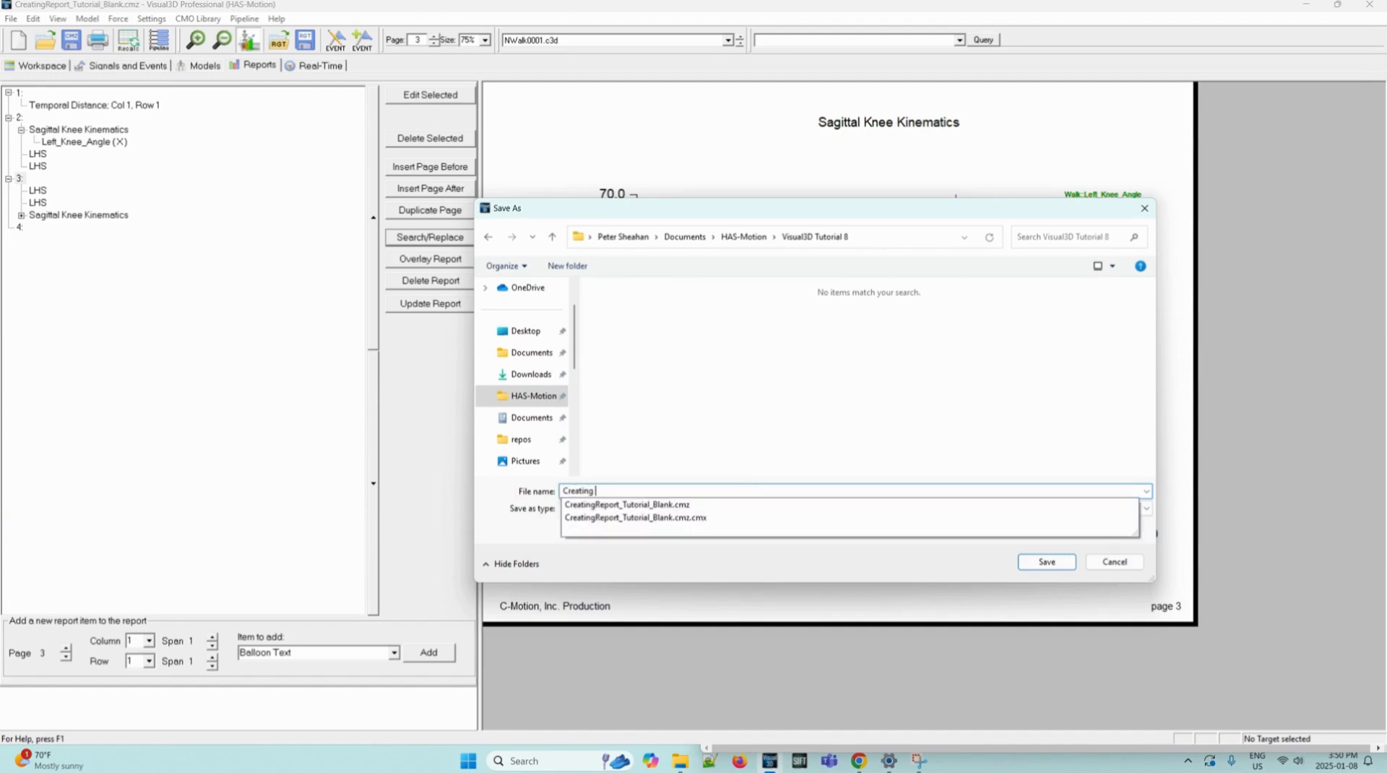
pyautogui.write('ReportTutorial_Template')
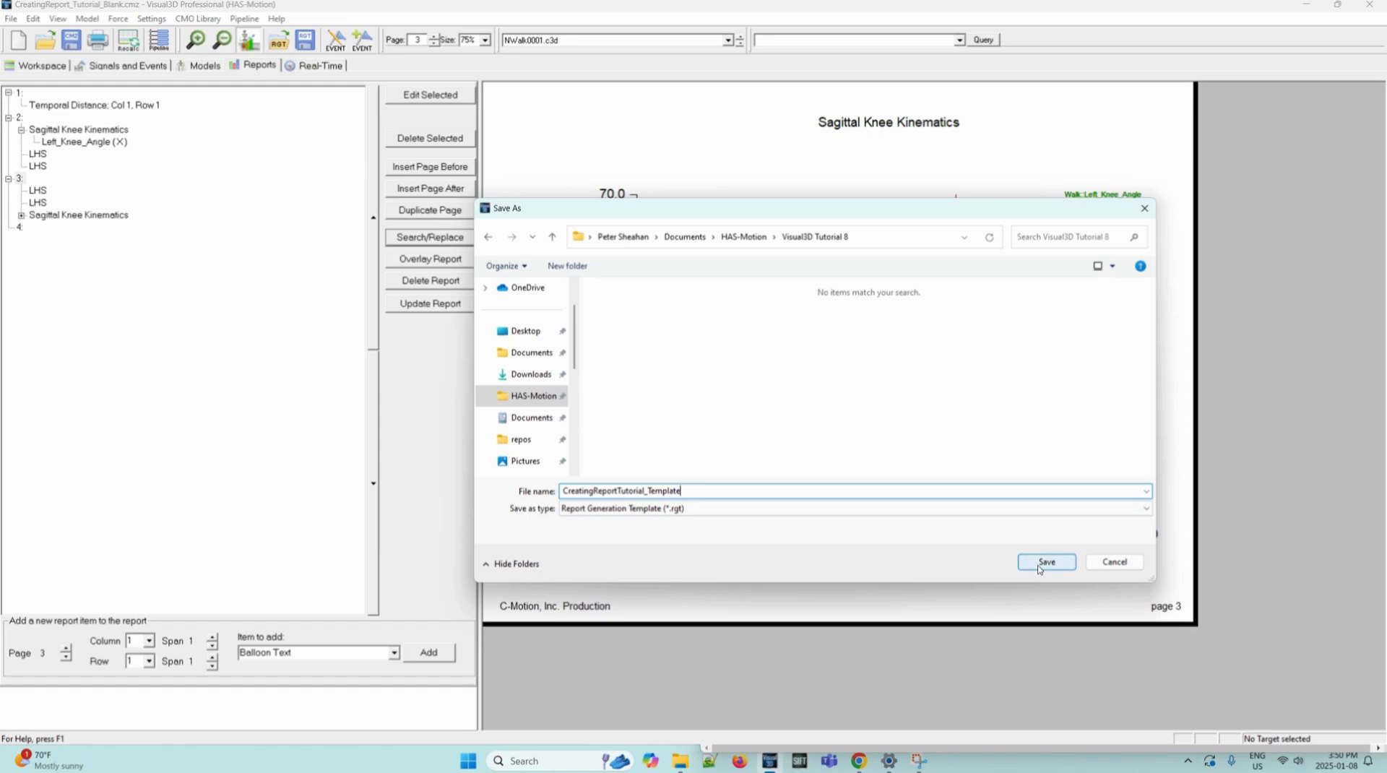
pyautogui.click(1047, 562)
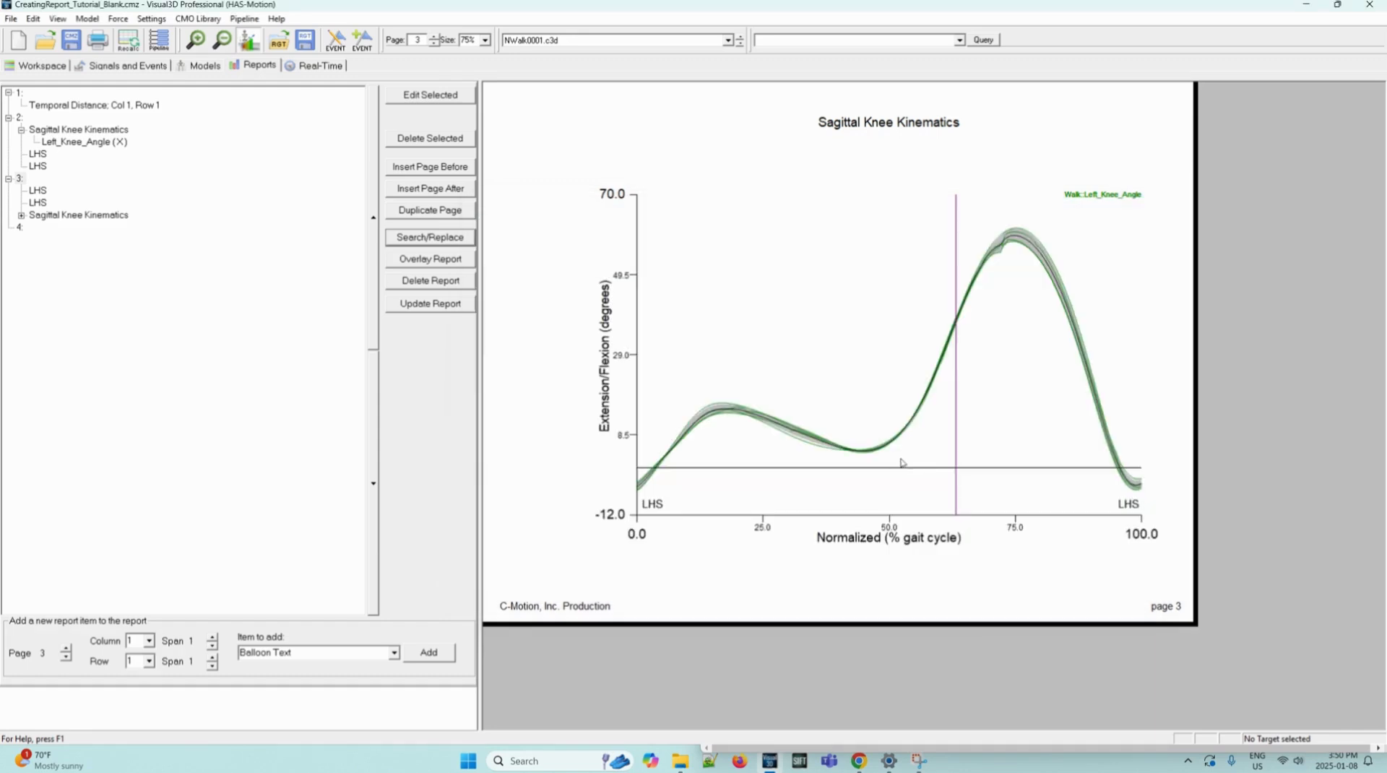
pyautogui.moveTo(574, 206)
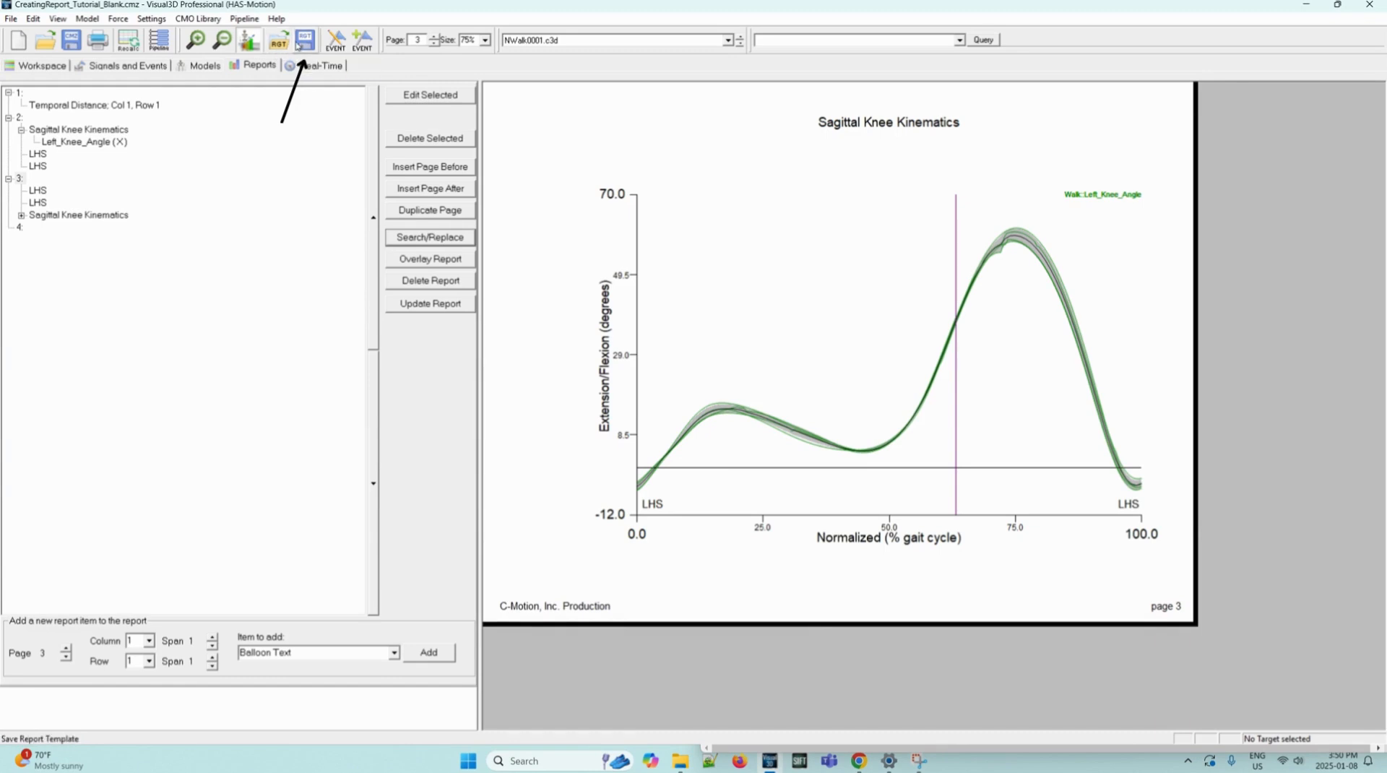
pyautogui.moveTo(316, 198)
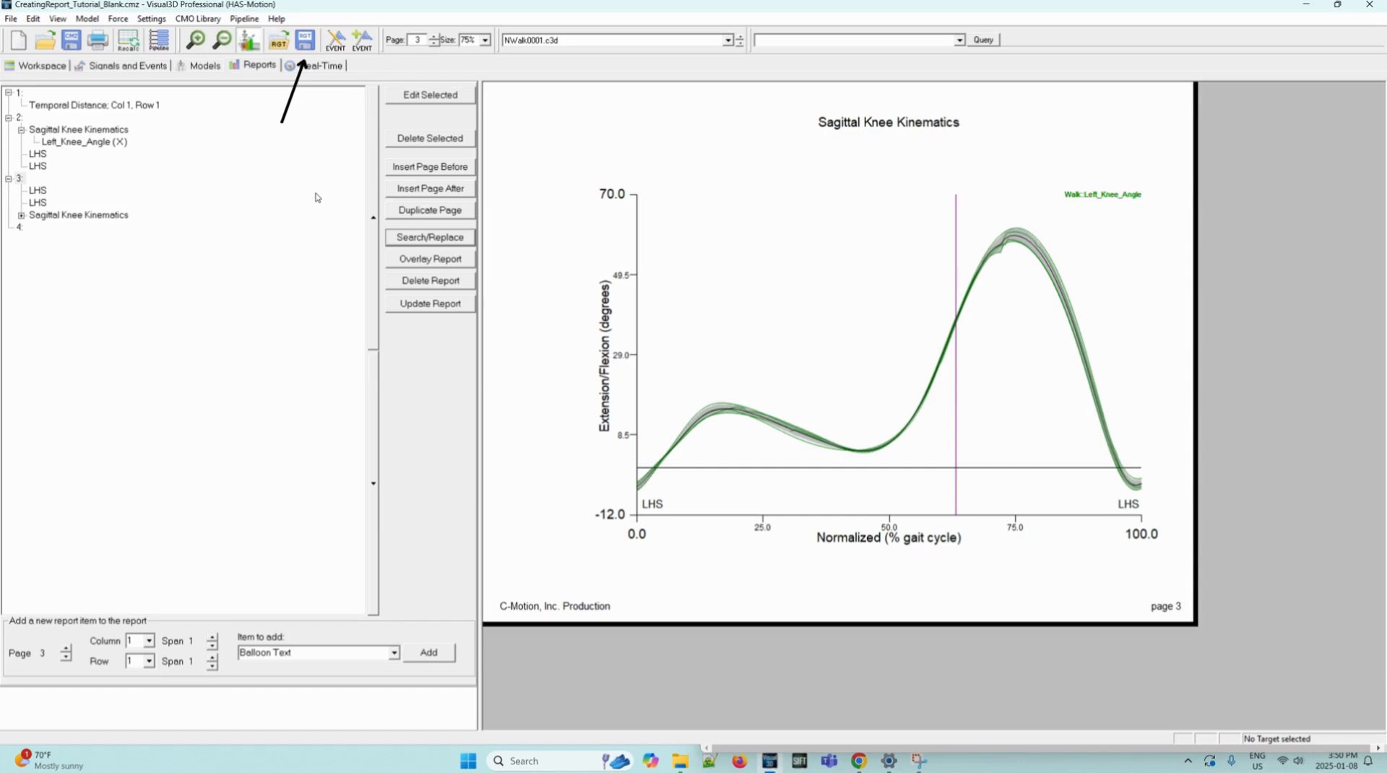
pyautogui.moveTo(527, 468)
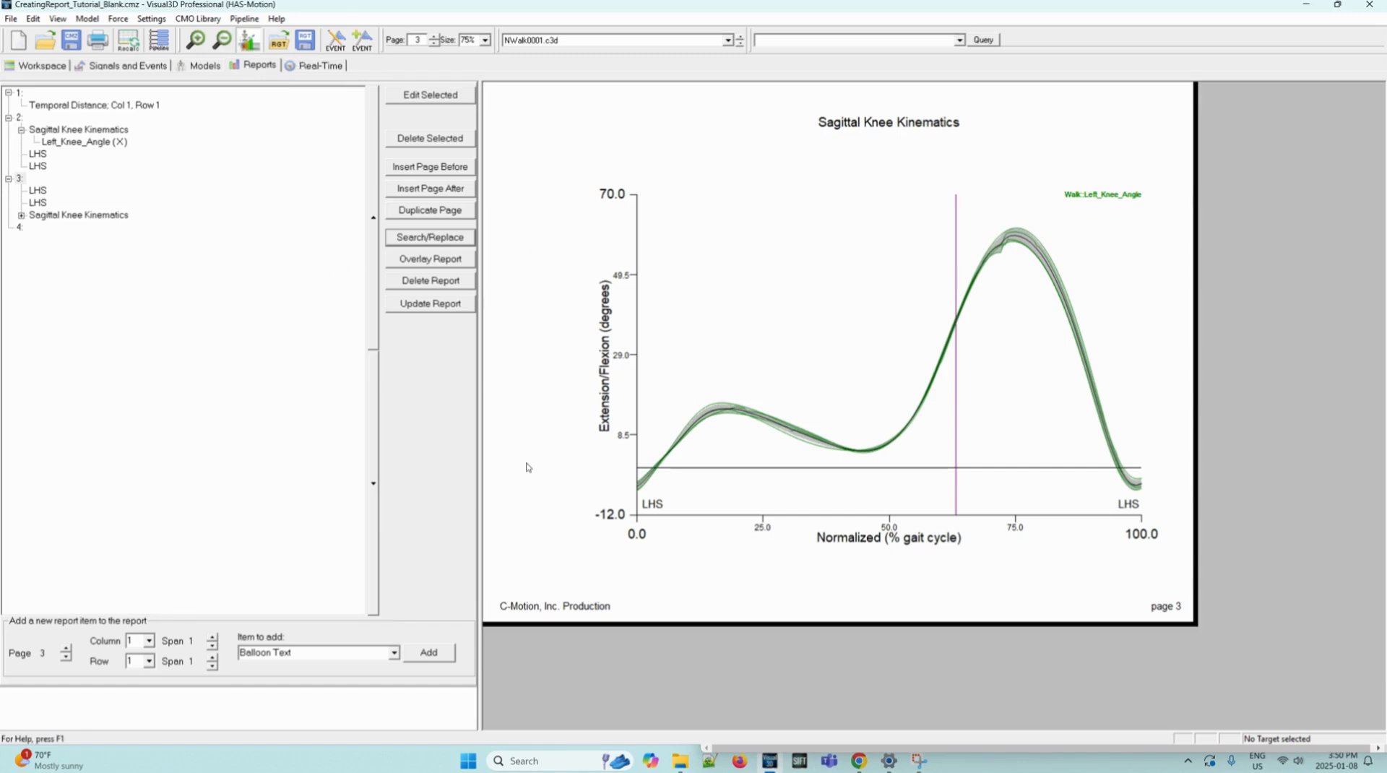
pyautogui.moveTo(555, 434)
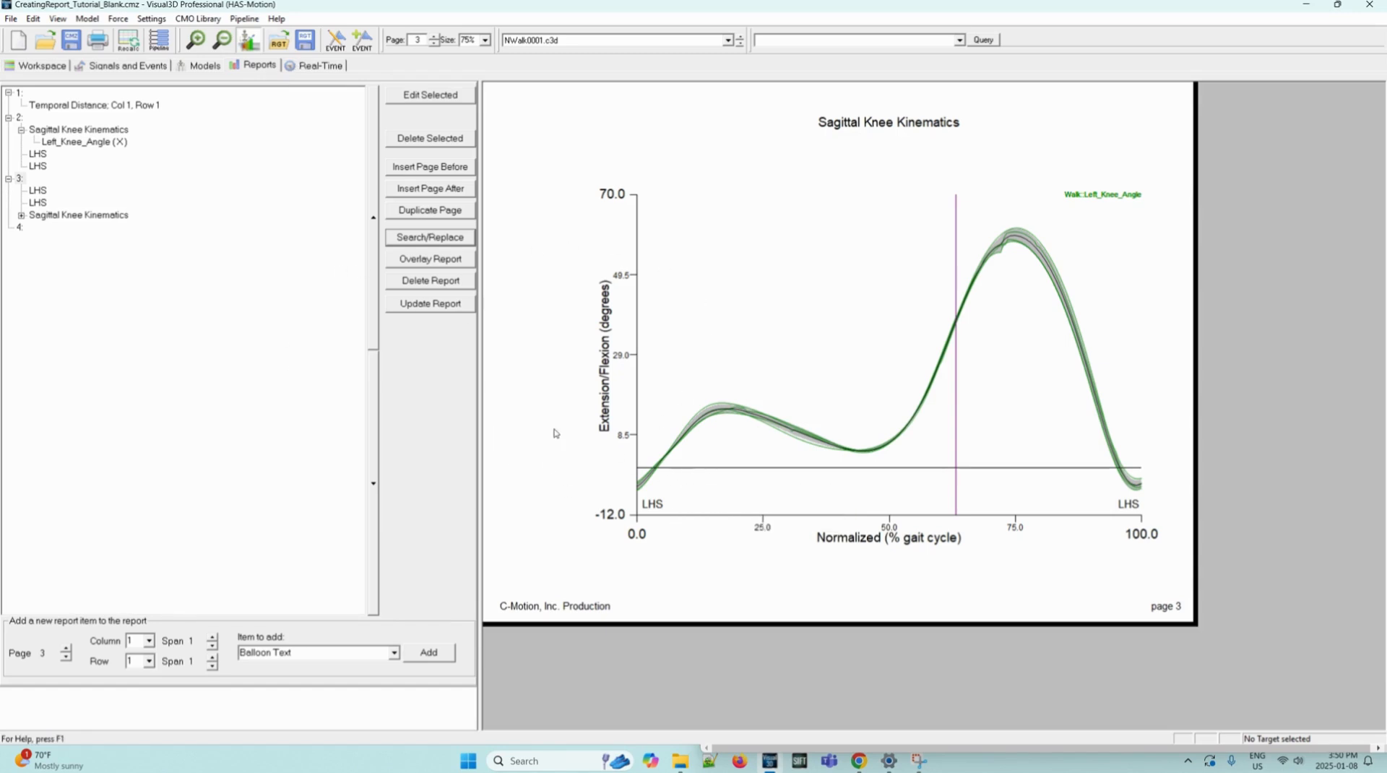
pyautogui.moveTo(308, 96)
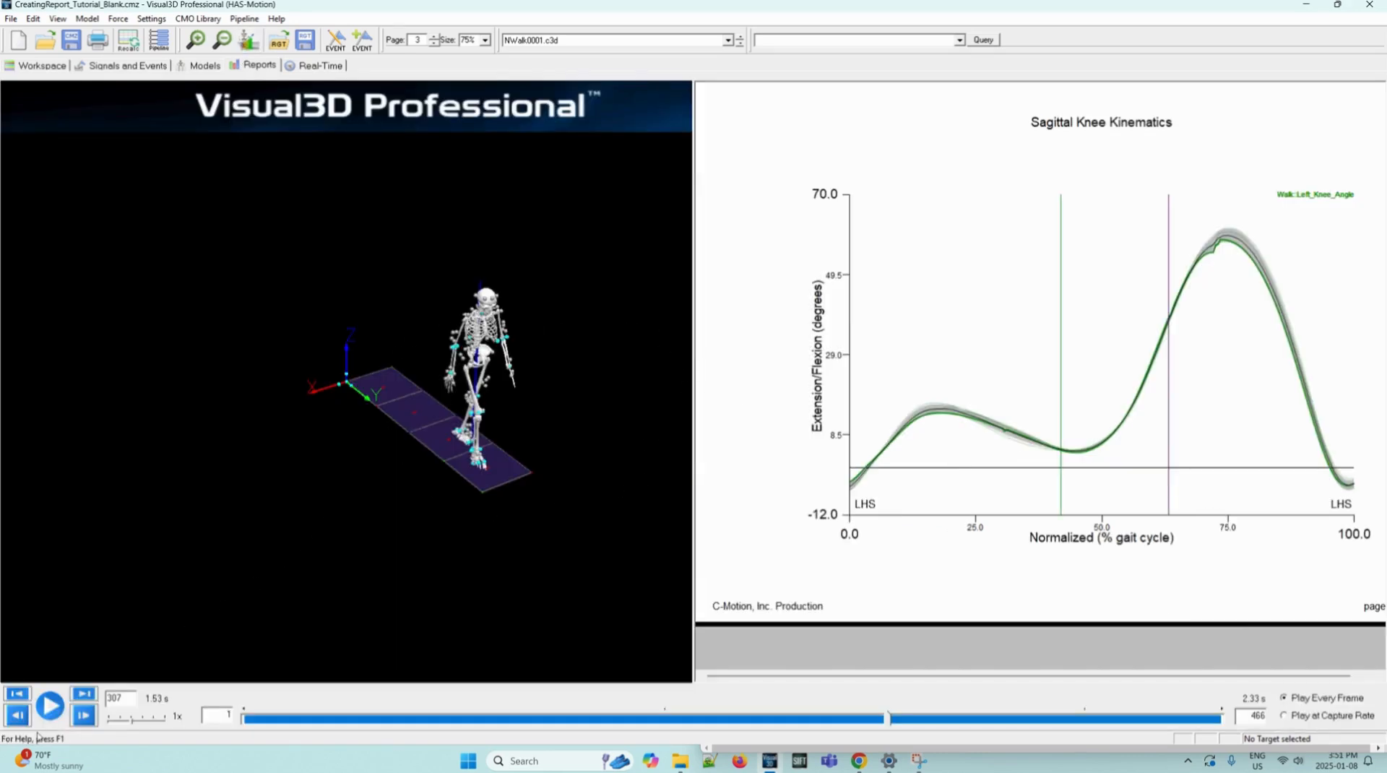
# Play the walking skeleton animation through the gait cycle beside the knee graph
pyautogui.click(49, 704)
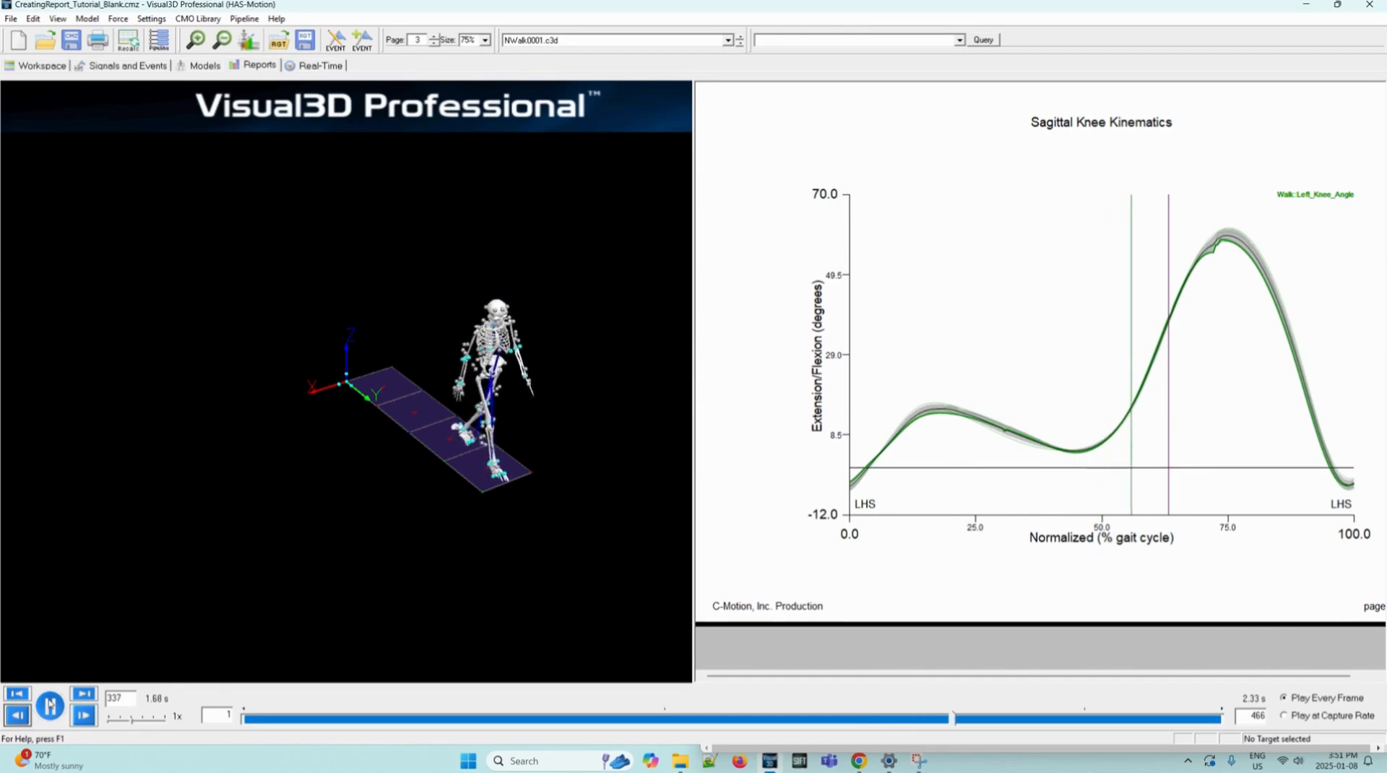
pyautogui.click(49, 705)
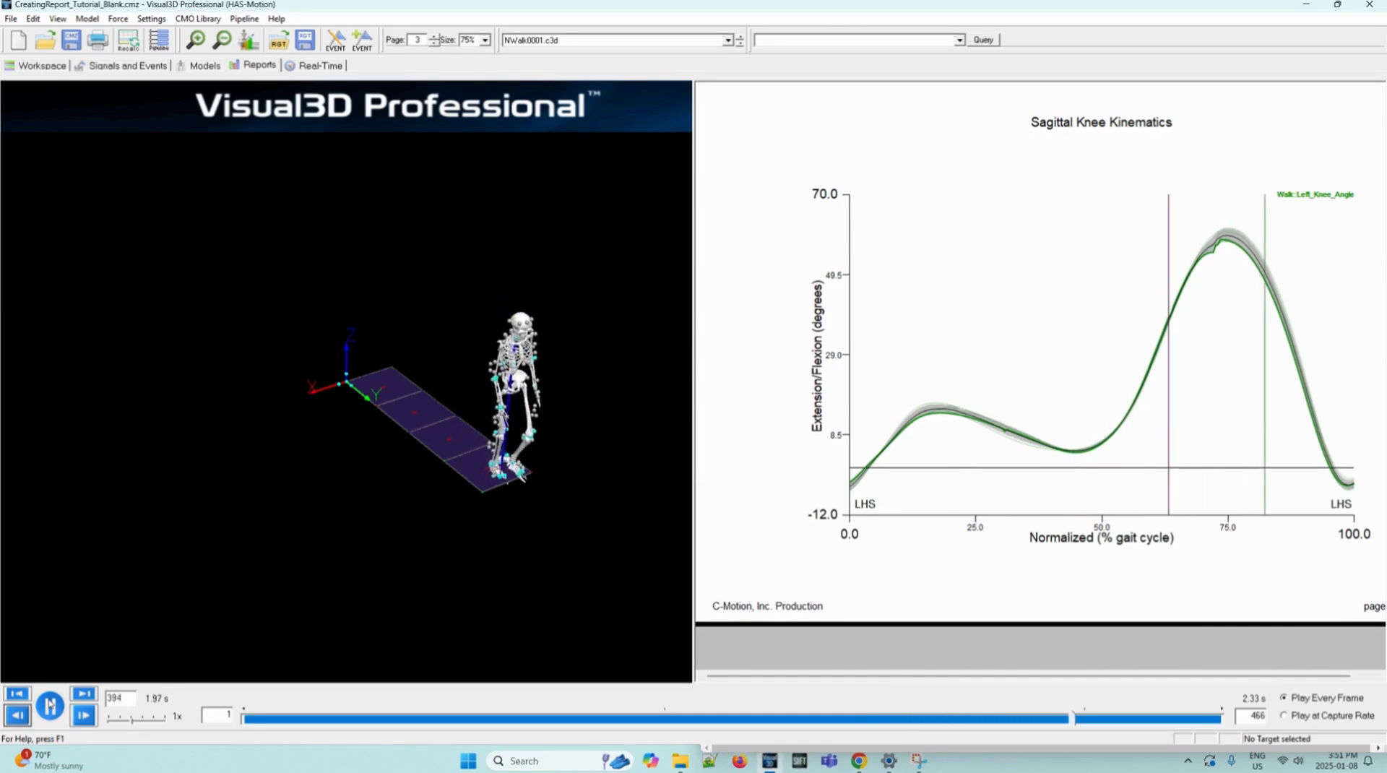
pyautogui.click(49, 705)
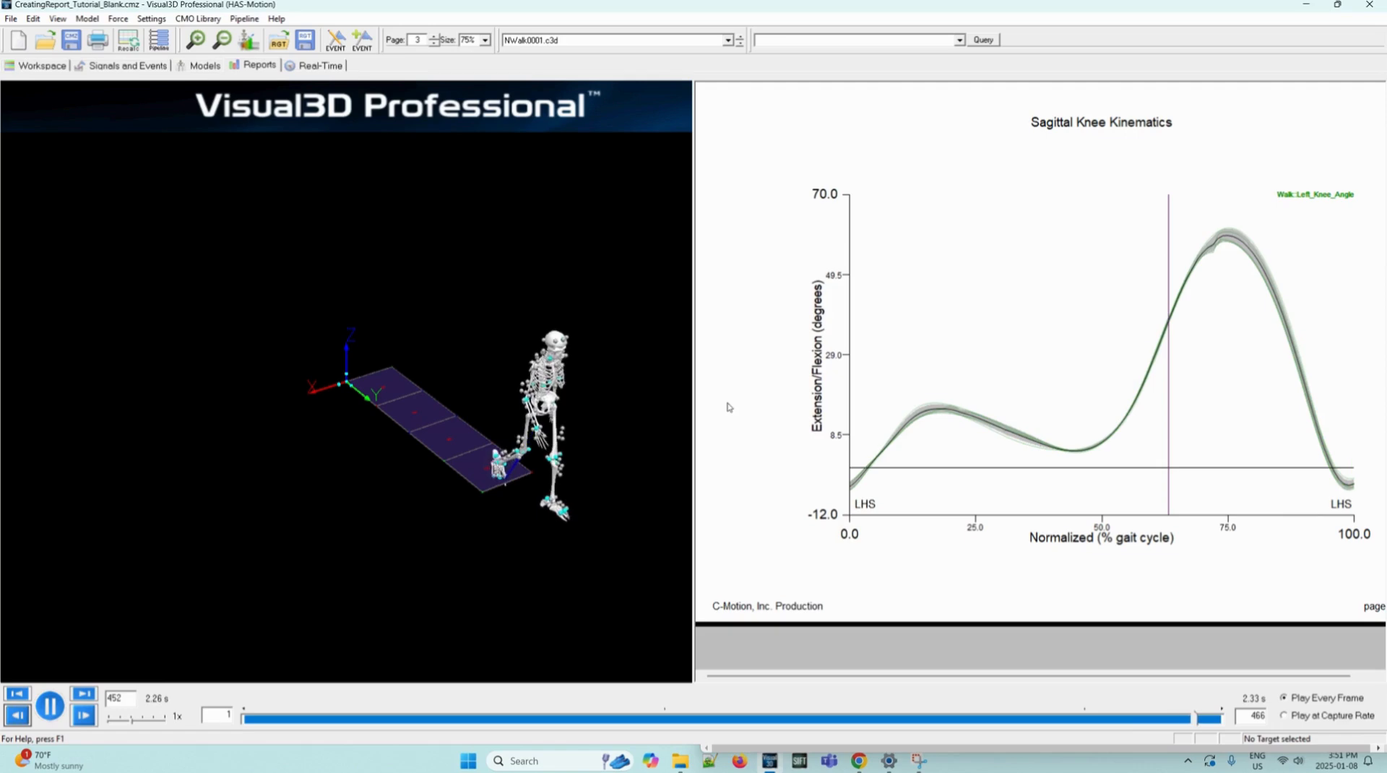